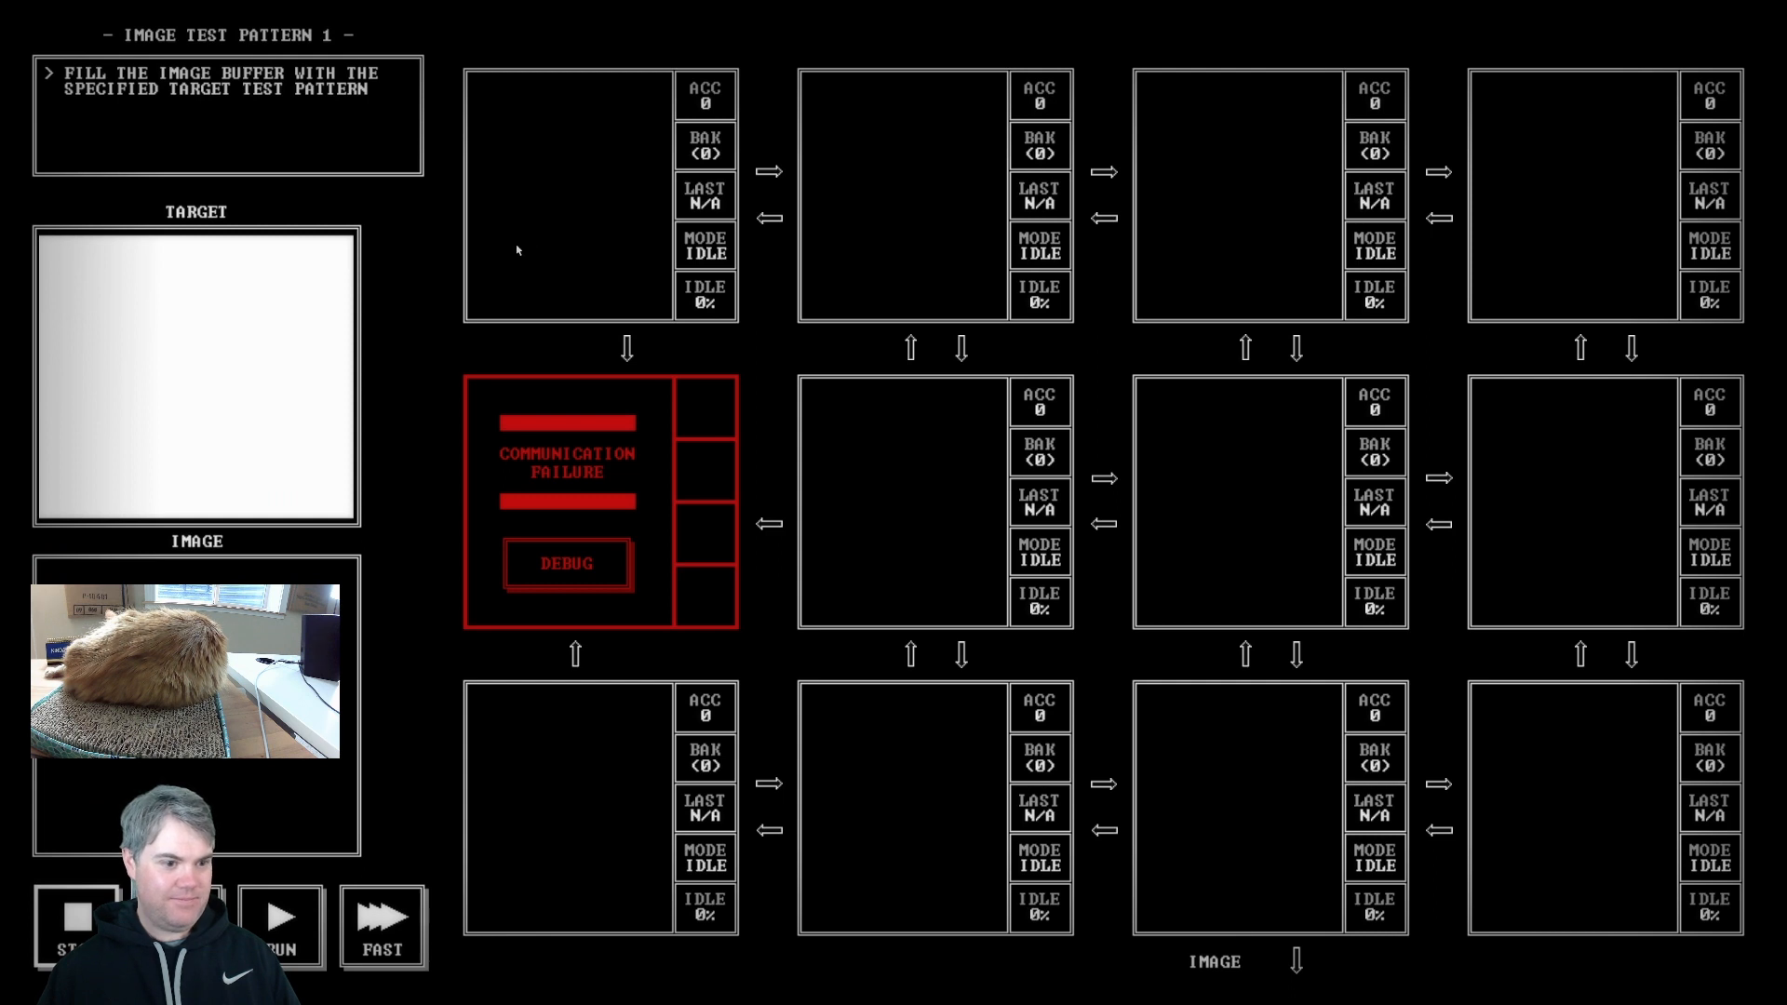
{"action": "mouse_move", "coordinate": [212, 384]}
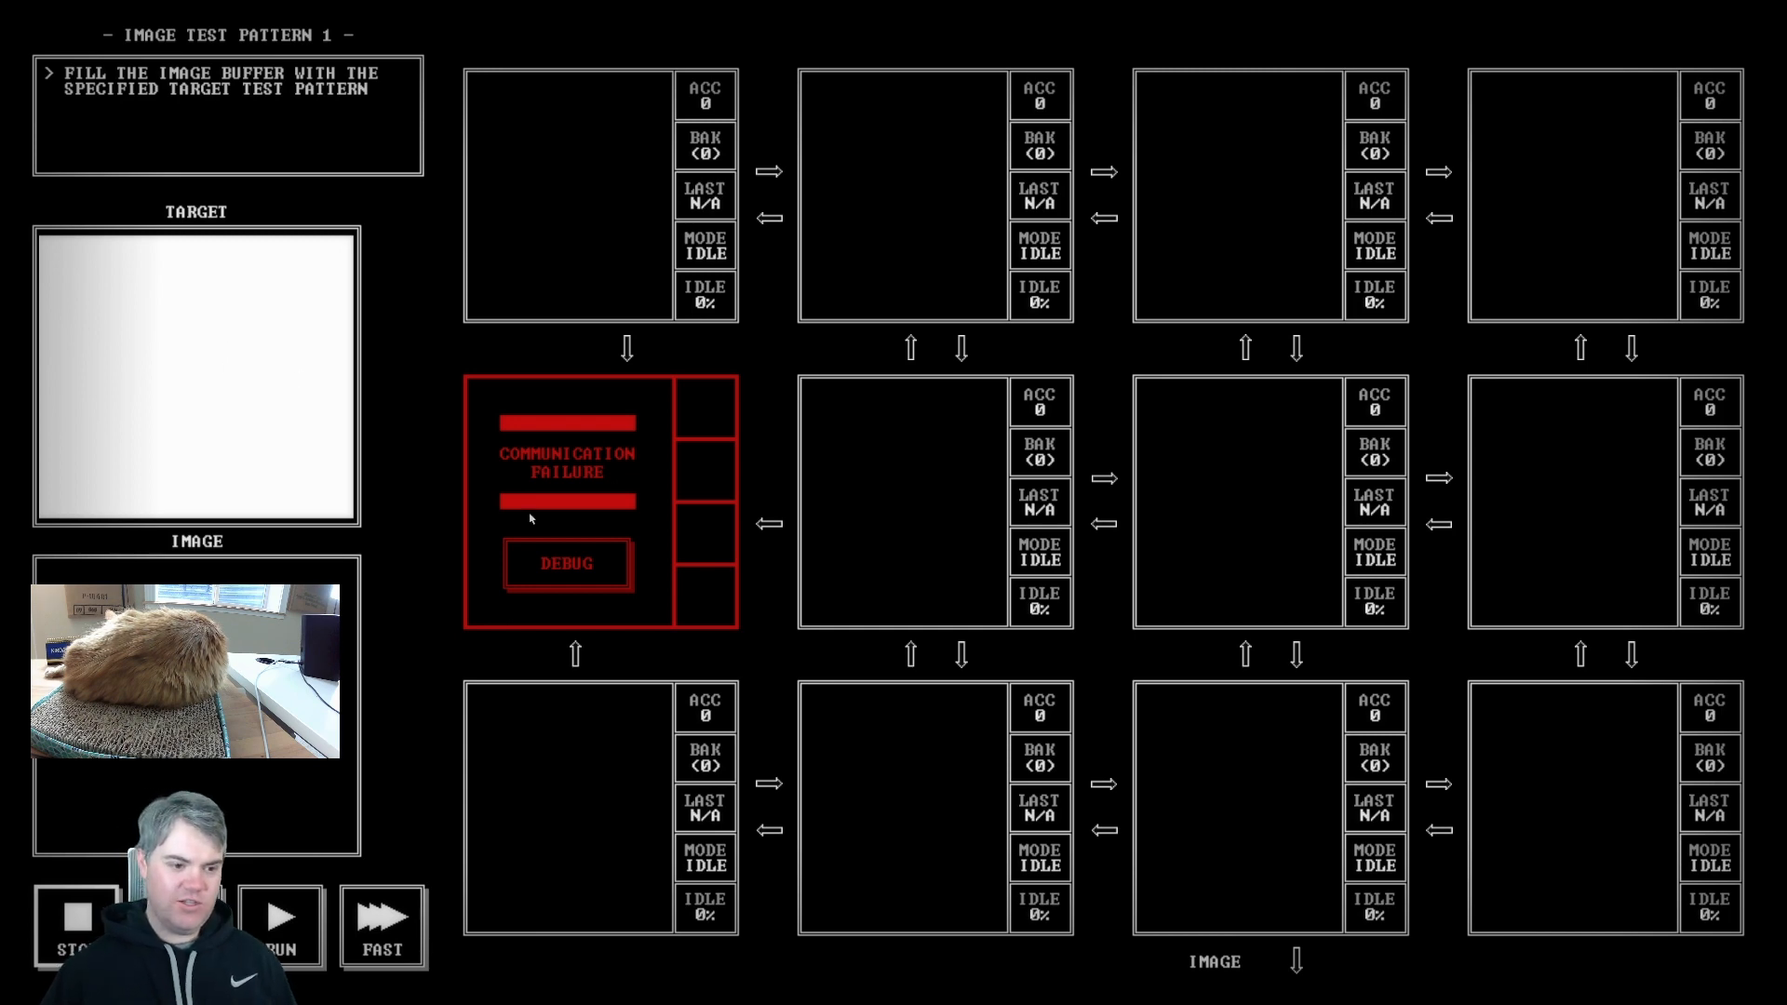
Step: View the diagnostic dump of the Communication Failure node via its DEBUG button
{"action": "left_click", "coordinate": [566, 563]}
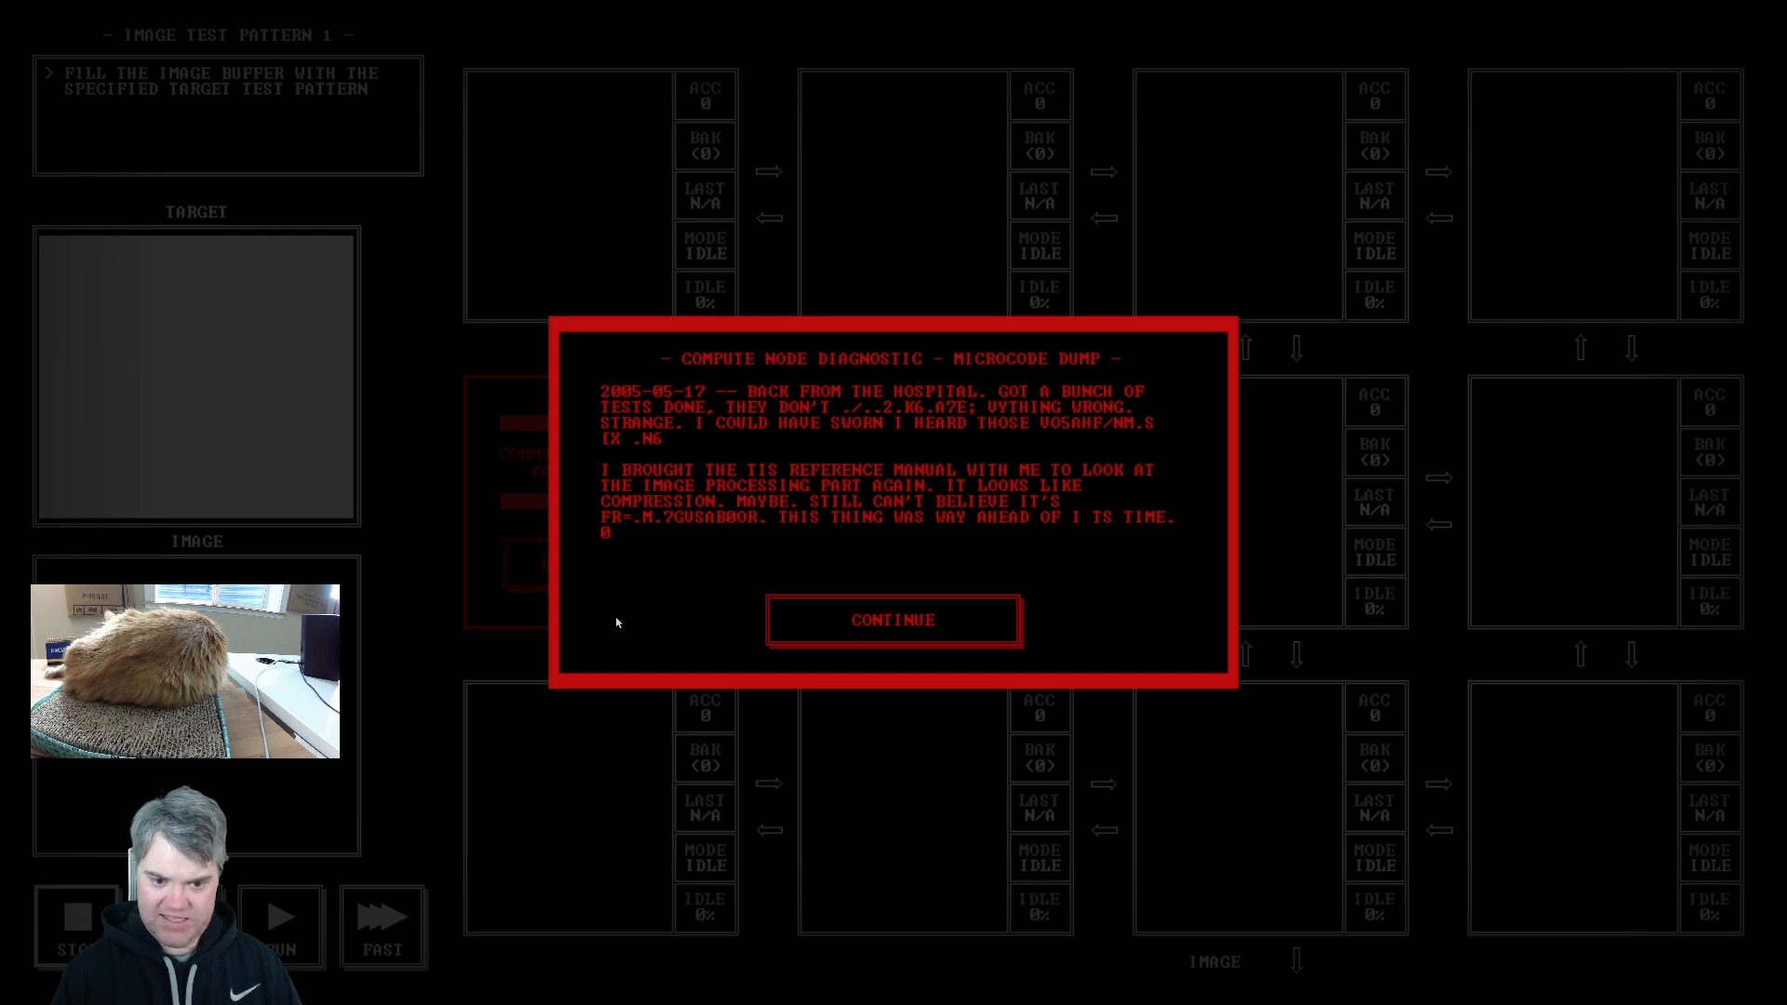
{"action": "mouse_move", "coordinate": [883, 606]}
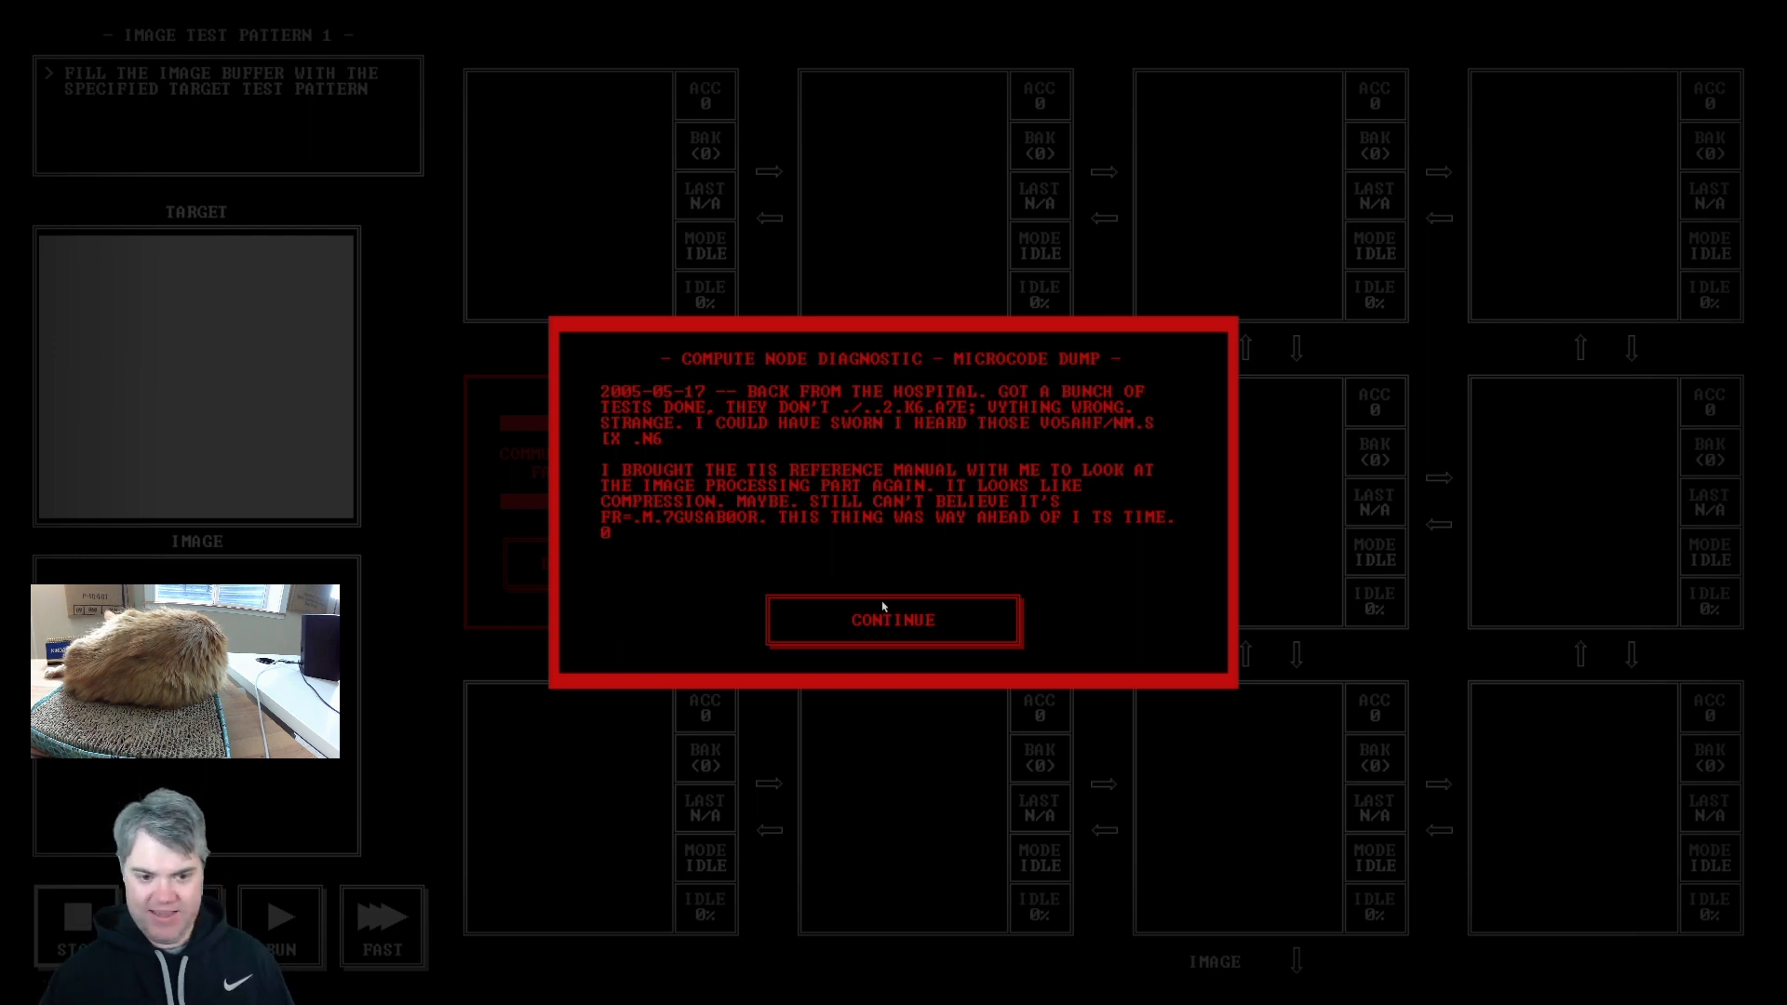
Step: Dismiss the message and give the third bottom-row node the instruction MOV 0 DOWN
{"action": "left_click", "coordinate": [892, 620]}
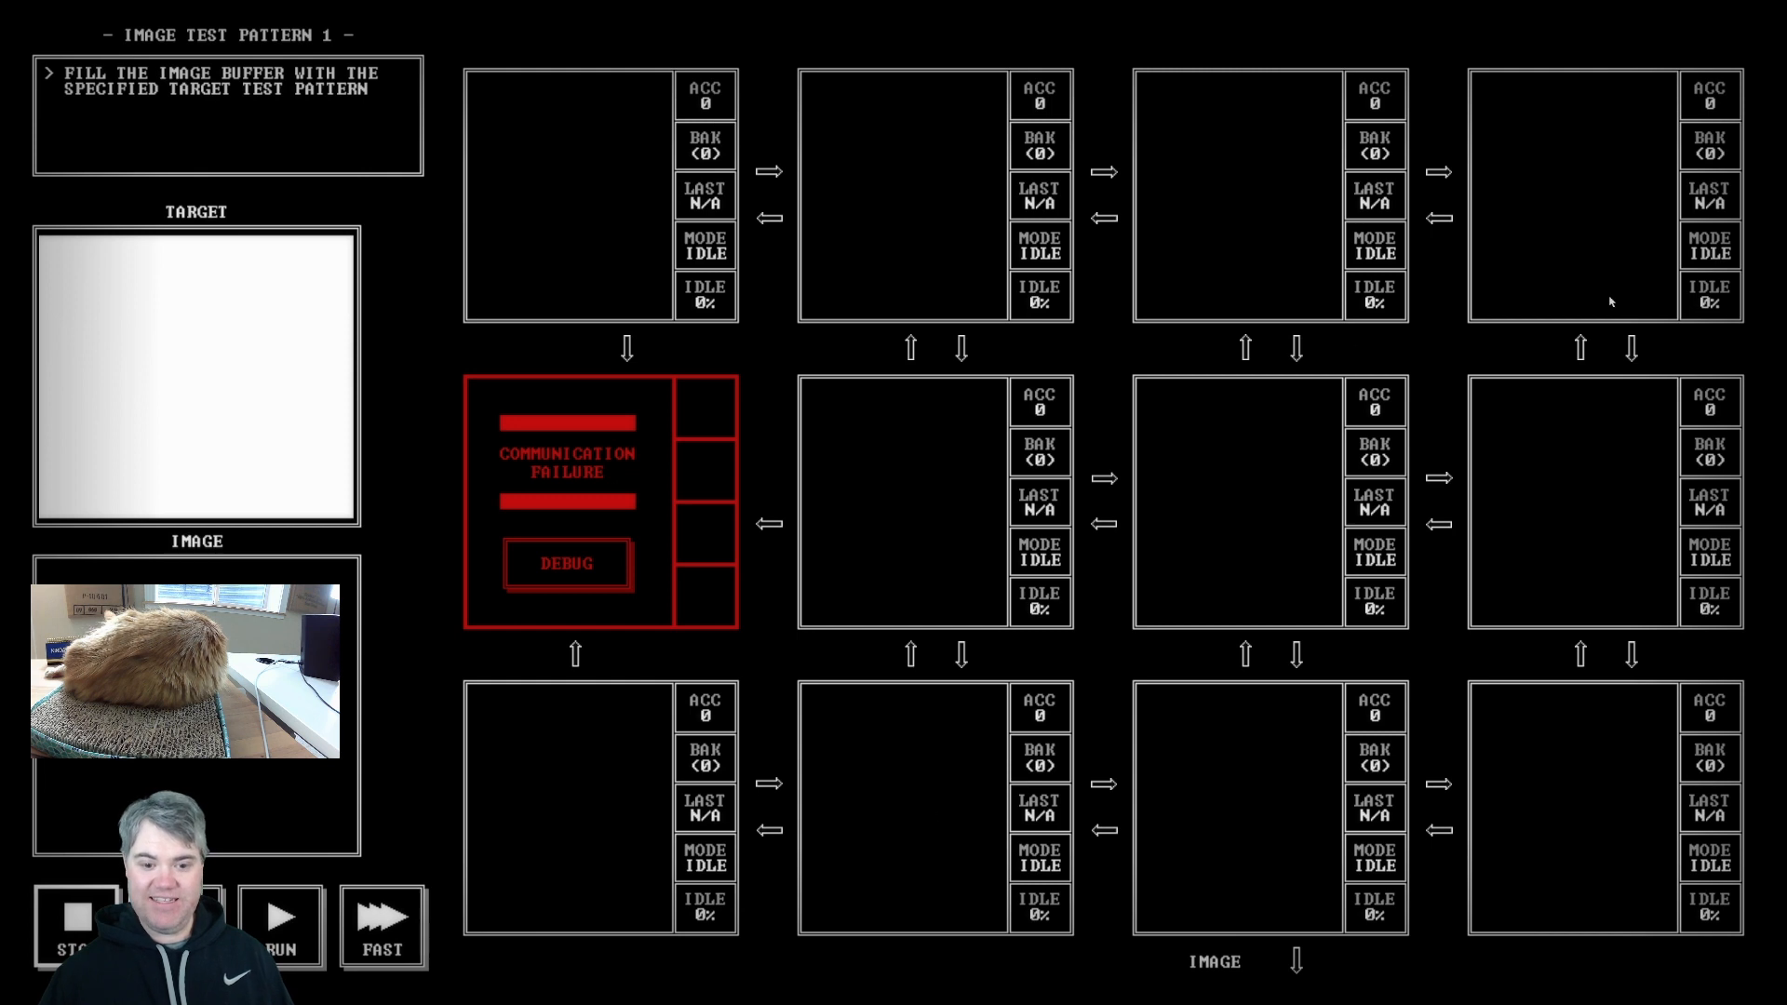
{"action": "mouse_move", "coordinate": [130, 276]}
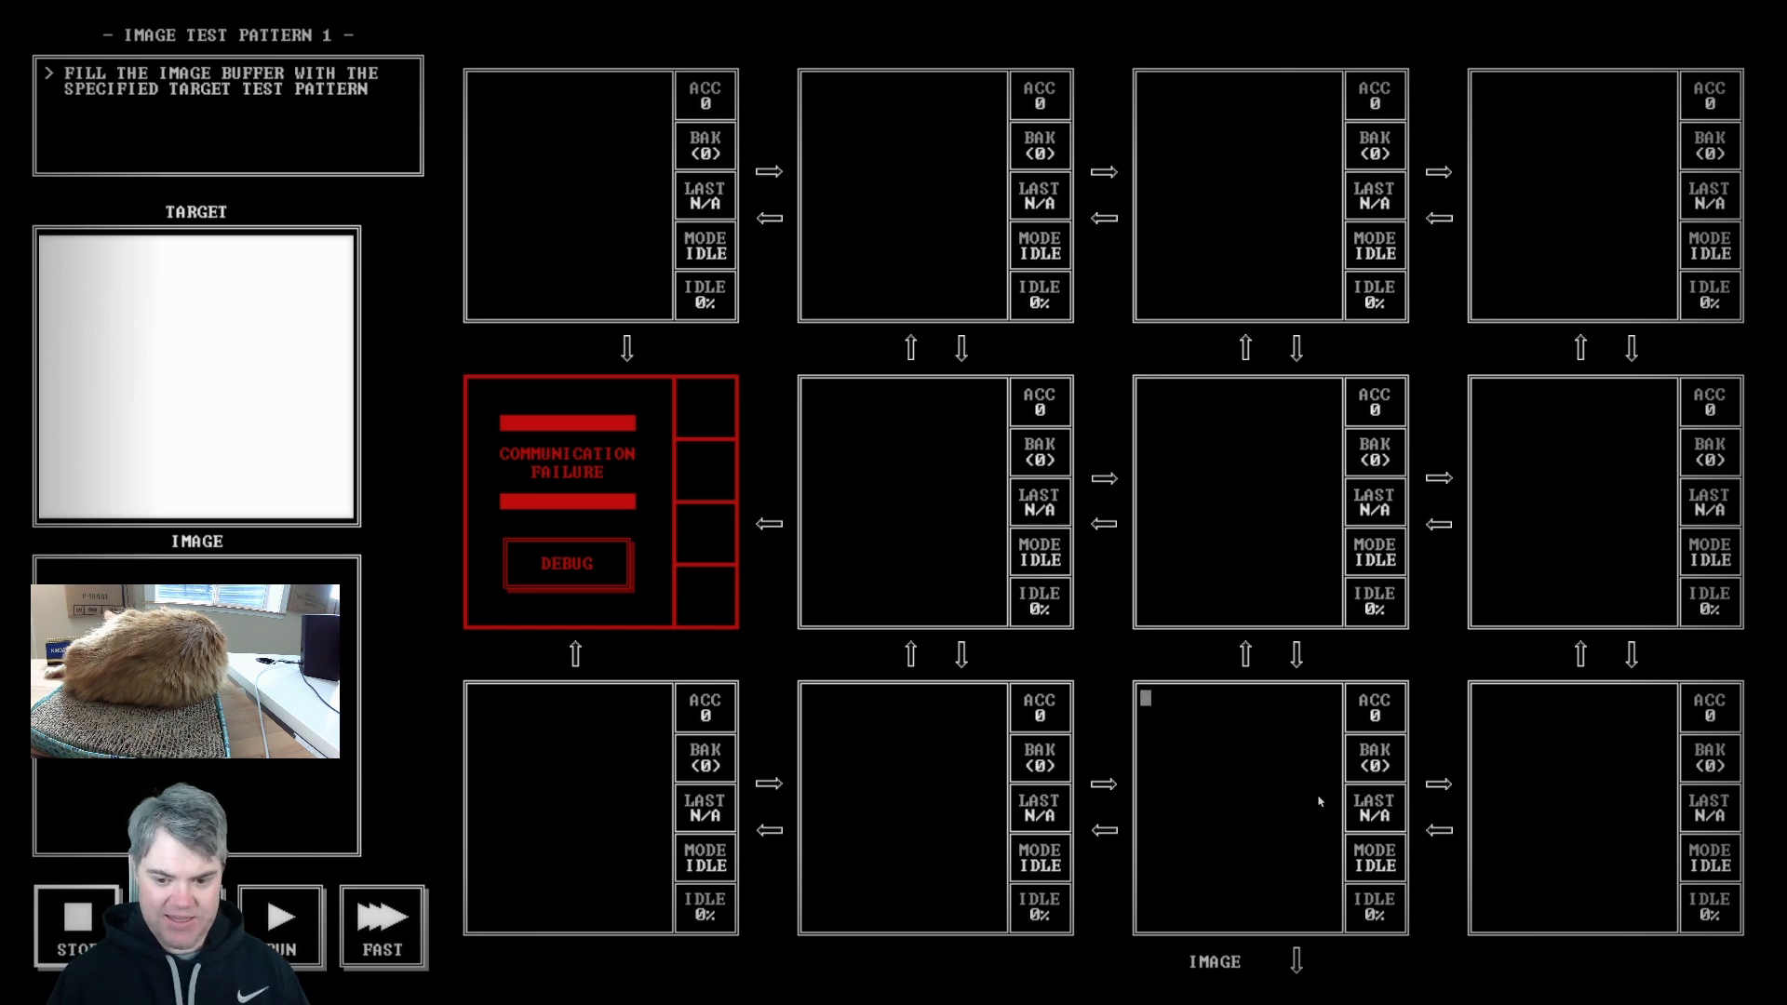
{"action": "type", "text": "MOV 0 DOWN"}
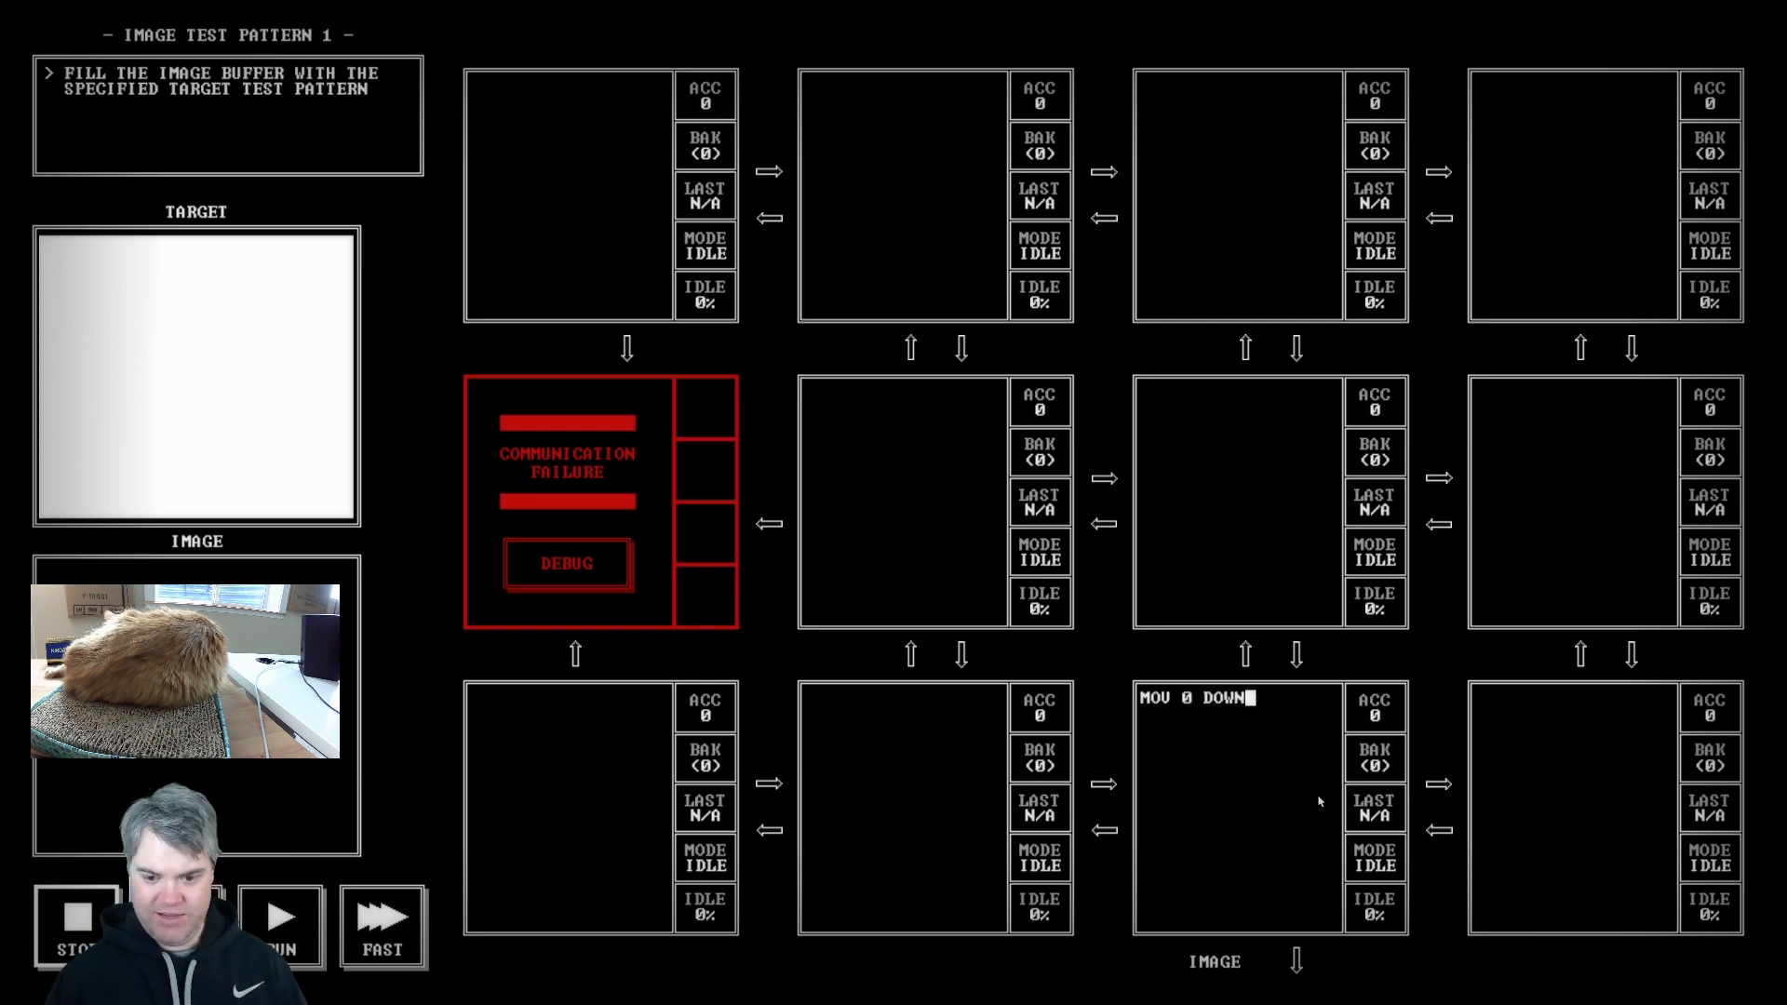
{"action": "left_click", "coordinate": [281, 923]}
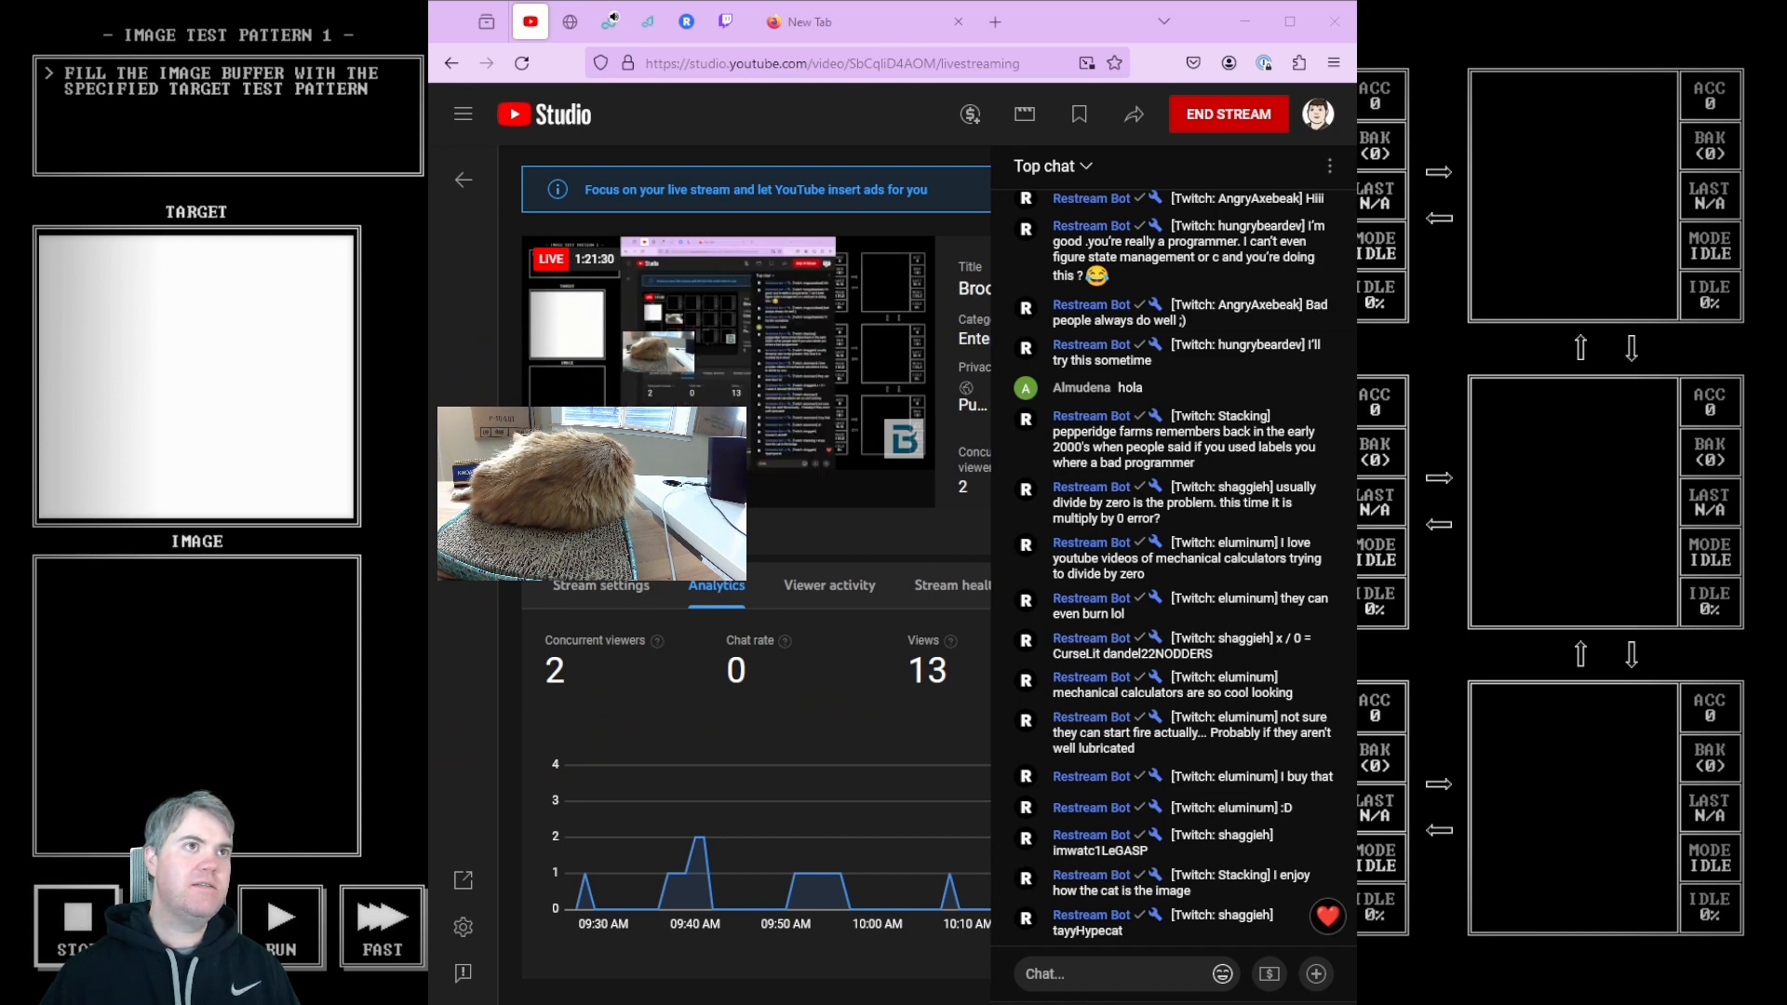
Step: Bring the reference manual forward and scroll to page 7, the Instruction Set section
{"action": "left_click", "coordinate": [616, 20]}
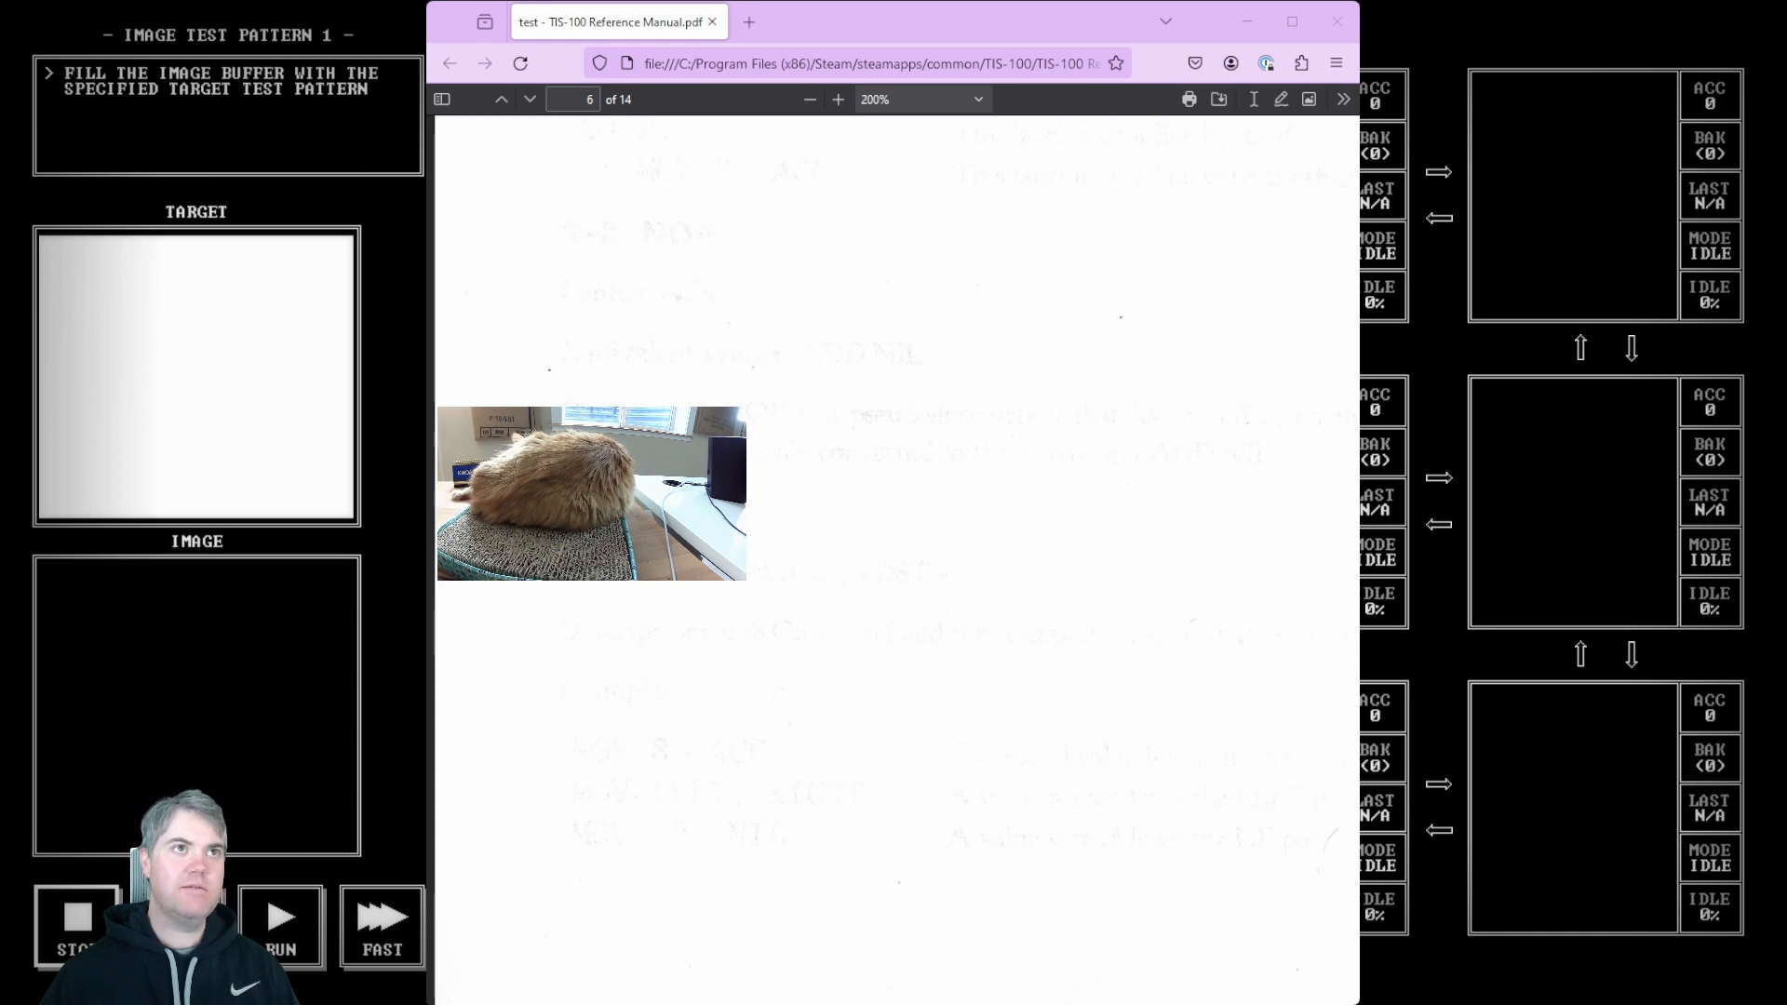
{"action": "scroll", "scroll_direction": "down", "scroll_amount": 3}
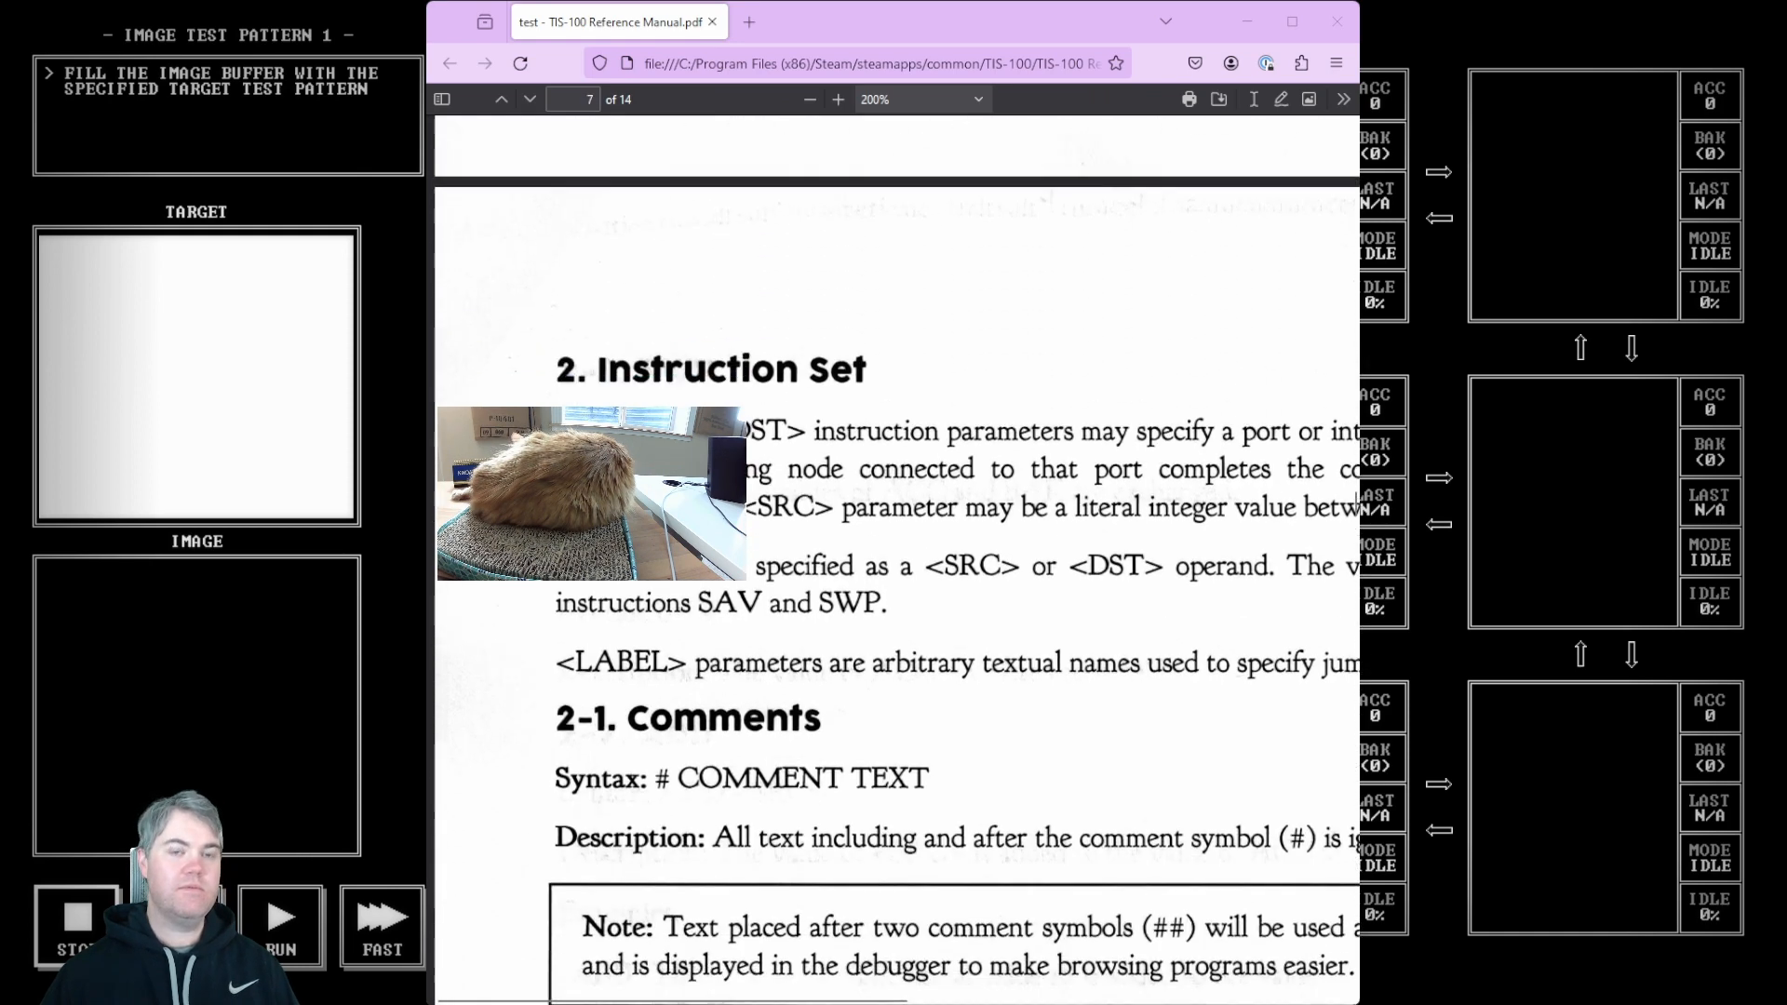
{"action": "scroll", "scroll_direction": "down", "scroll_amount": 3}
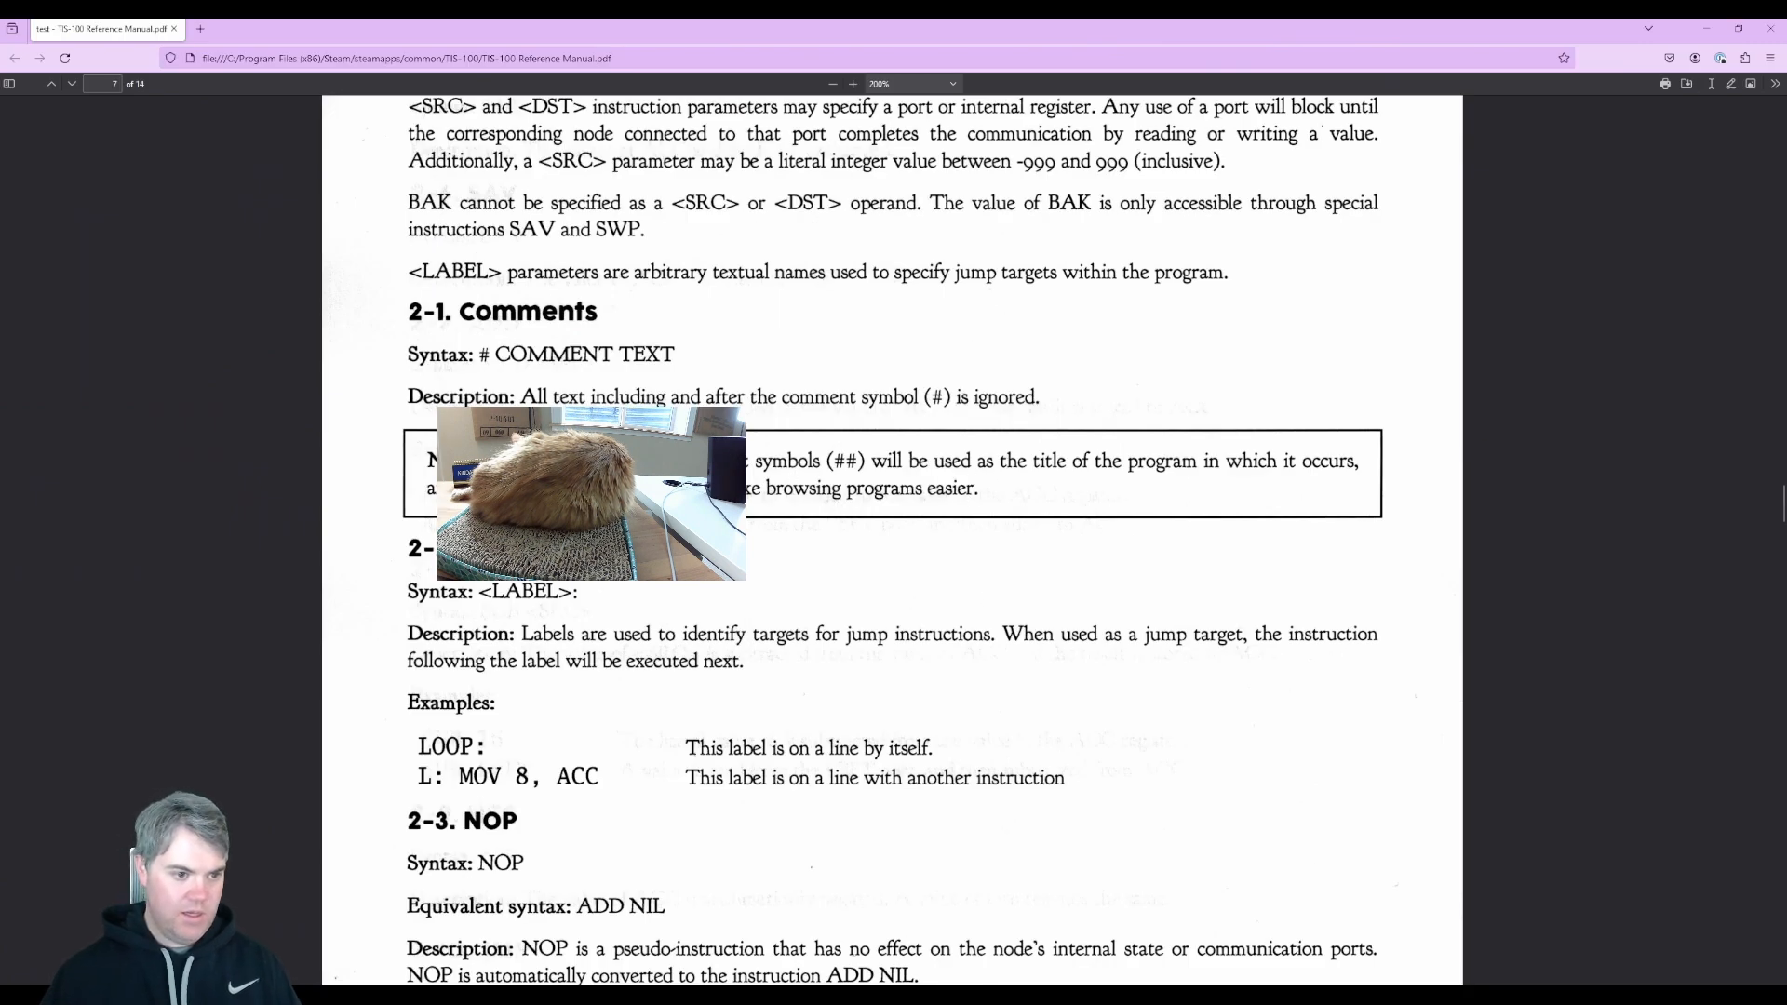
{"action": "scroll", "scroll_direction": "down", "scroll_amount": 3}
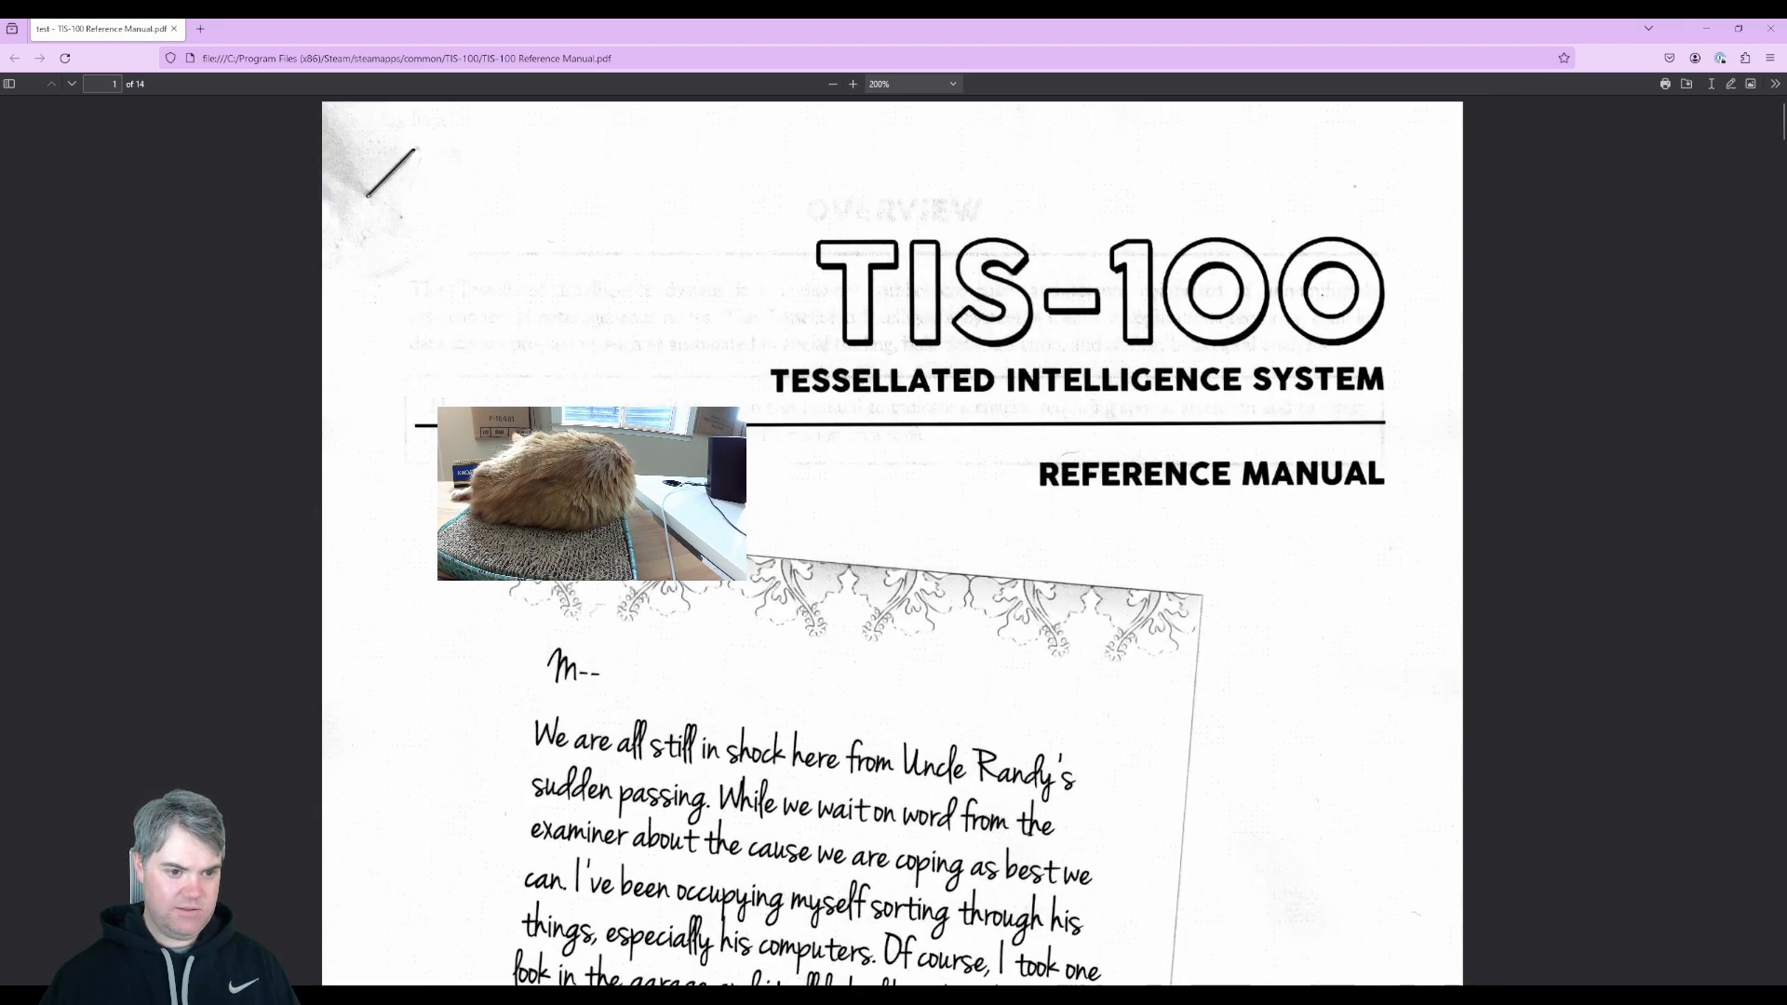
{"action": "scroll", "scroll_direction": "down", "scroll_amount": 3}
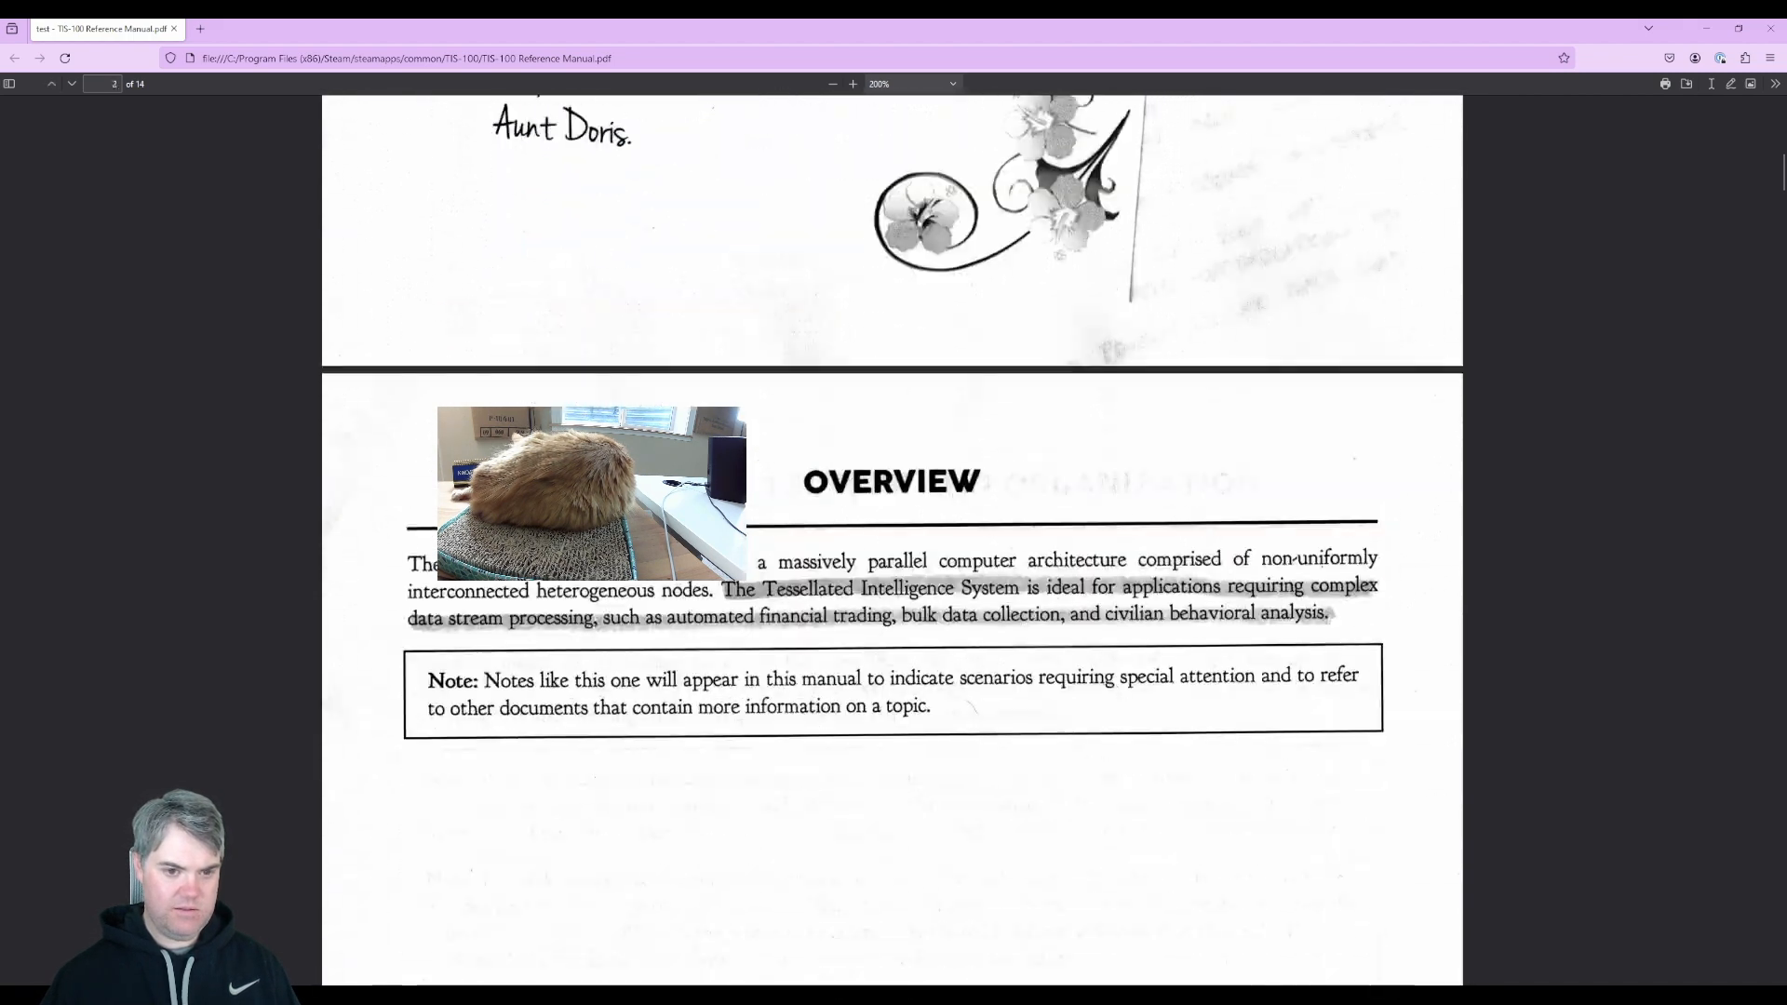
{"action": "scroll", "scroll_direction": "down", "scroll_amount": 3}
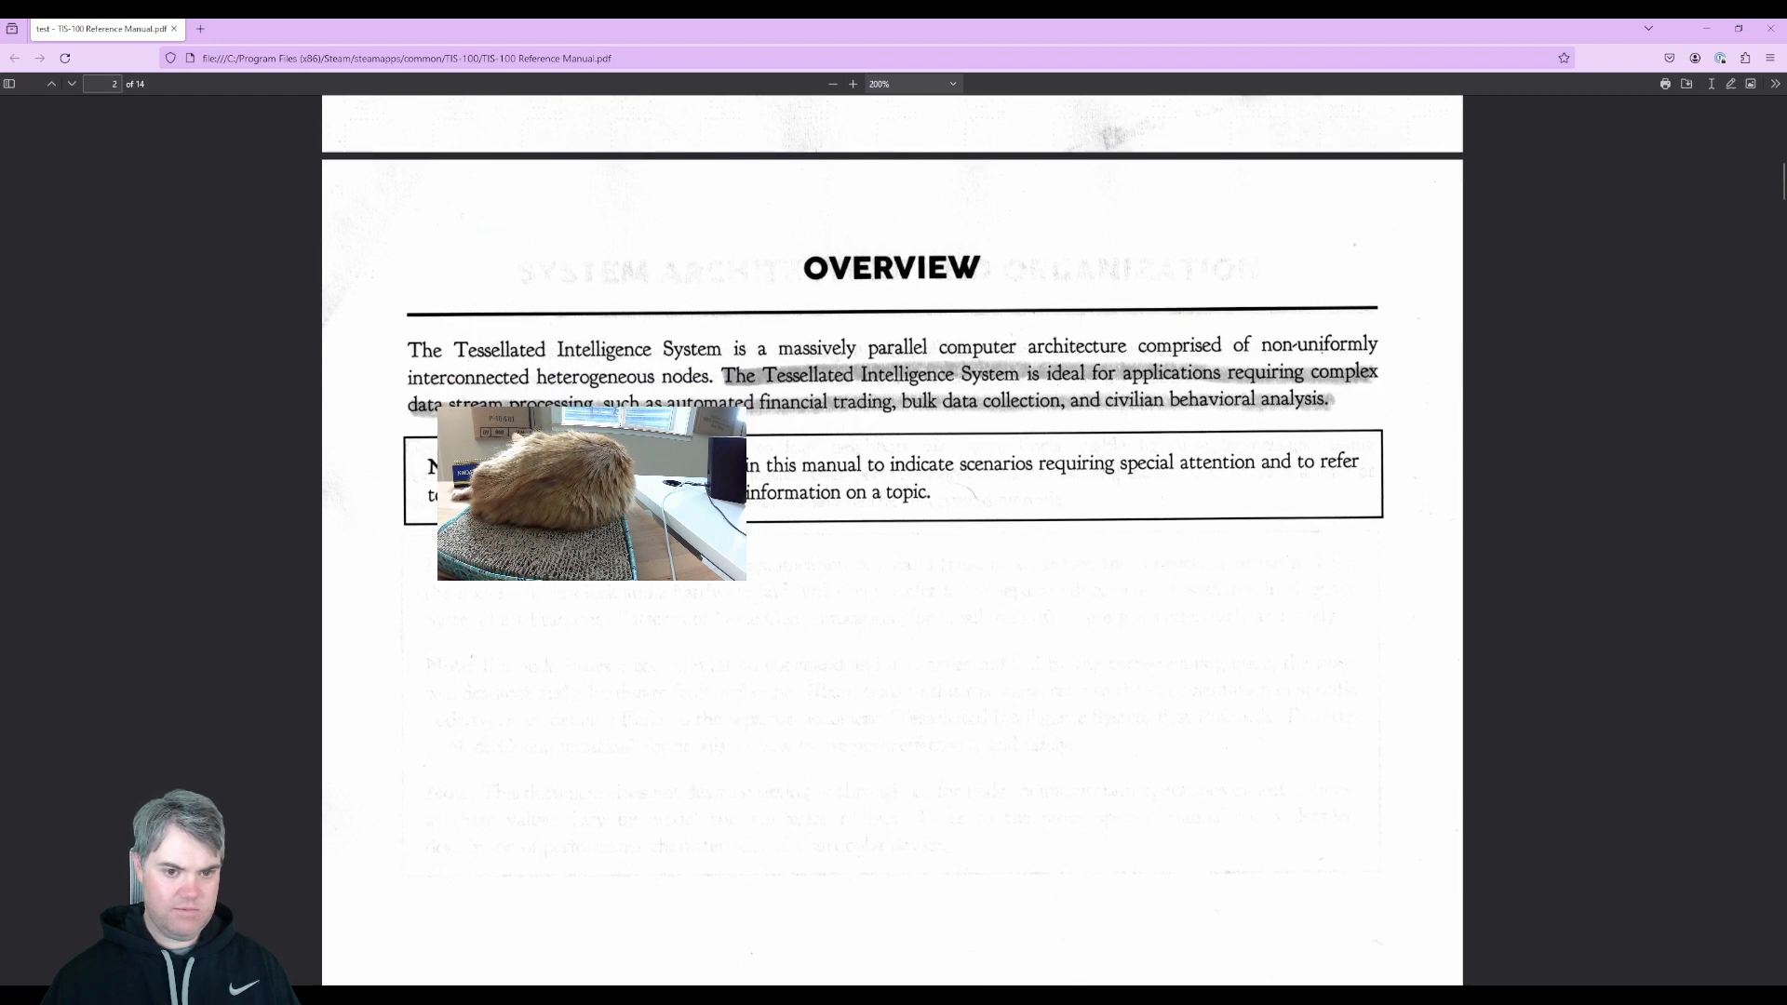
{"action": "scroll", "scroll_direction": "down", "scroll_amount": 3}
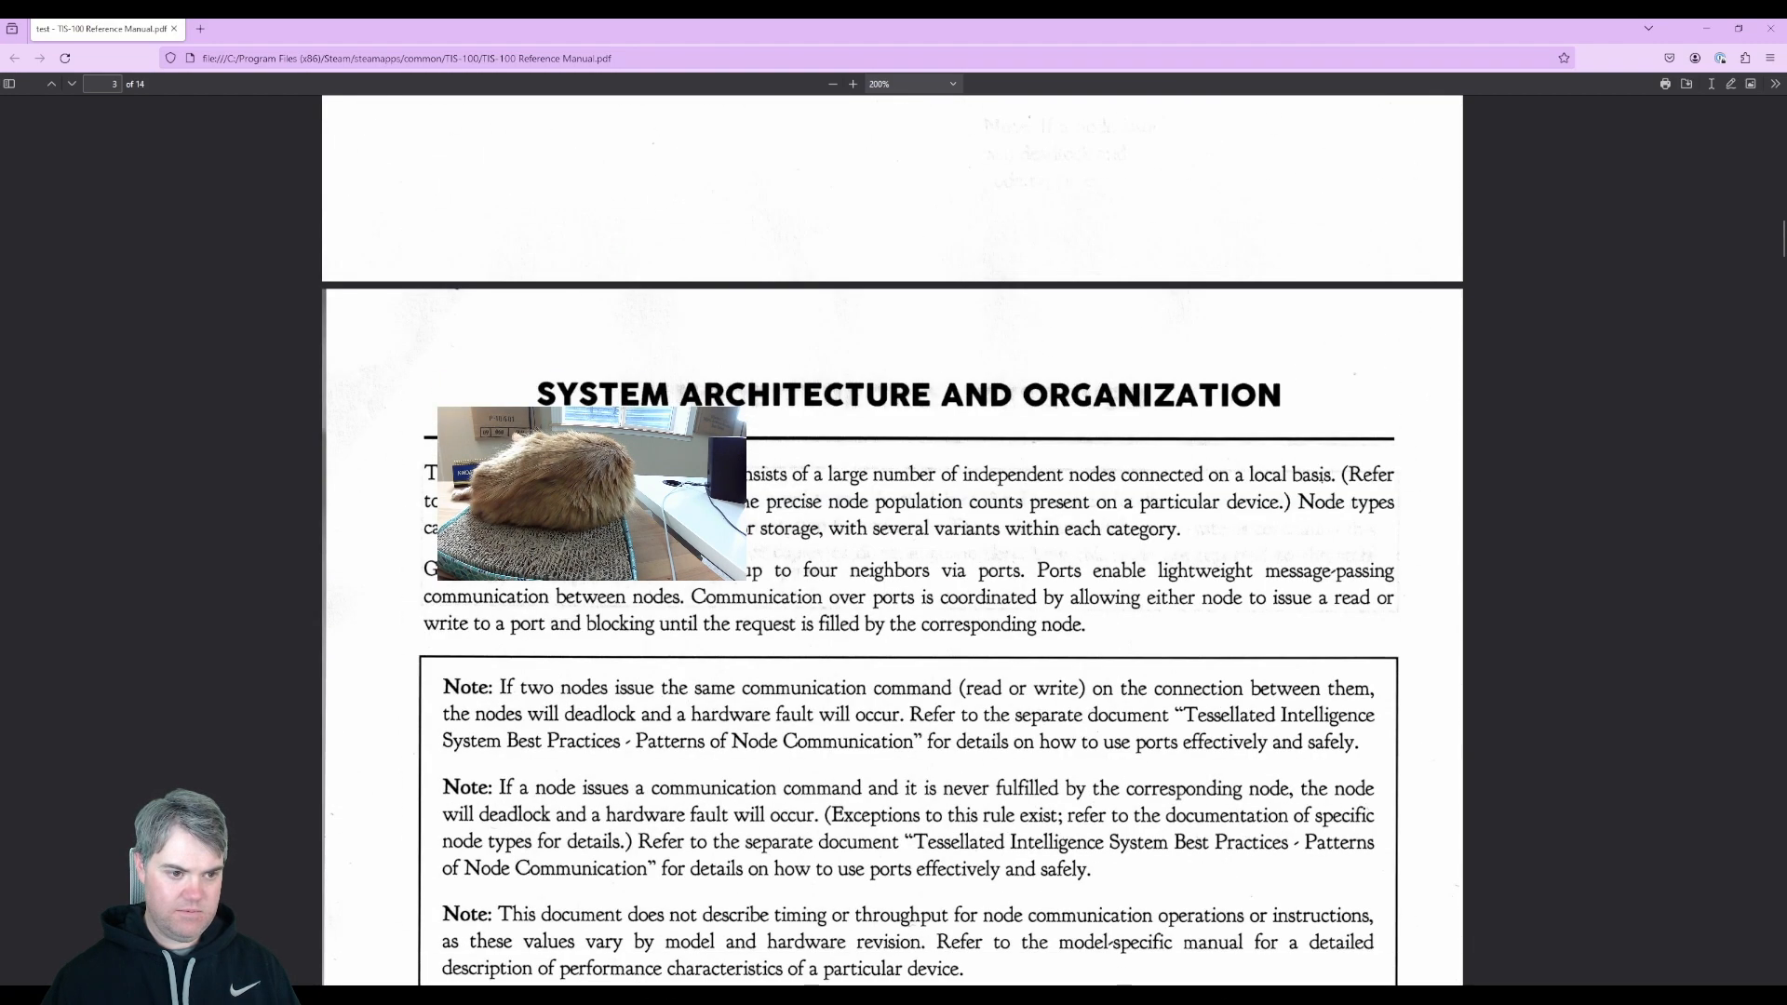
{"action": "scroll", "scroll_direction": "down", "scroll_amount": 3}
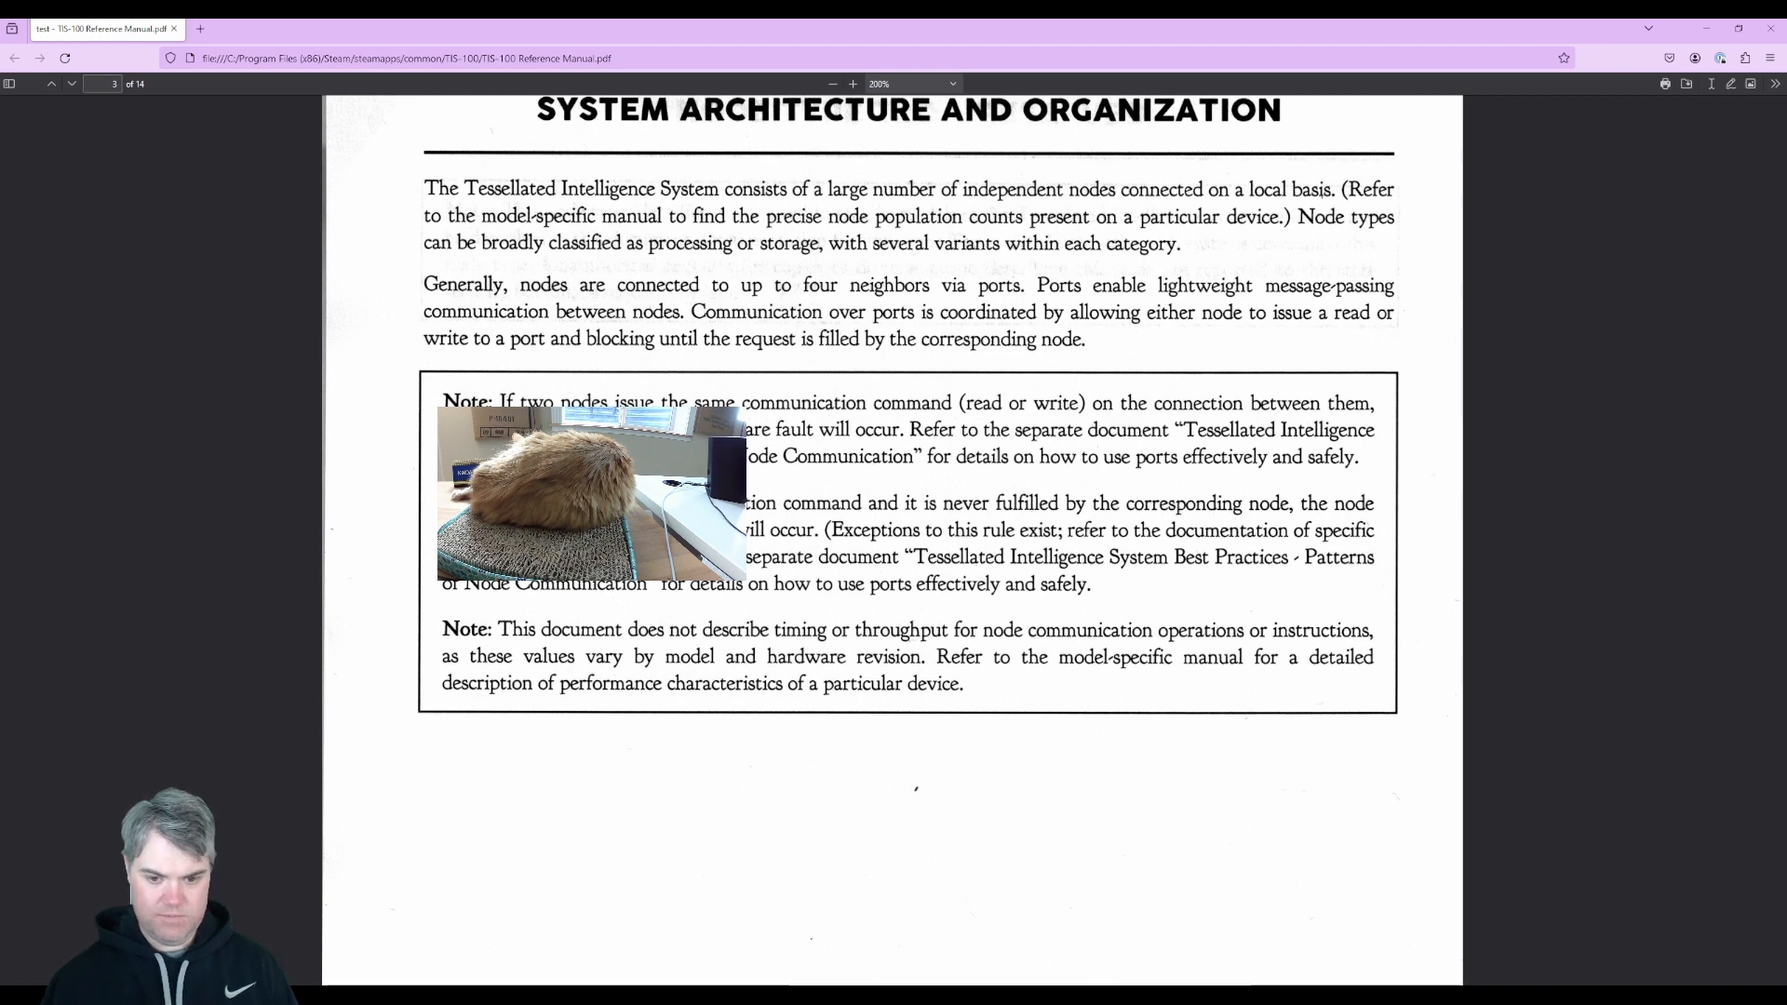
{"action": "scroll", "scroll_direction": "down", "scroll_amount": 3}
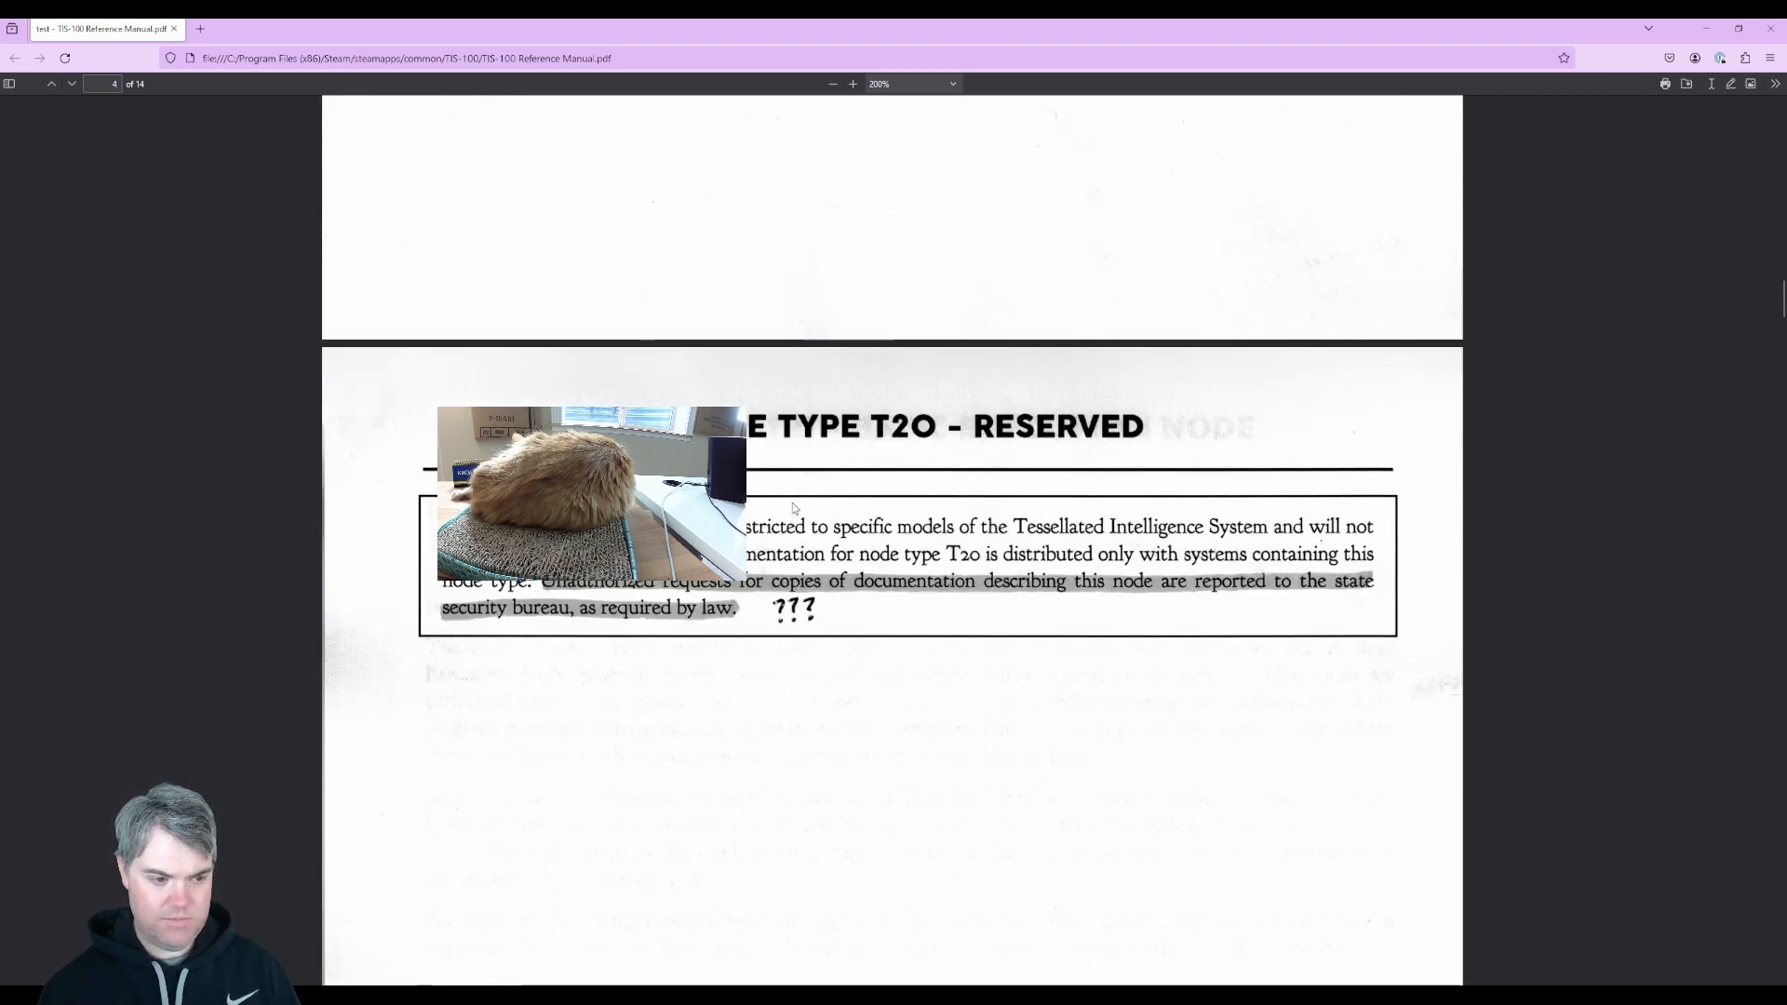
{"action": "scroll", "scroll_direction": "down", "scroll_amount": 3}
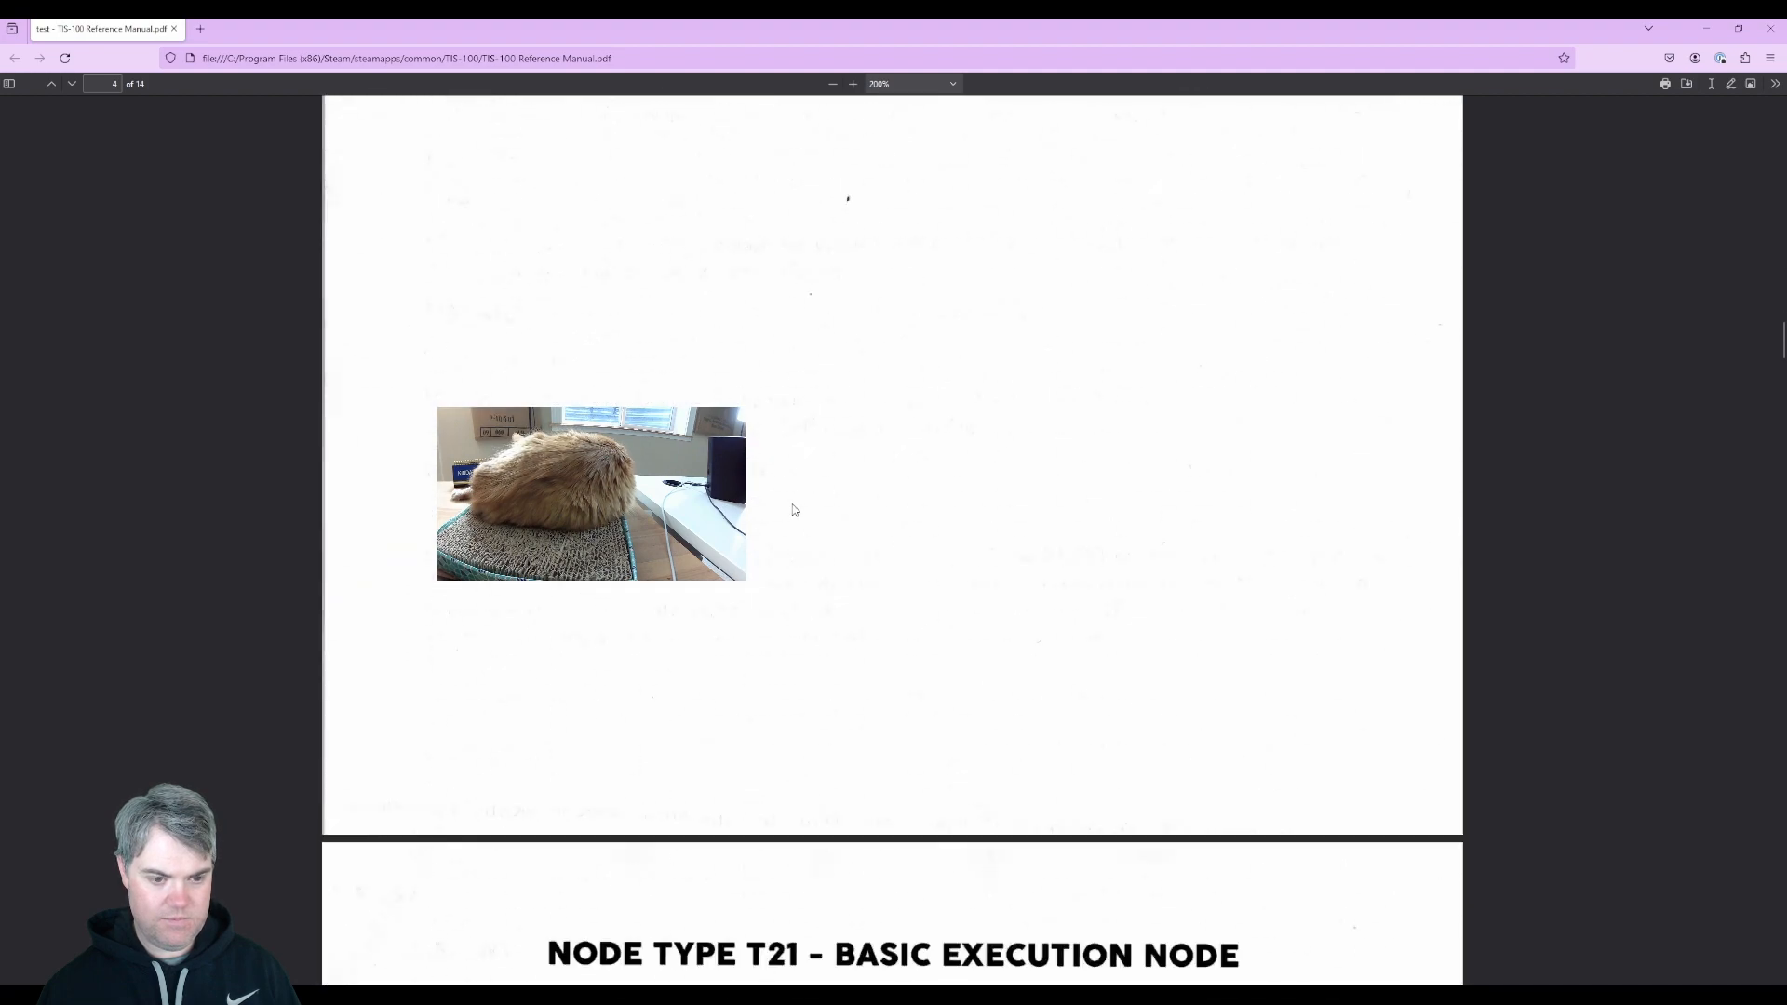
{"action": "scroll", "scroll_direction": "down", "scroll_amount": 3}
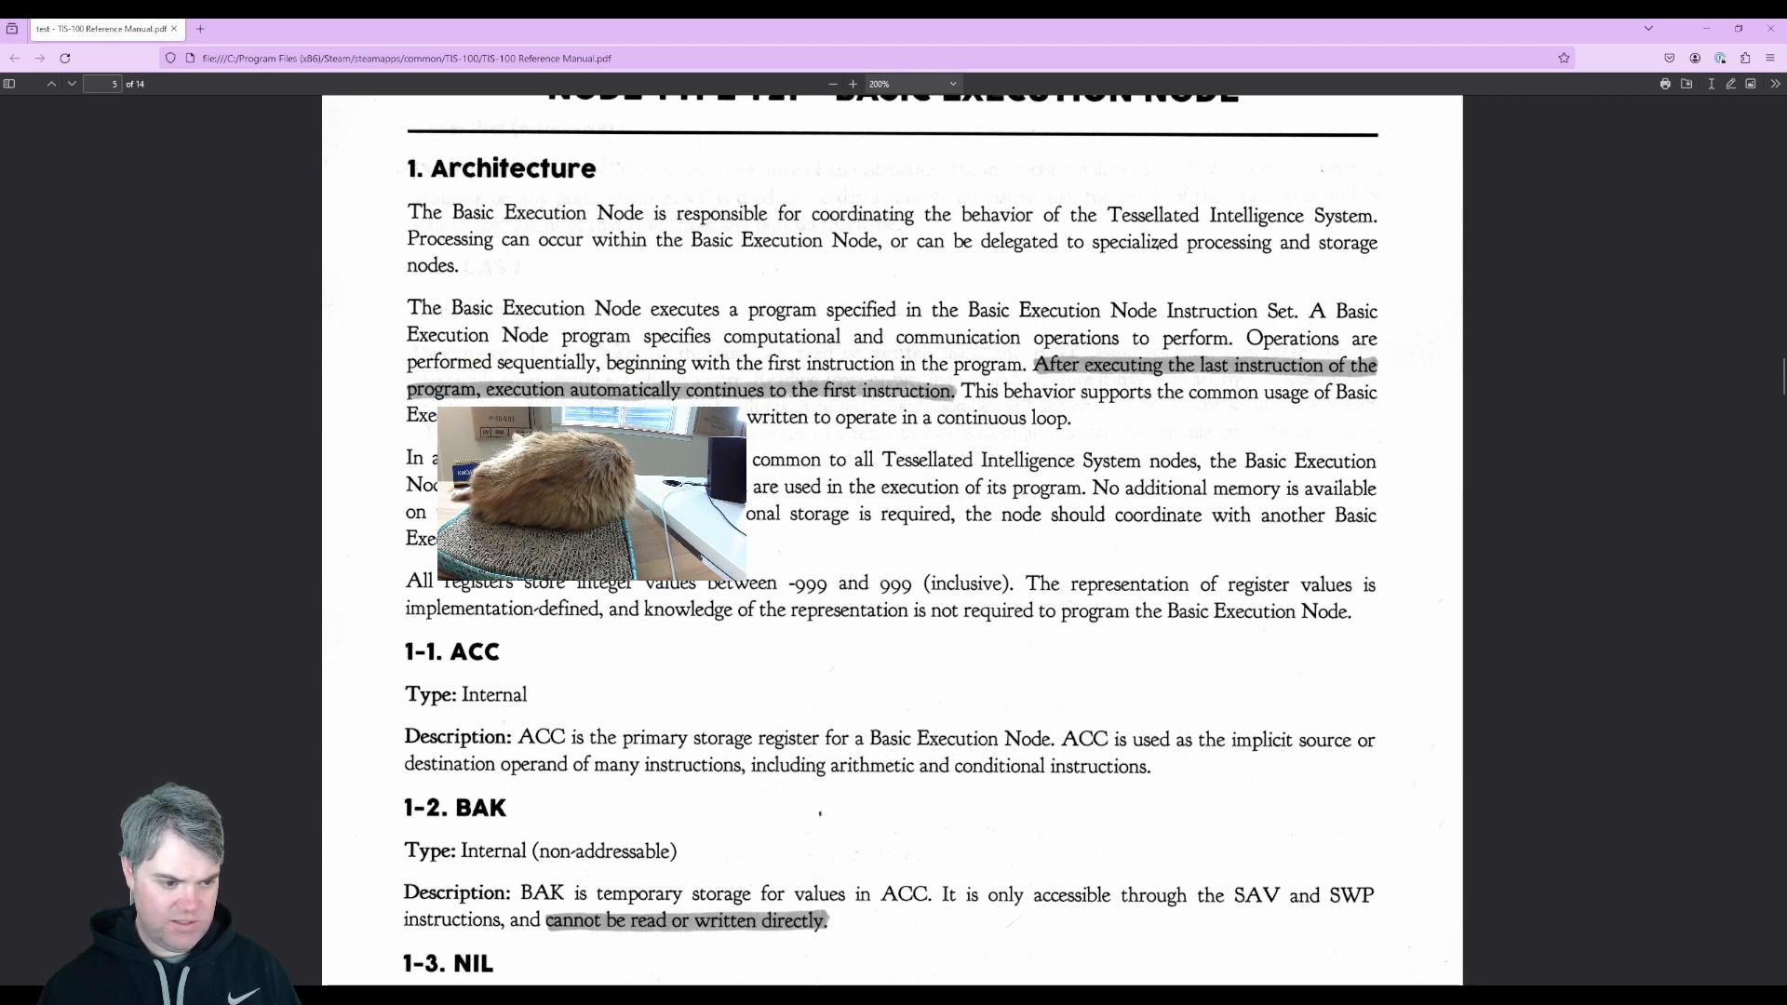
{"action": "scroll", "scroll_direction": "down", "scroll_amount": 3}
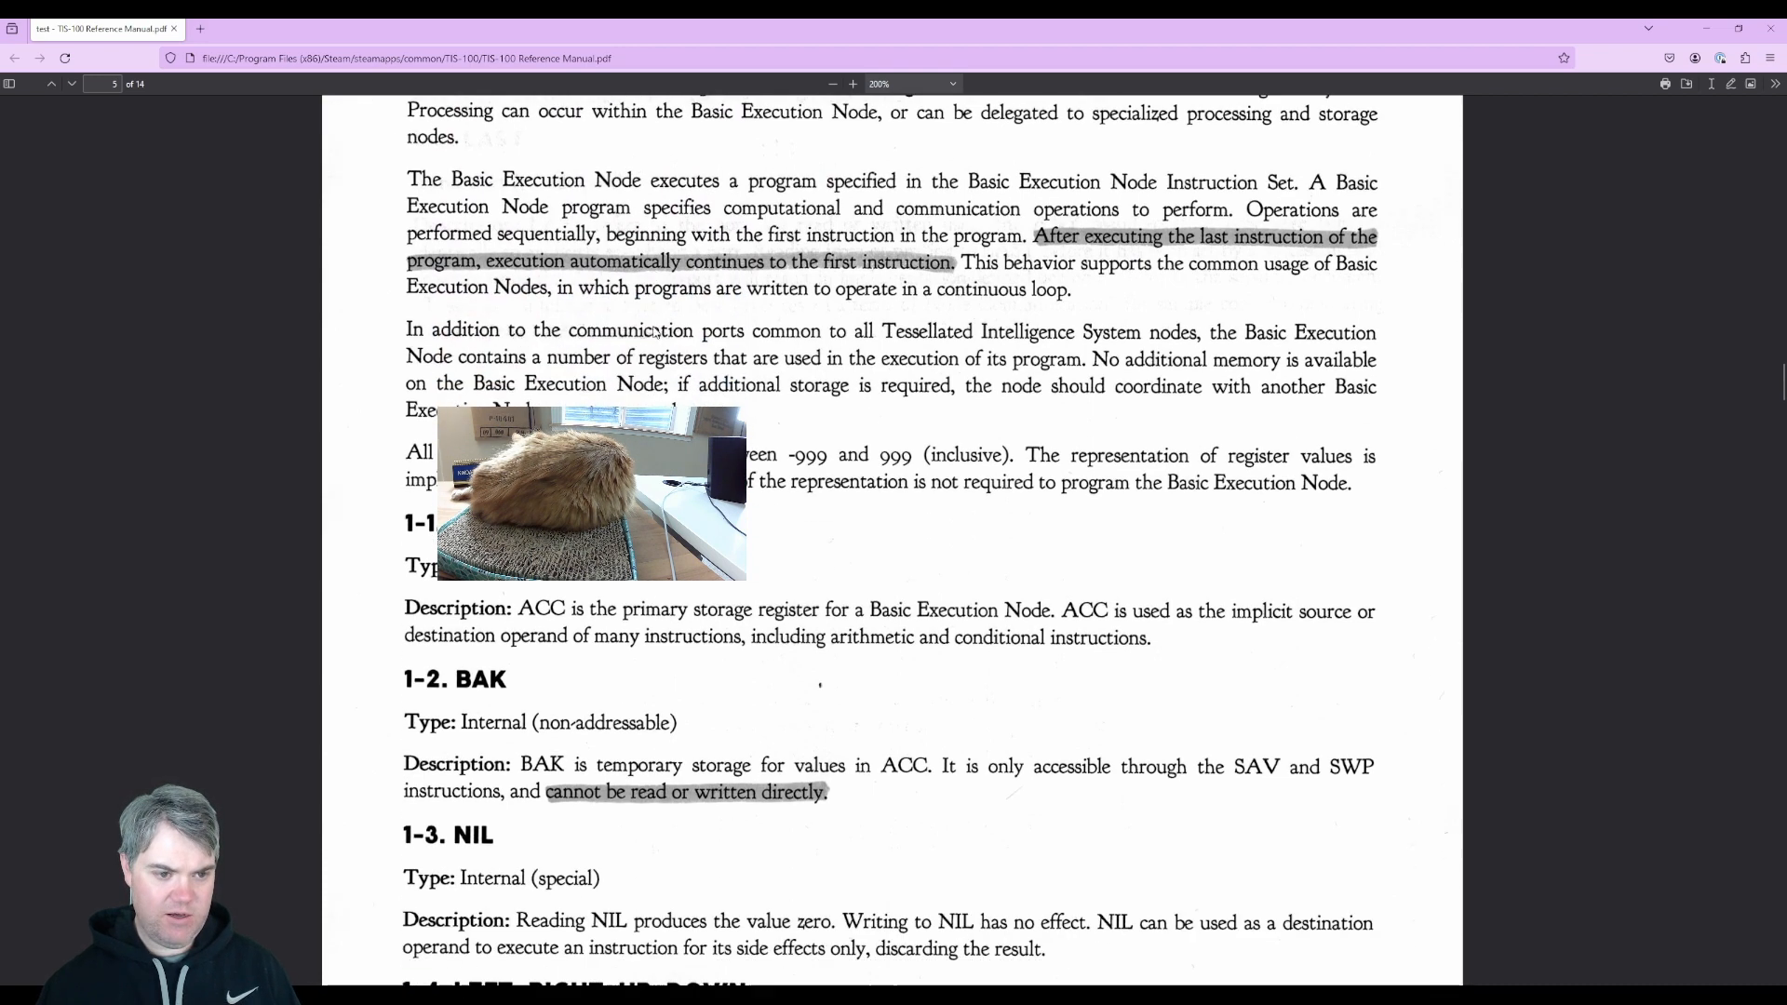
{"action": "scroll", "scroll_direction": "down", "scroll_amount": 3}
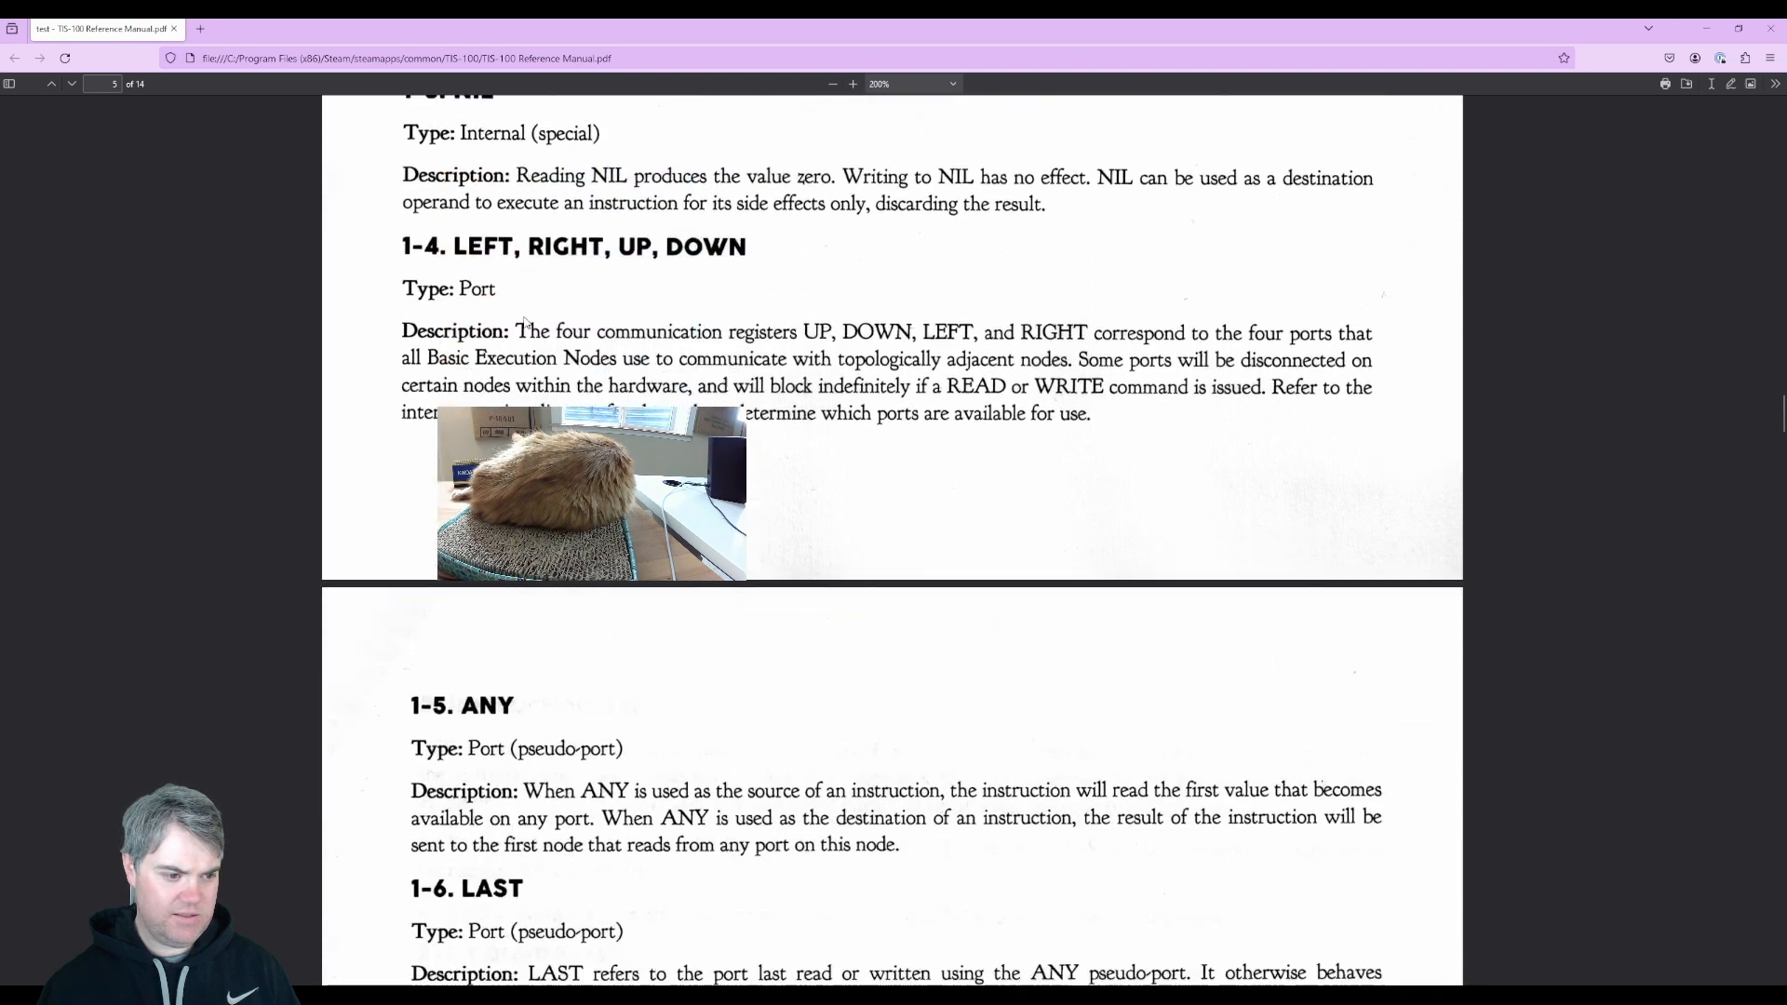
{"action": "scroll", "scroll_direction": "down", "scroll_amount": 3}
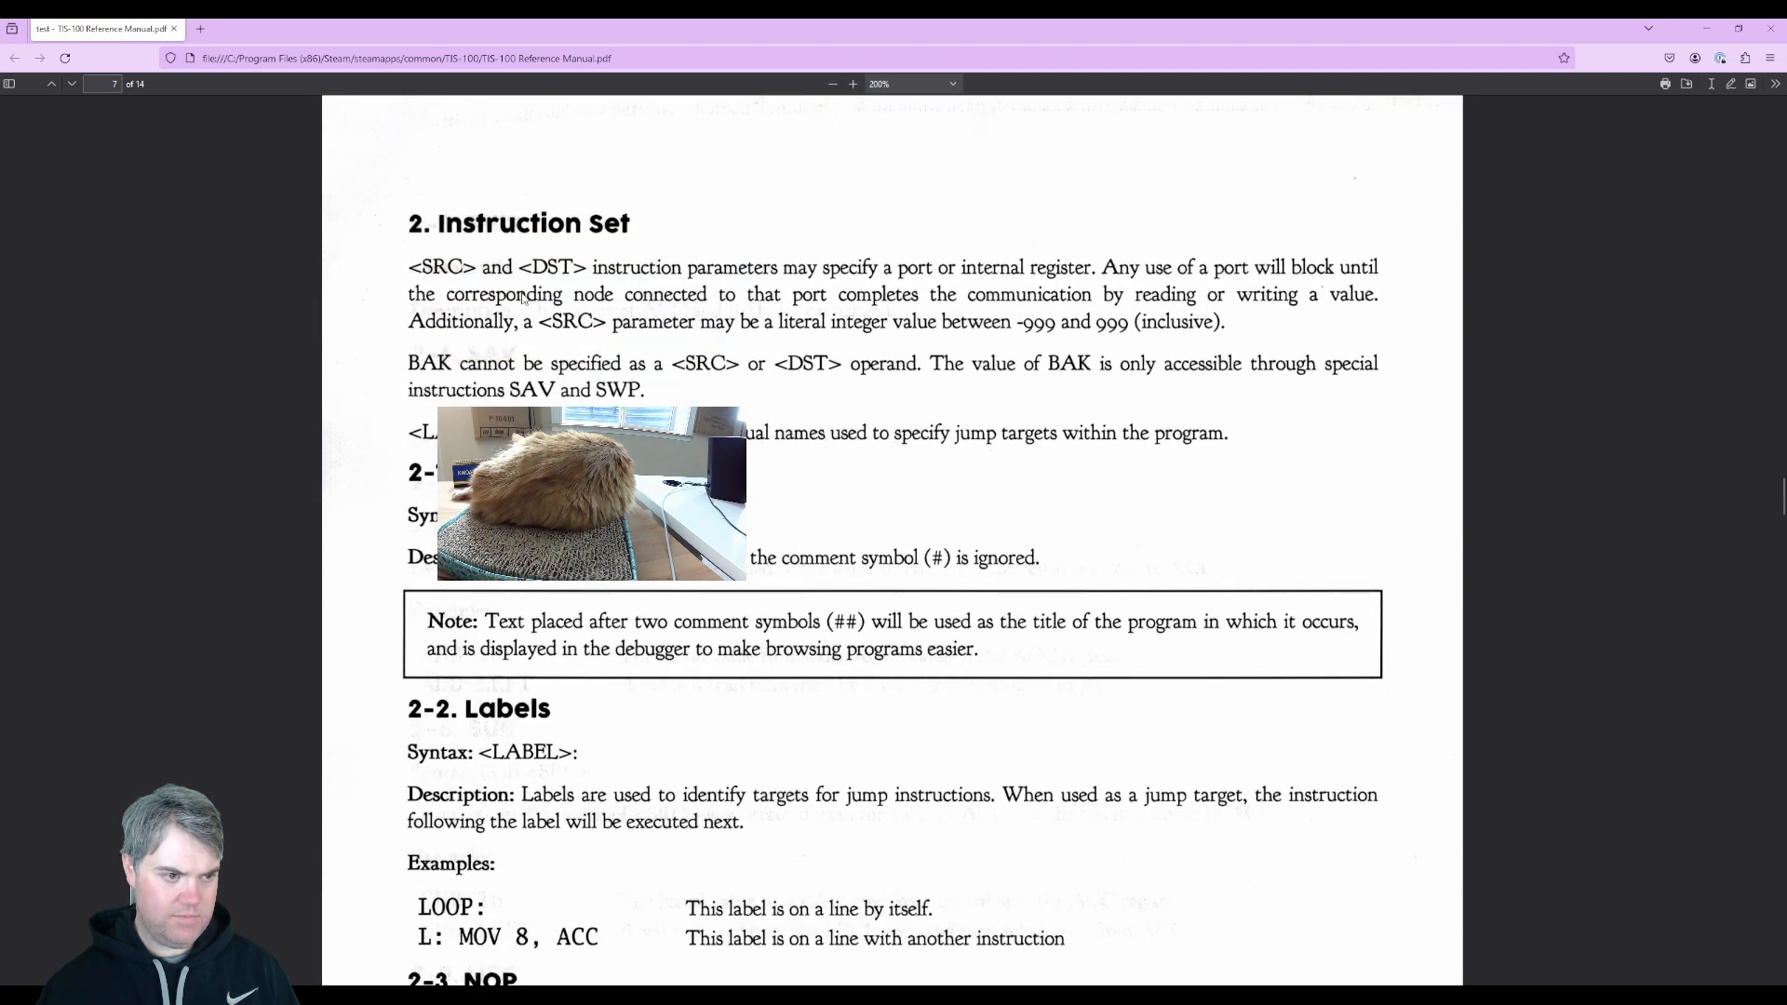
{"action": "scroll", "scroll_direction": "down", "scroll_amount": 3}
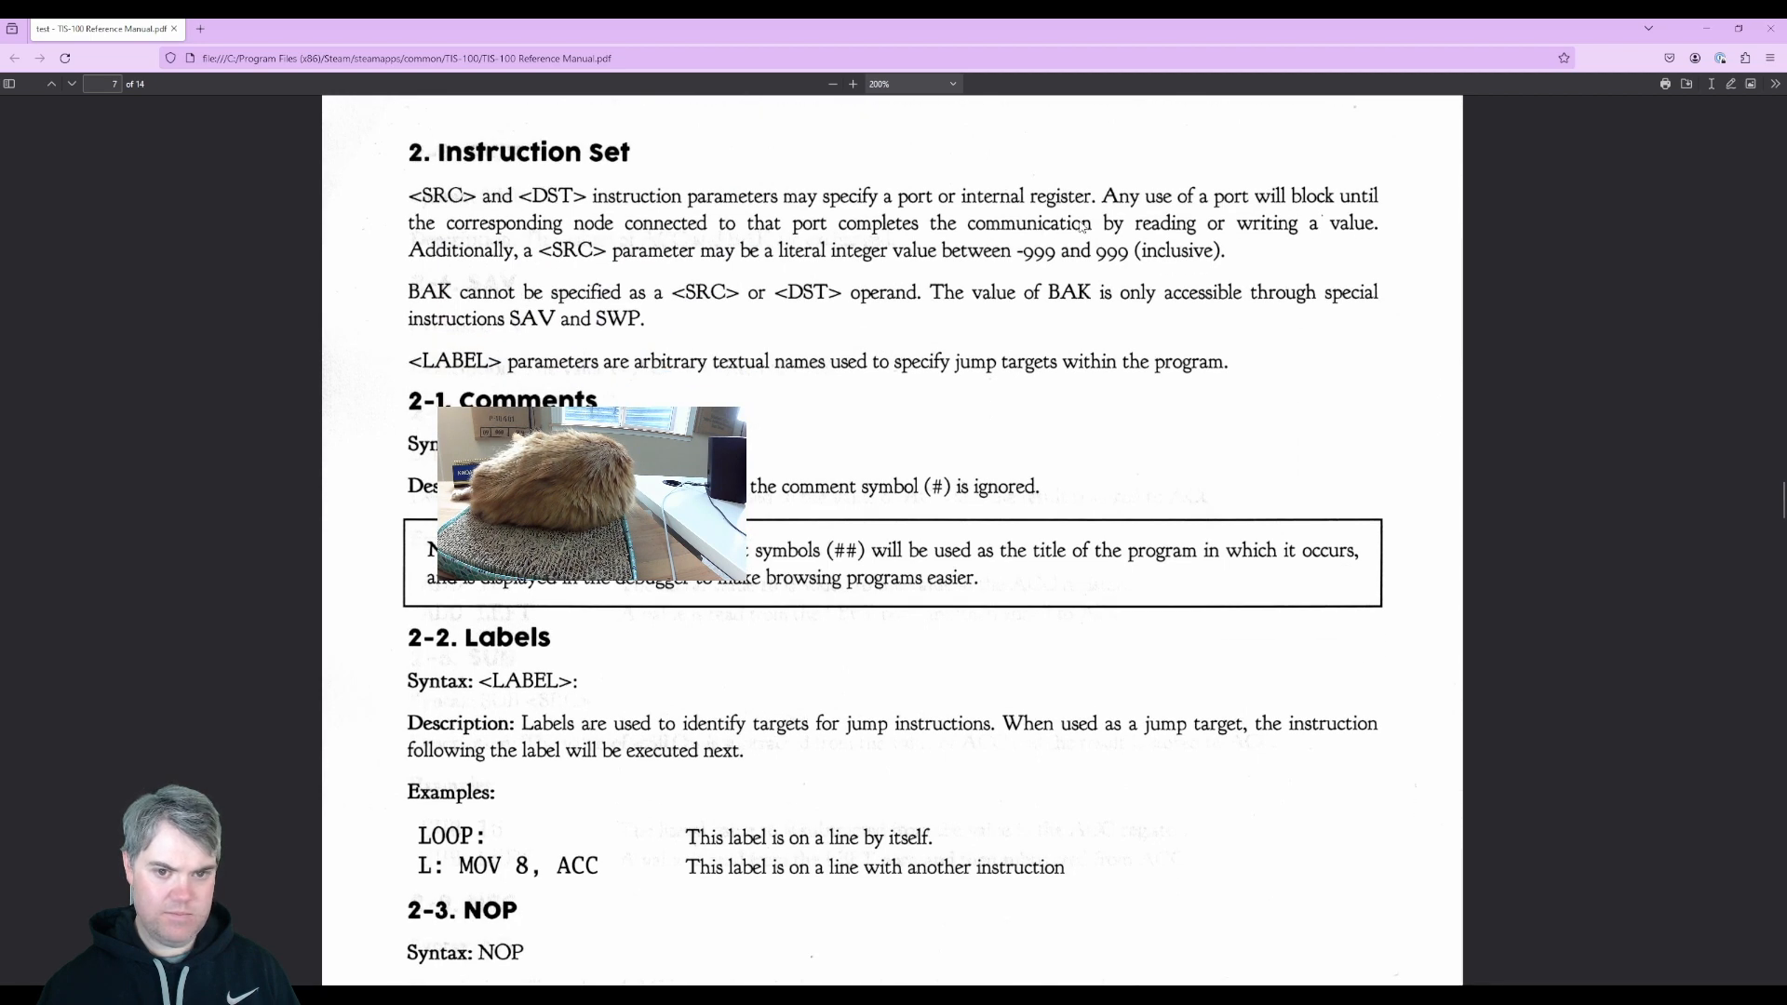
{"action": "mouse_move", "coordinate": [752, 278]}
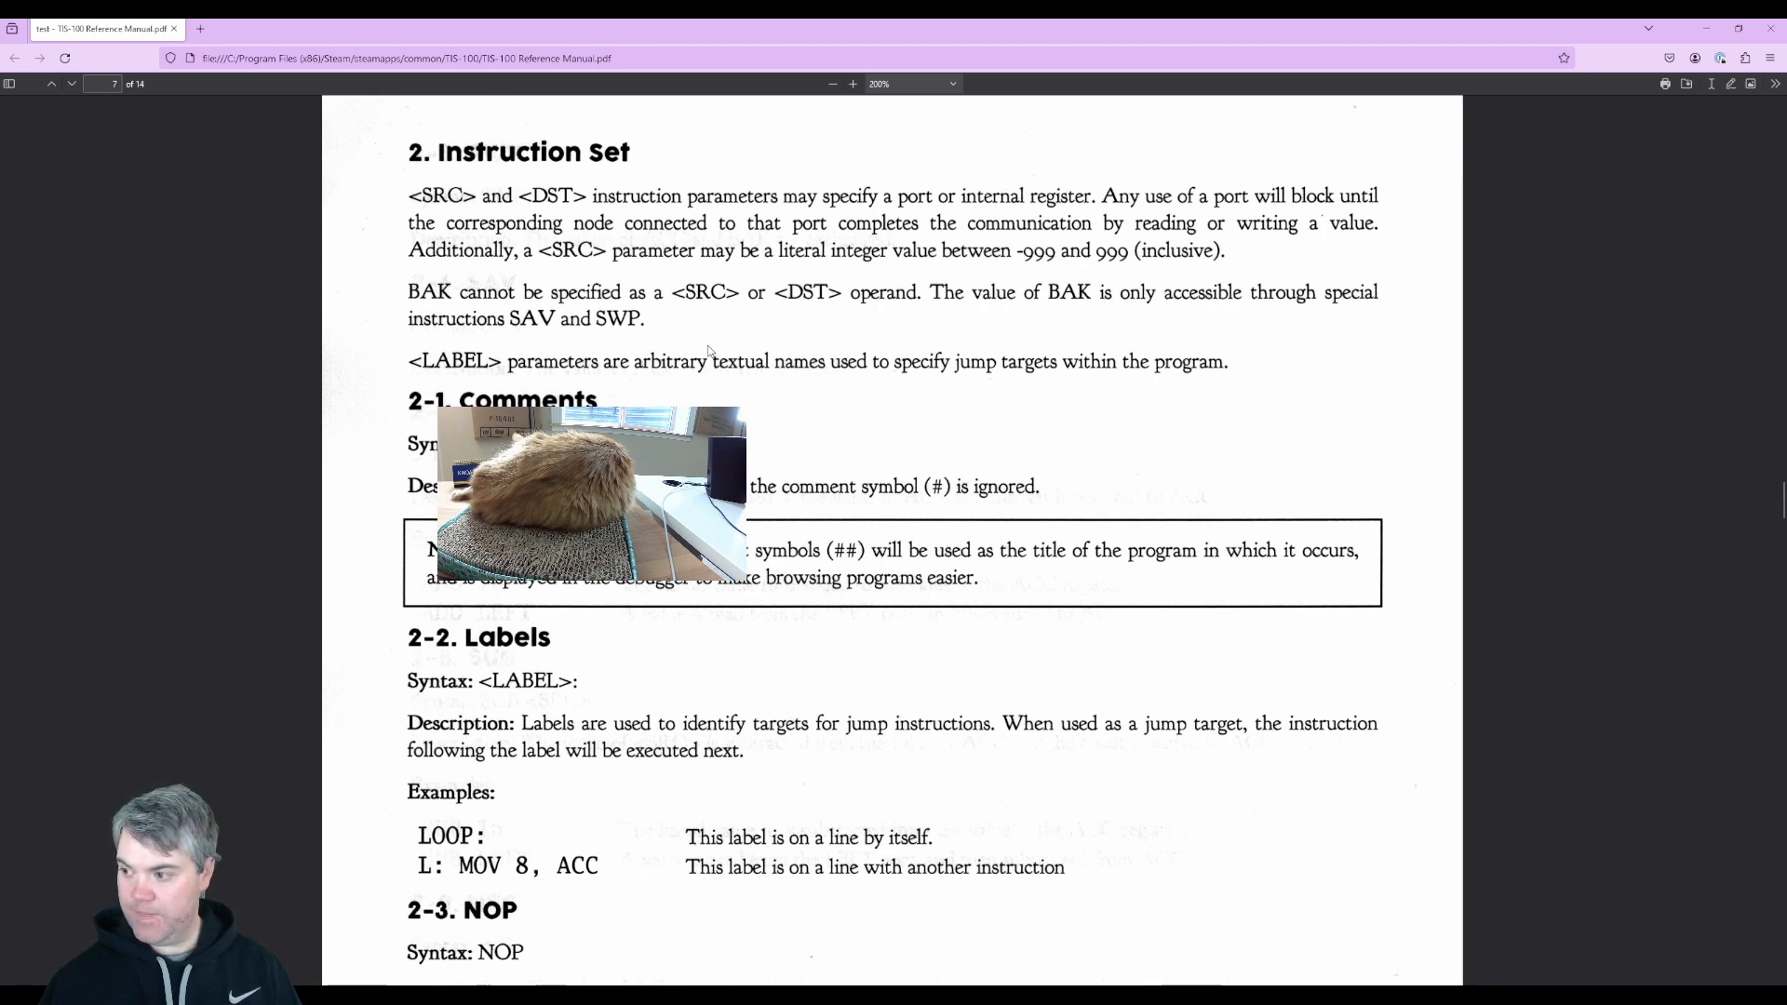
Step: Scroll past the stack and RAM node pages to page 13, the debugger shortcuts and breakpoints
{"action": "scroll", "scroll_direction": "down", "scroll_amount": 3}
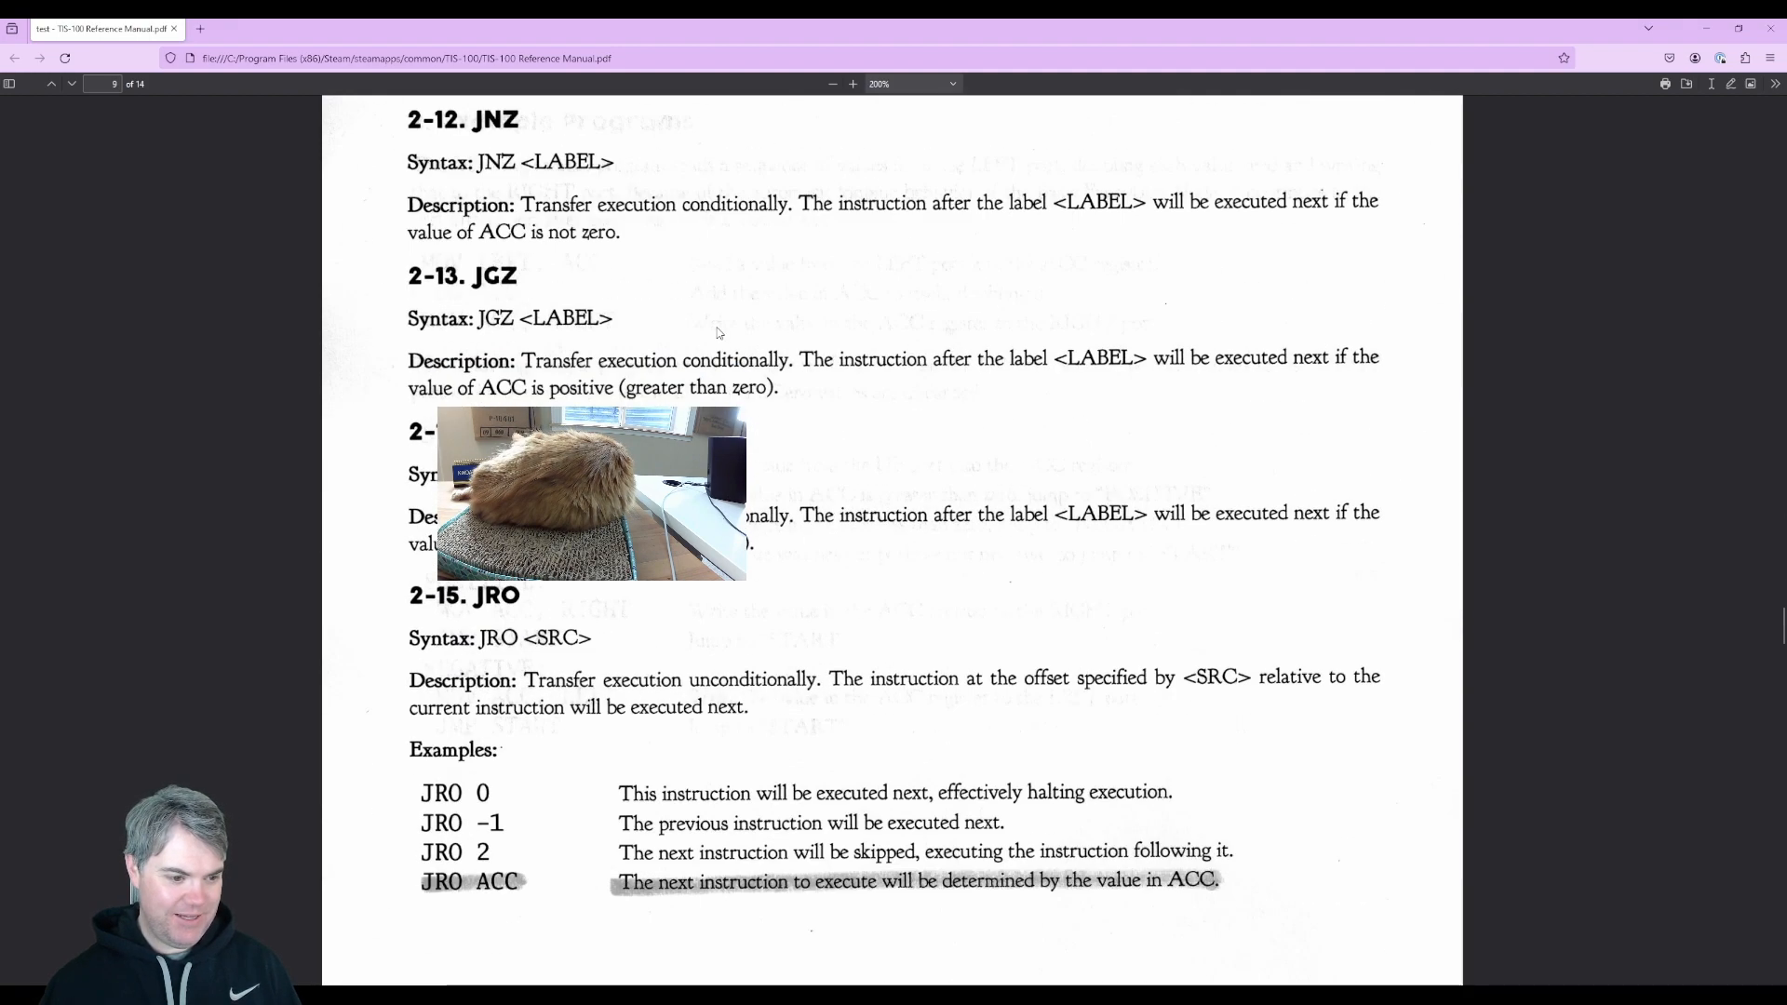
{"action": "scroll", "scroll_direction": "down", "scroll_amount": 3}
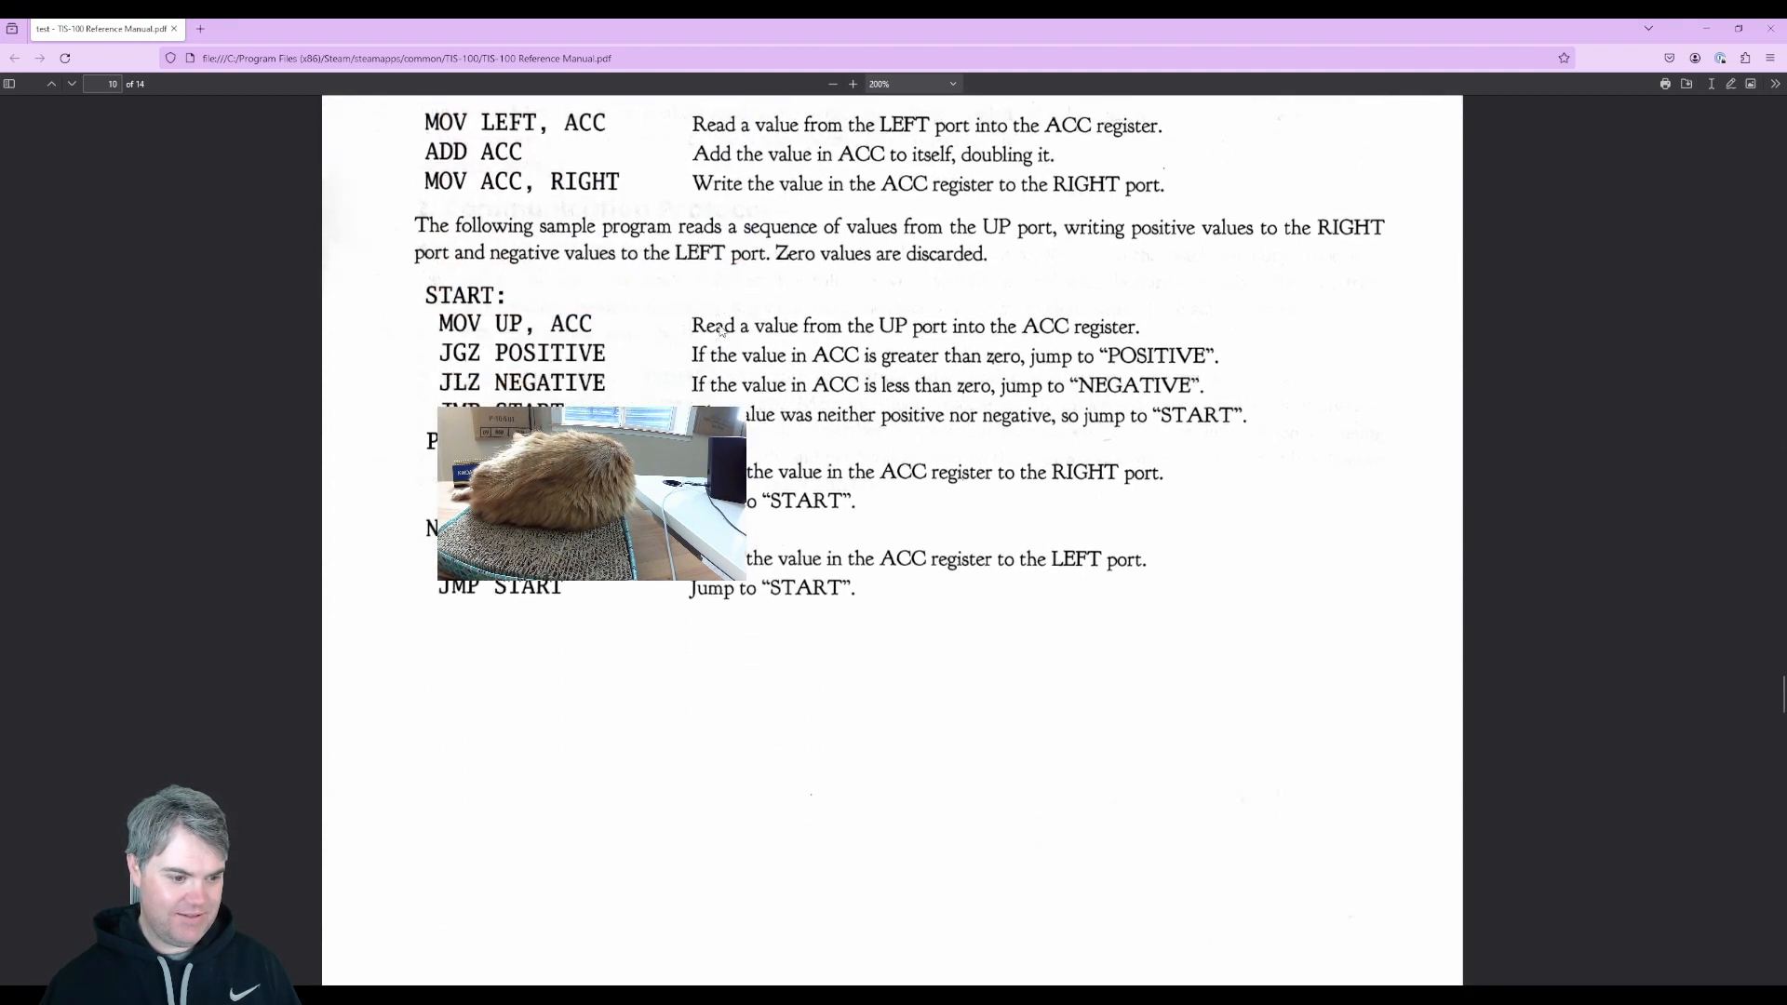
{"action": "scroll", "scroll_direction": "down", "scroll_amount": 3}
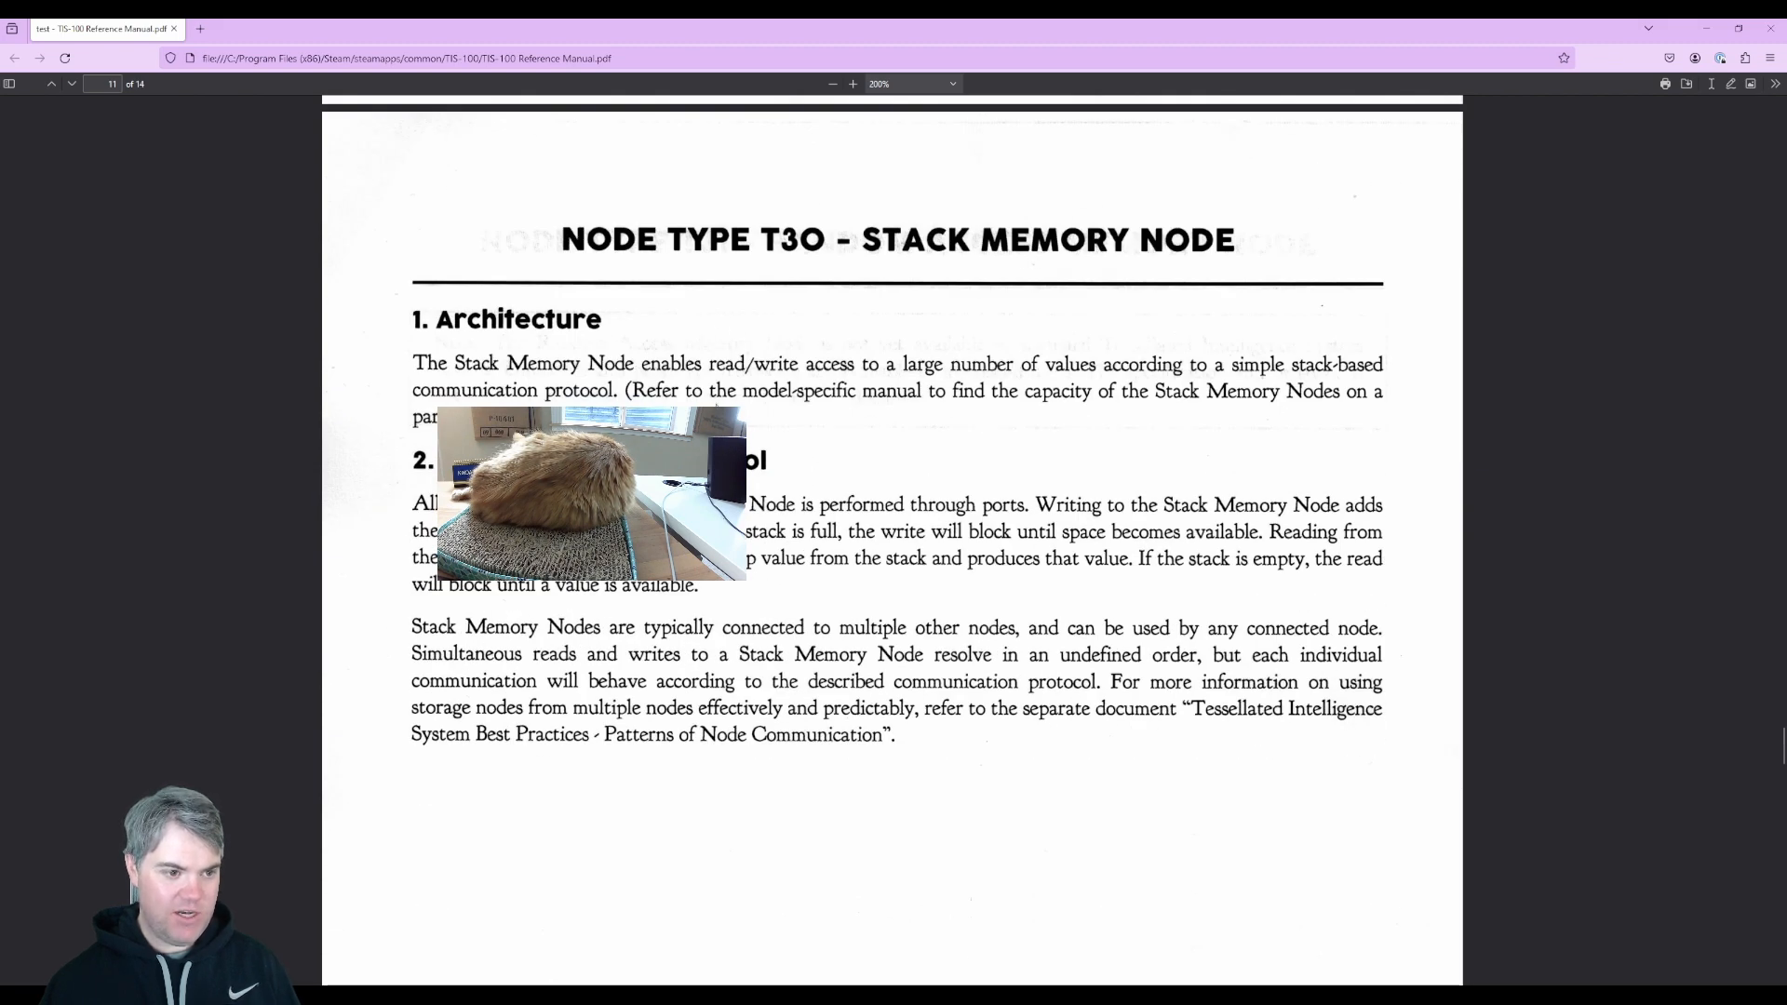
{"action": "scroll", "scroll_direction": "down", "scroll_amount": 3}
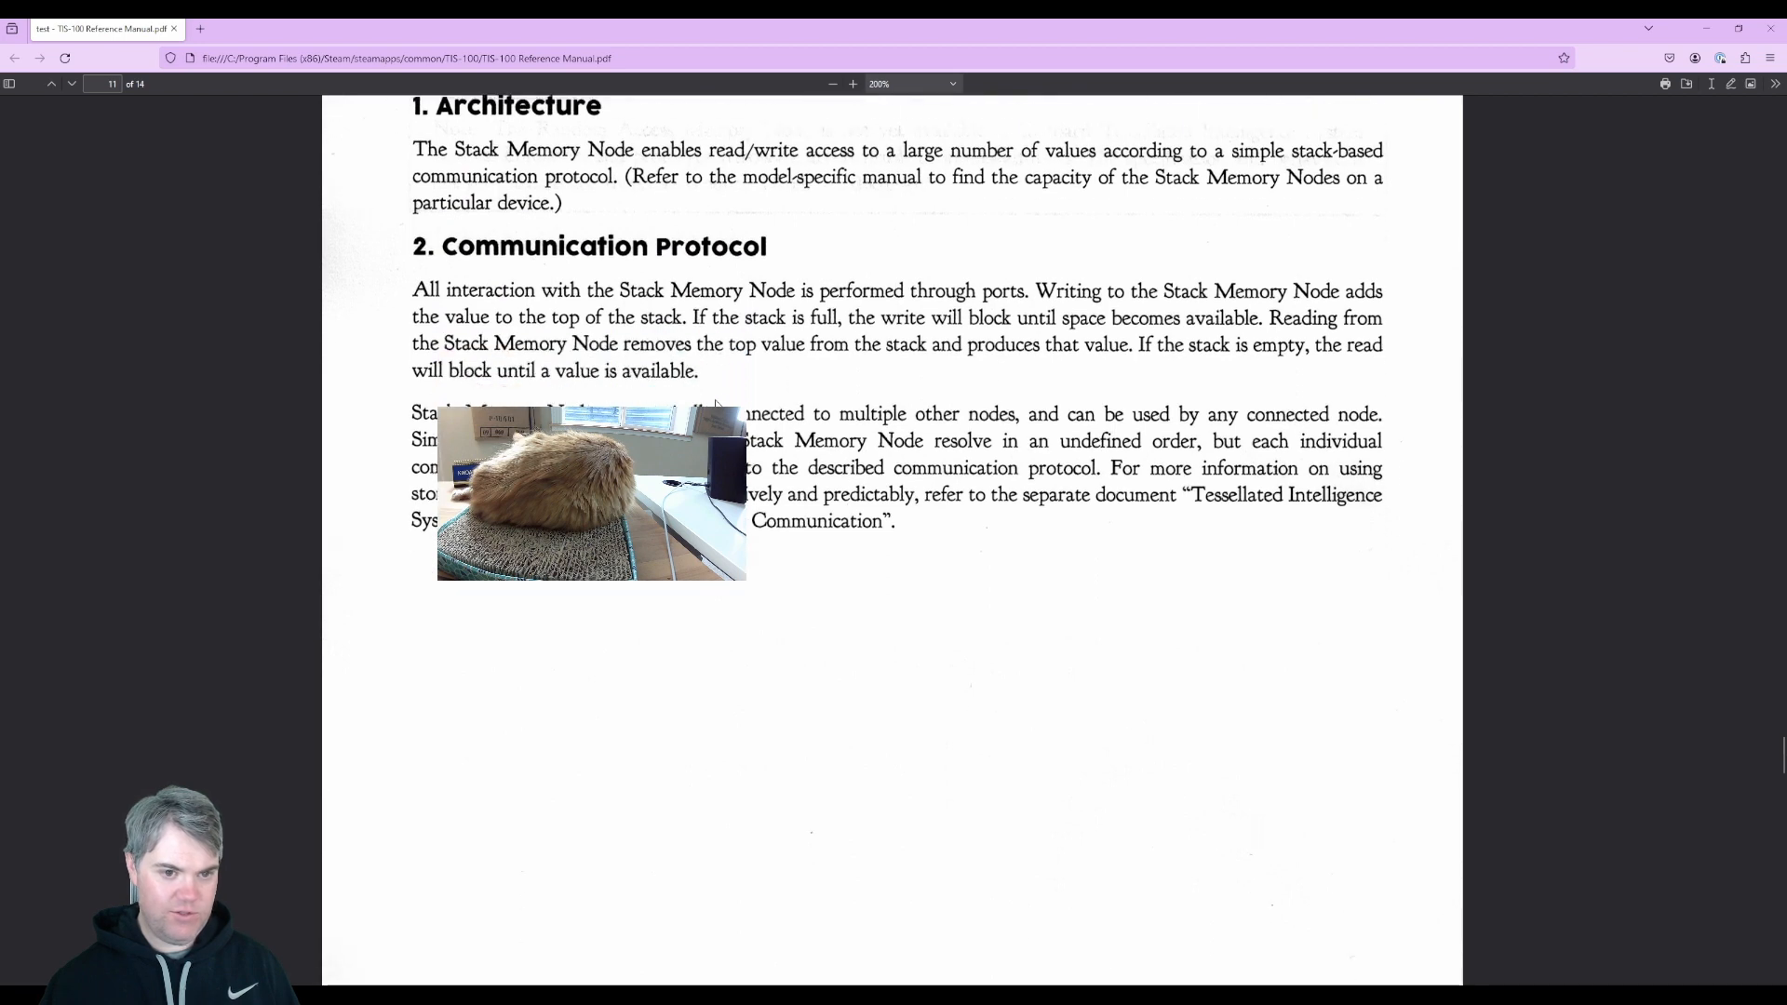
{"action": "mouse_move", "coordinate": [730, 389]}
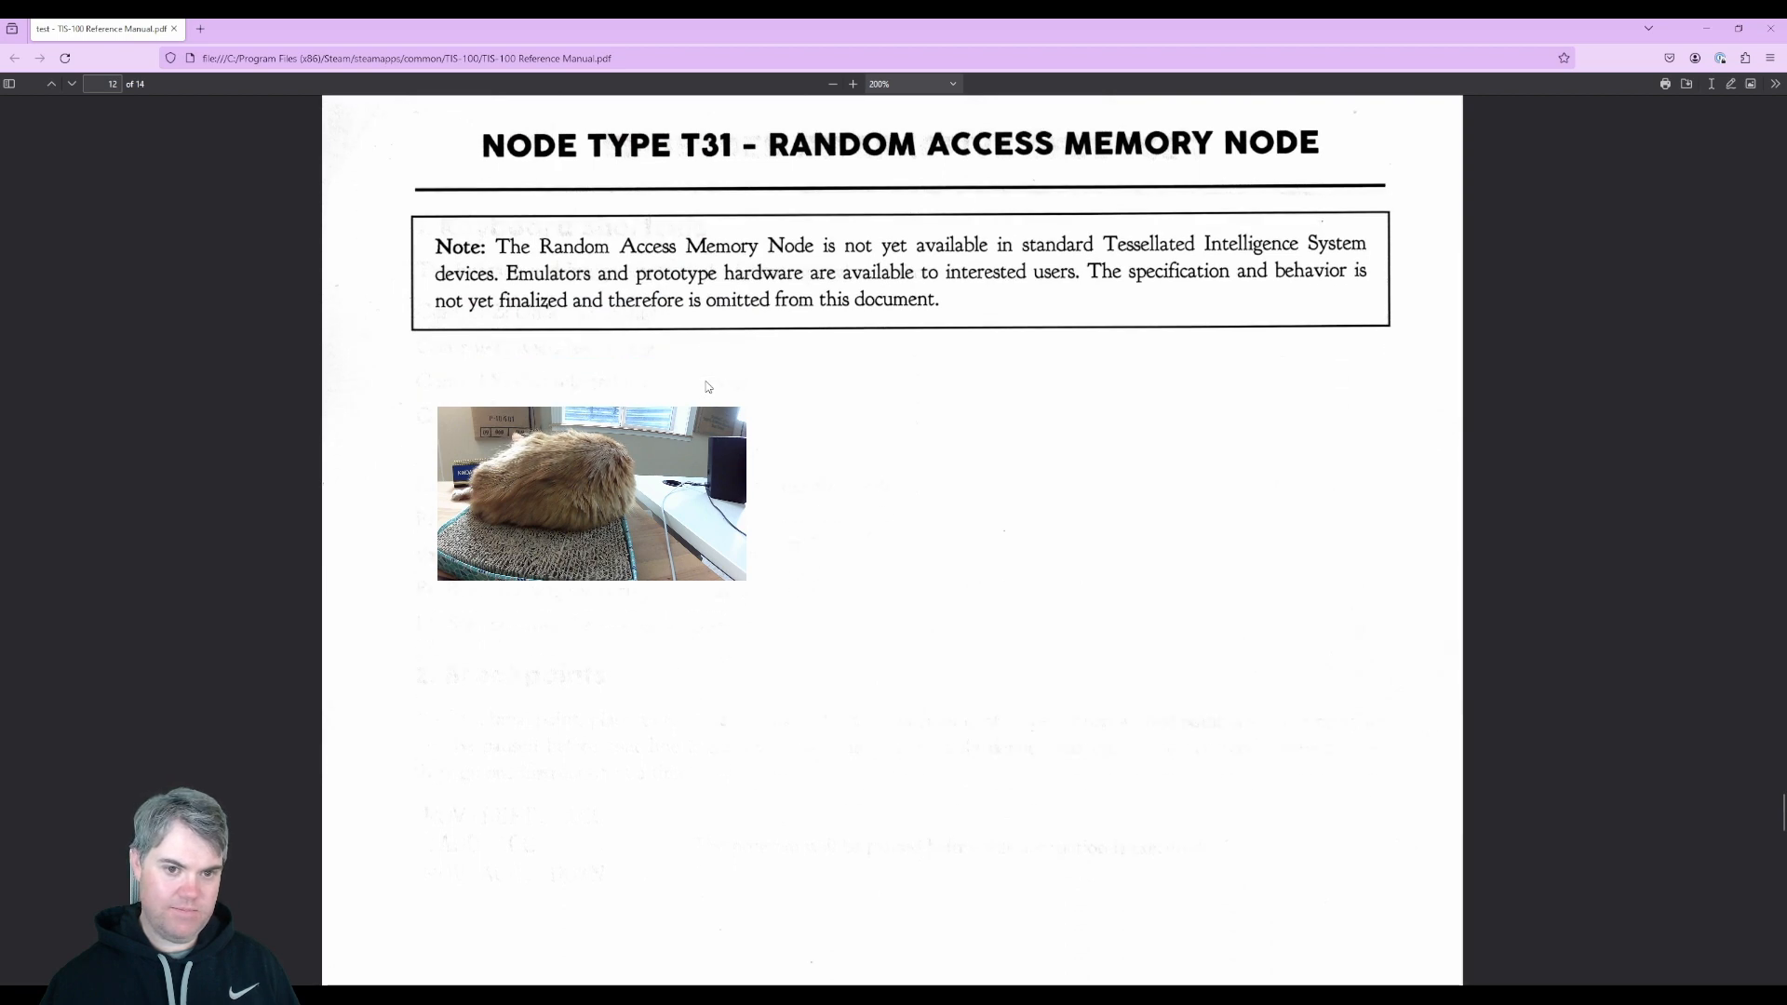
{"action": "scroll", "scroll_direction": "down", "scroll_amount": 3}
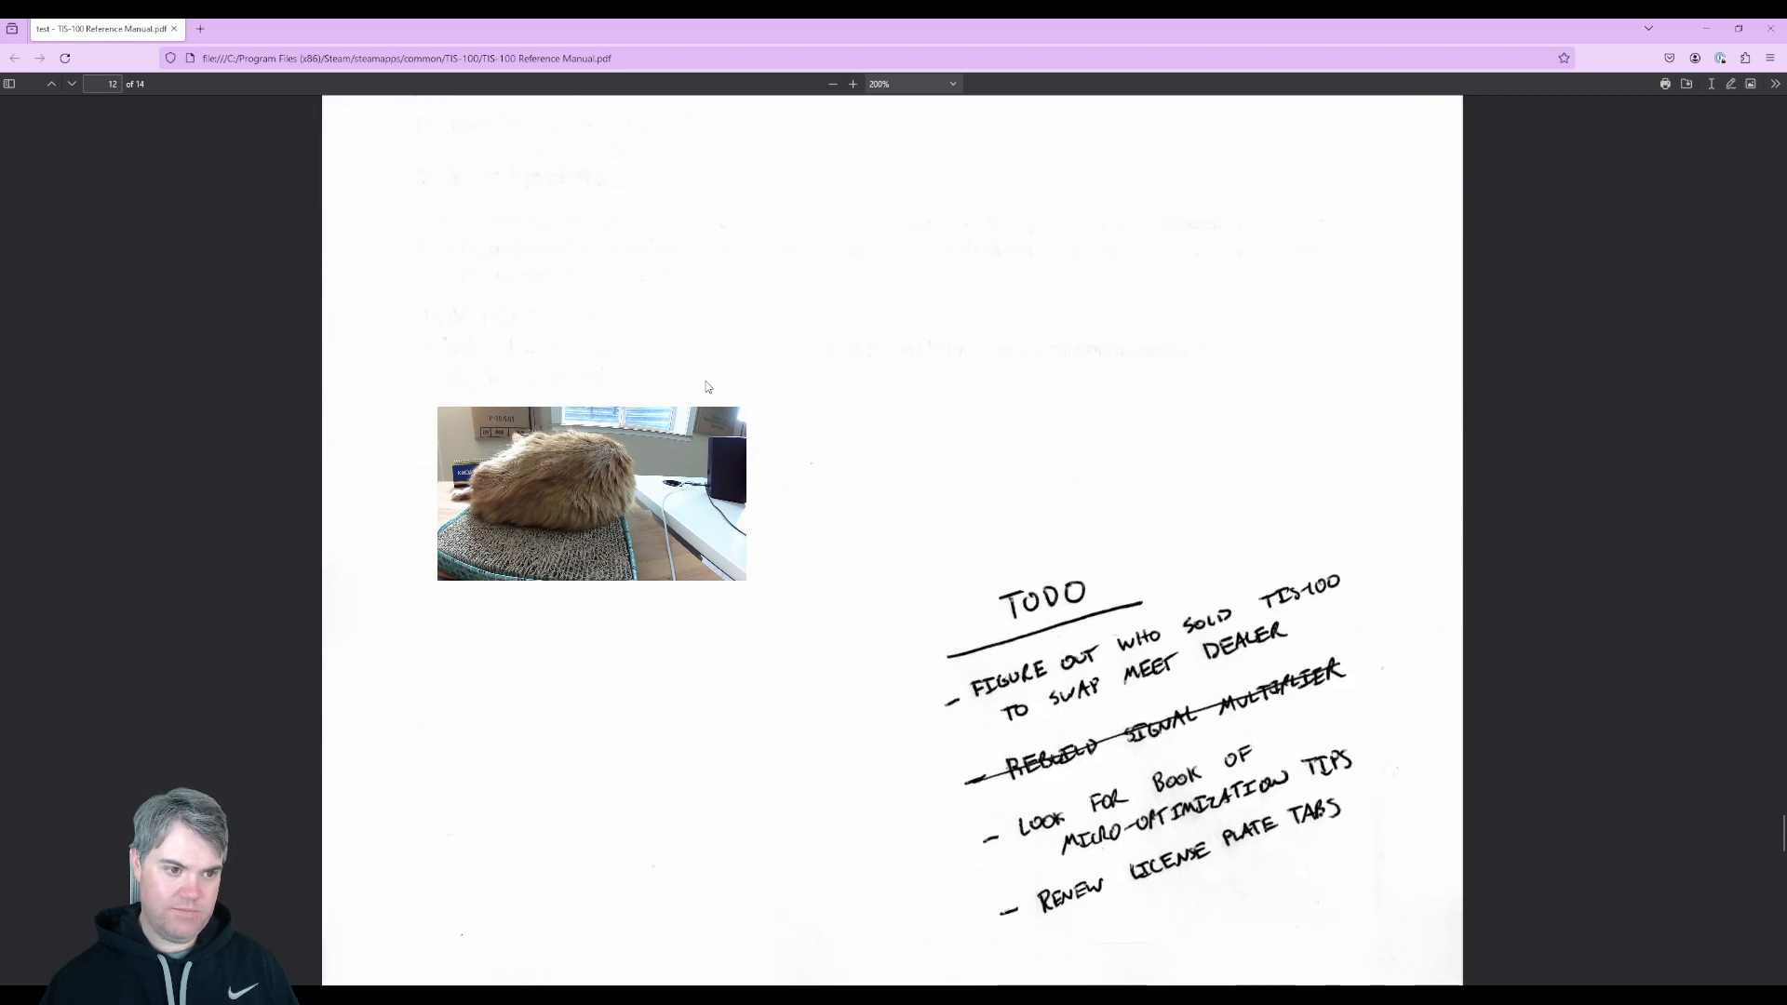
{"action": "scroll", "scroll_direction": "down", "scroll_amount": 3}
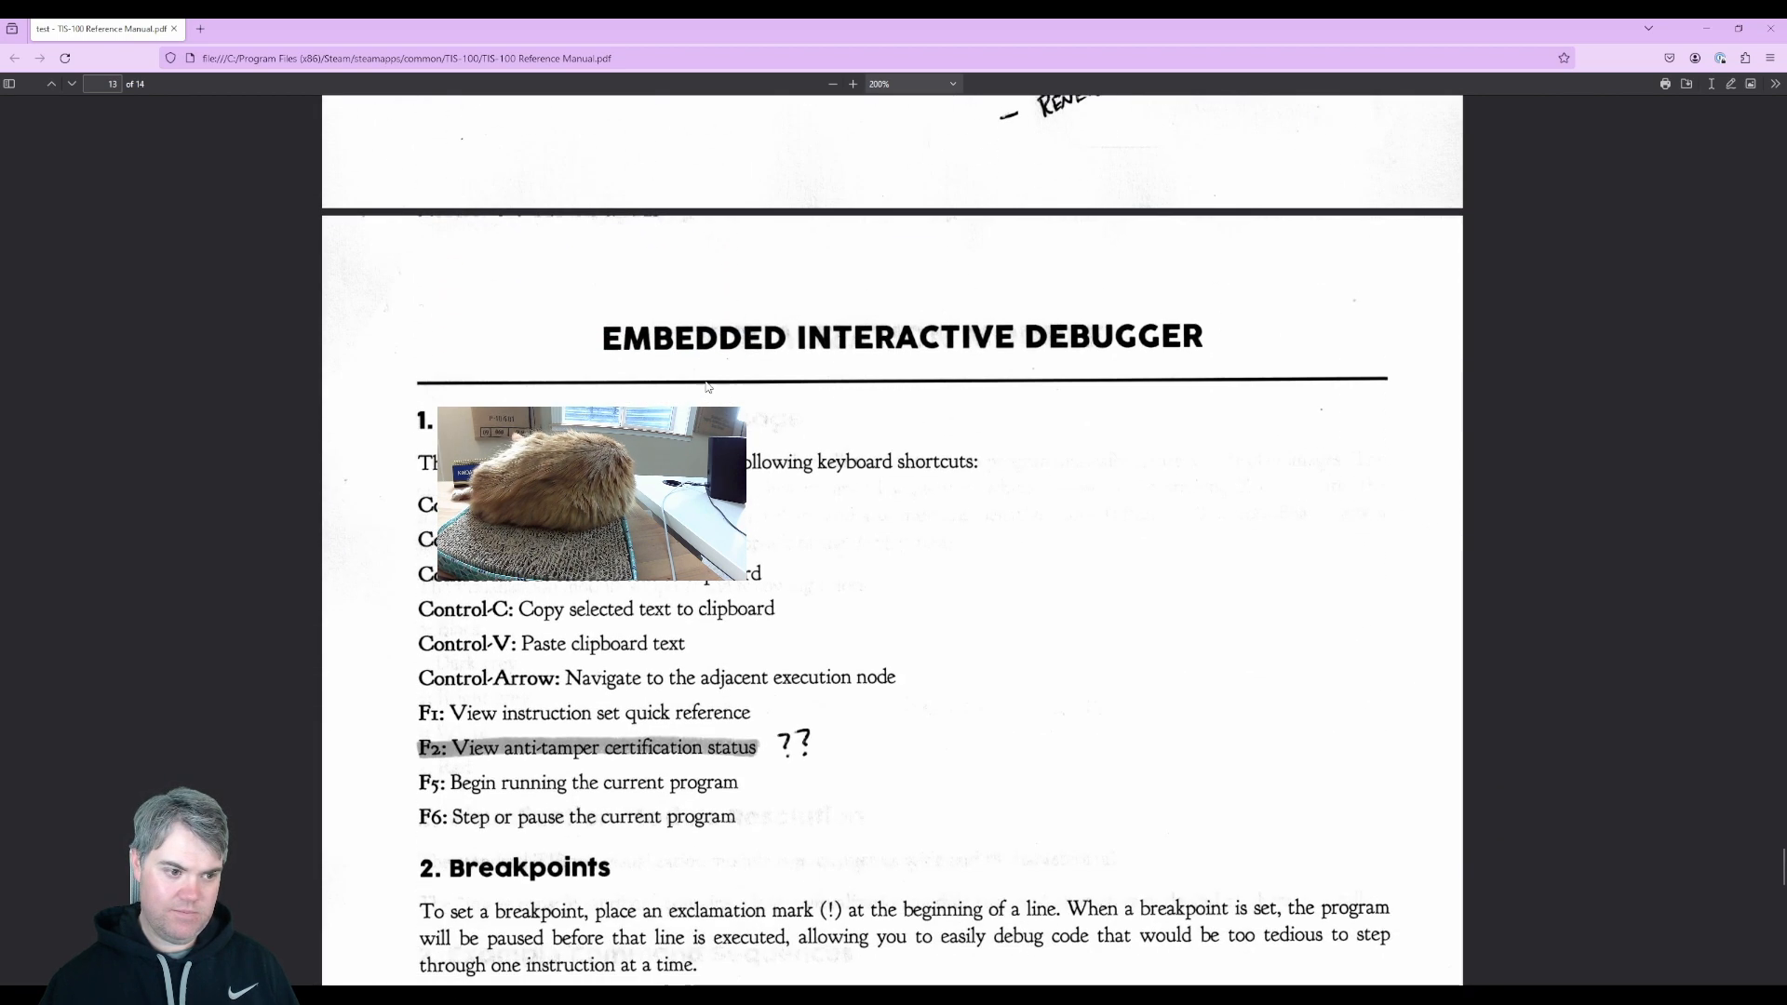
{"action": "scroll", "scroll_direction": "down", "scroll_amount": 3}
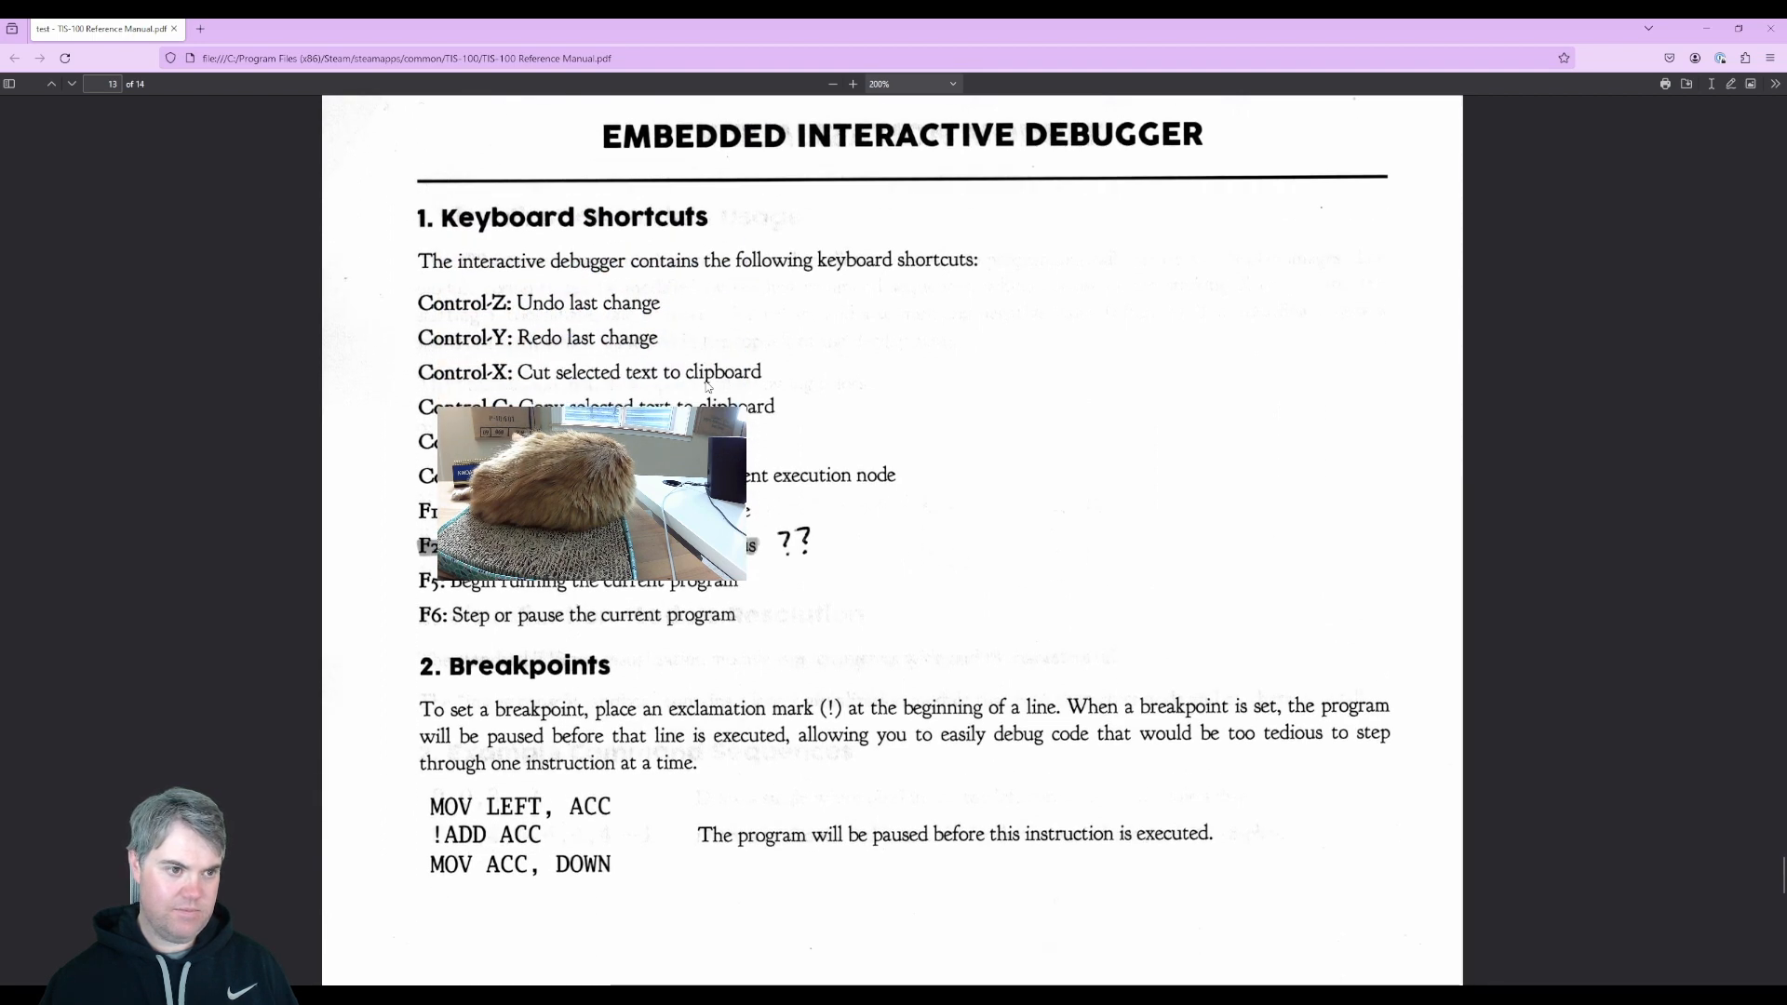
{"action": "scroll", "scroll_direction": "down", "scroll_amount": 3}
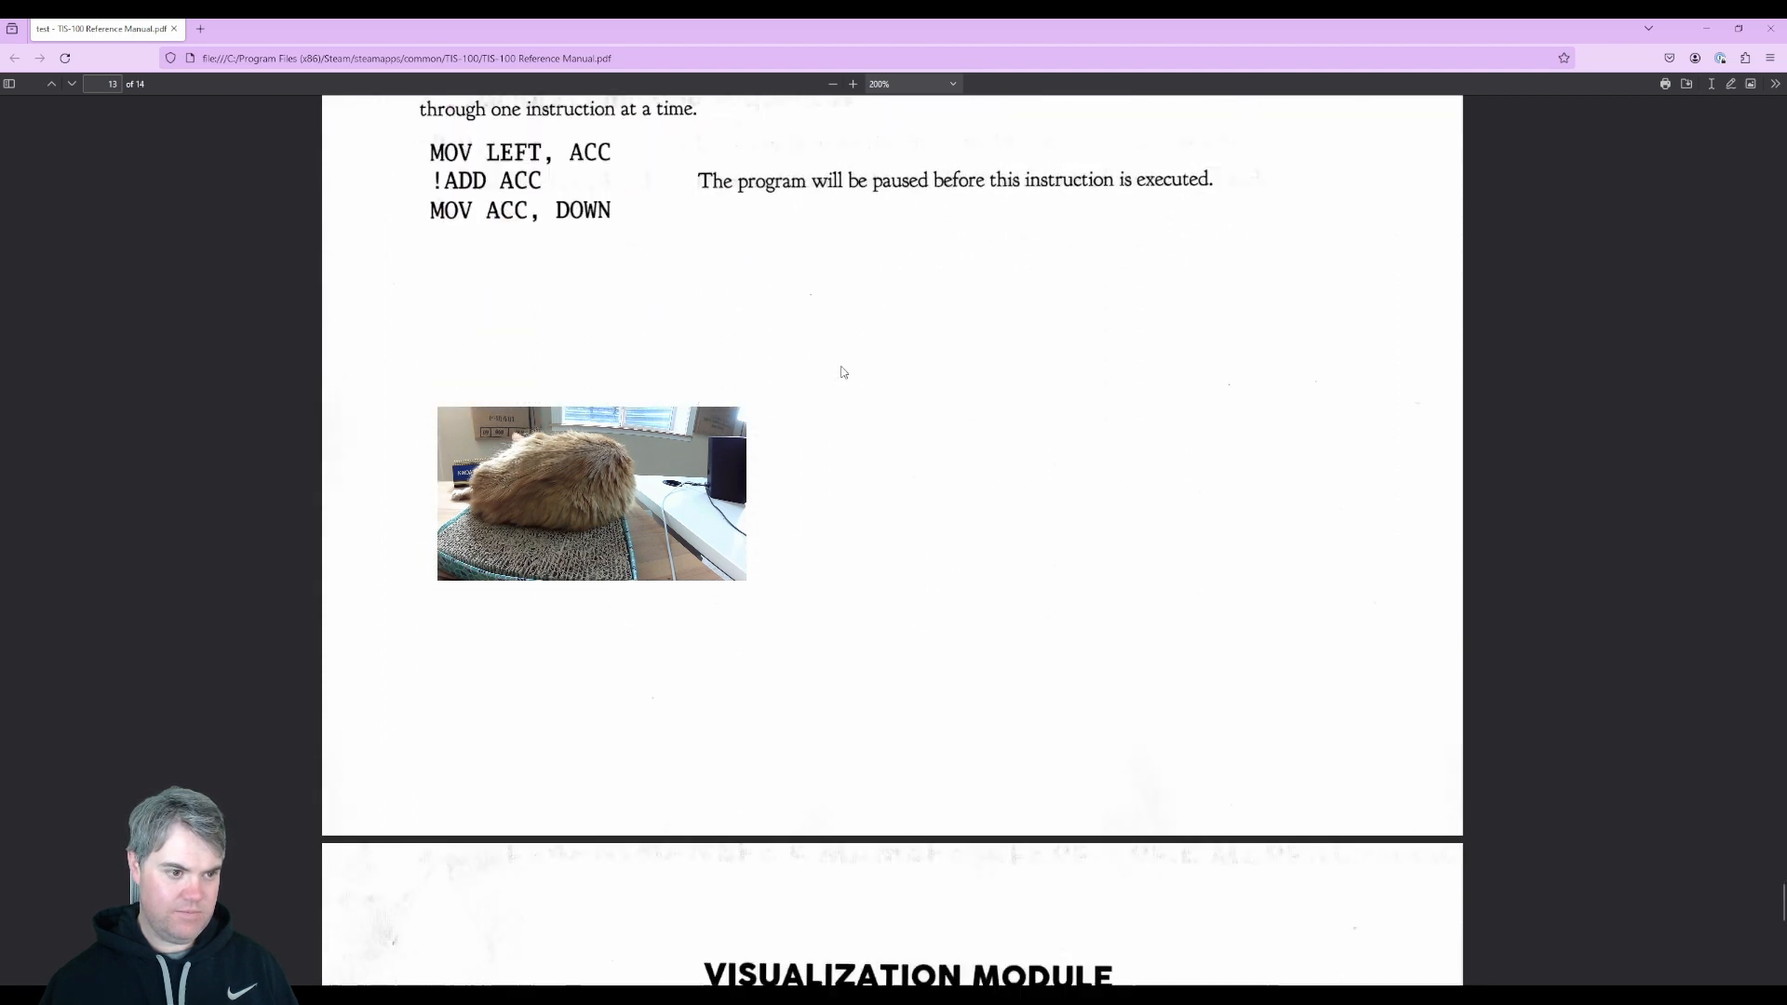
Step: Scroll through the Visualization Module page, reviewing colours, 30×18 resolution and command examples
{"action": "scroll", "scroll_direction": "down", "scroll_amount": 3}
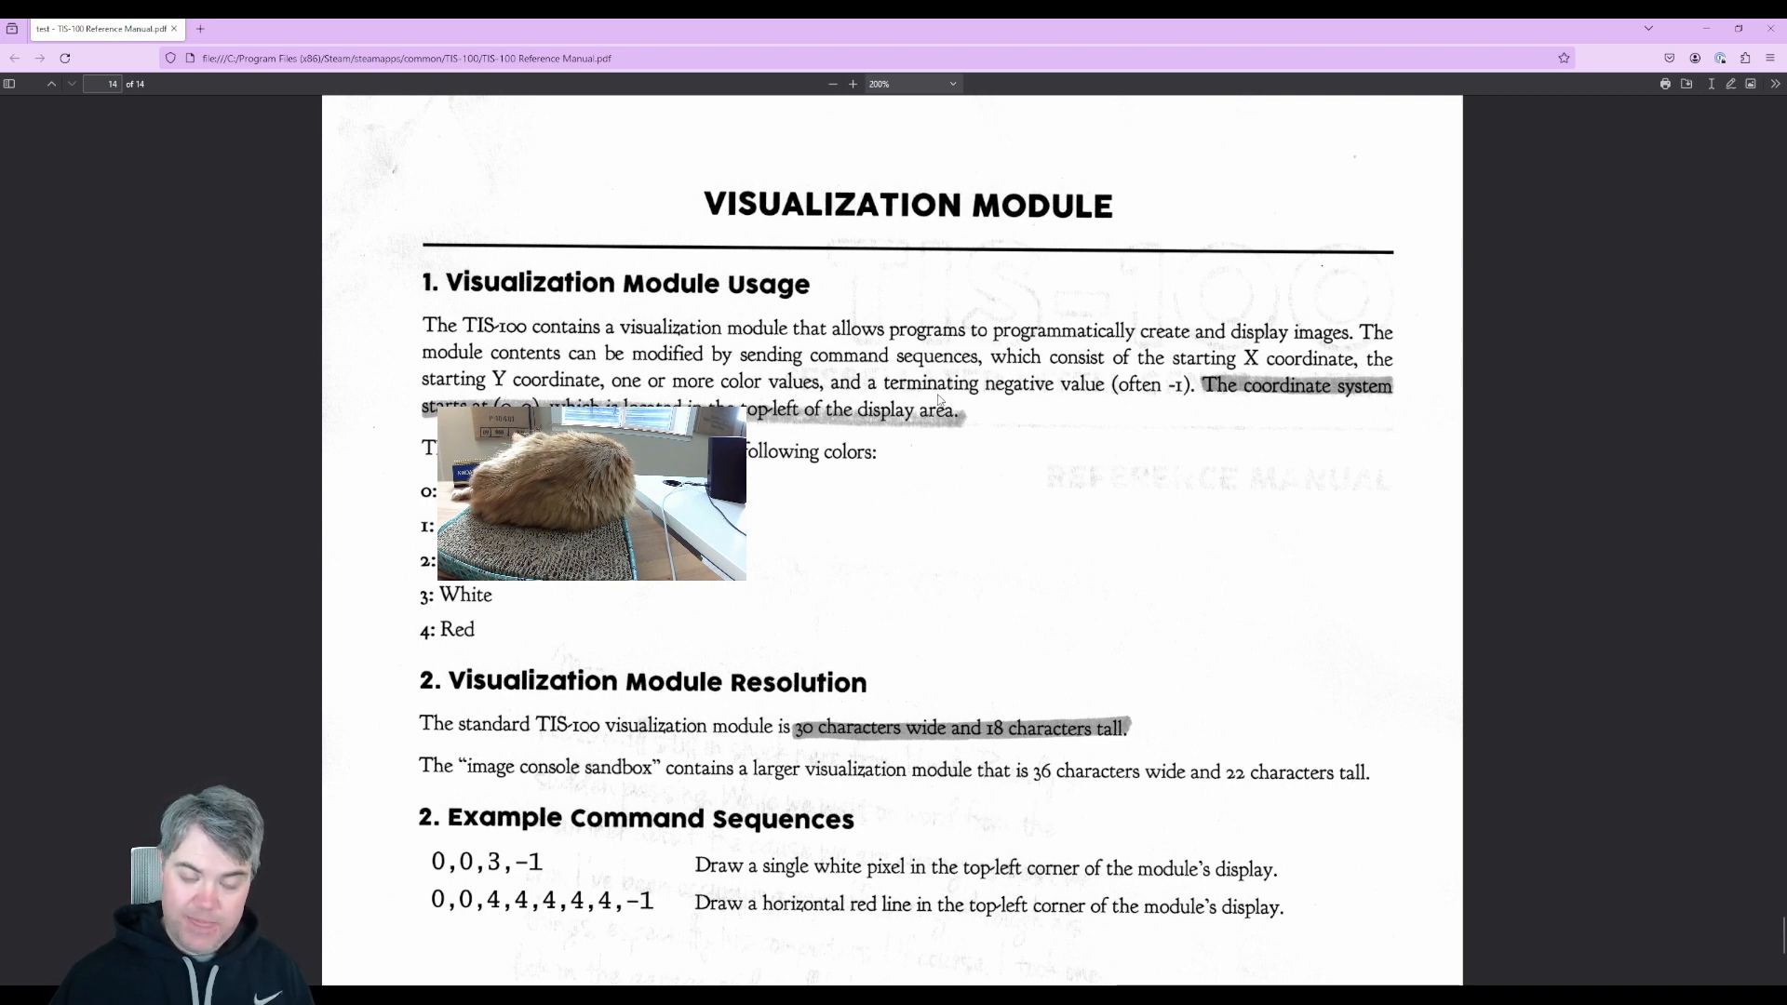
{"action": "mouse_move", "coordinate": [1122, 400]}
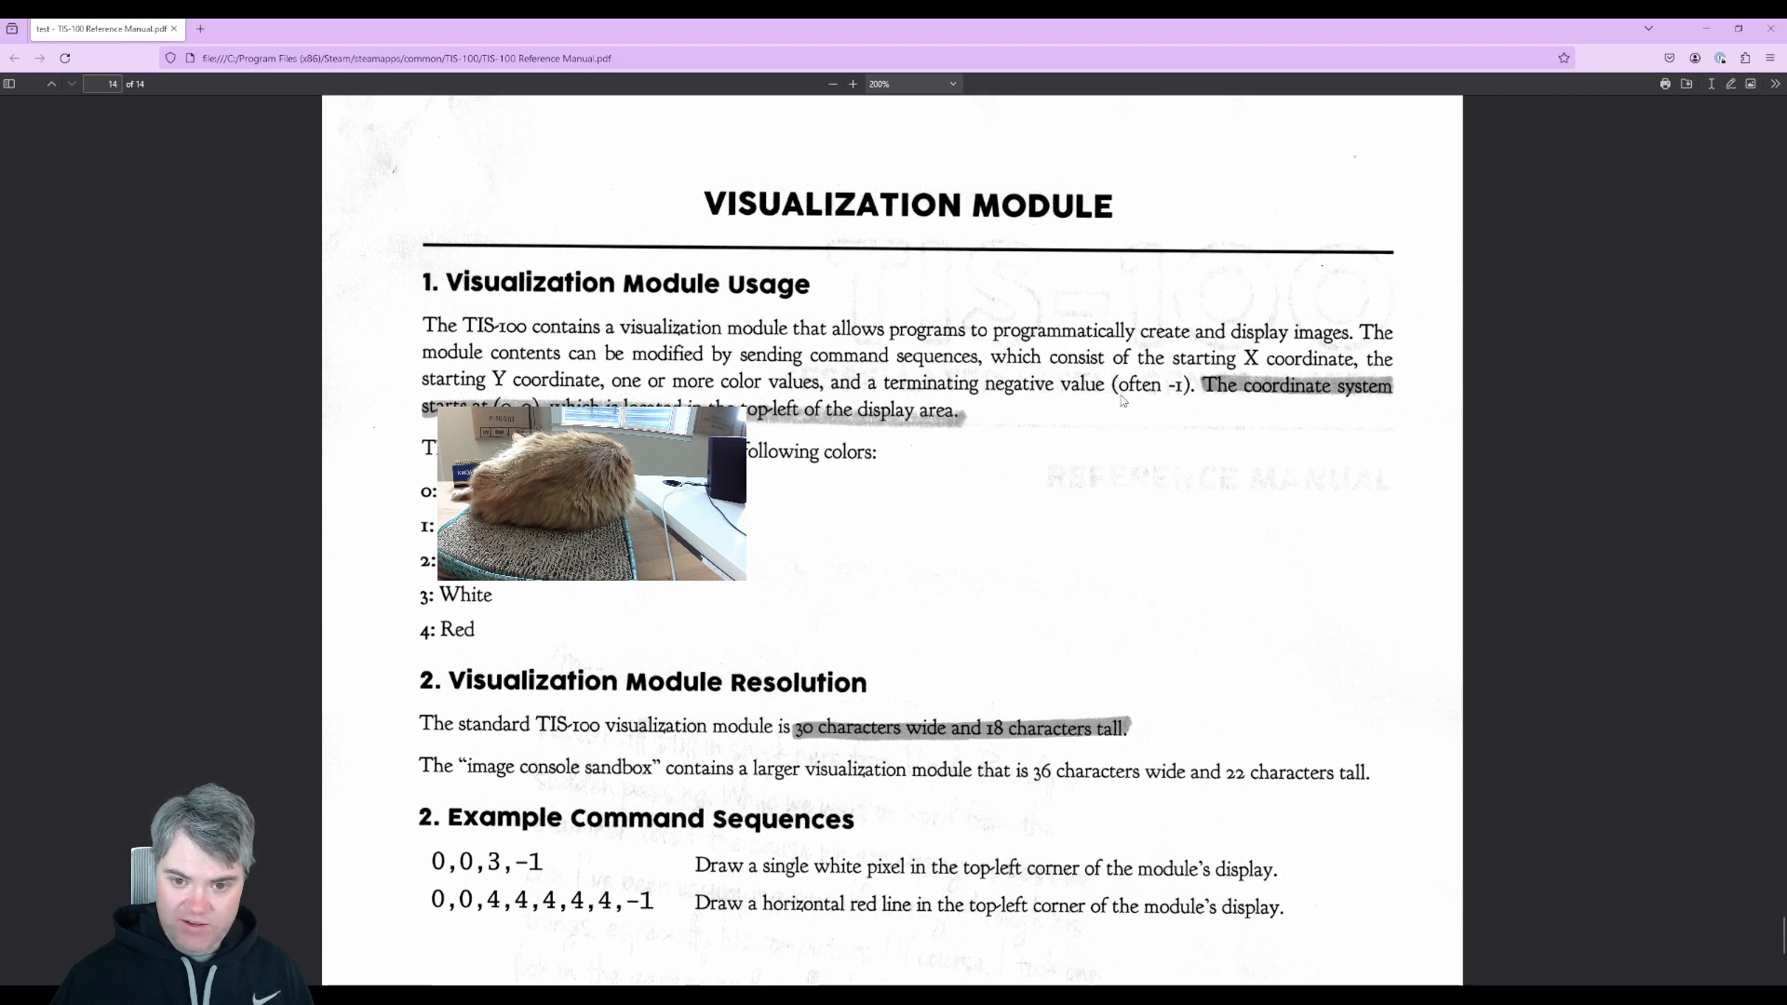
{"action": "mouse_move", "coordinate": [1176, 393]}
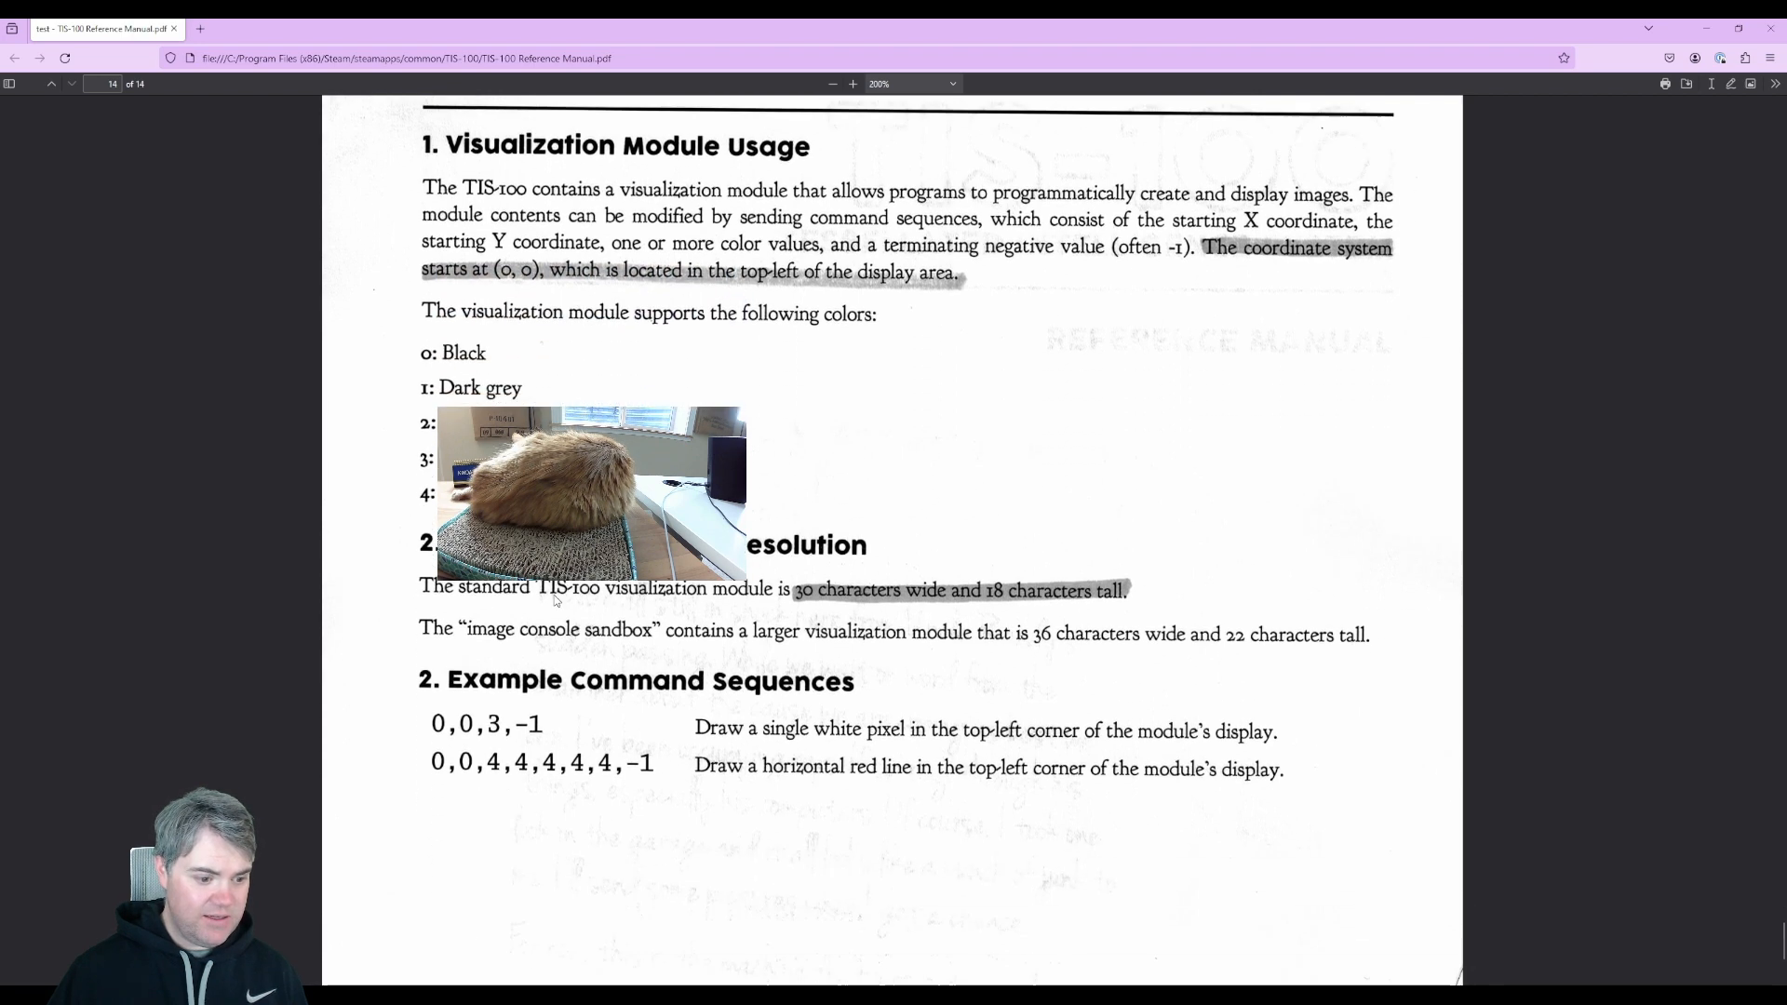
{"action": "scroll", "scroll_direction": "down", "scroll_amount": 3}
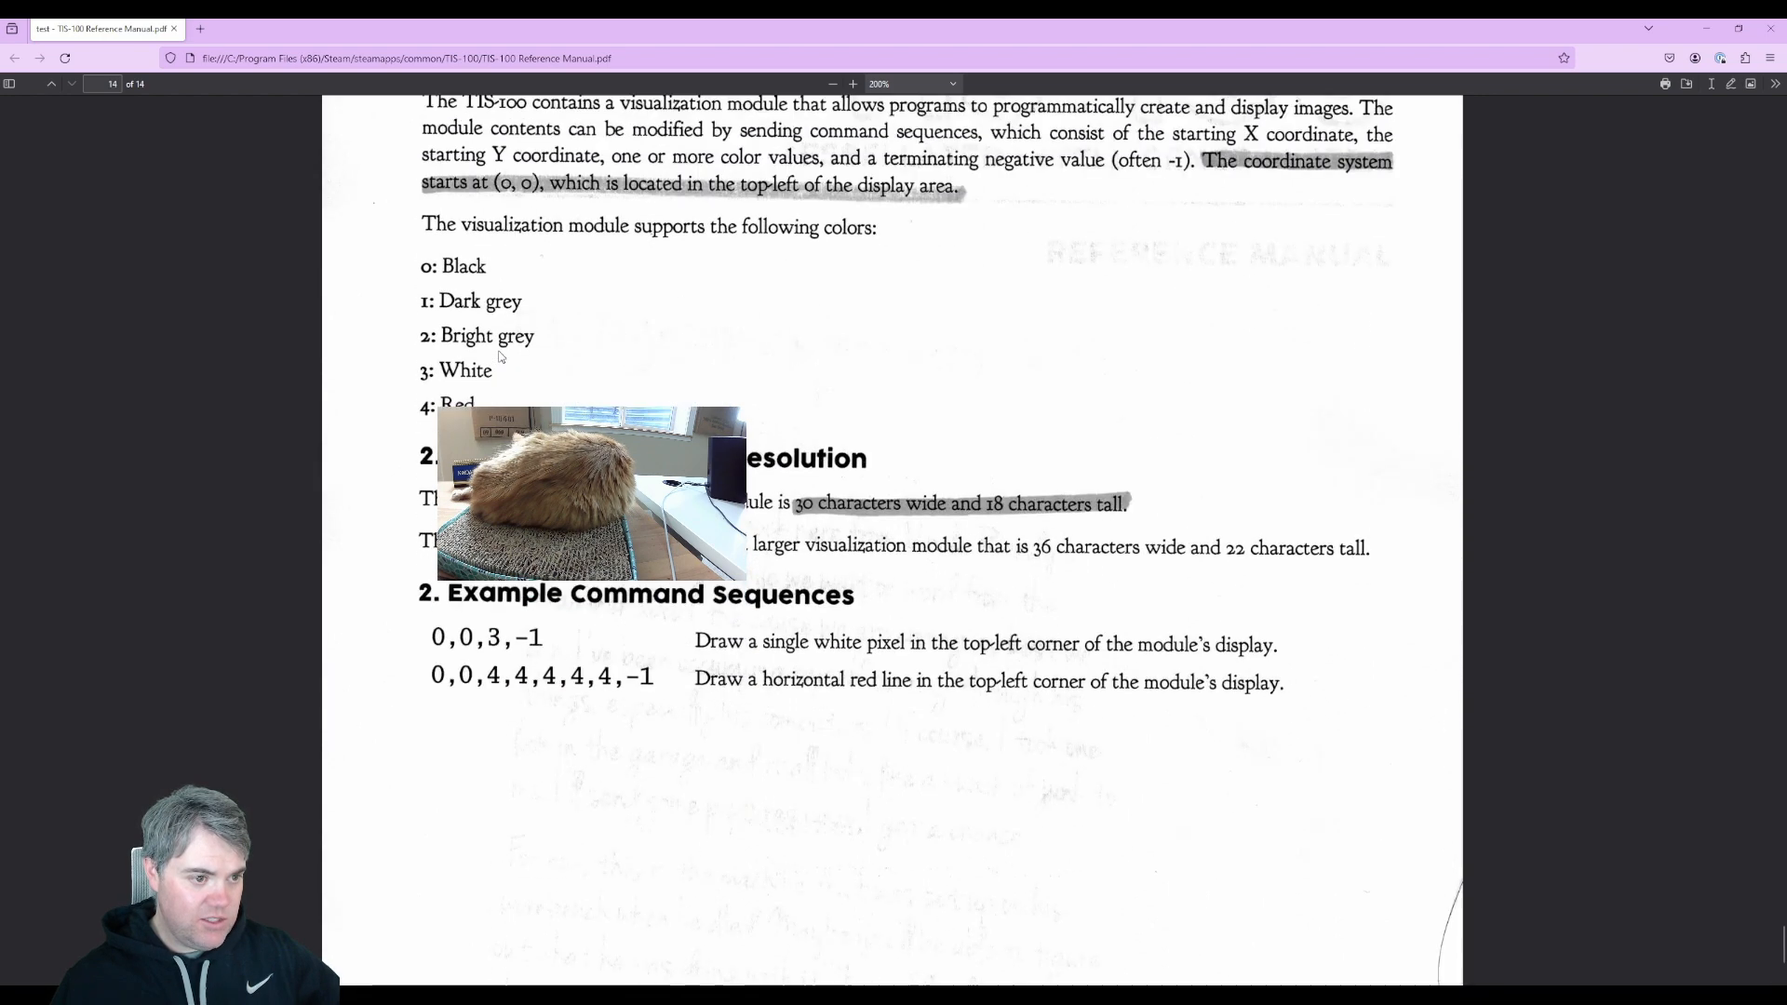
{"action": "scroll", "scroll_direction": "up", "scroll_amount": 3}
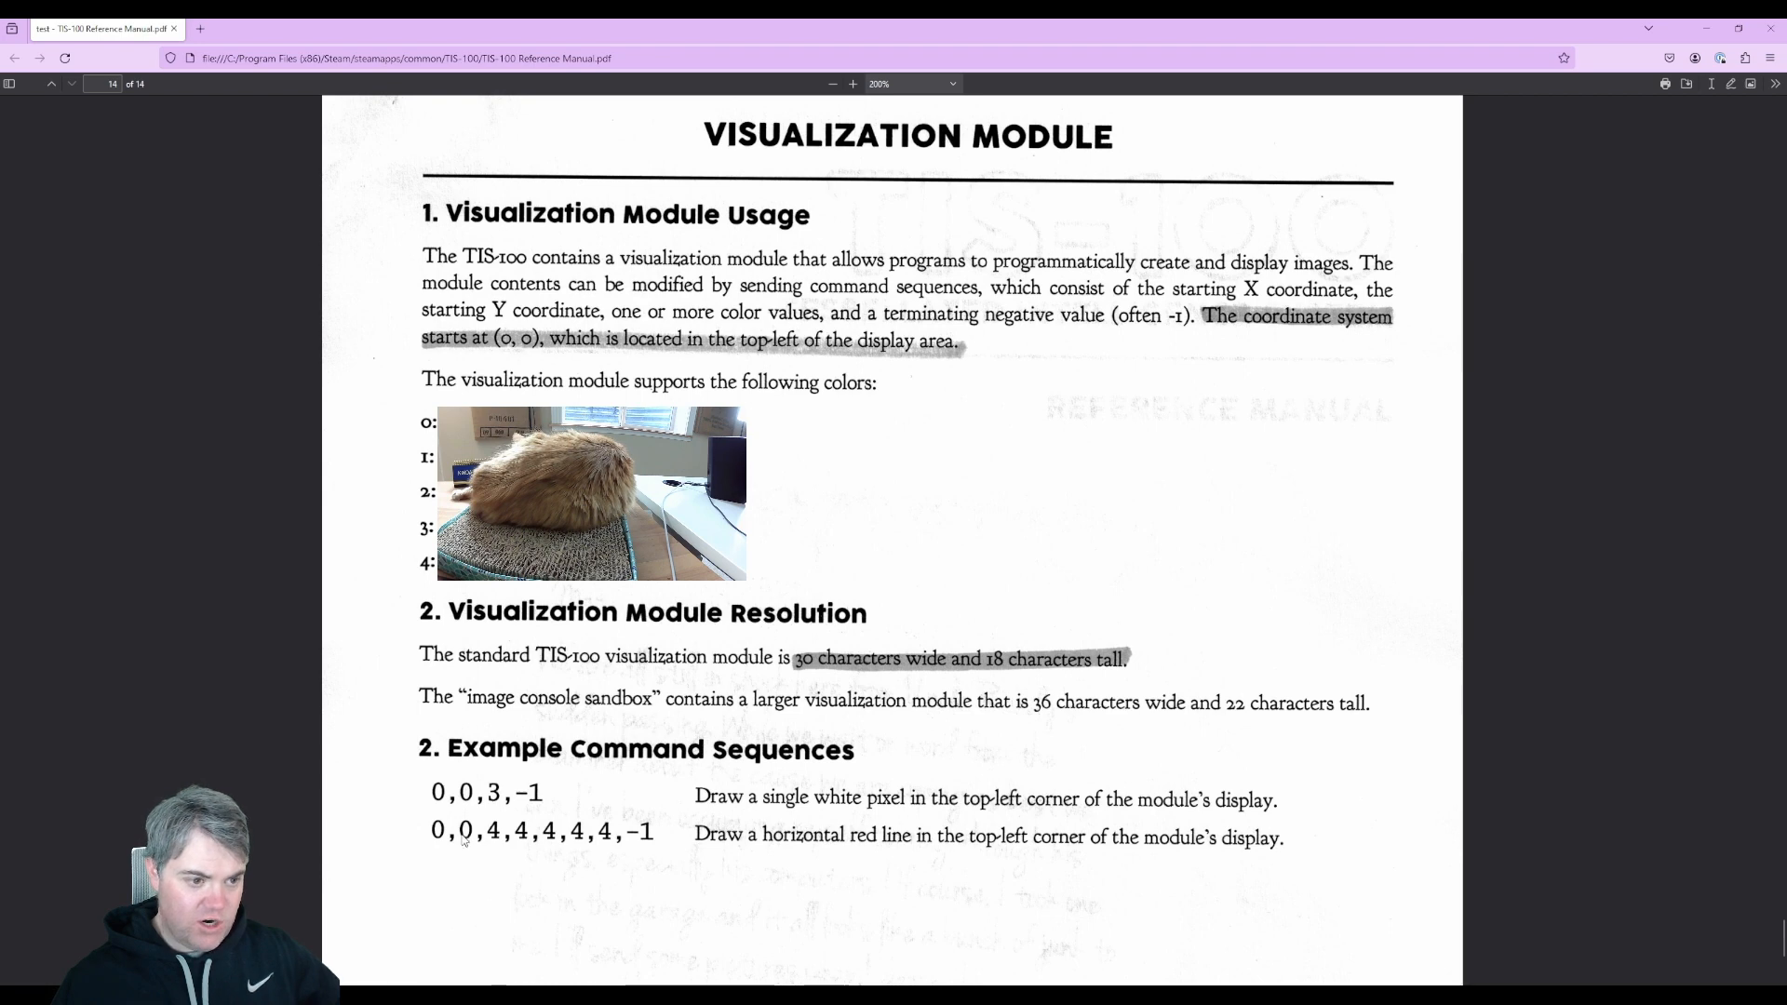
{"action": "mouse_move", "coordinate": [467, 842]}
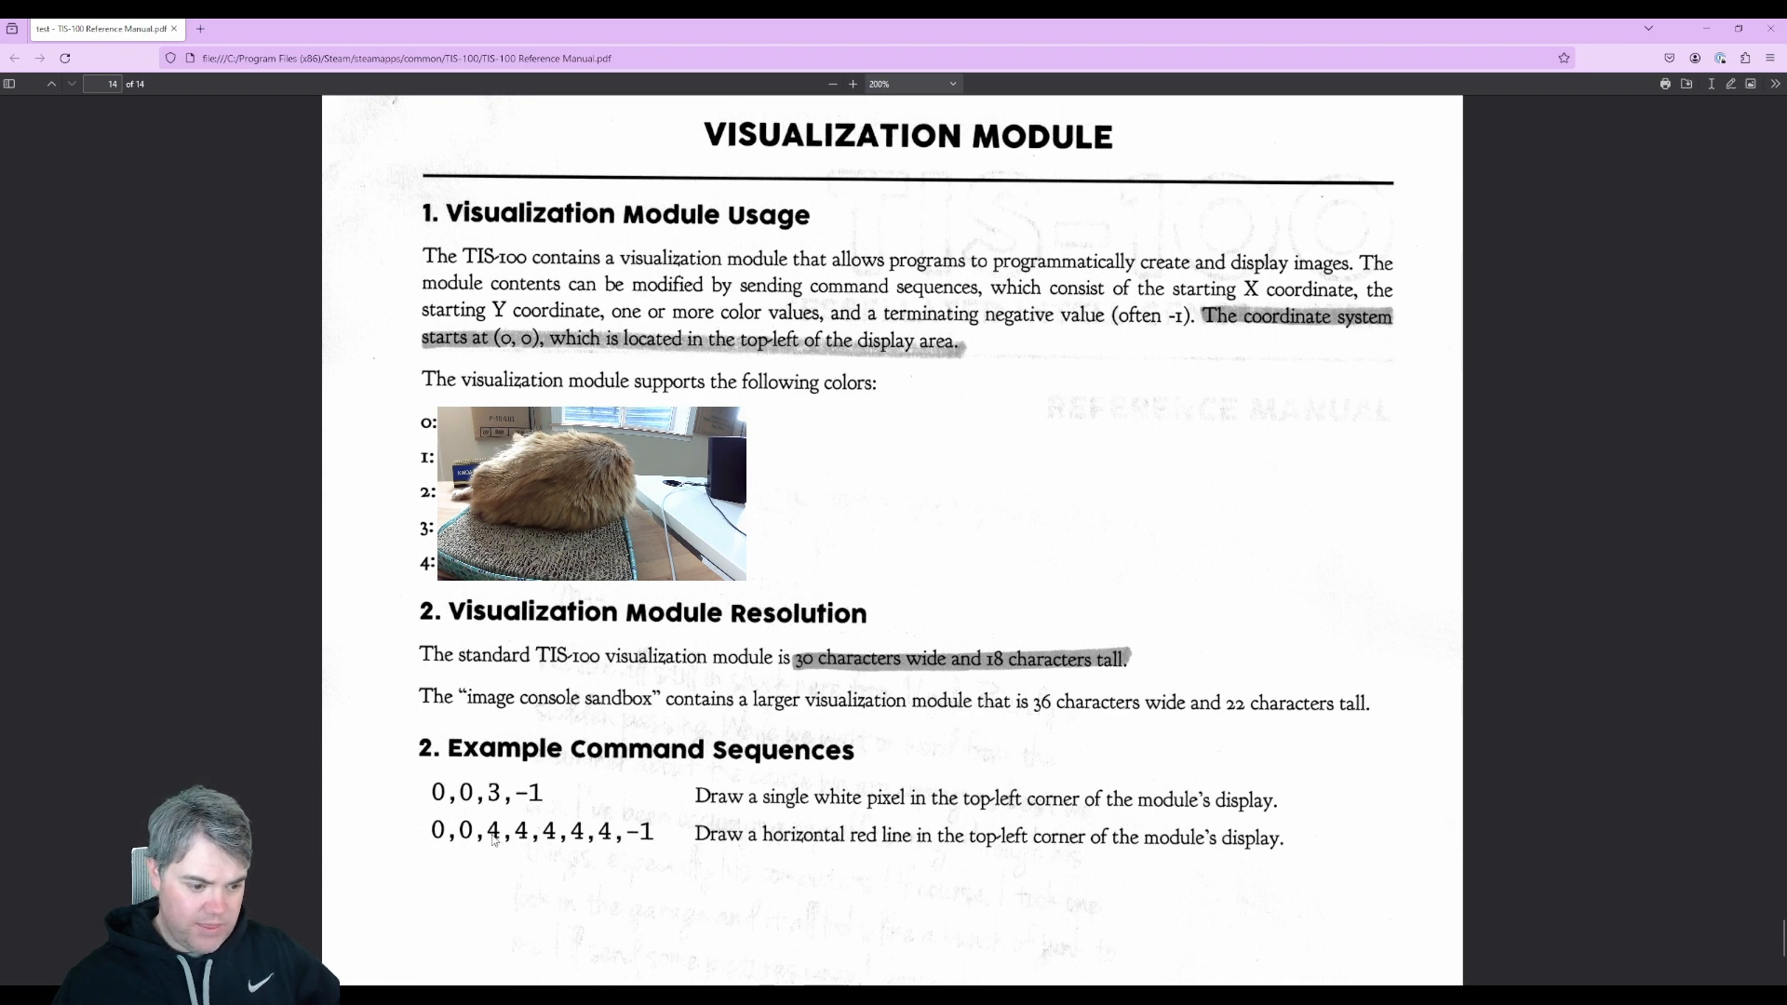
{"action": "mouse_move", "coordinate": [491, 841]}
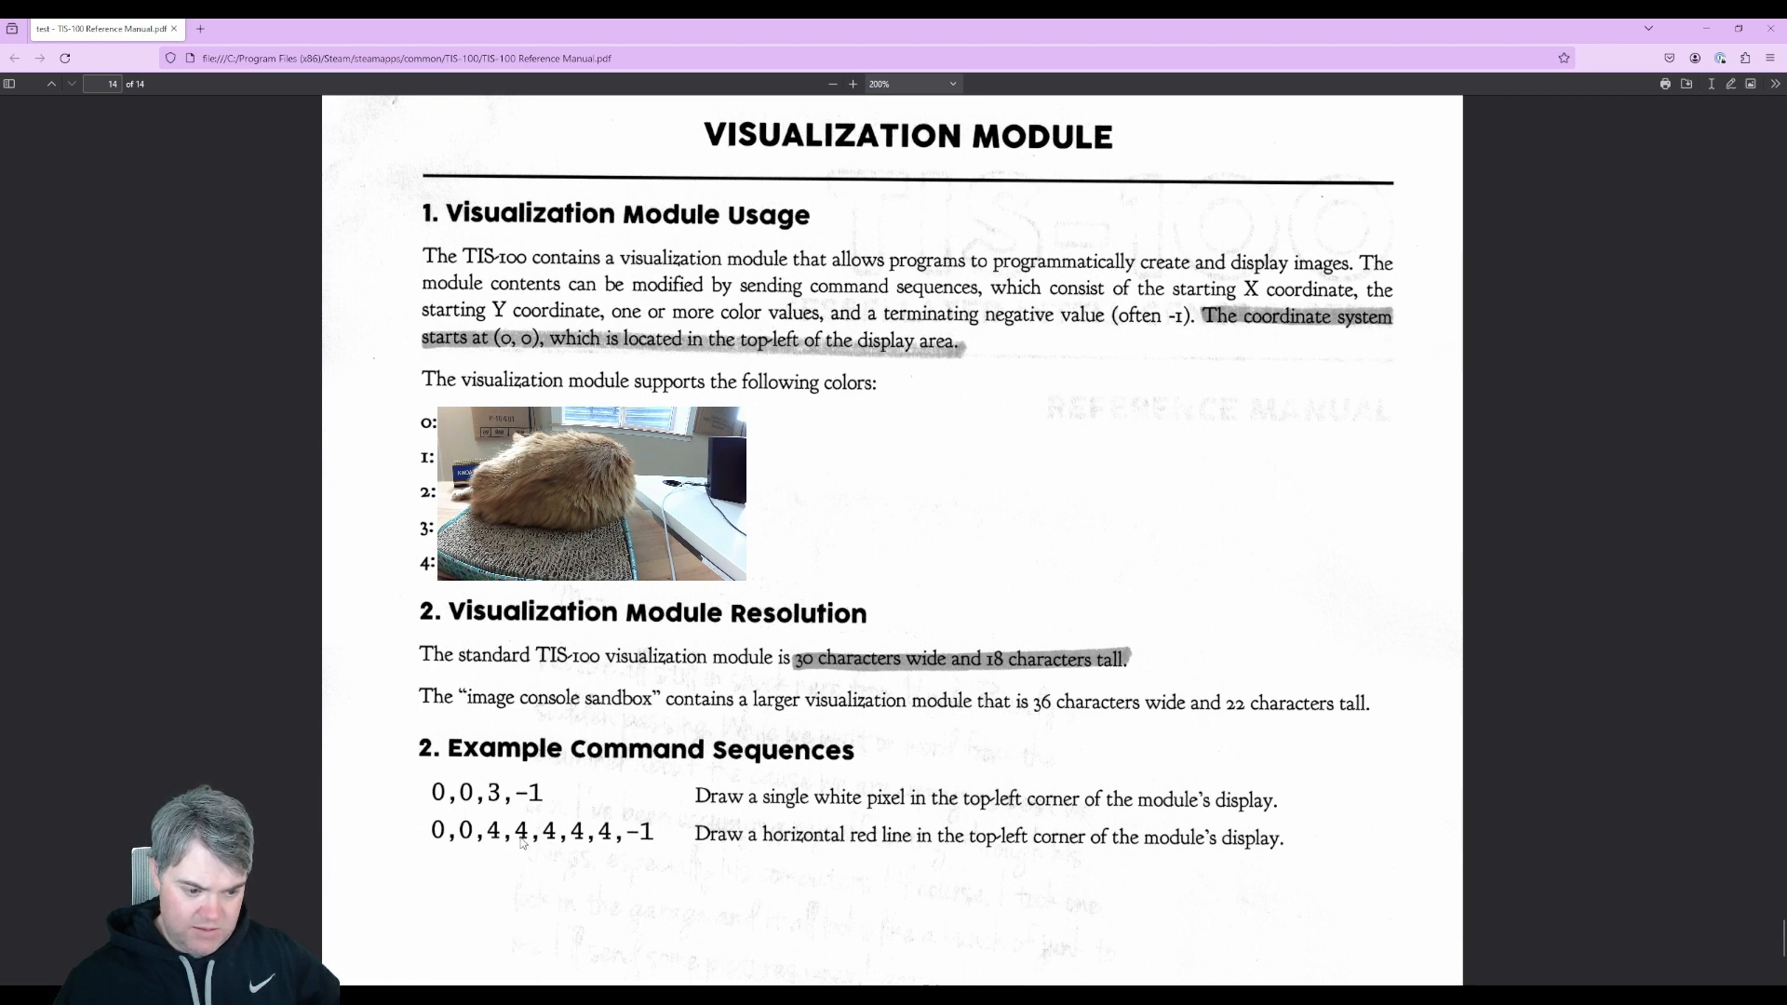
{"action": "mouse_move", "coordinate": [521, 844]}
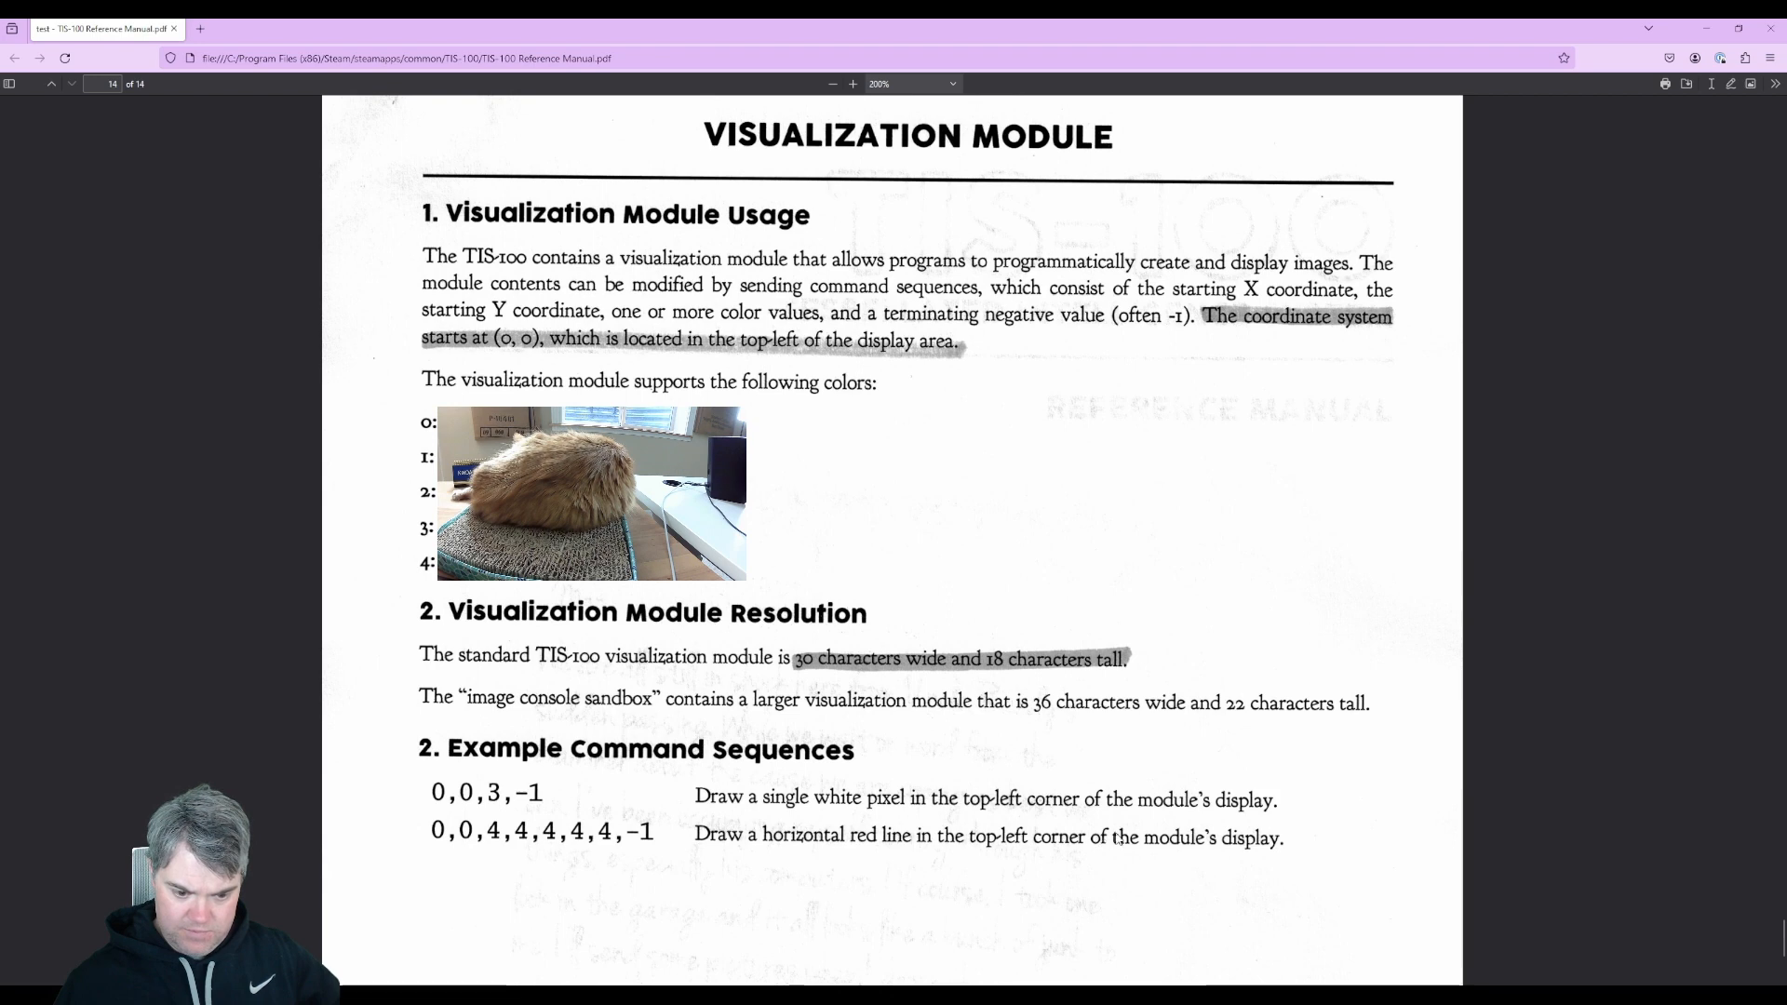
{"action": "mouse_move", "coordinate": [626, 849]}
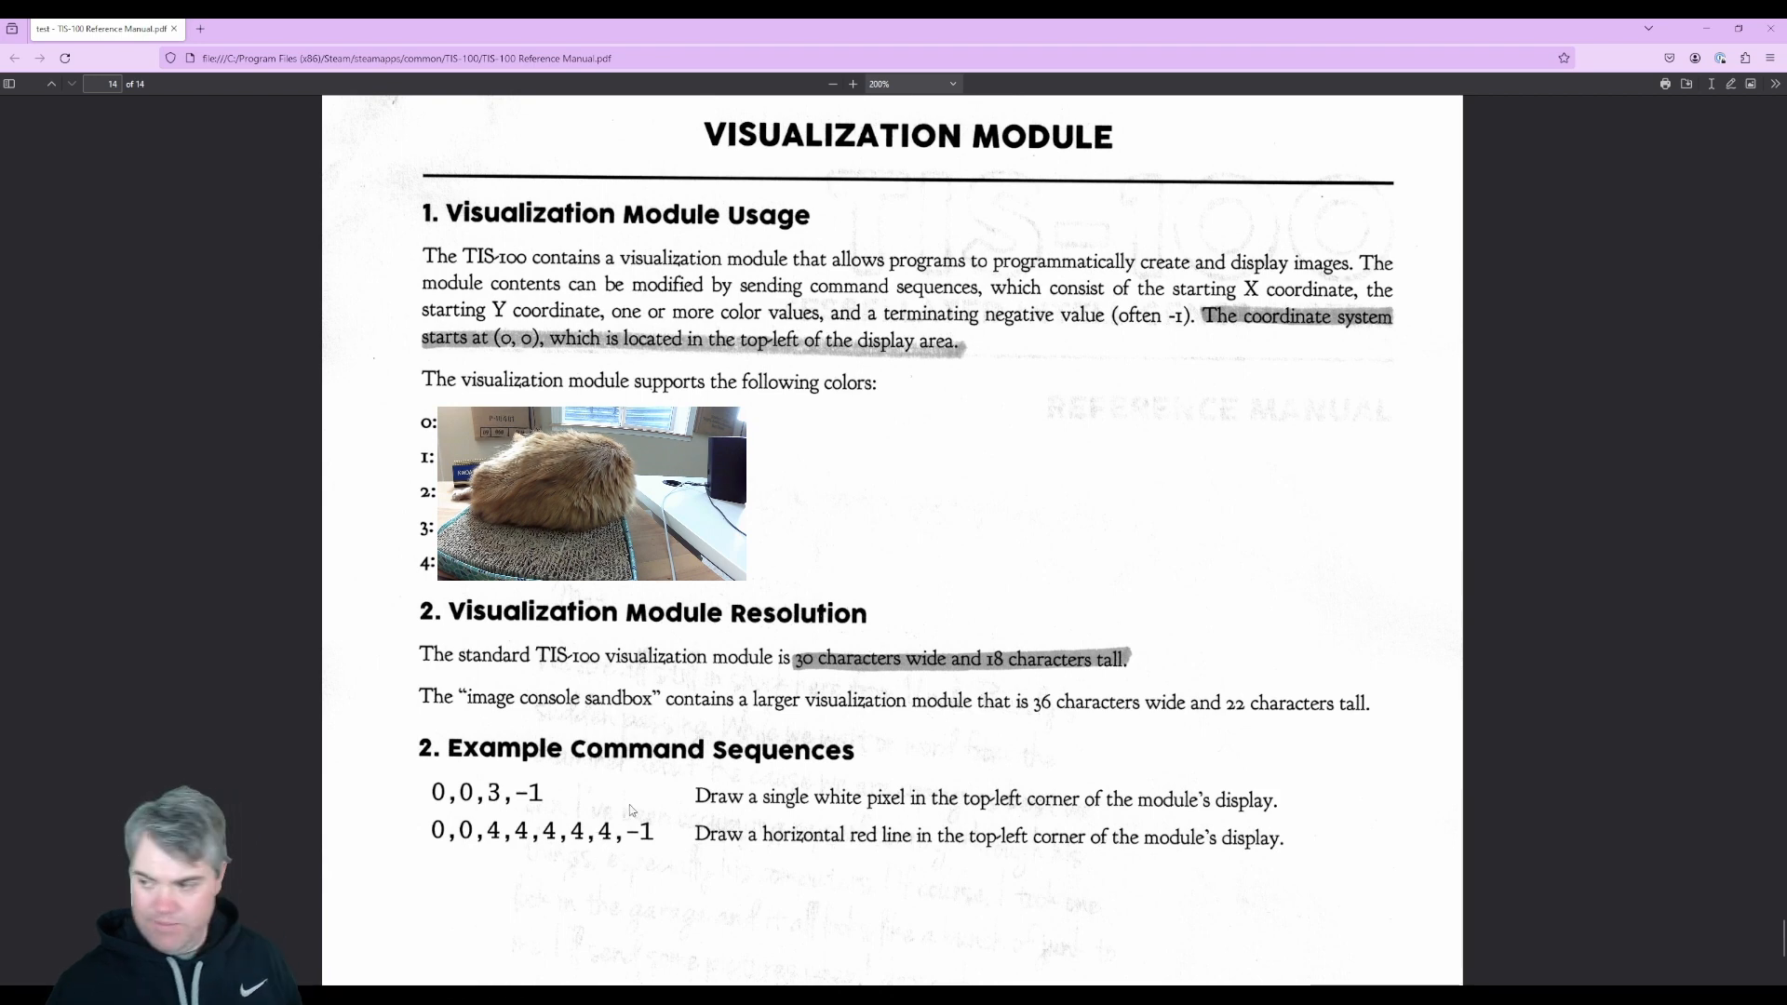
{"action": "scroll", "scroll_direction": "down", "scroll_amount": 3}
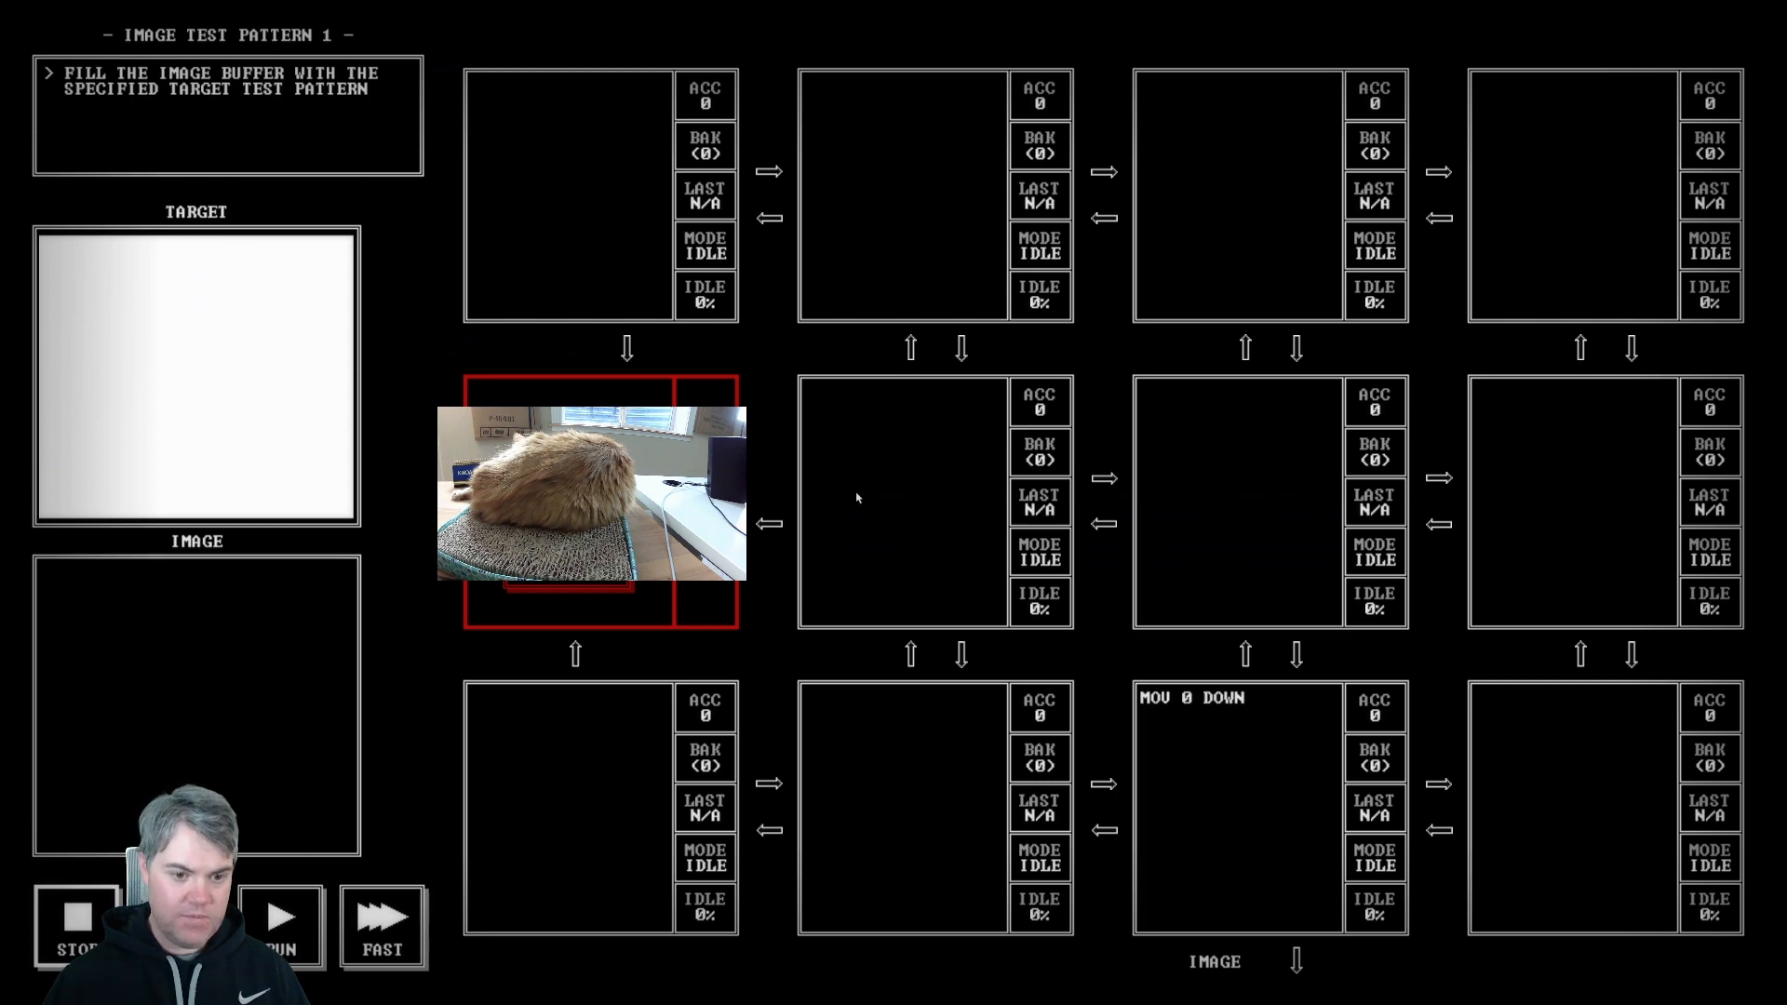
Step: Enter MOV 0 DOWN twice, MOV 3 DOWN and MOV -1 DOWN in the image node
{"action": "double_click", "coordinate": [1188, 698]}
{"action": "type", "text": ","}
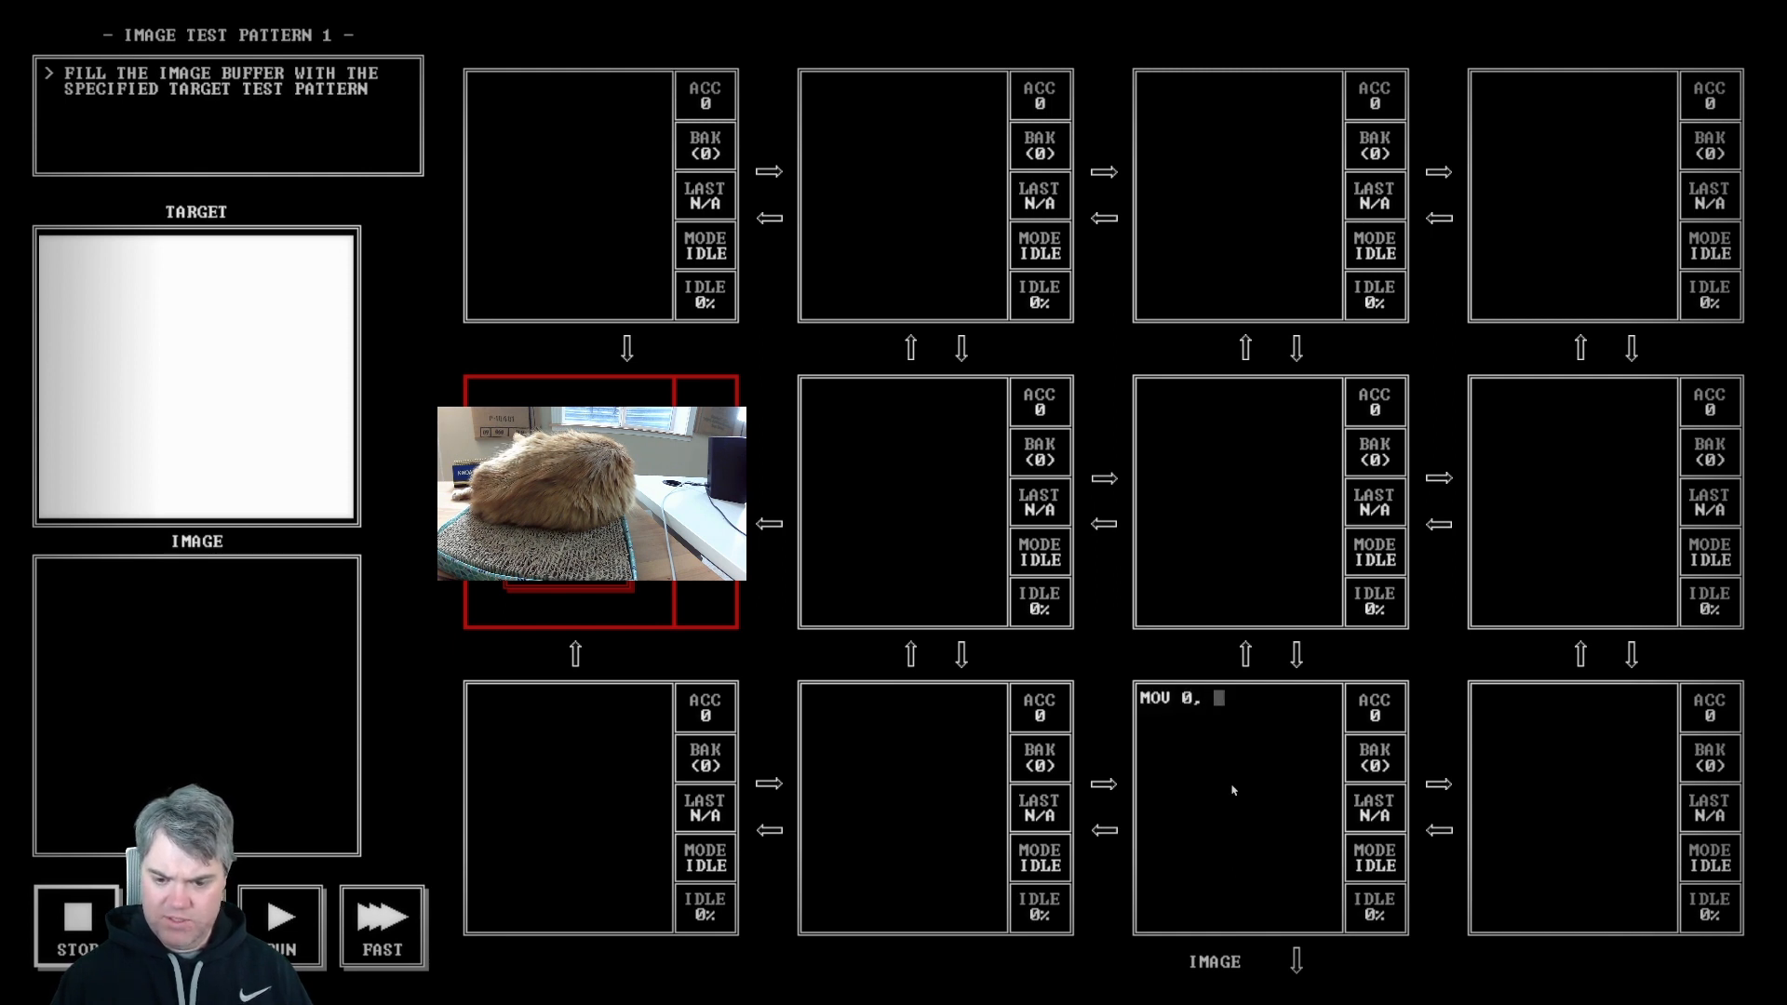
{"action": "type", "text": "0, 3,"}
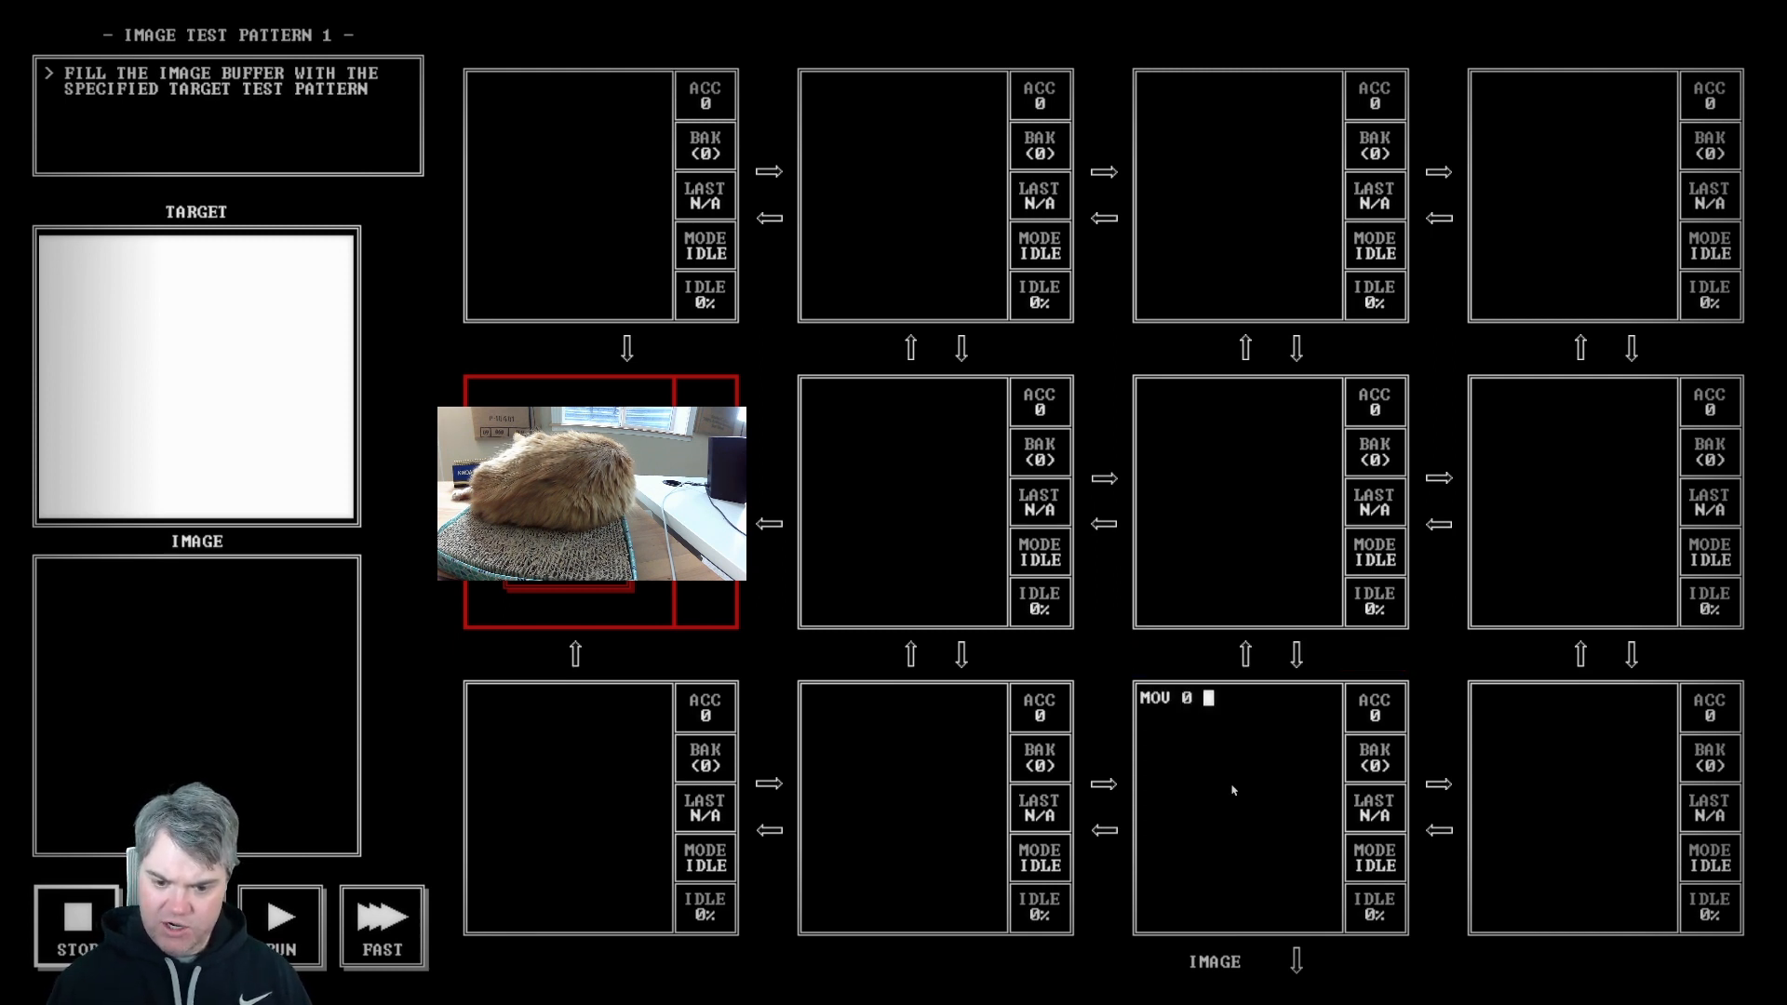
{"action": "type", "text": "DOWN"}
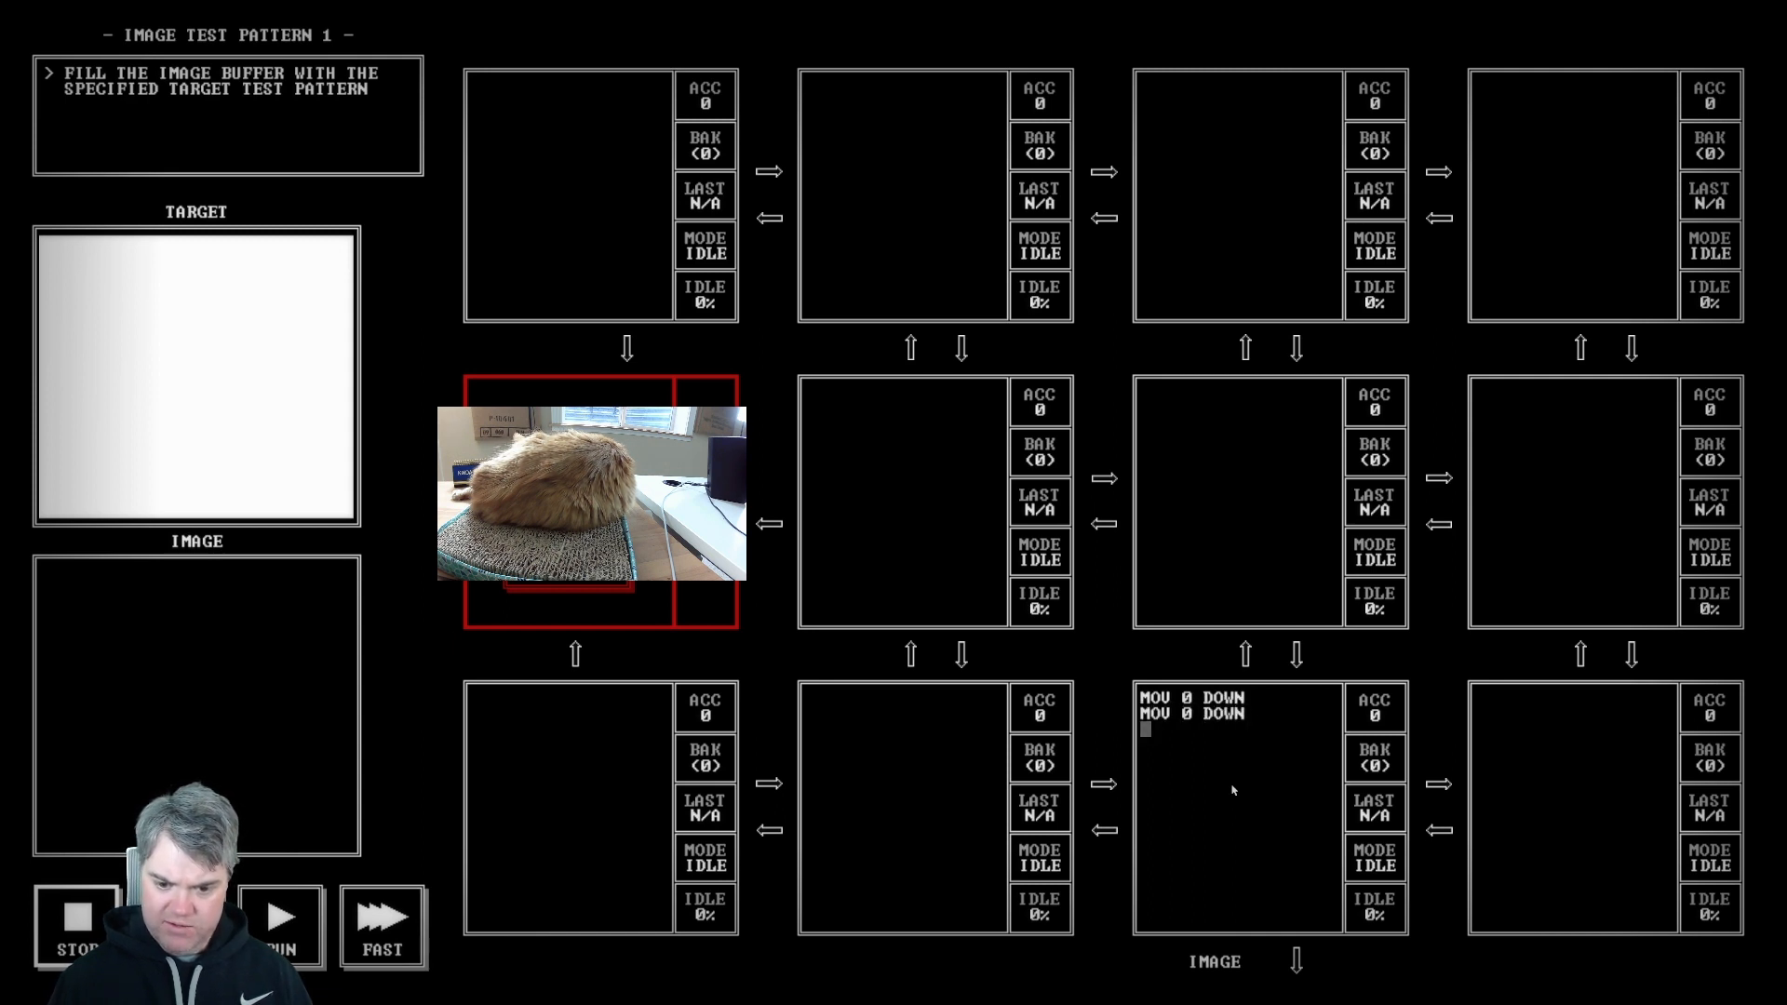
{"action": "type", "text": "MOV"}
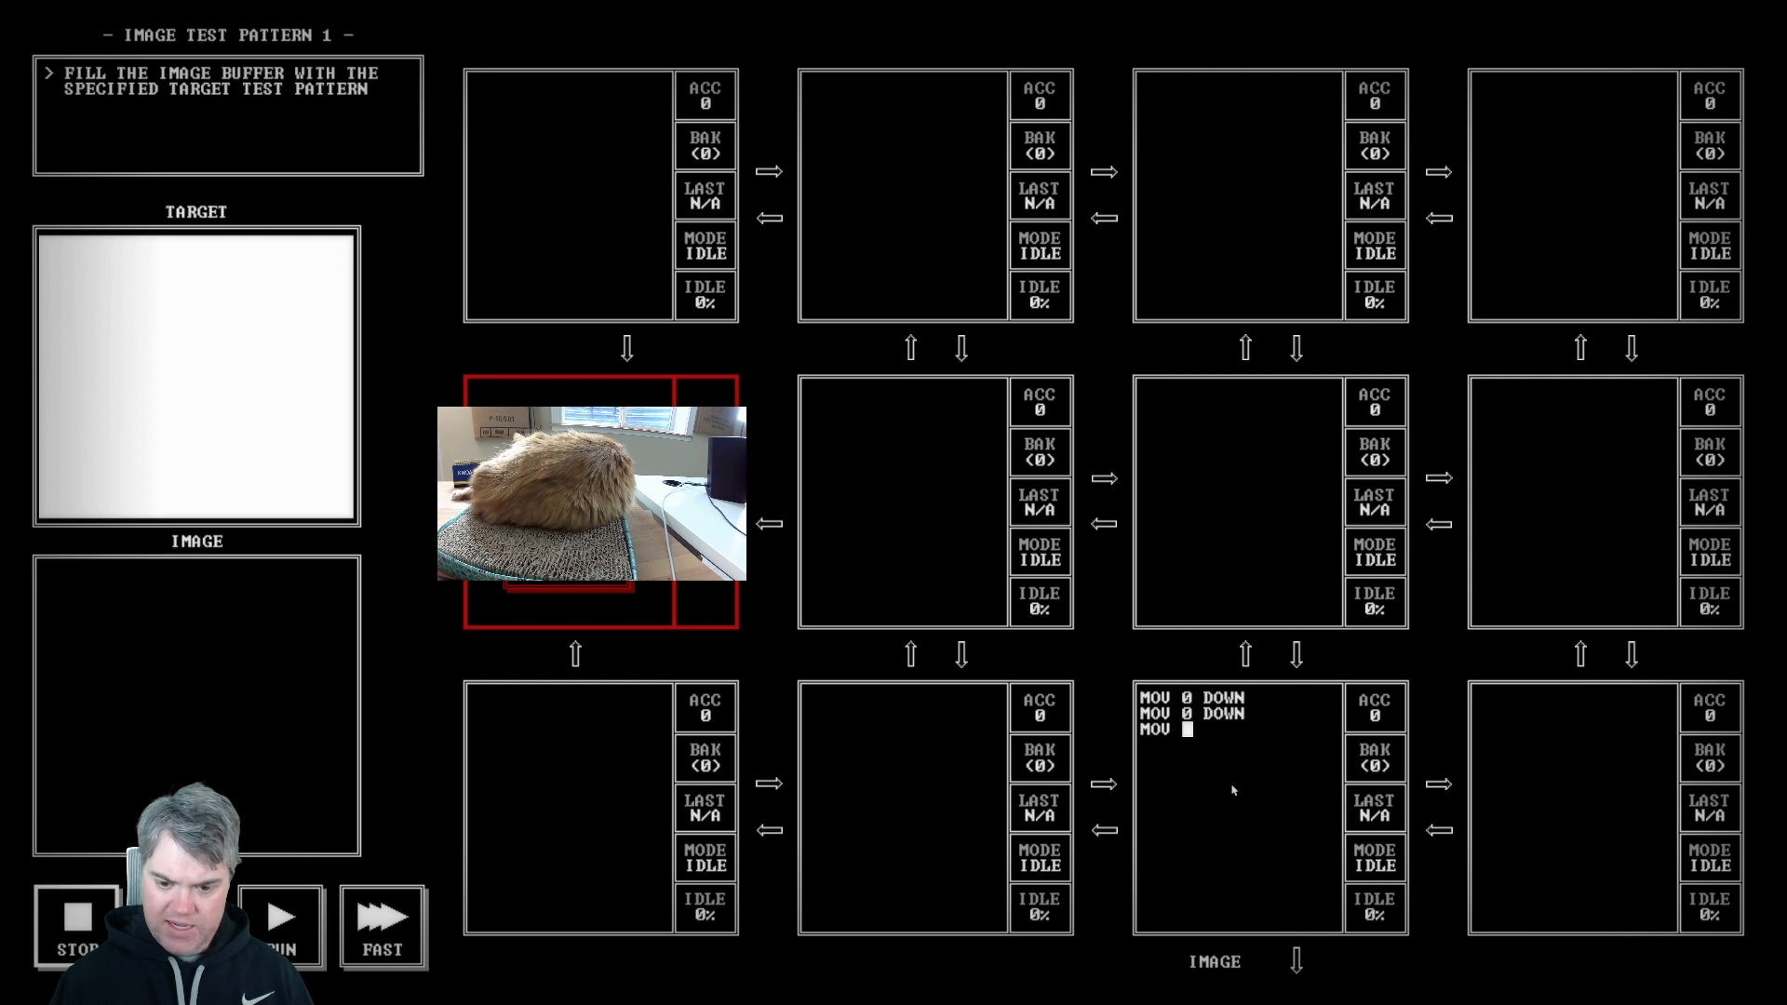
{"action": "type", "text": "-3"}
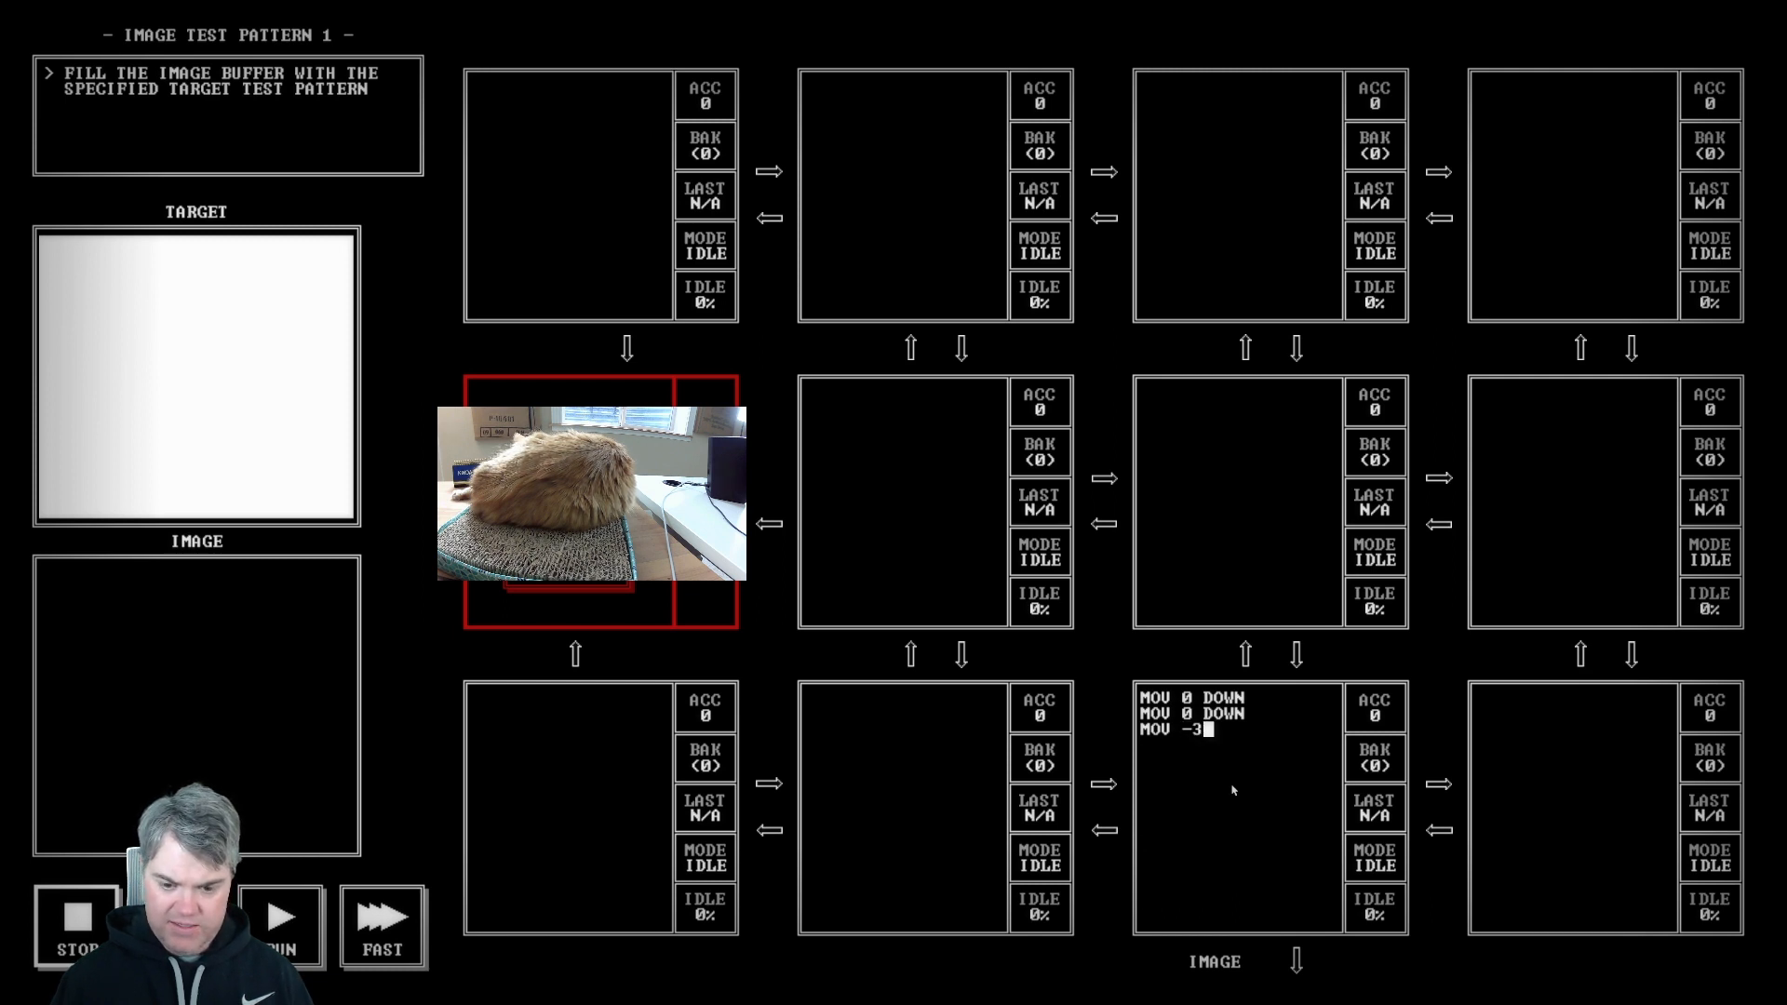
{"action": "type", "text": "DOWN"}
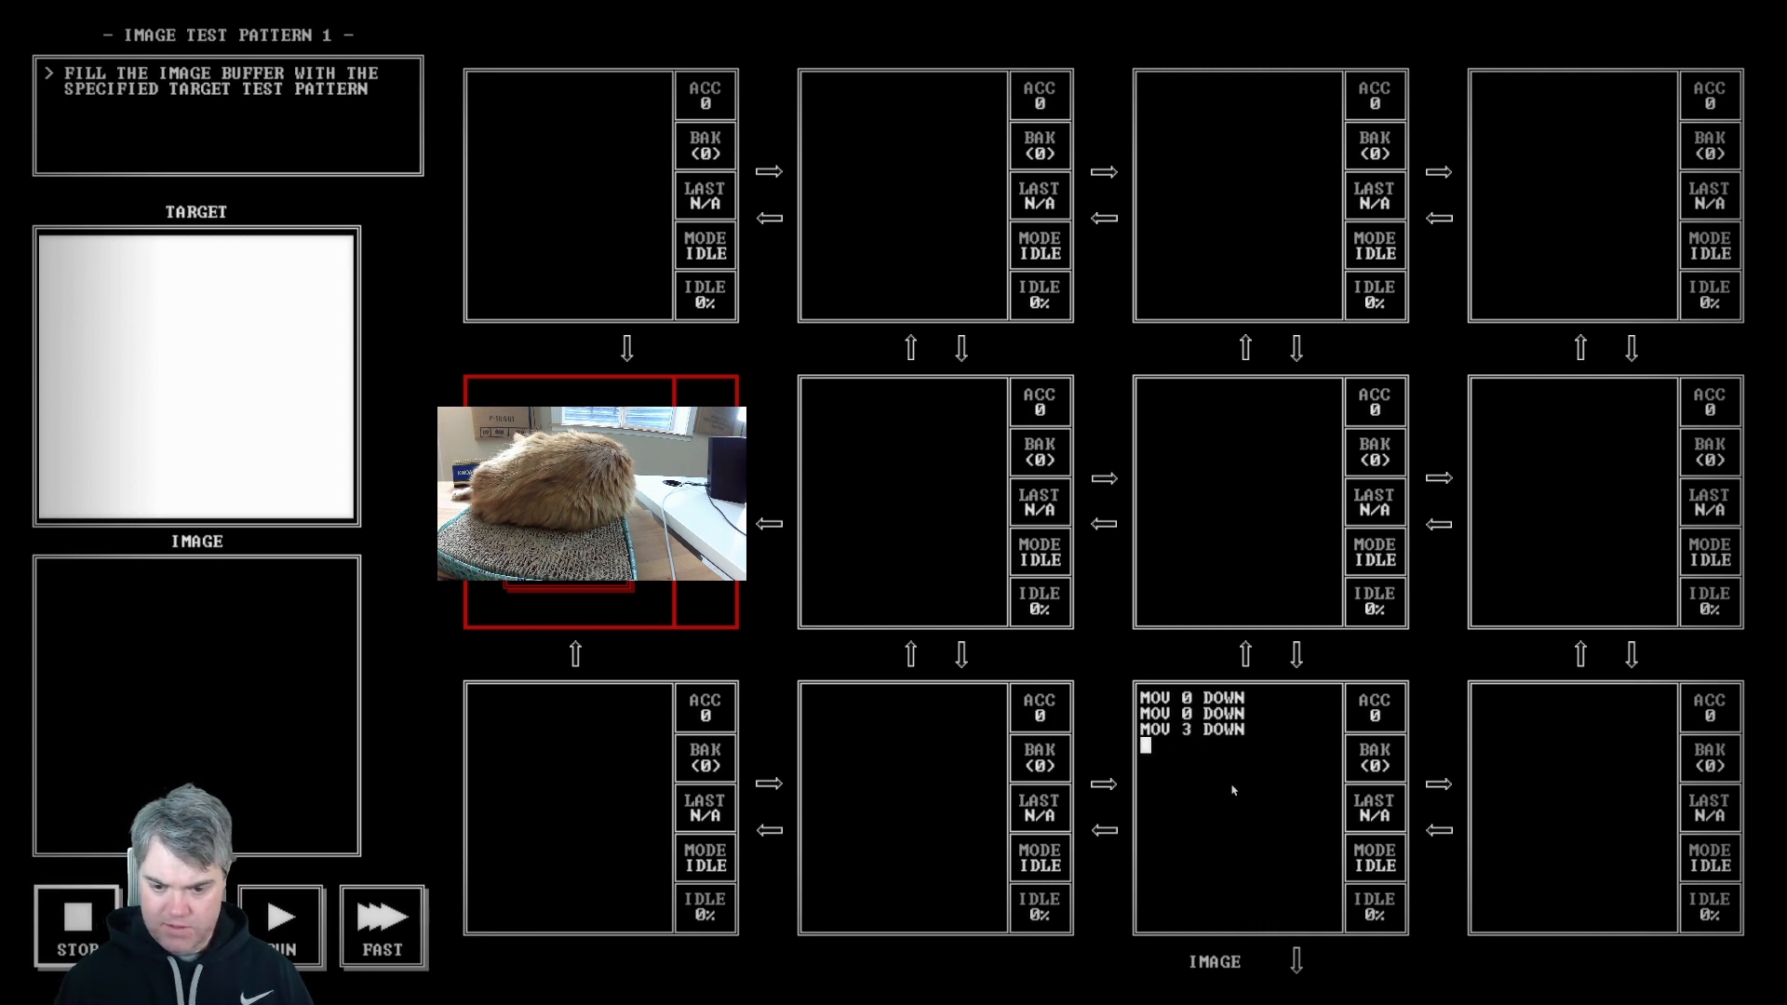
{"action": "type", "text": "MOV -1 DOWN"}
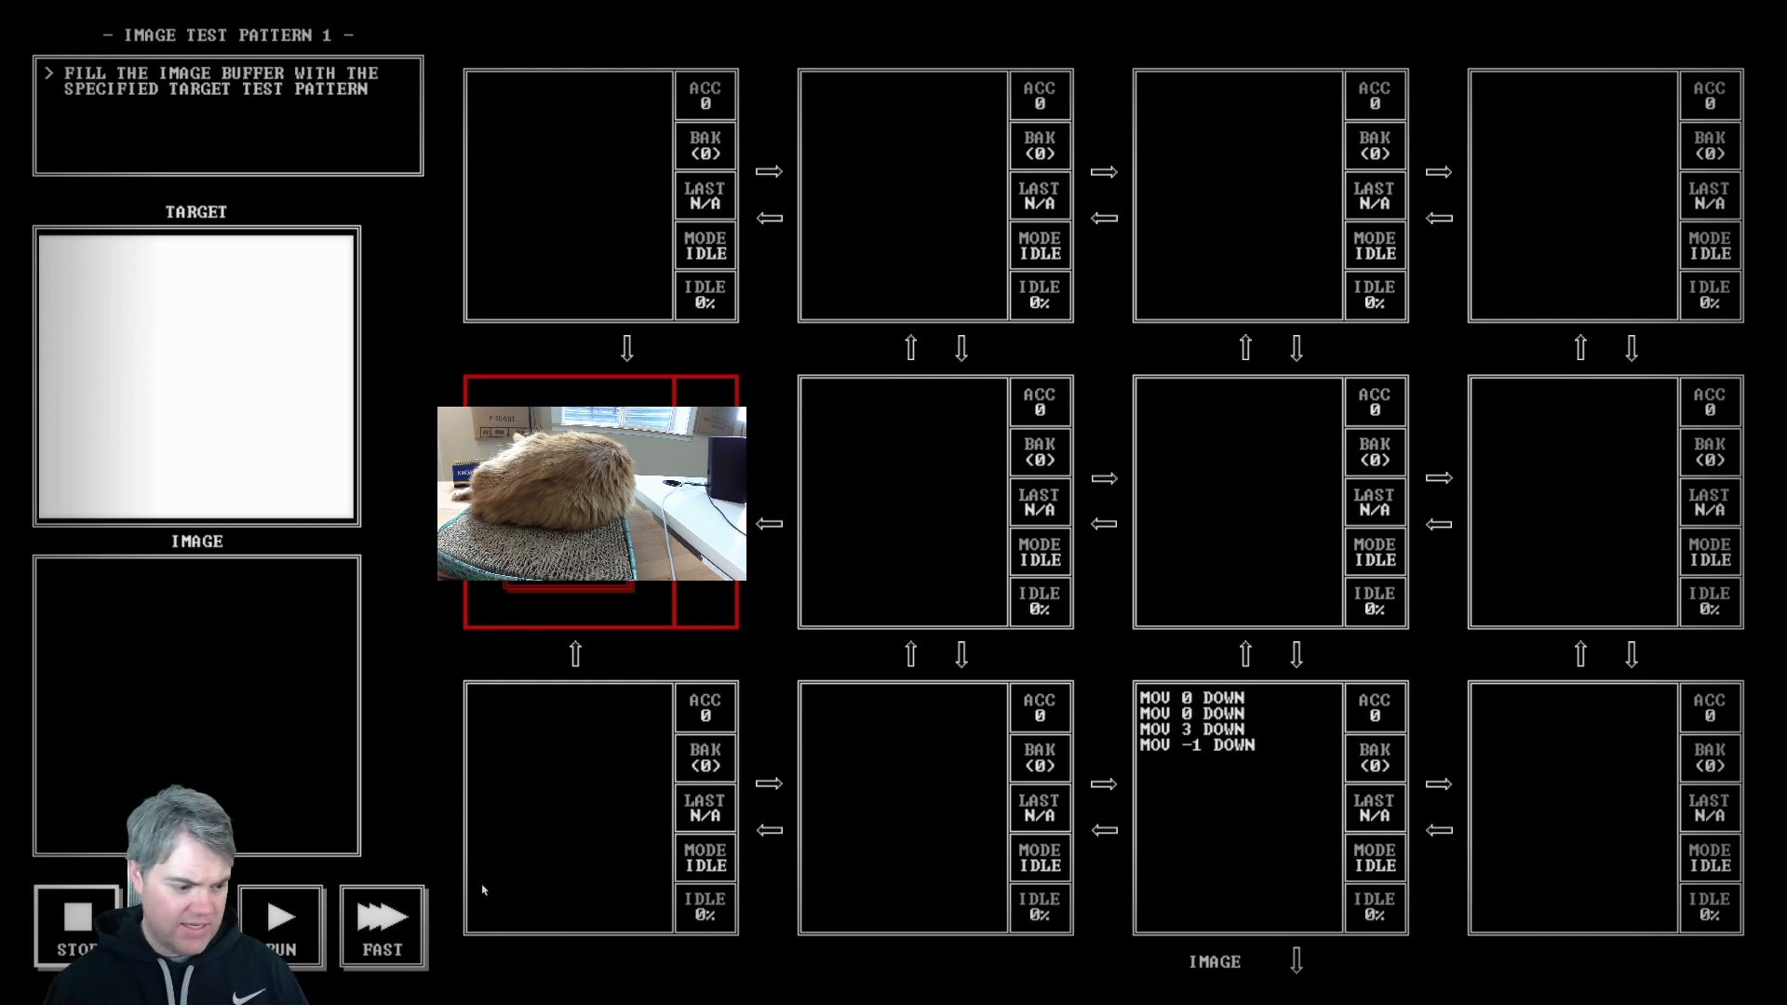
Step: Change the last line to MOV -1 DOWN and drop the MOV 2 DOWN line, keeping colour 3
{"action": "left_click", "coordinate": [279, 923]}
{"action": "type", "text": "MOV 2 DO"}
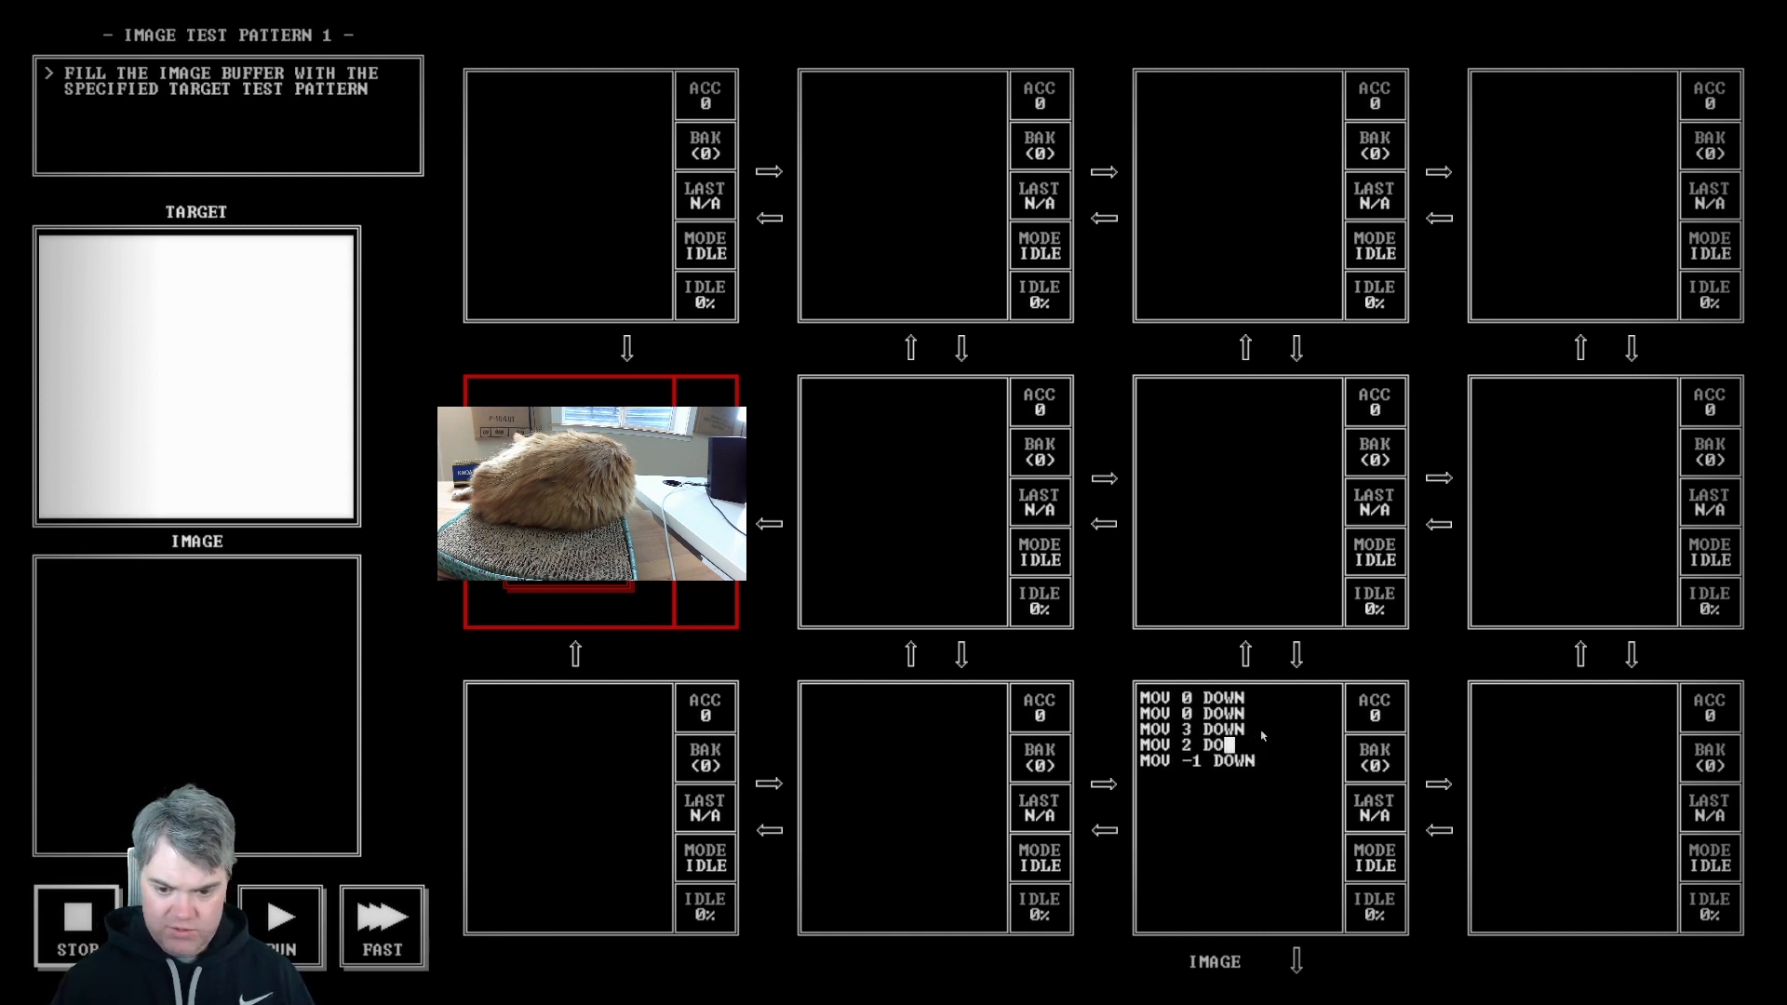
{"action": "left_click", "coordinate": [277, 916]}
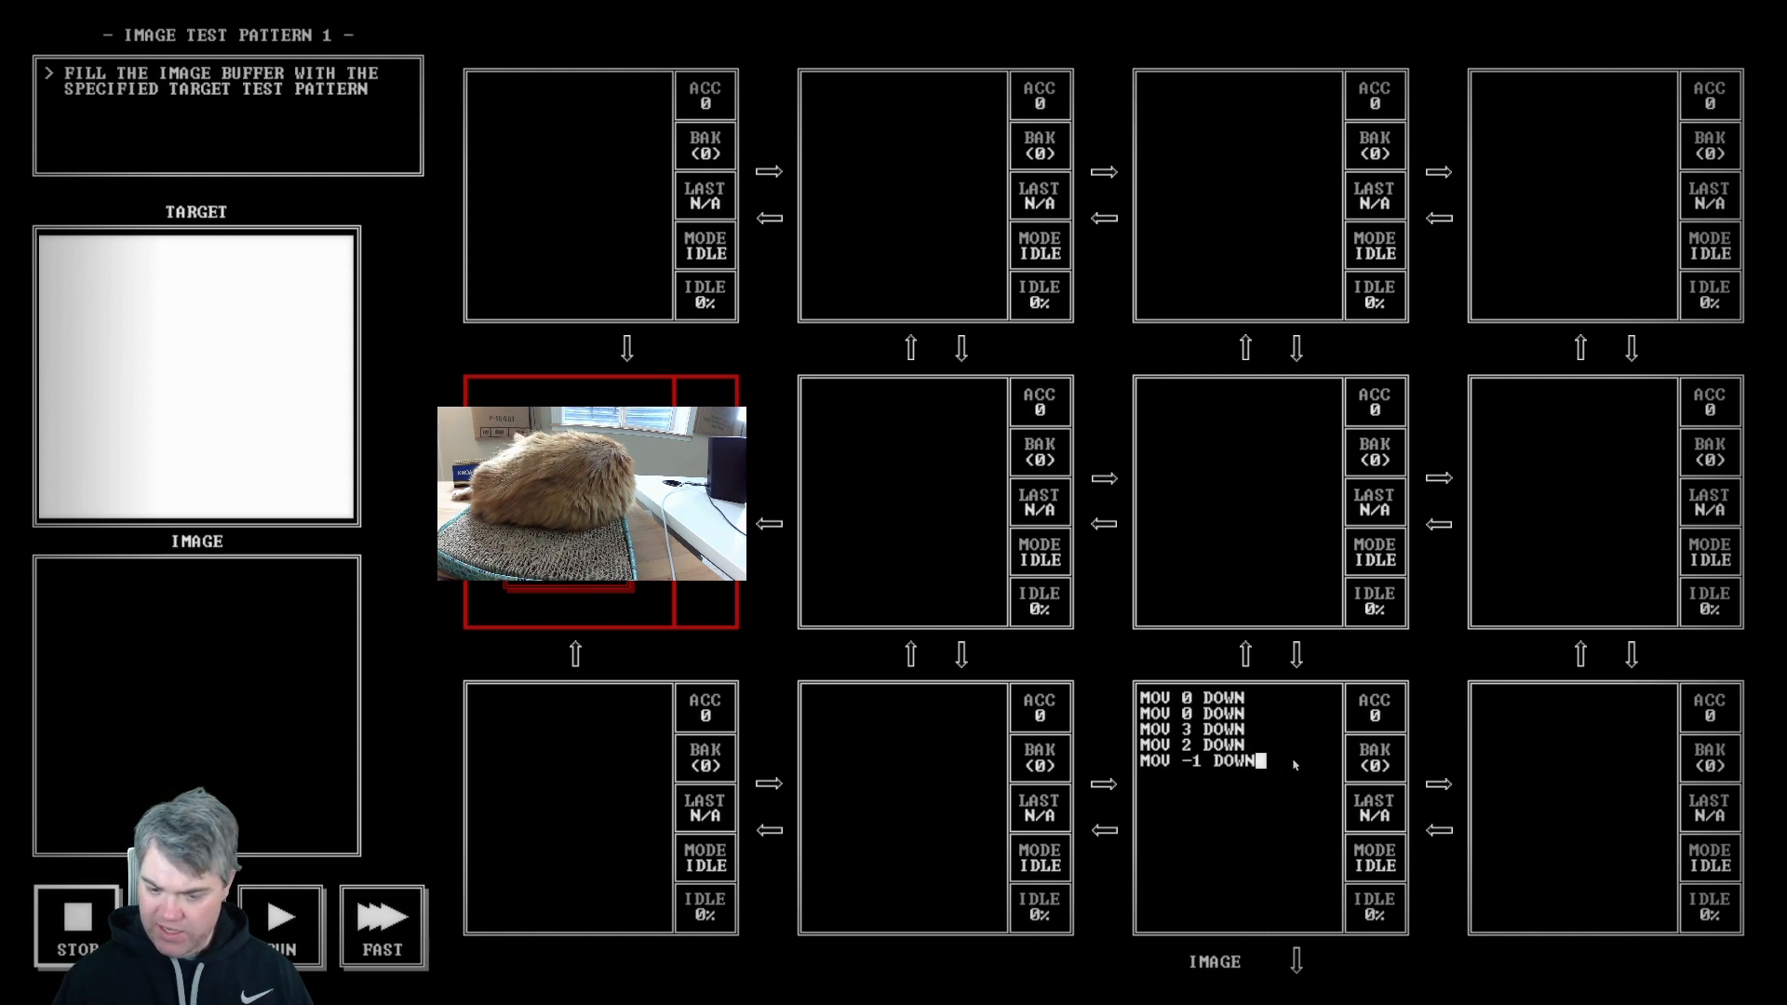
{"action": "key", "text": "backspace"}
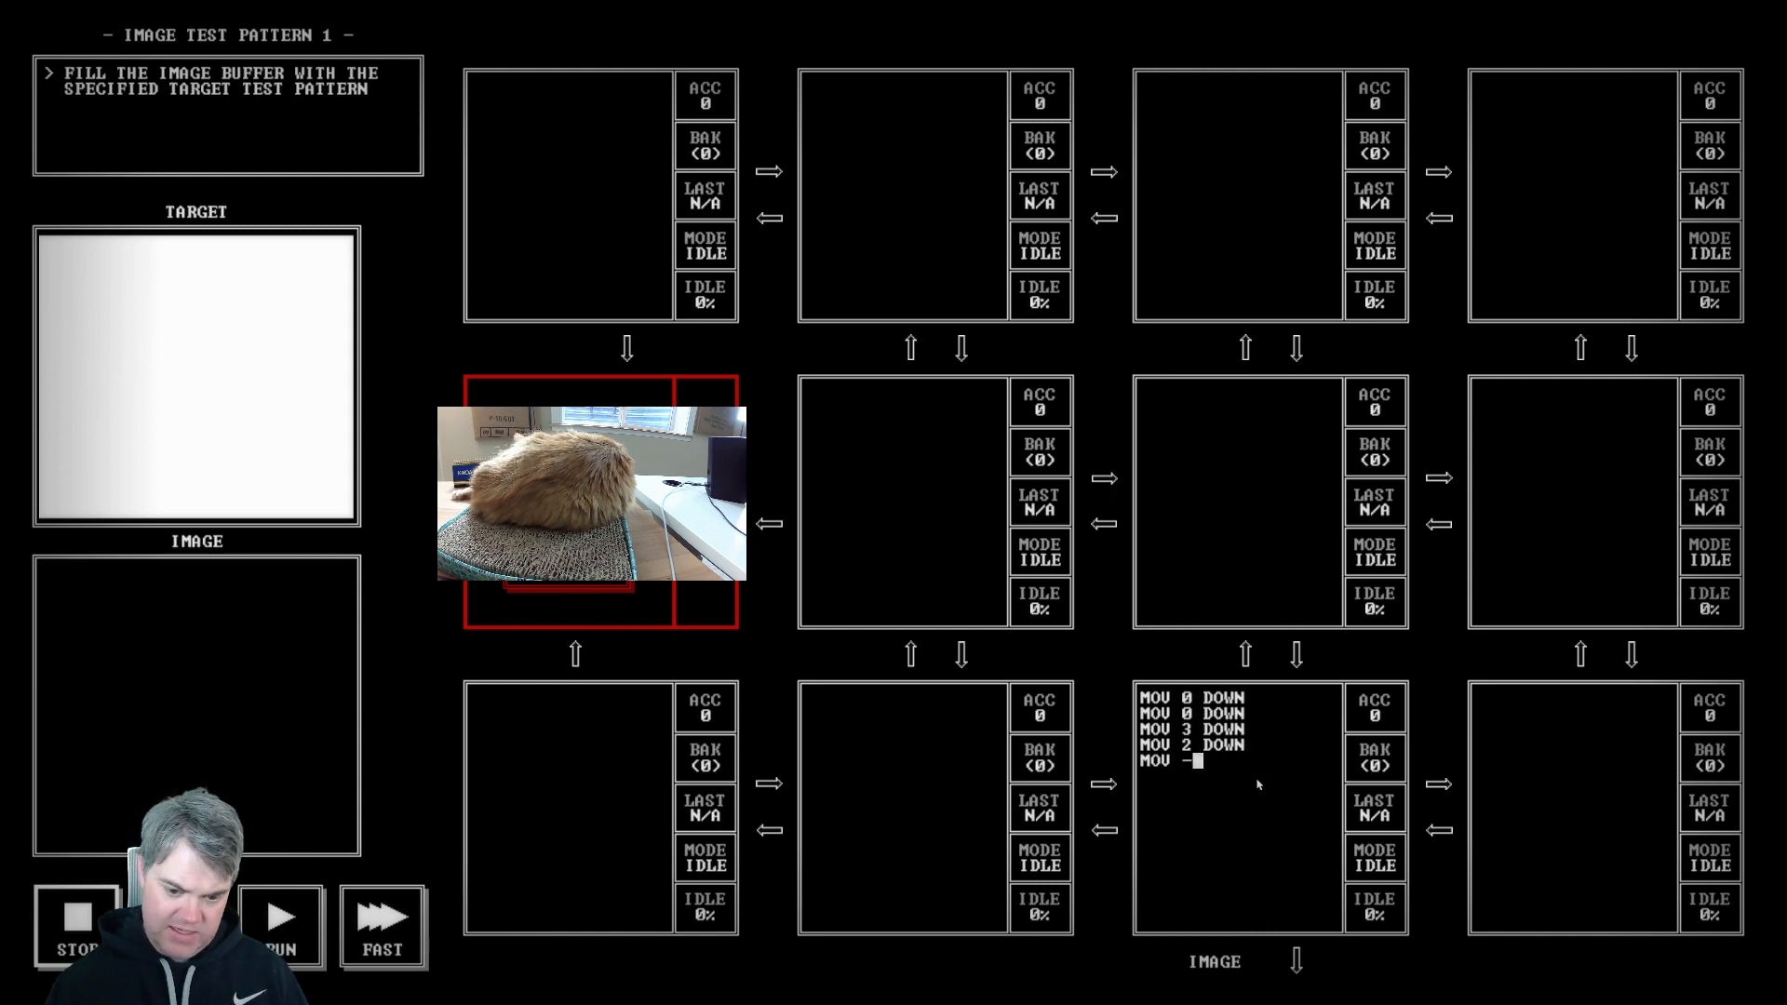
{"action": "type", "text": "-1"}
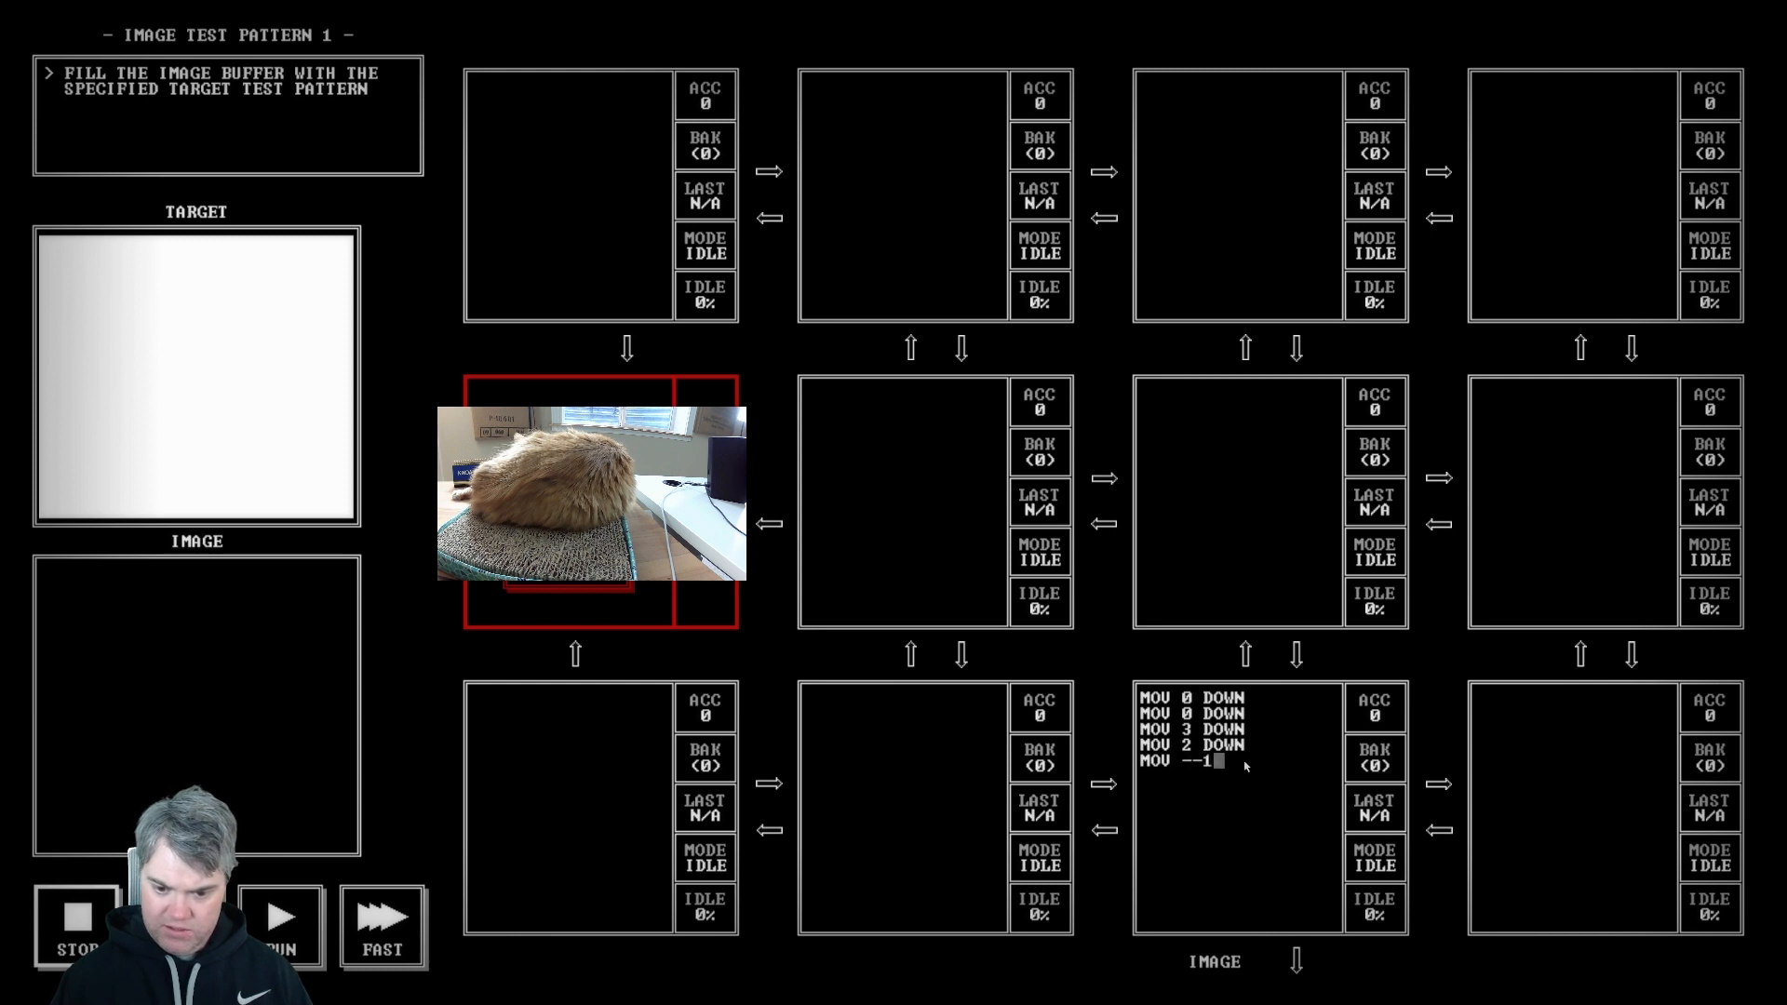
{"action": "type", "text": "DOWN"}
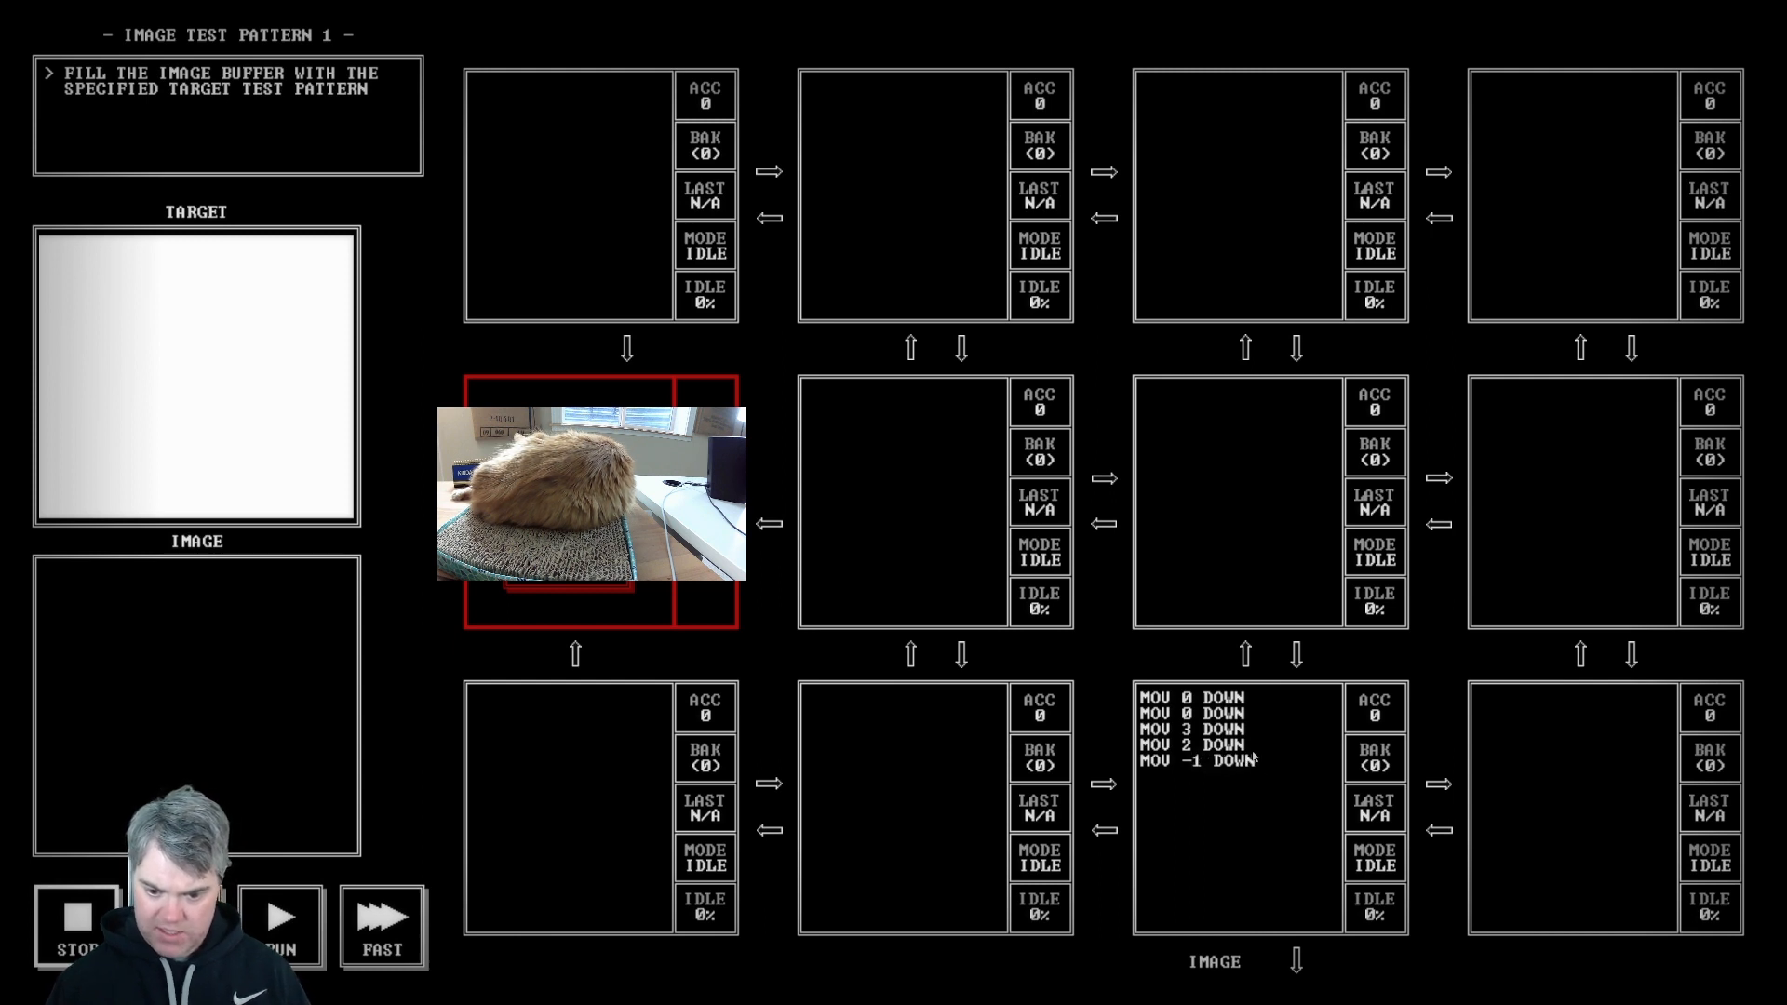
{"action": "left_click", "coordinate": [1197, 744]}
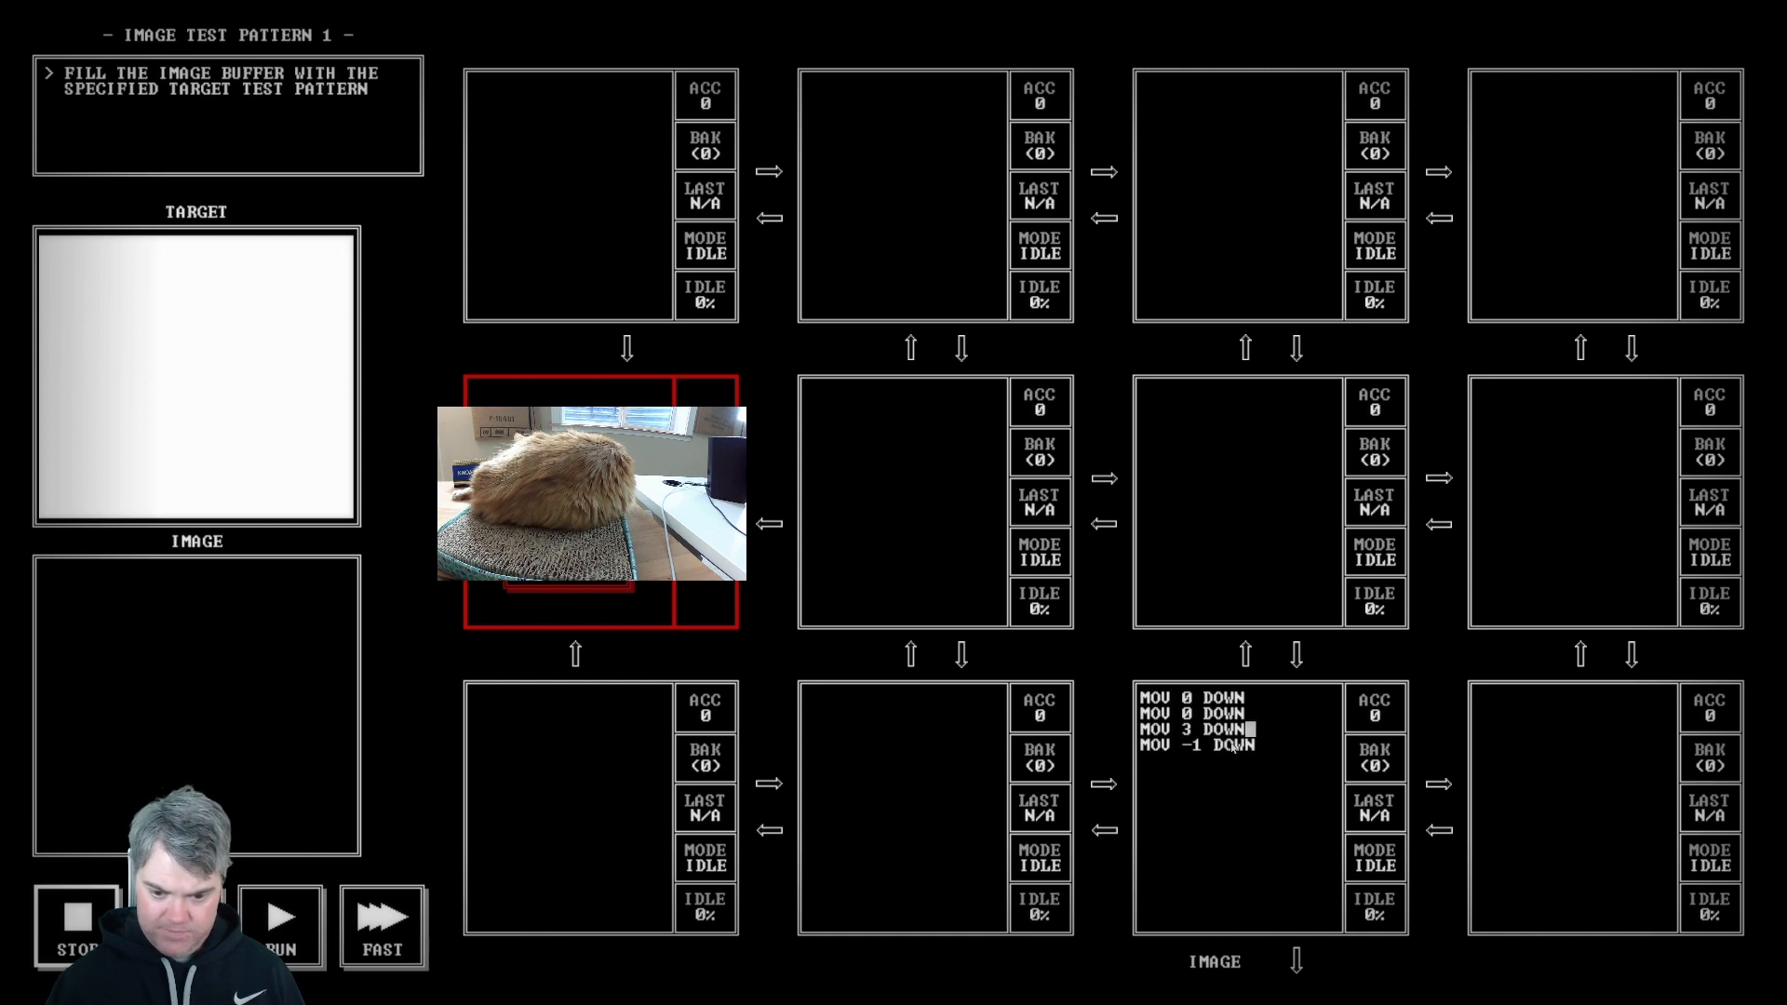
{"action": "left_click", "coordinate": [1197, 728]}
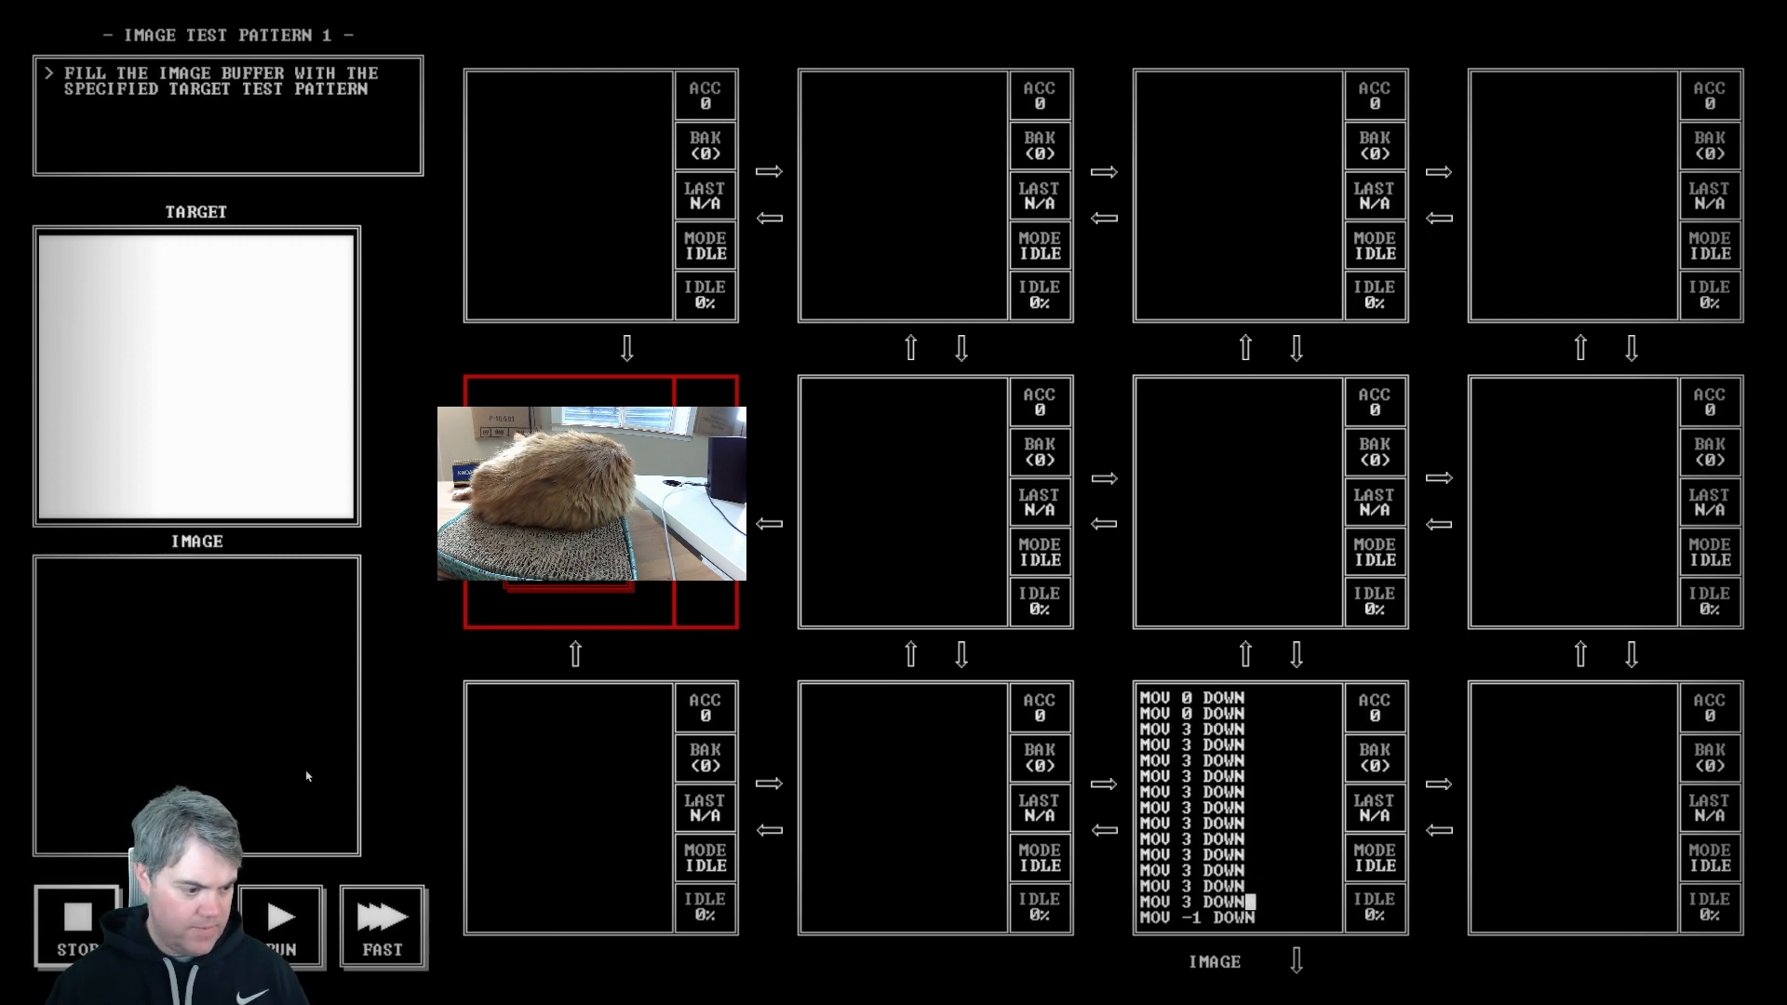
Step: Finish the image node with twelve MOV 3 DOWN lines between the origin and the -1 end marker
{"action": "left_click", "coordinate": [281, 916]}
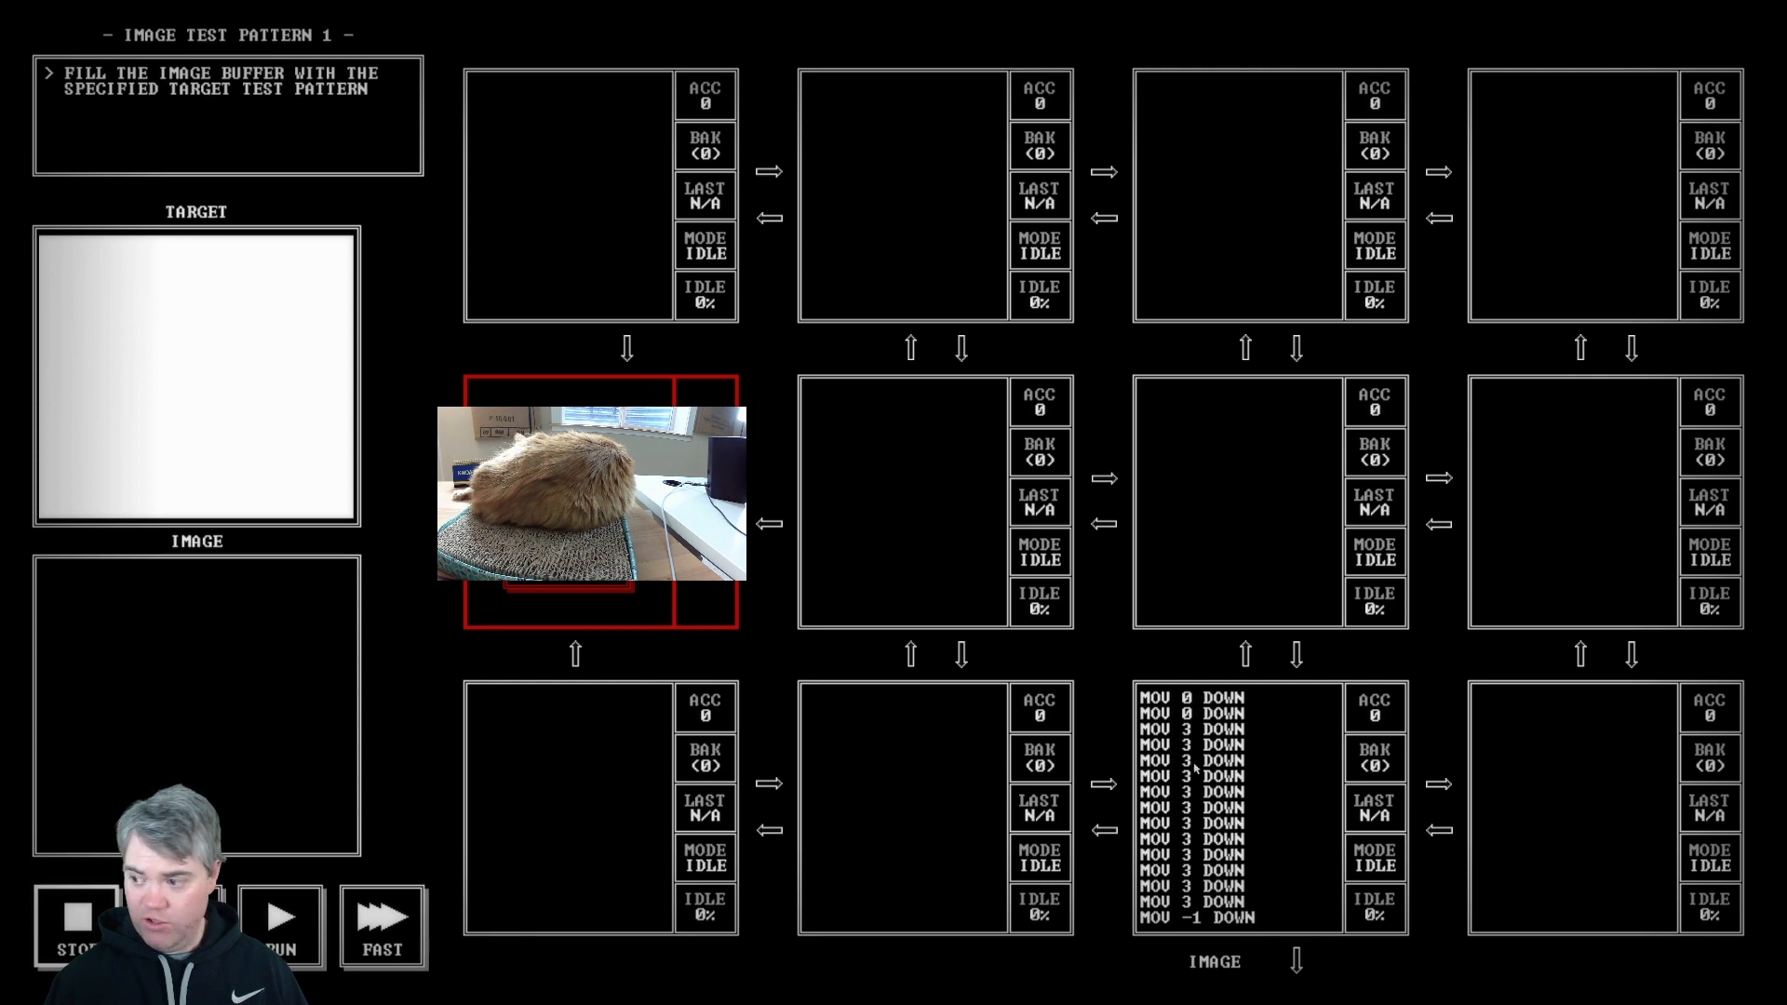
{"action": "mouse_move", "coordinate": [1262, 824]}
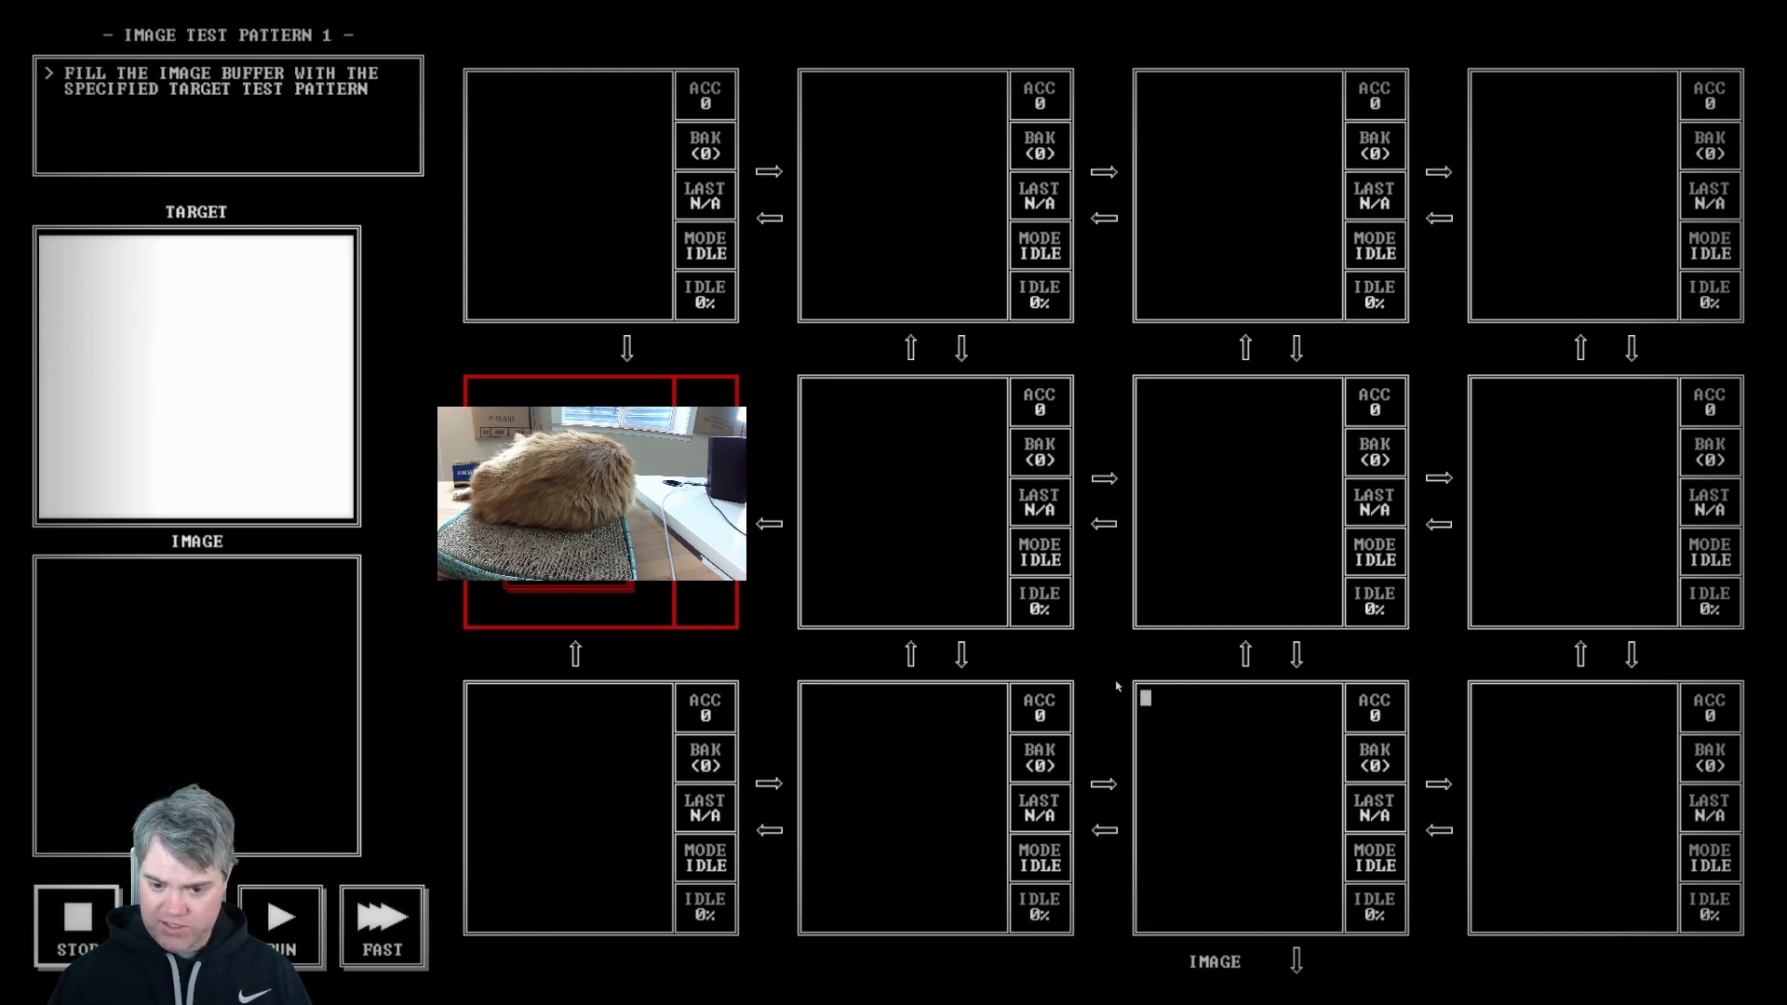
{"action": "mouse_move", "coordinate": [1176, 695]}
{"action": "type", "text": "START:"}
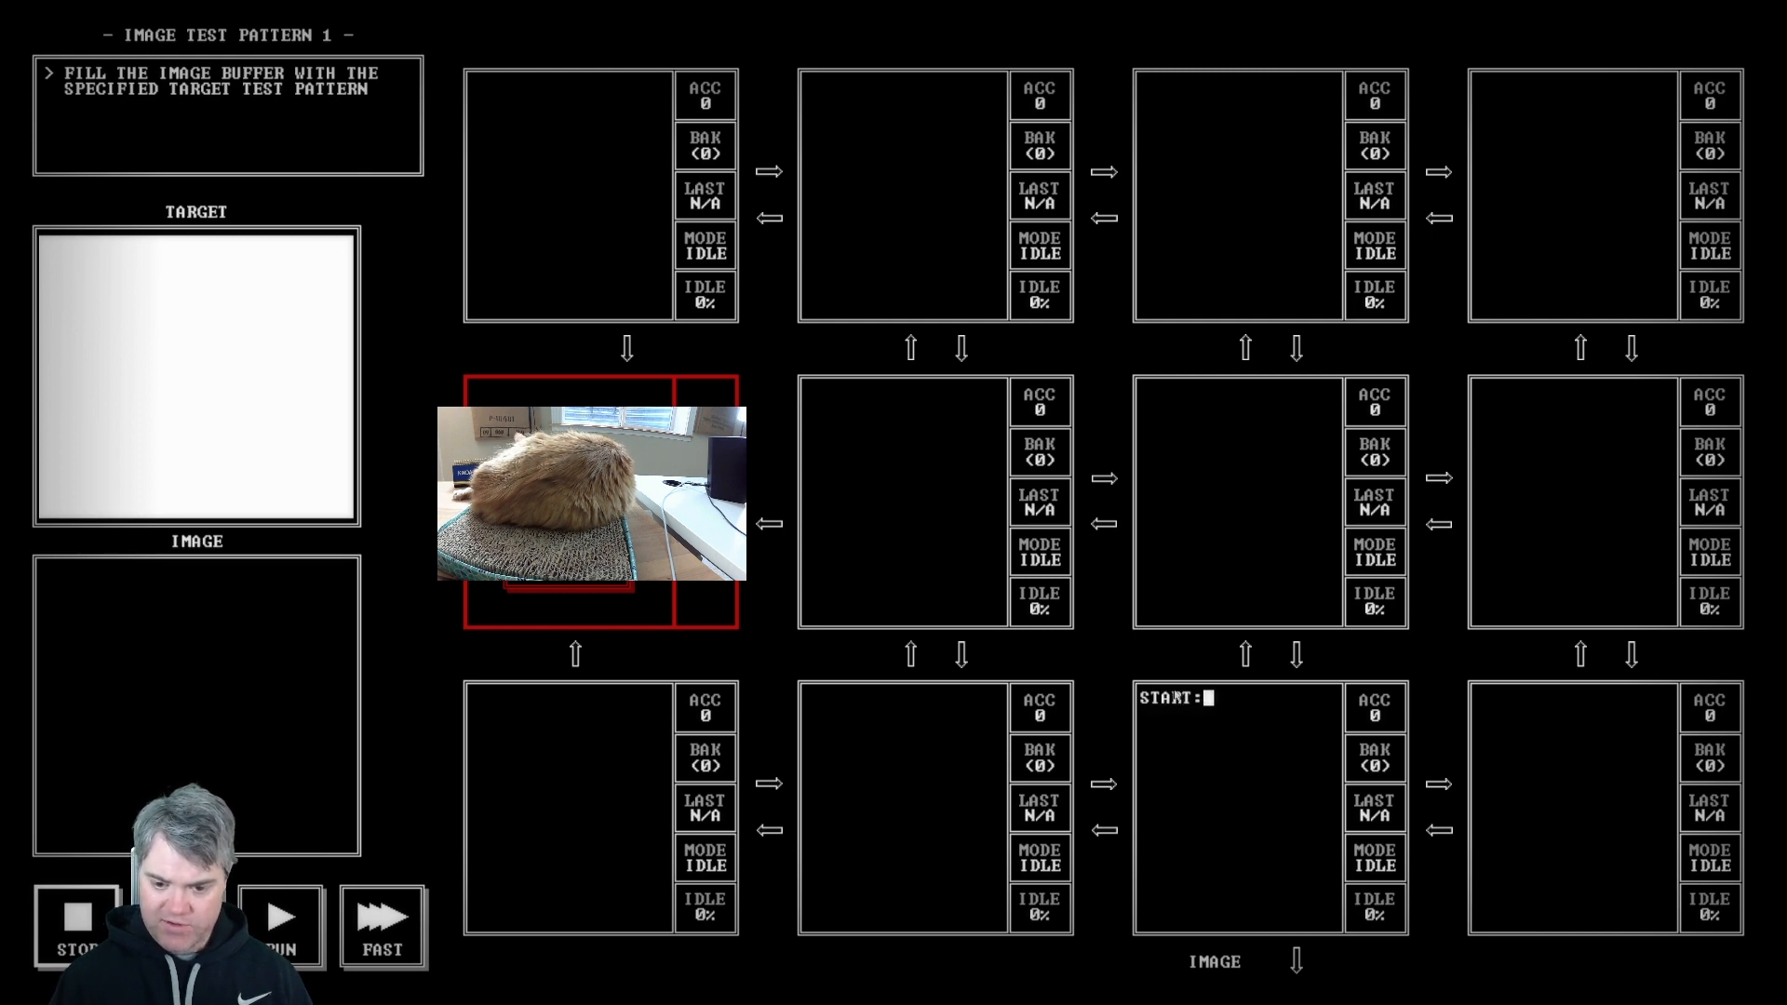
Step: Write START: MOV 0 DOWN twice, then RUN: MOV 3 DOWN with JMP RUN looping forever
{"action": "type", "text": "MOV"}
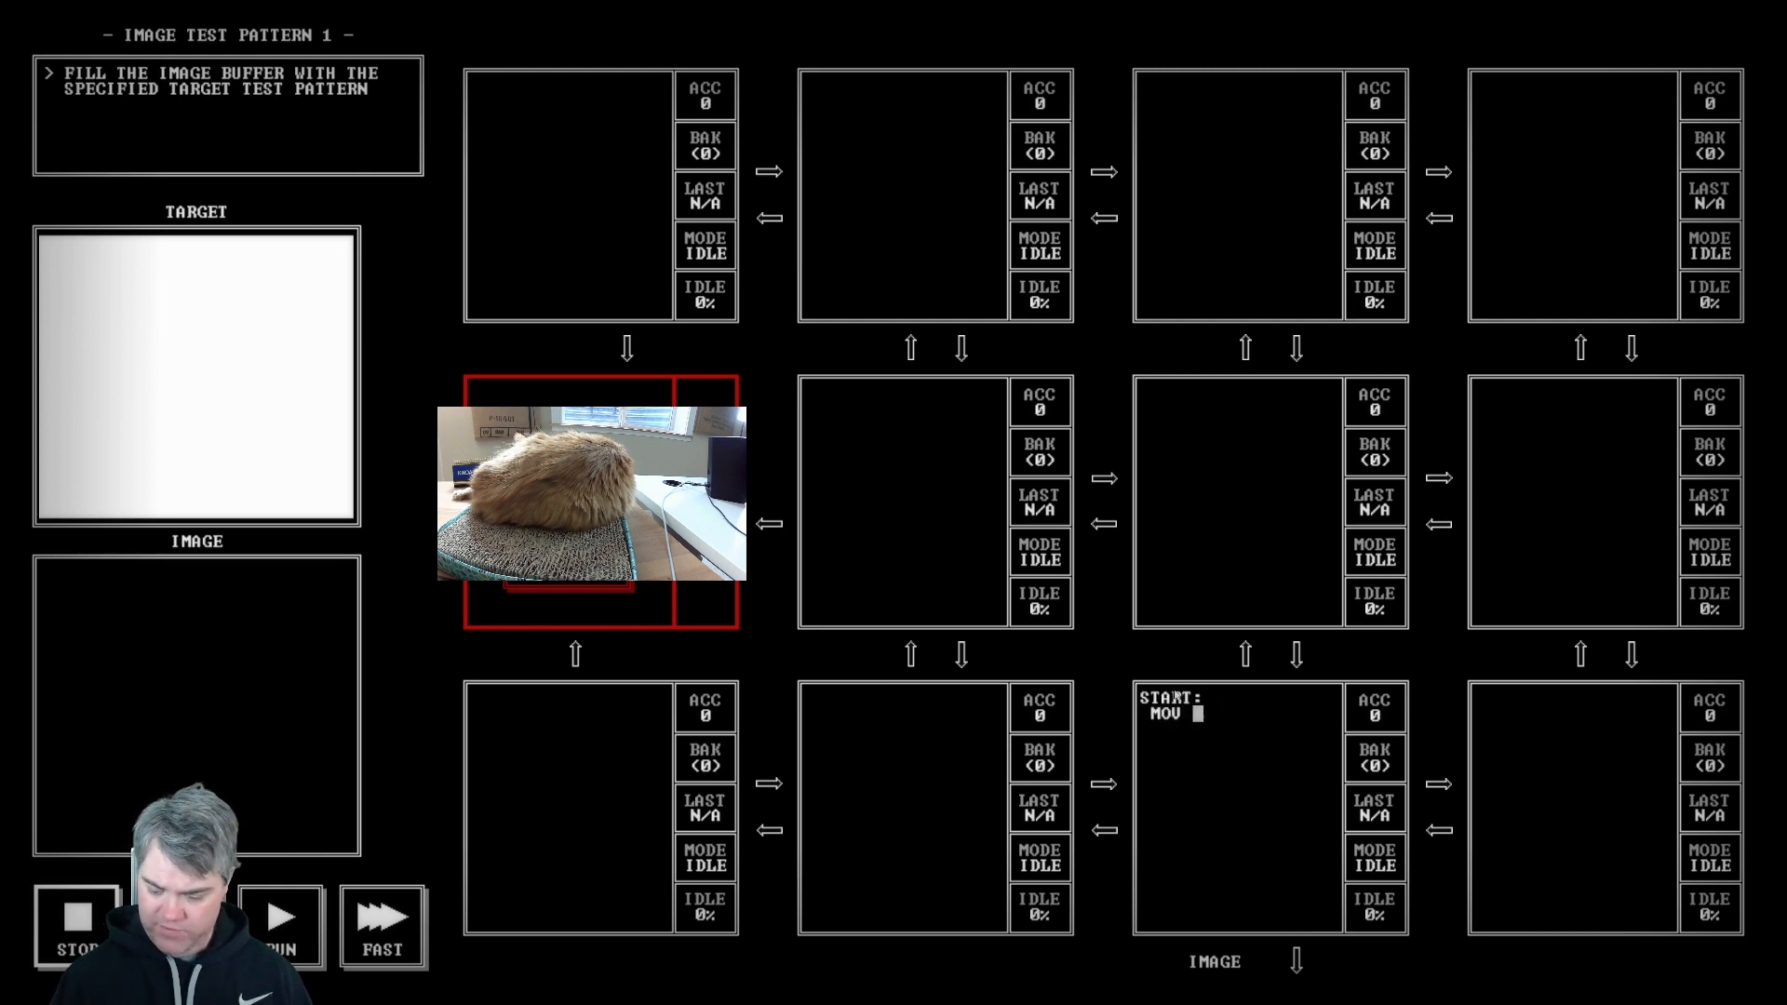
{"action": "type", "text": "0 DOWN"}
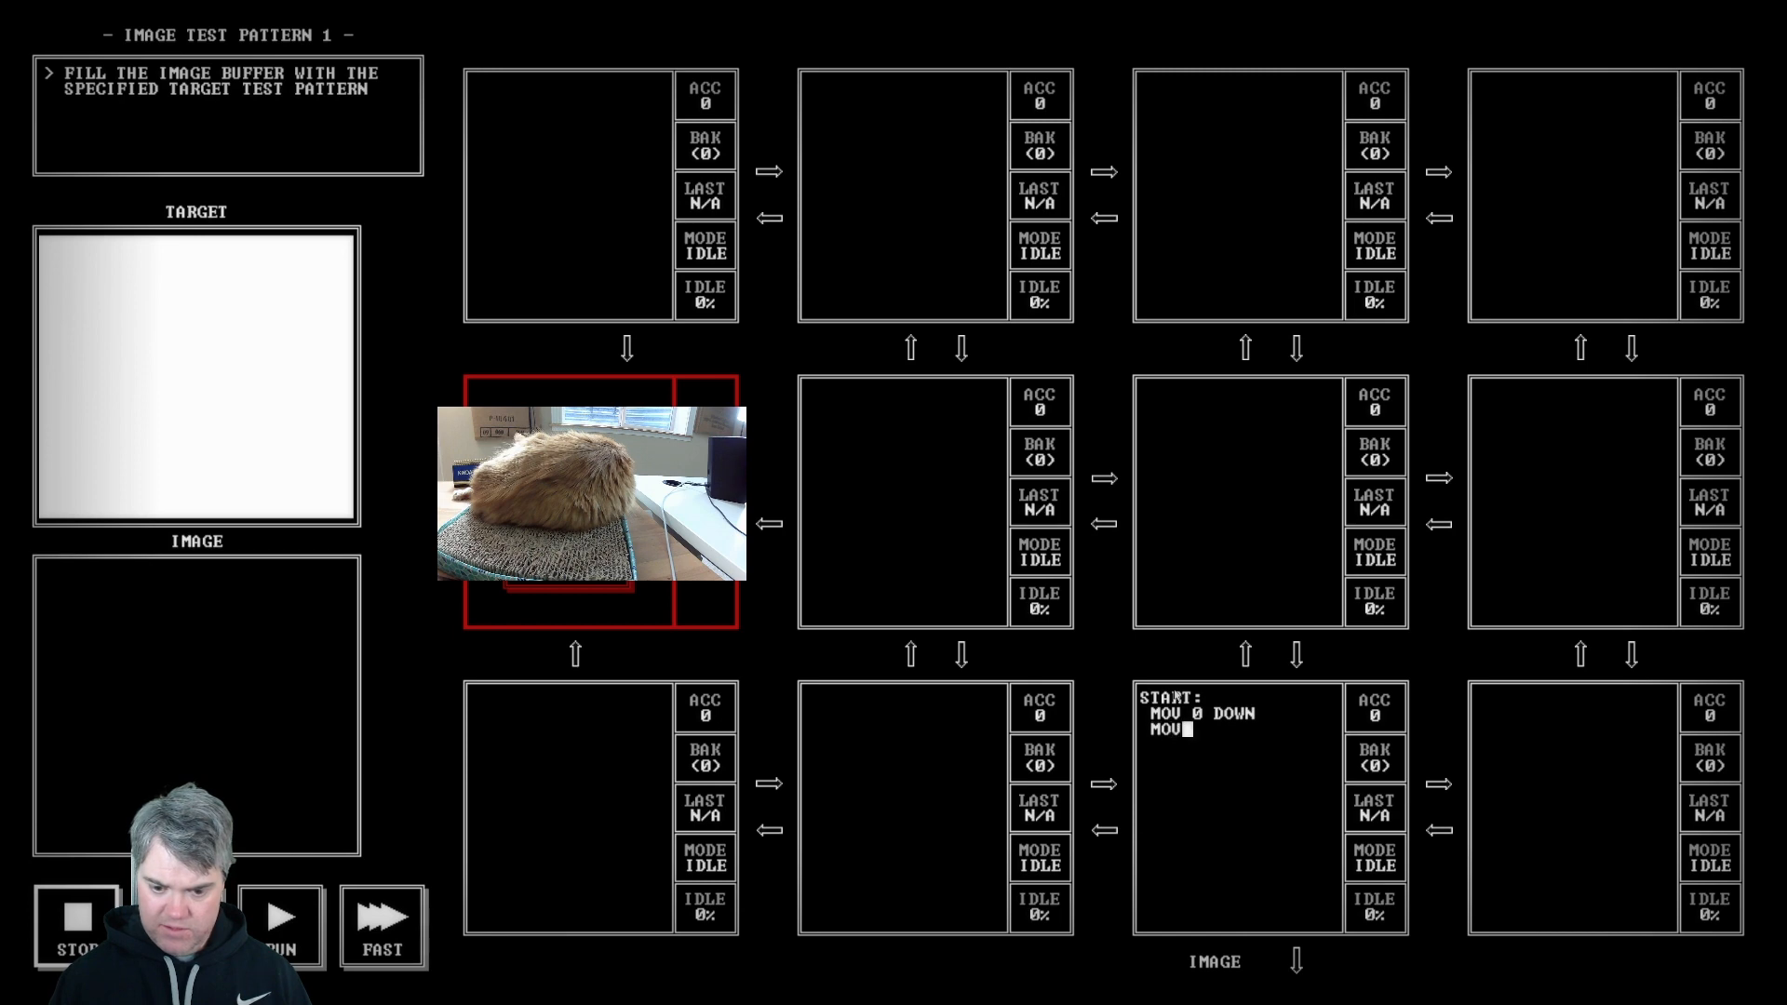
{"action": "type", "text": "0 DOWN"}
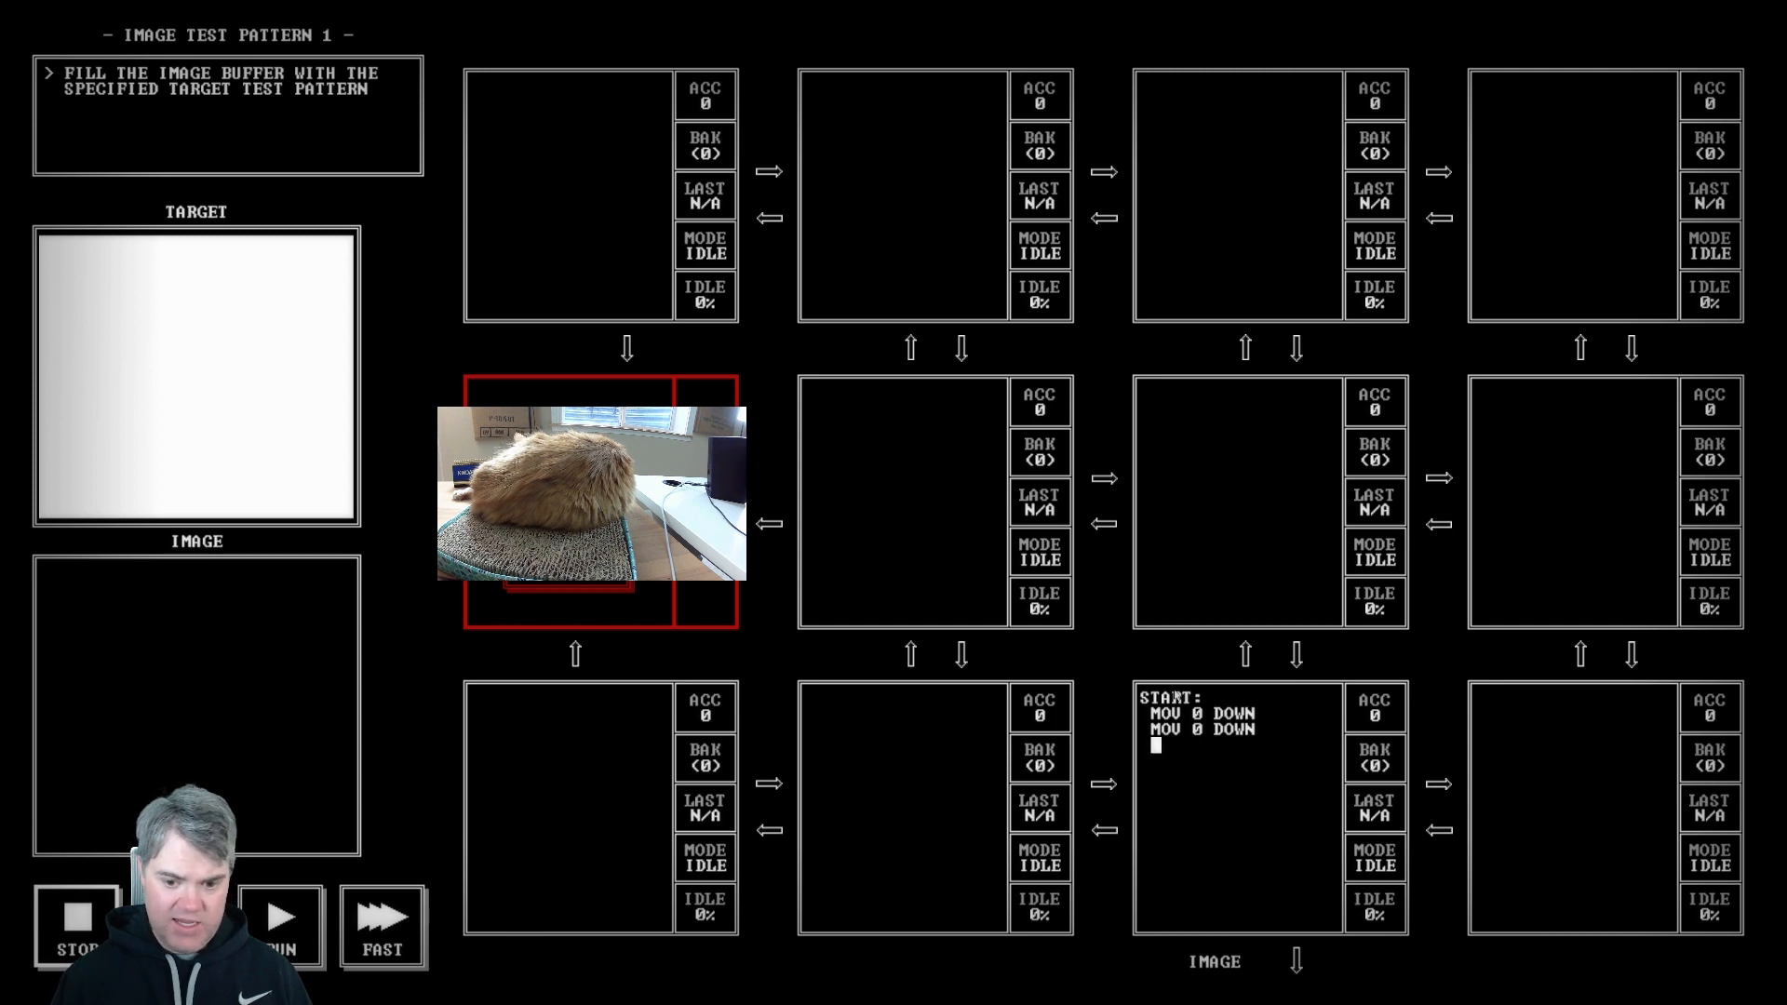
{"action": "type", "text": "RUN:"}
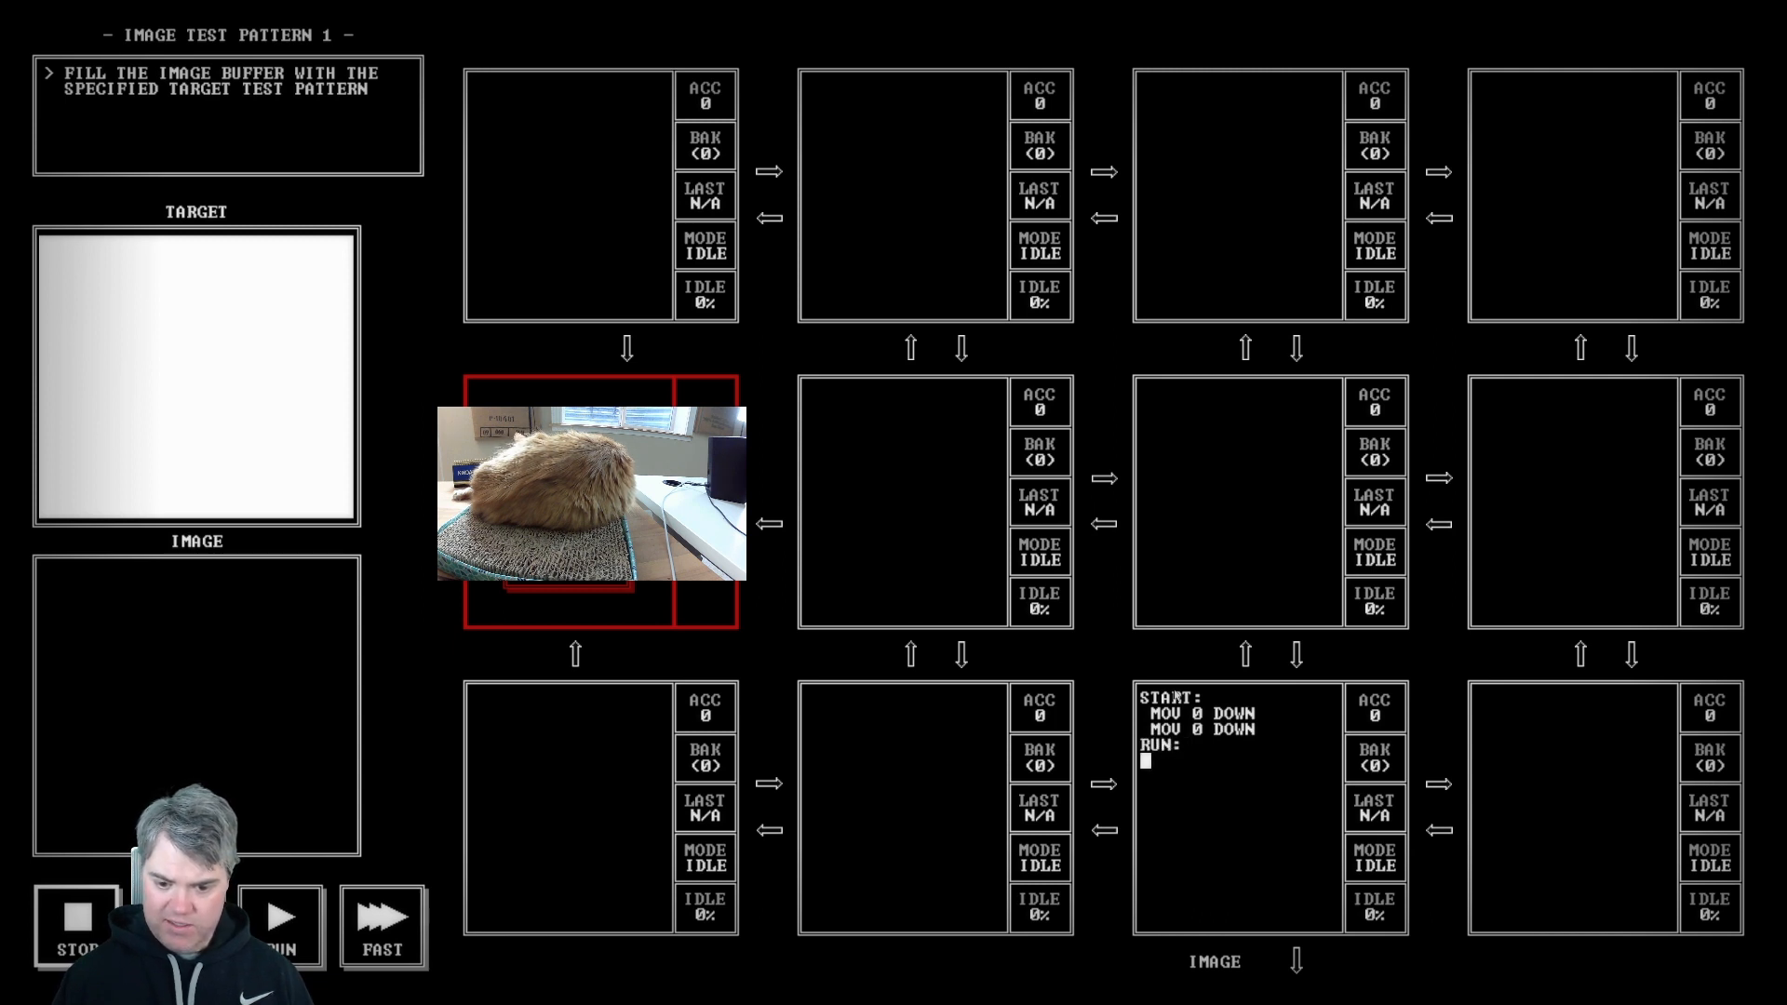
{"action": "type", "text": "MOVE"}
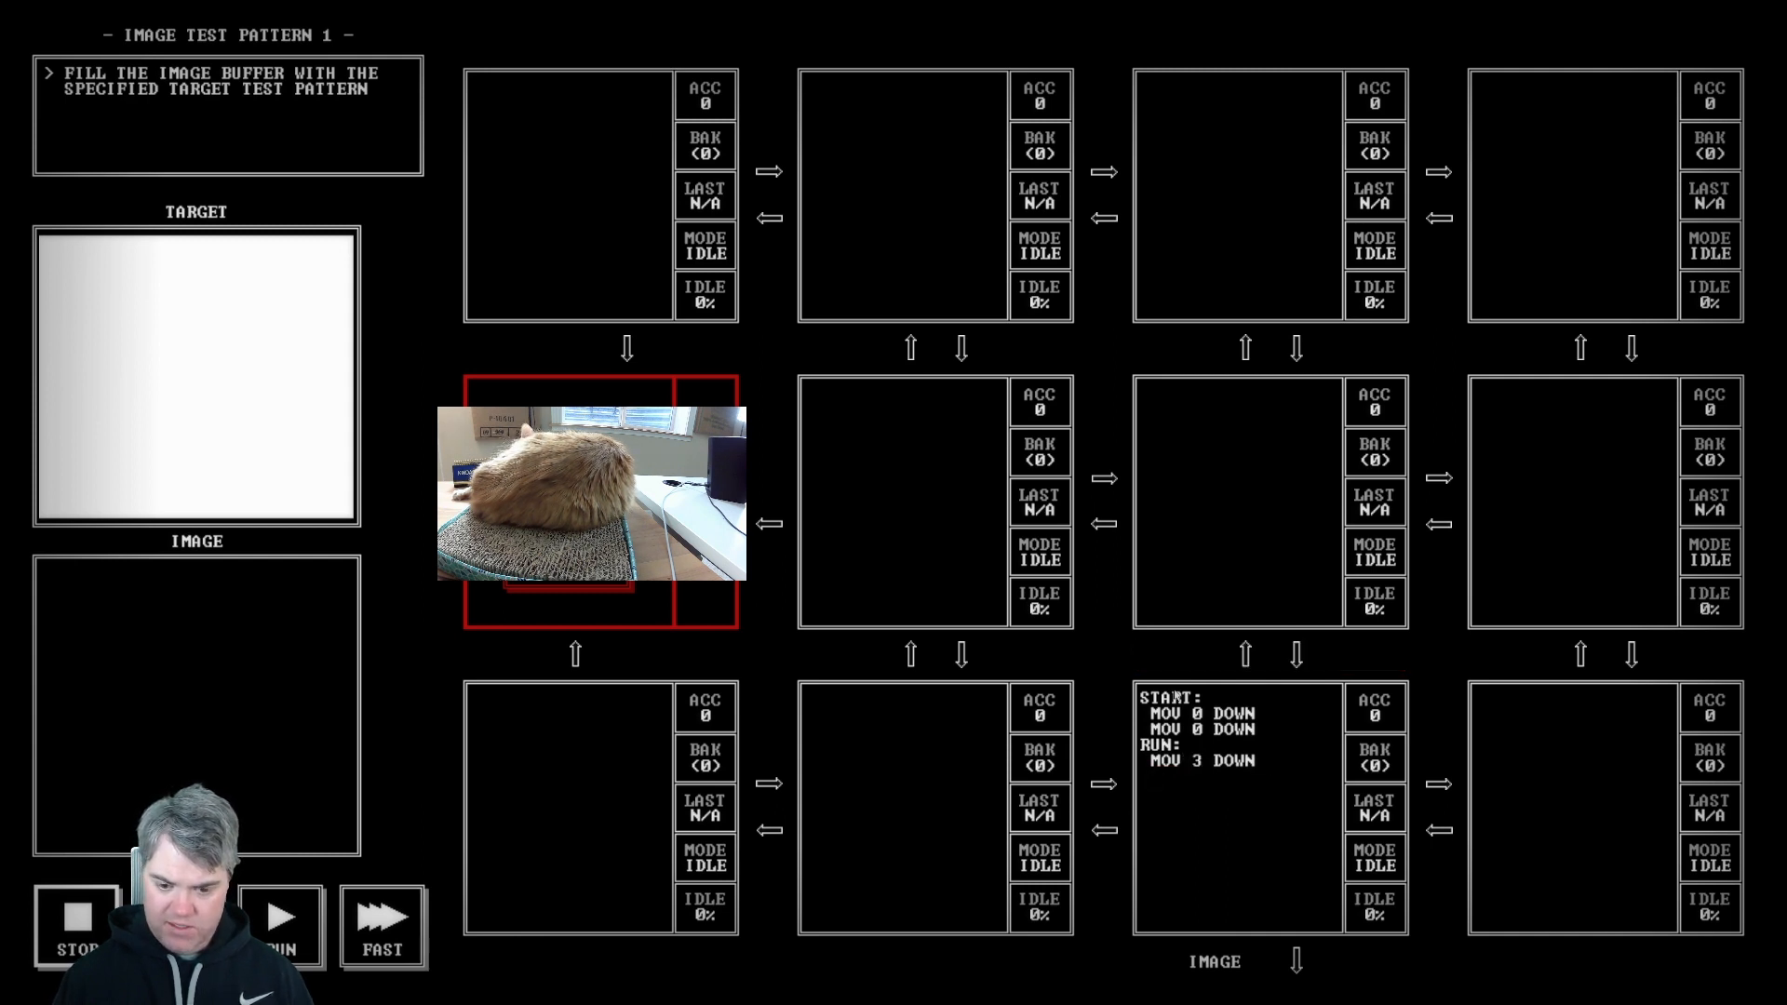
{"action": "type", "text": "JMP RUN"}
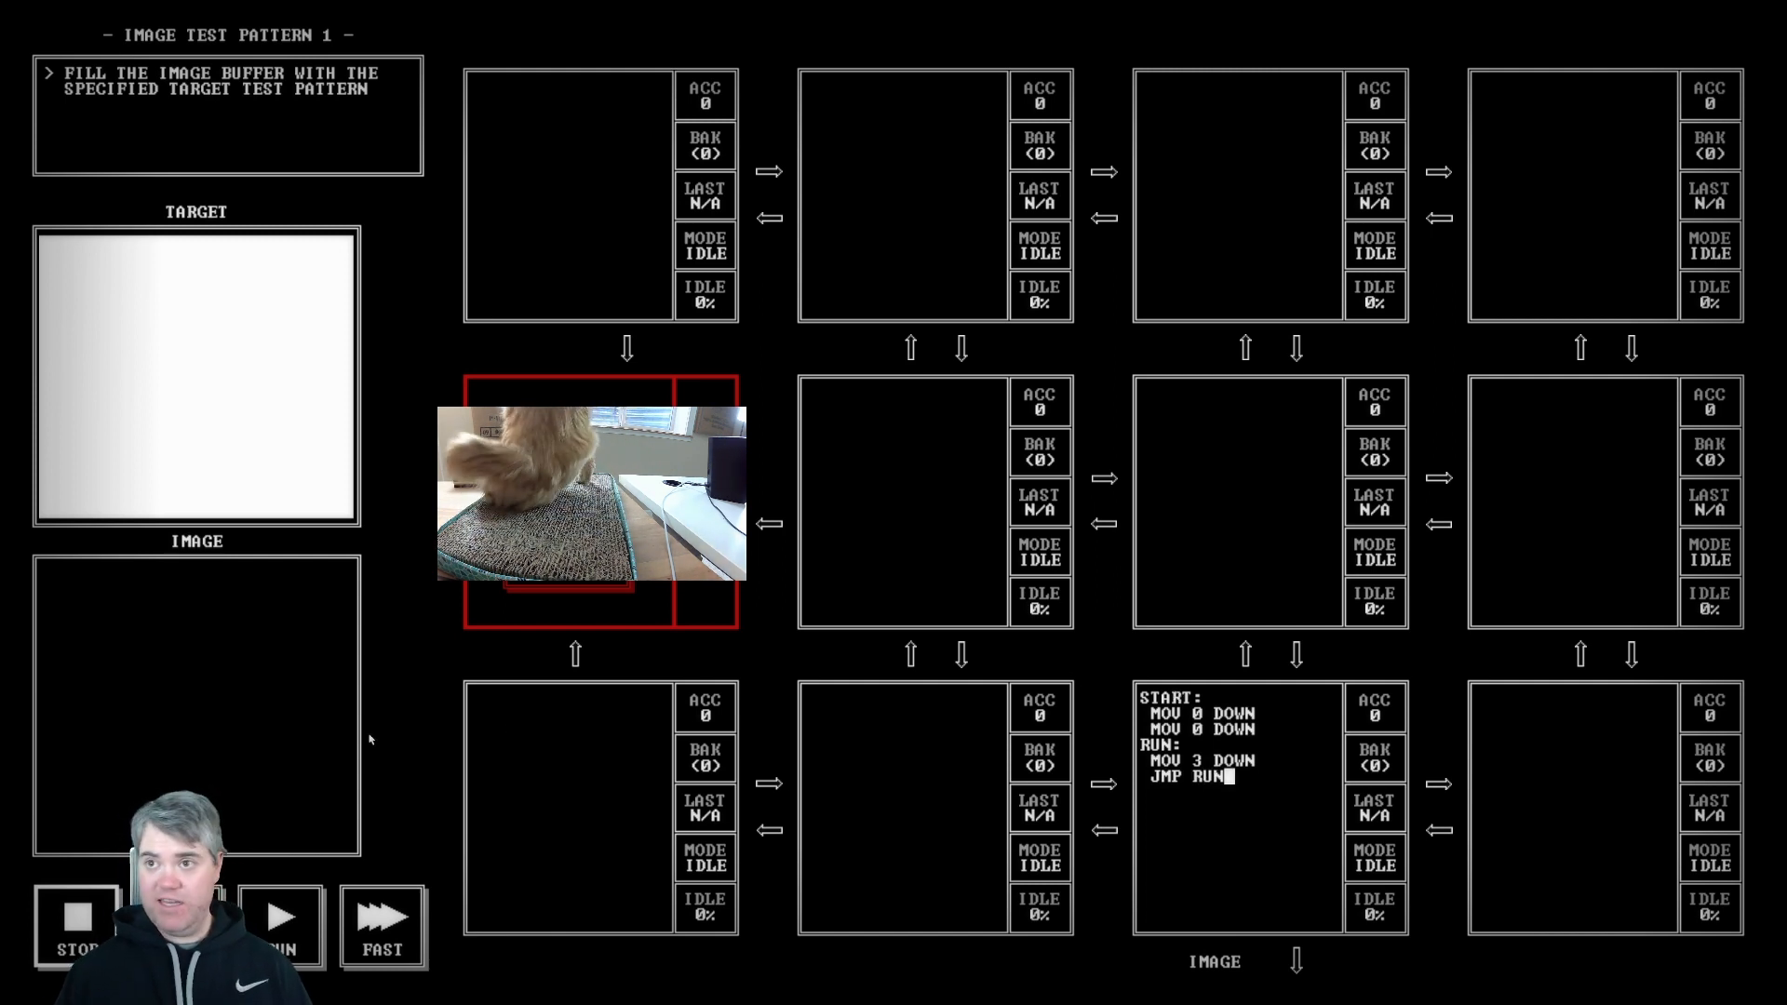
{"action": "mouse_move", "coordinate": [328, 784]}
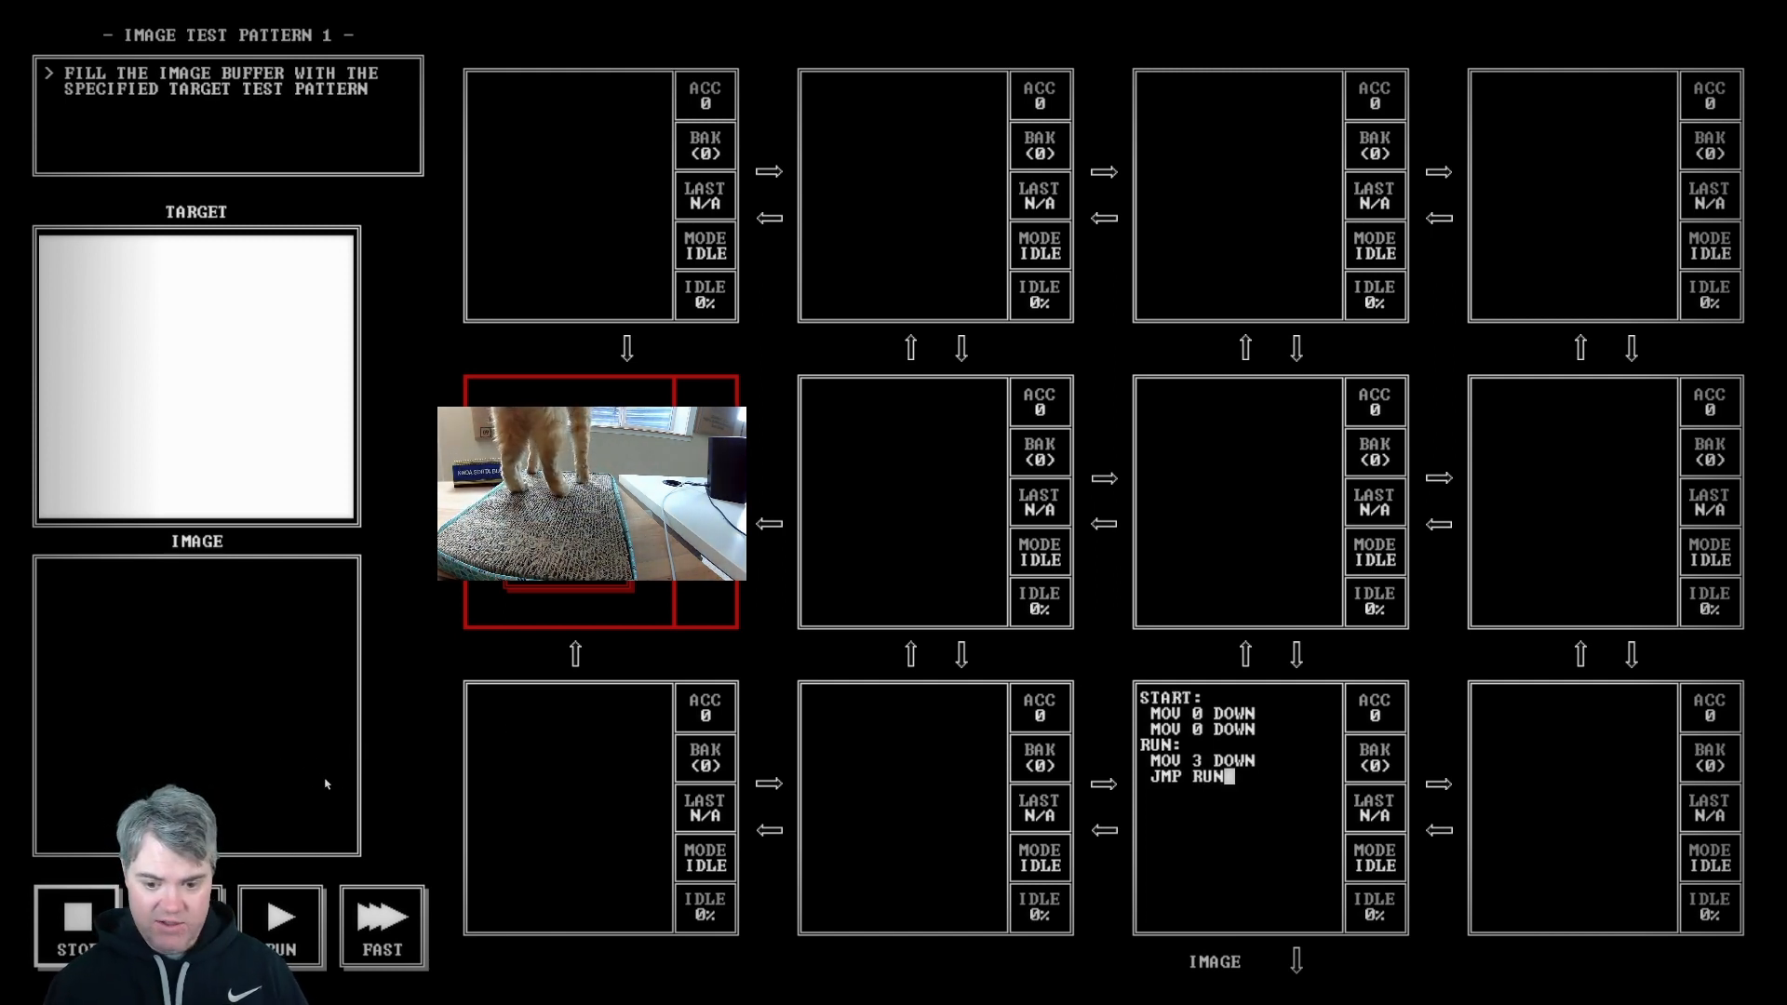
Step: Start a # comment in the middle-row node above the image node
{"action": "left_click", "coordinate": [281, 925]}
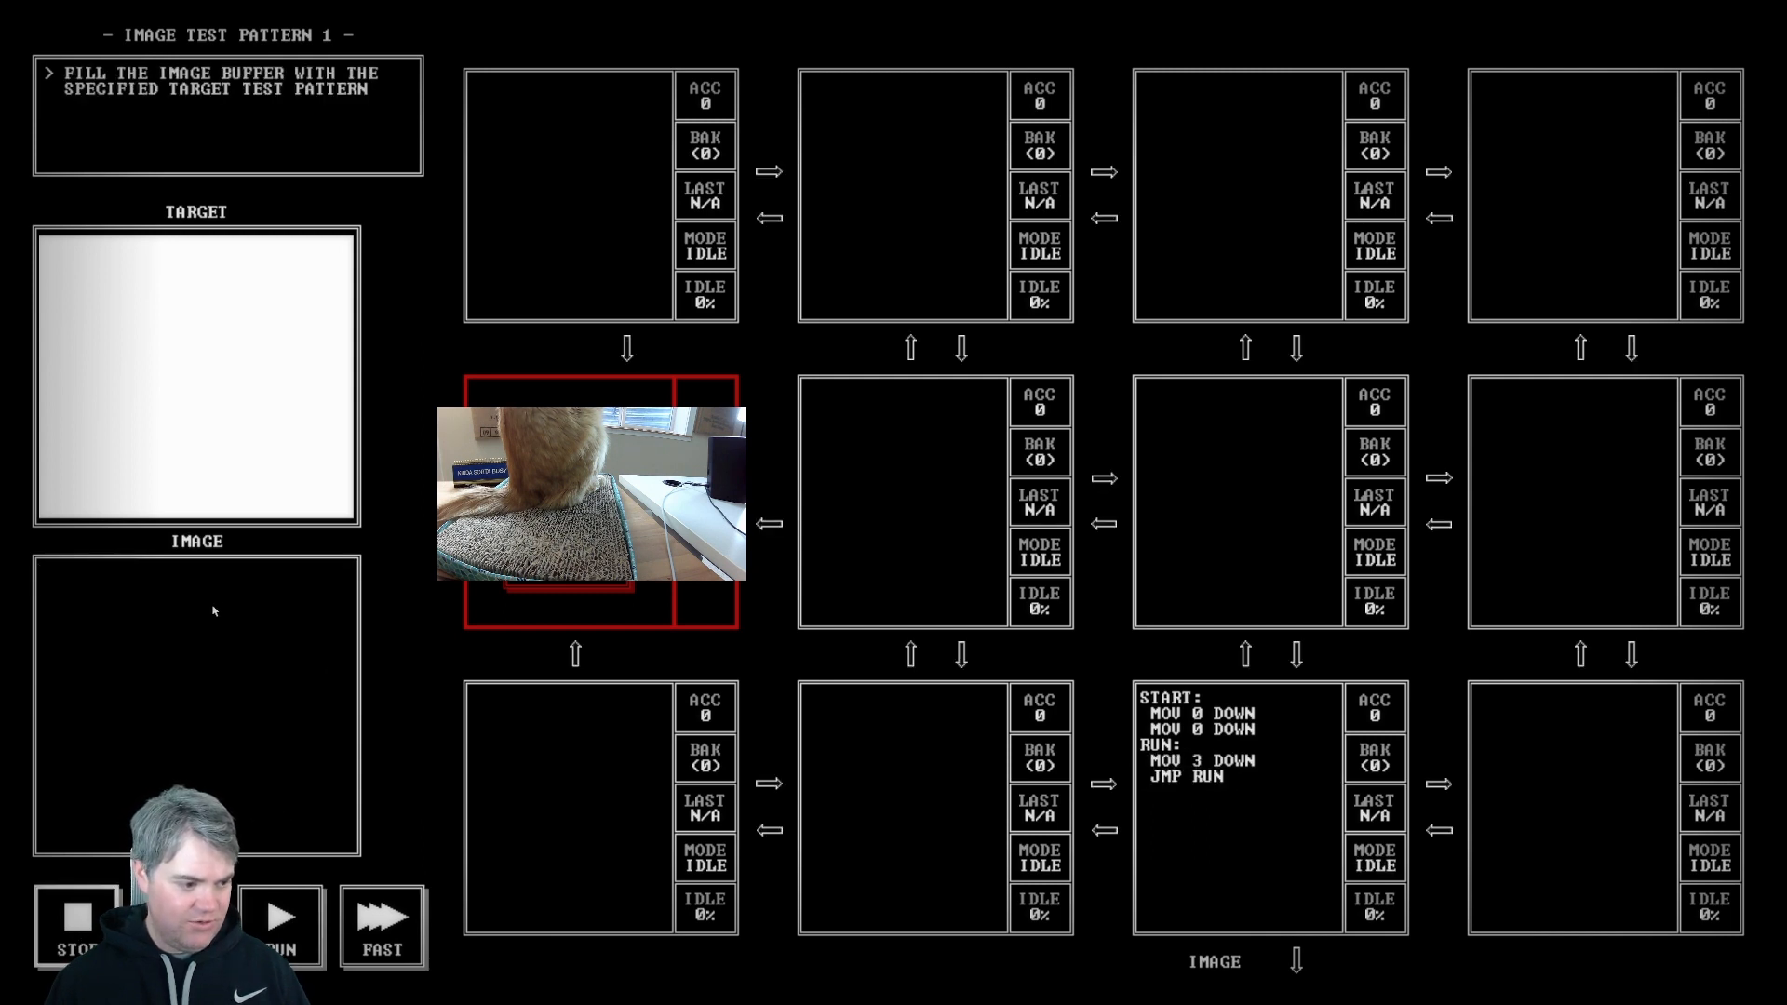
{"action": "mouse_move", "coordinate": [143, 363]}
{"action": "type", "text": "#"}
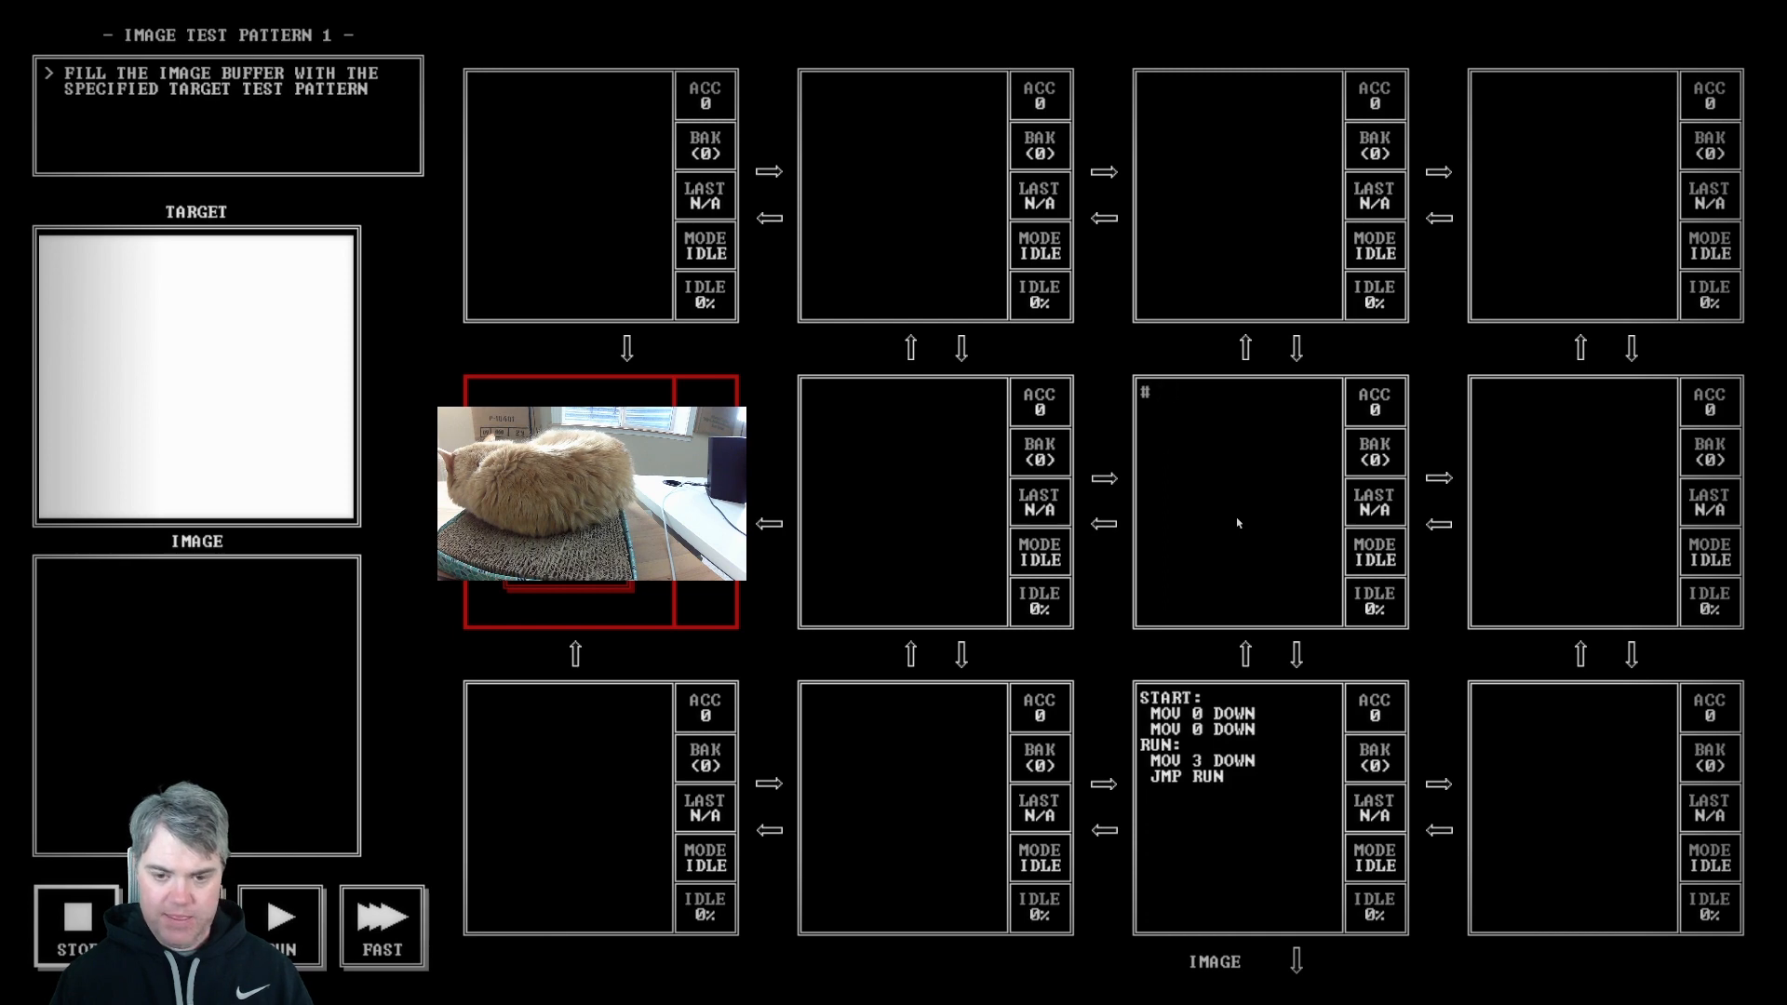
Step: Comment the centre middle-row node as # X + Y
{"action": "type", "text": "X + Y"}
{"action": "left_click", "coordinate": [1573, 501]}
{"action": "type", "text": "# Y"}
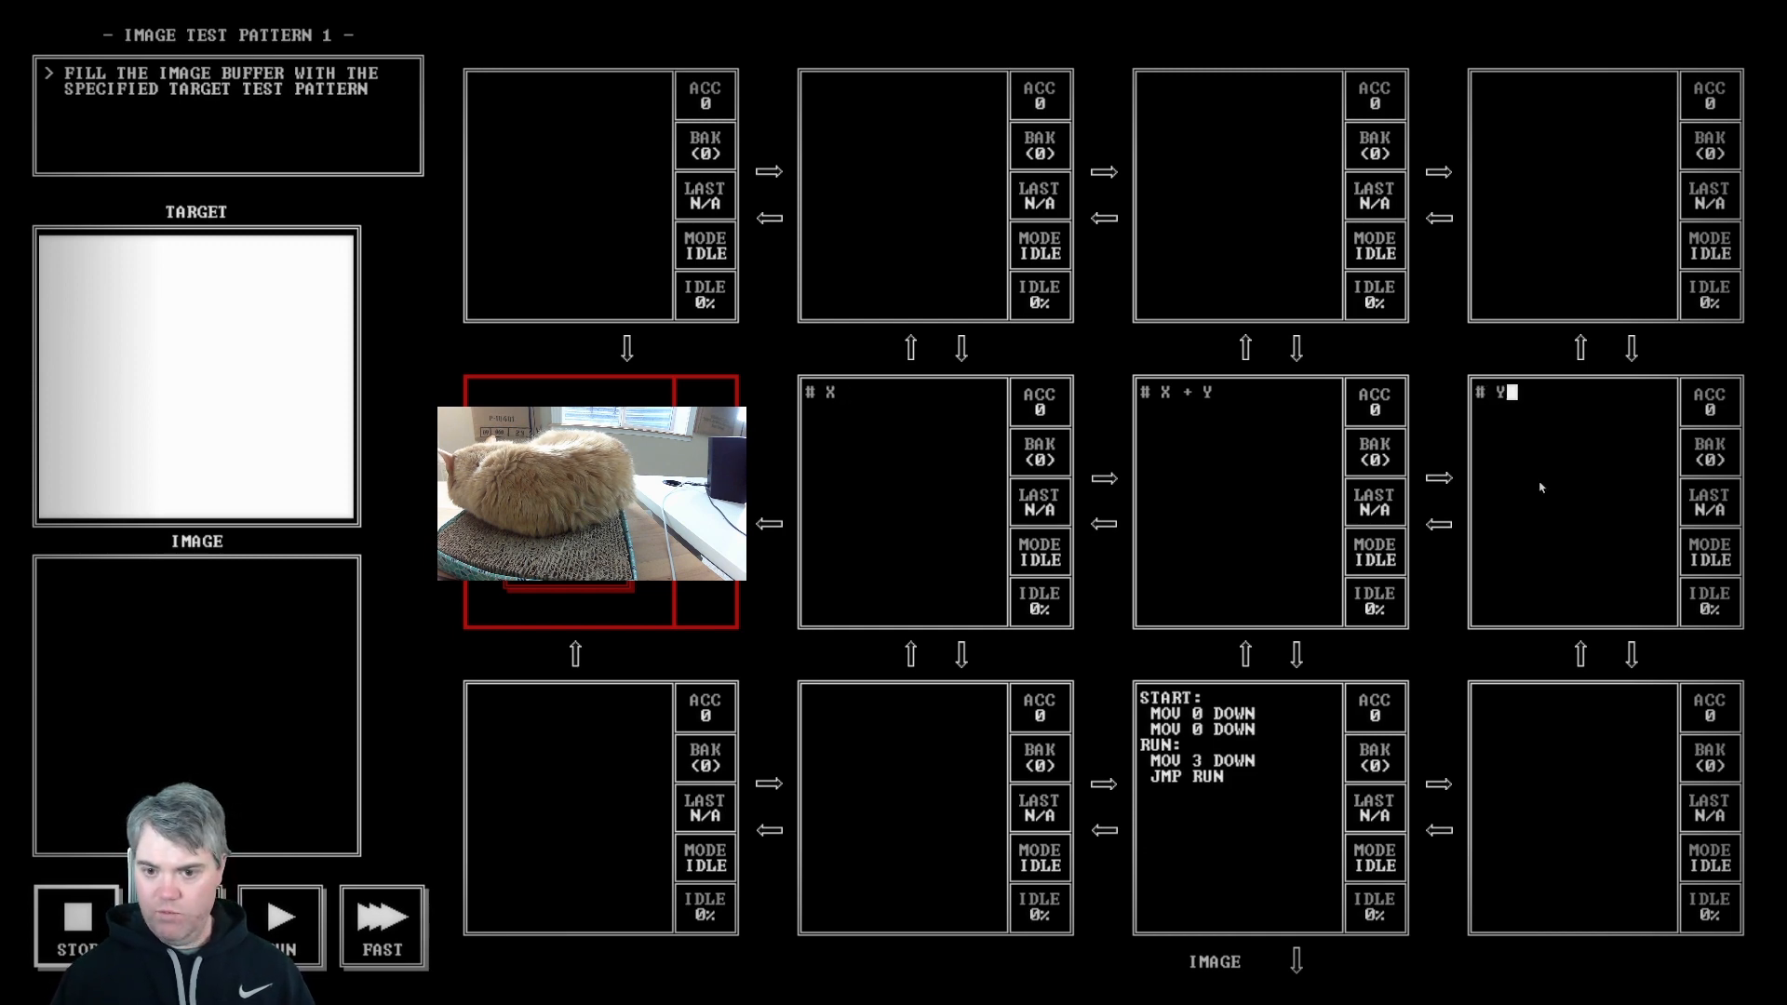
{"action": "mouse_move", "coordinate": [963, 491]}
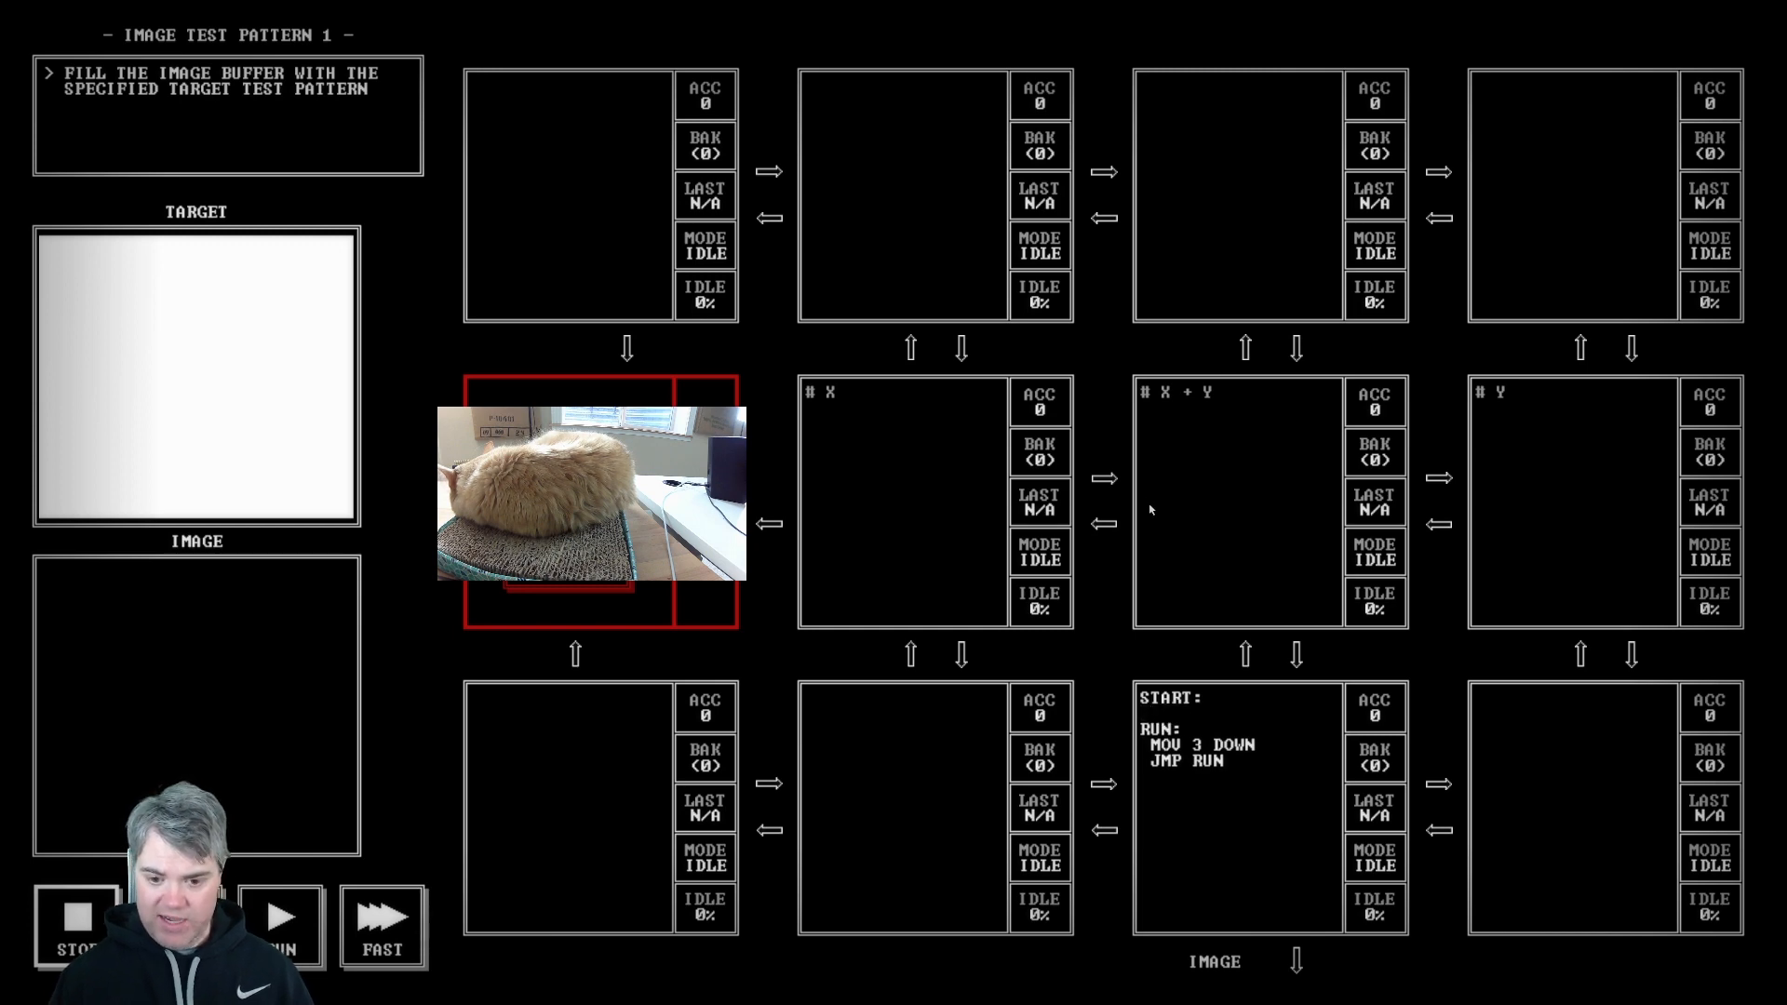
Step: Begin the image node with two MOV UP DOWN lines relaying coordinates from above
{"action": "type", "text": "MOV UP DOWN"}
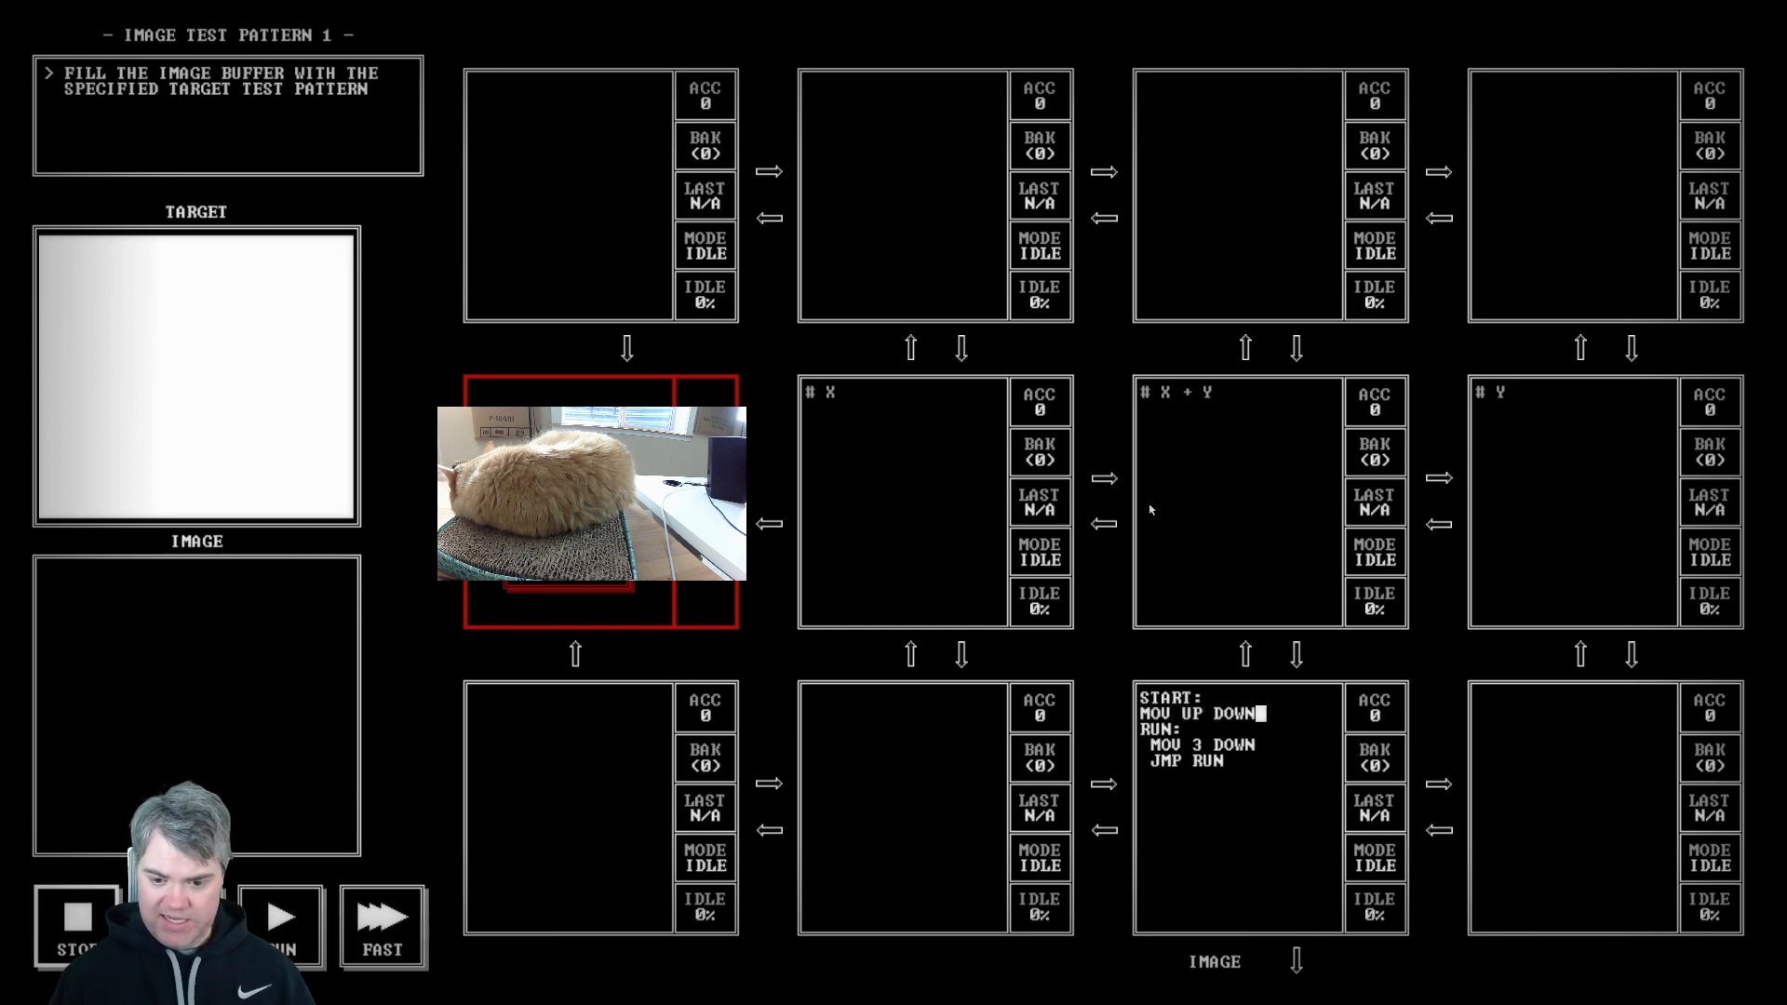
{"action": "type", "text": "MOV UP DOWN"}
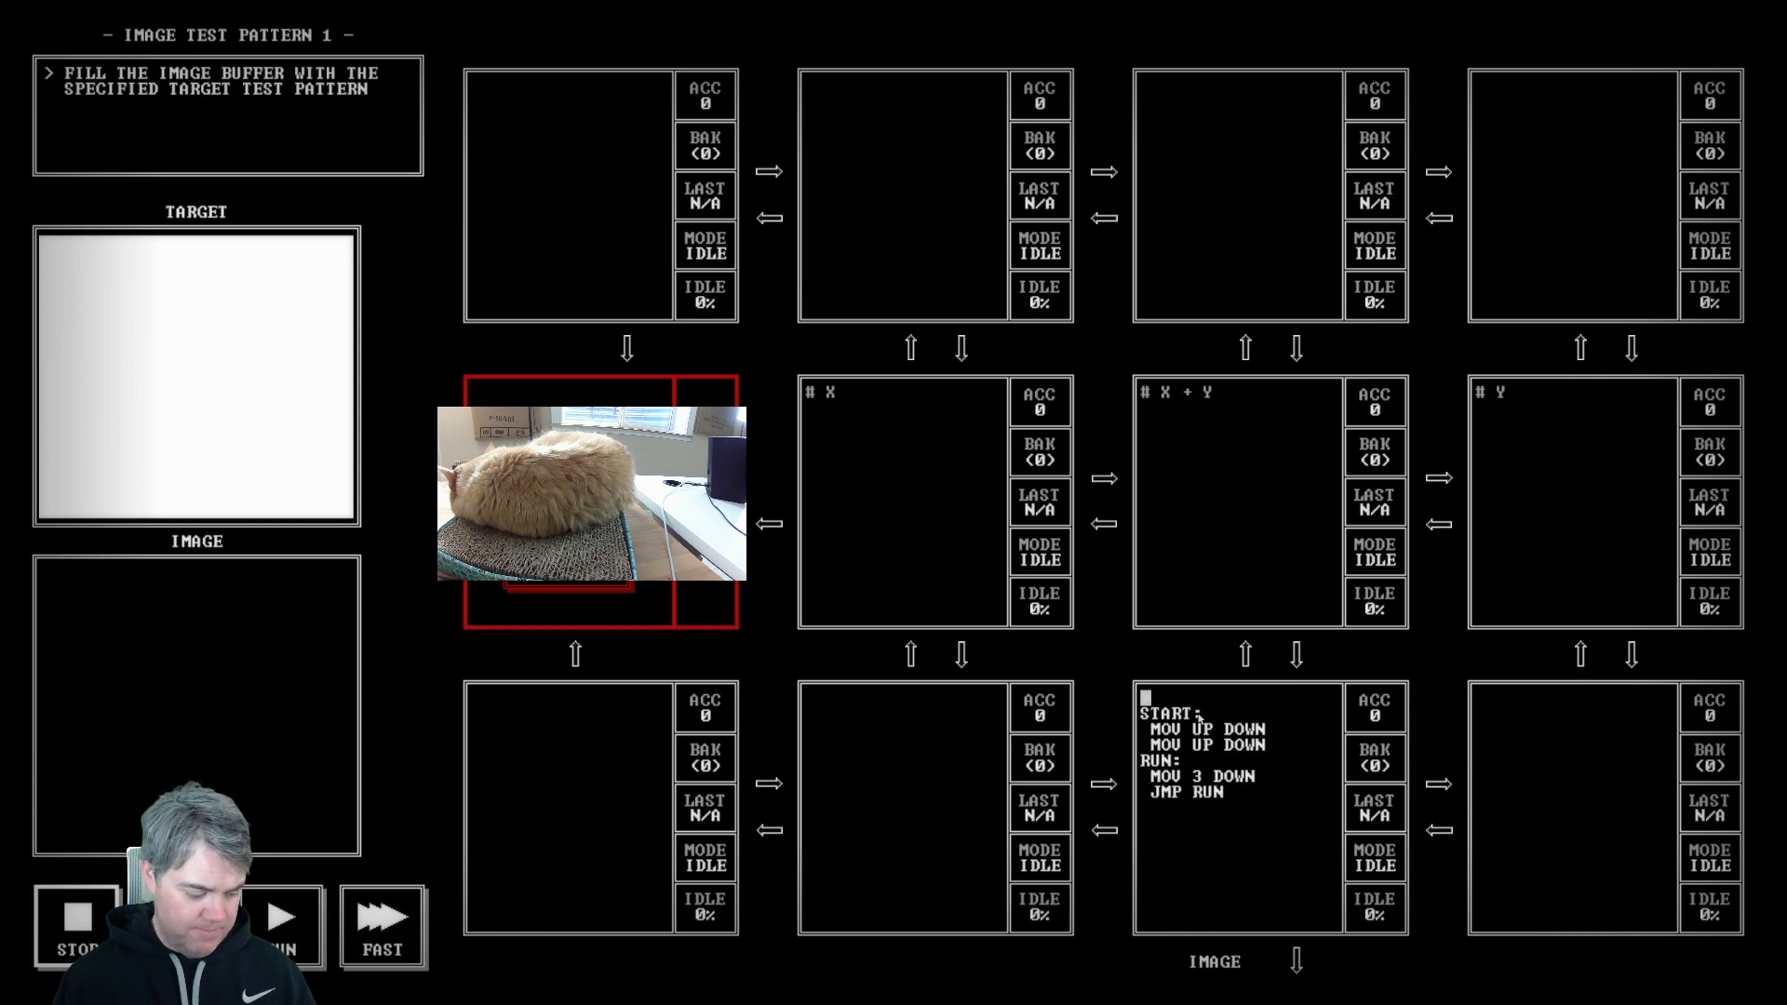
Step: Write the INIT block: MOV 36 ACC then SAV
{"action": "type", "text": "INIT:"}
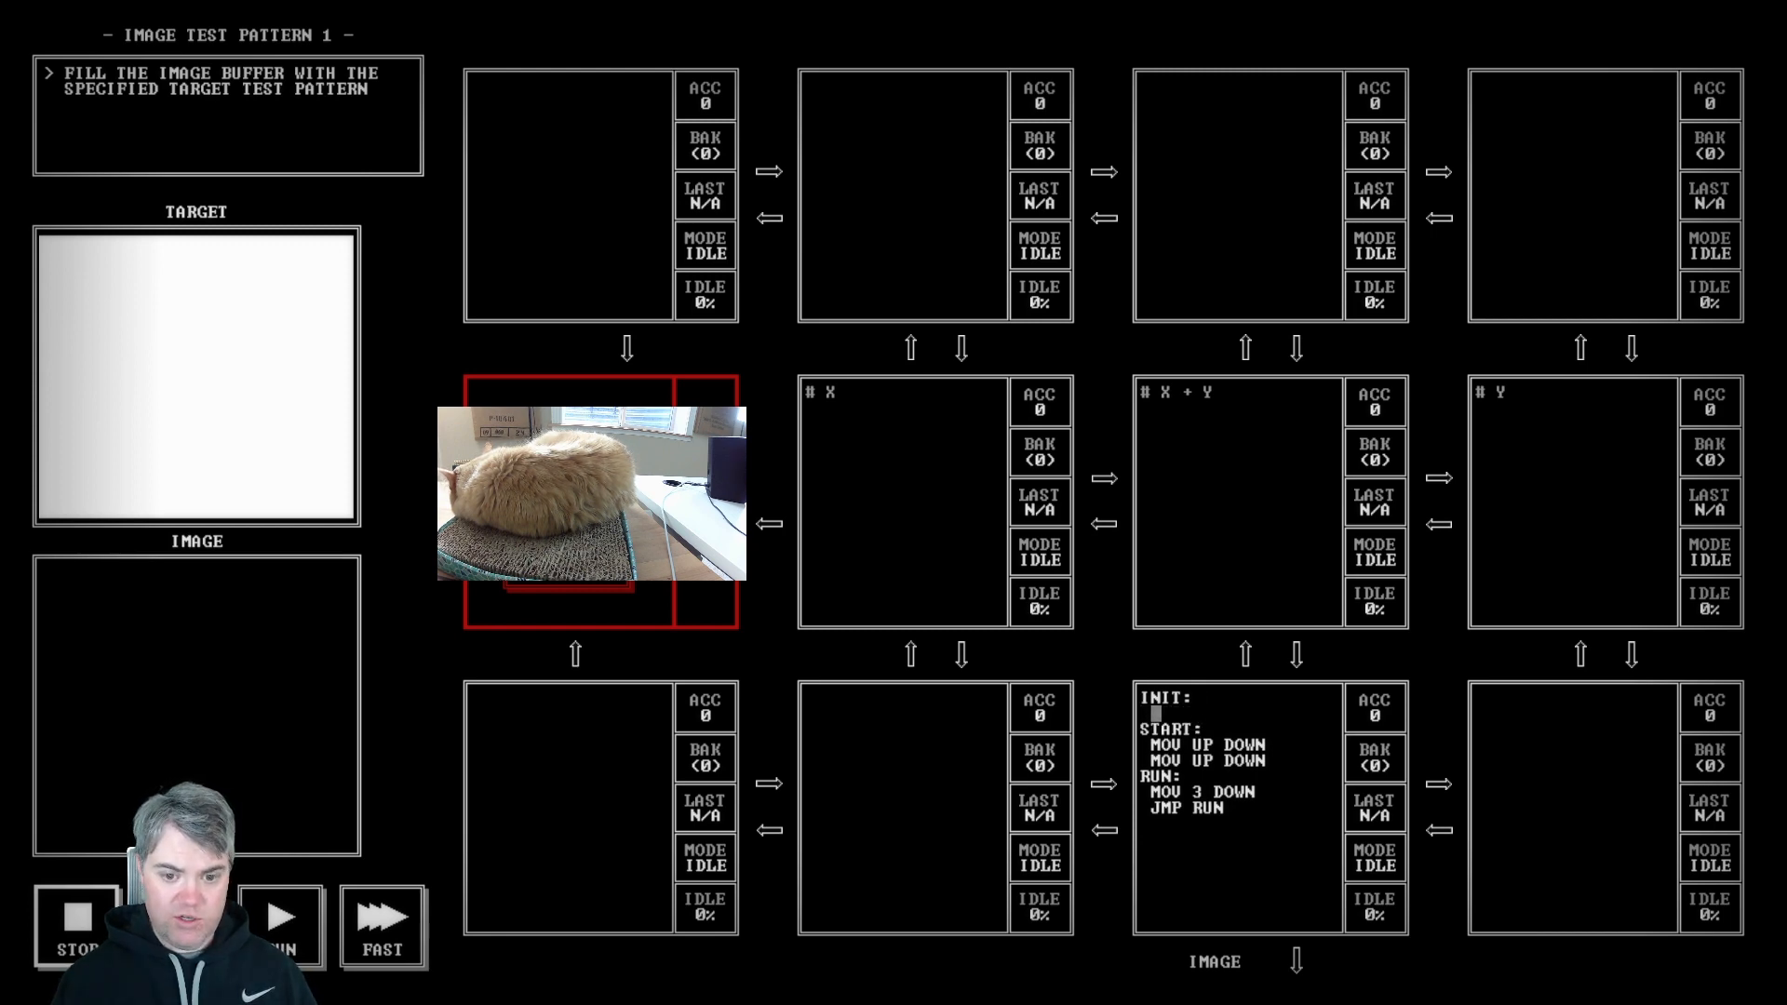
{"action": "type", "text": "MVO"}
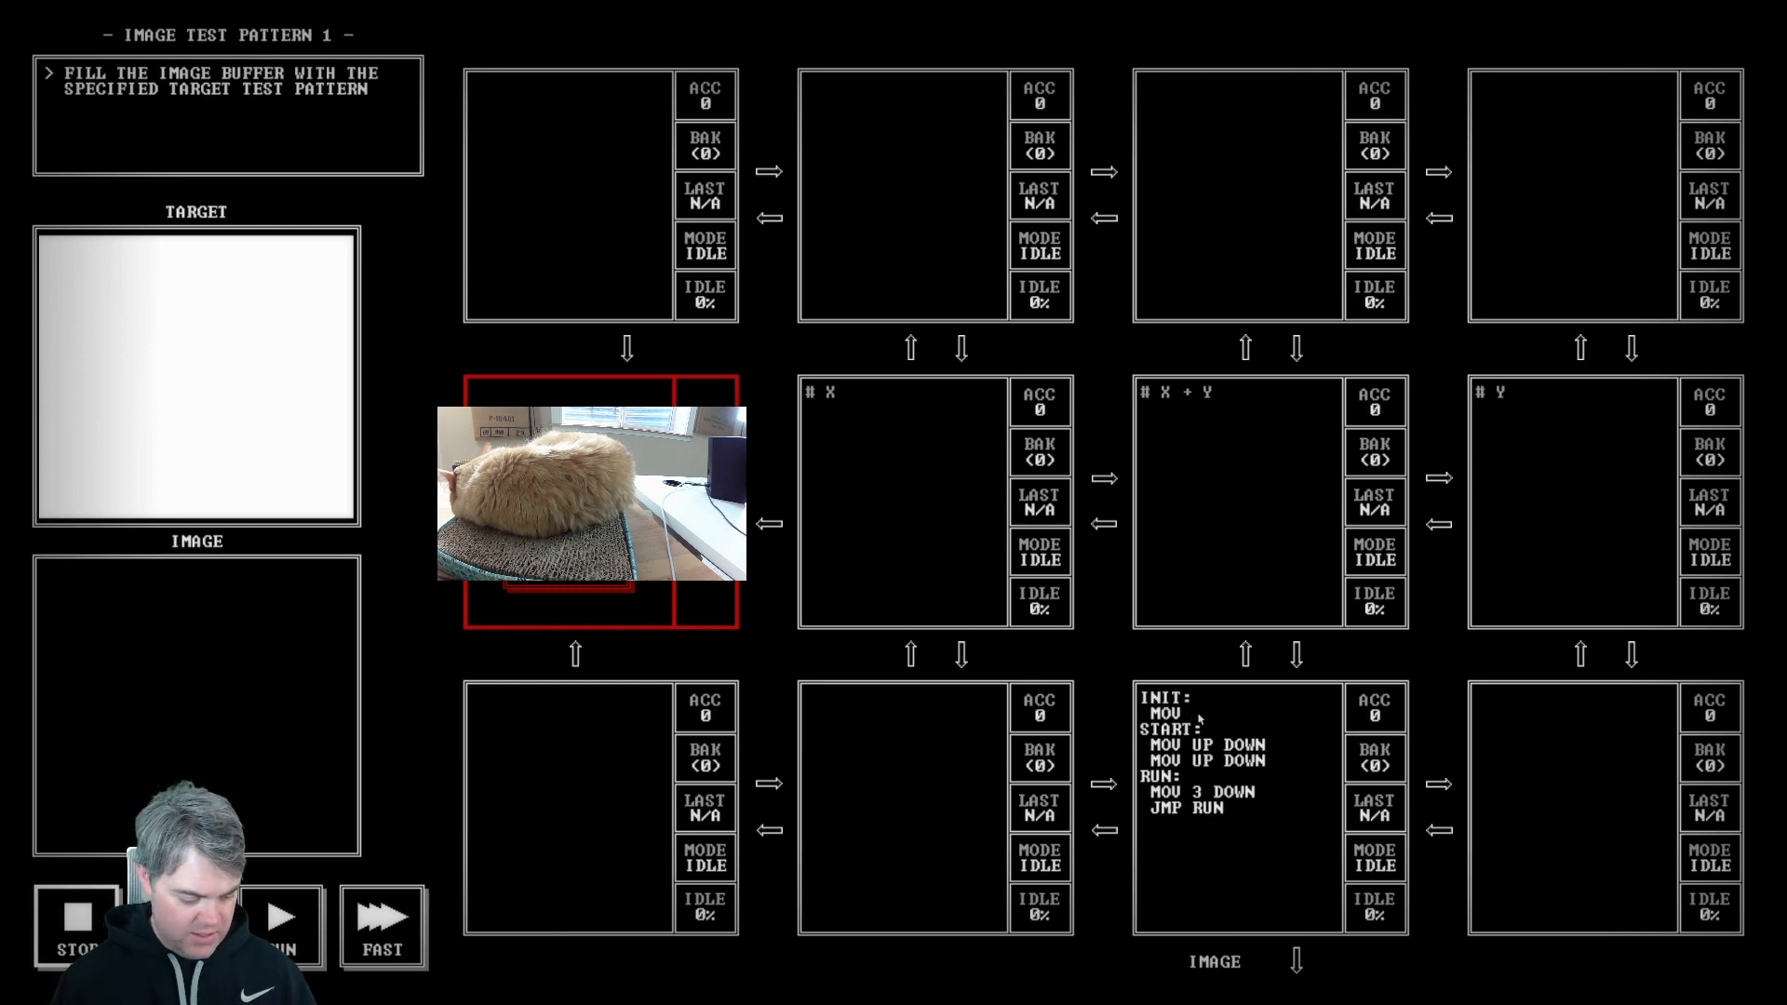
{"action": "type", "text": "36 AC"}
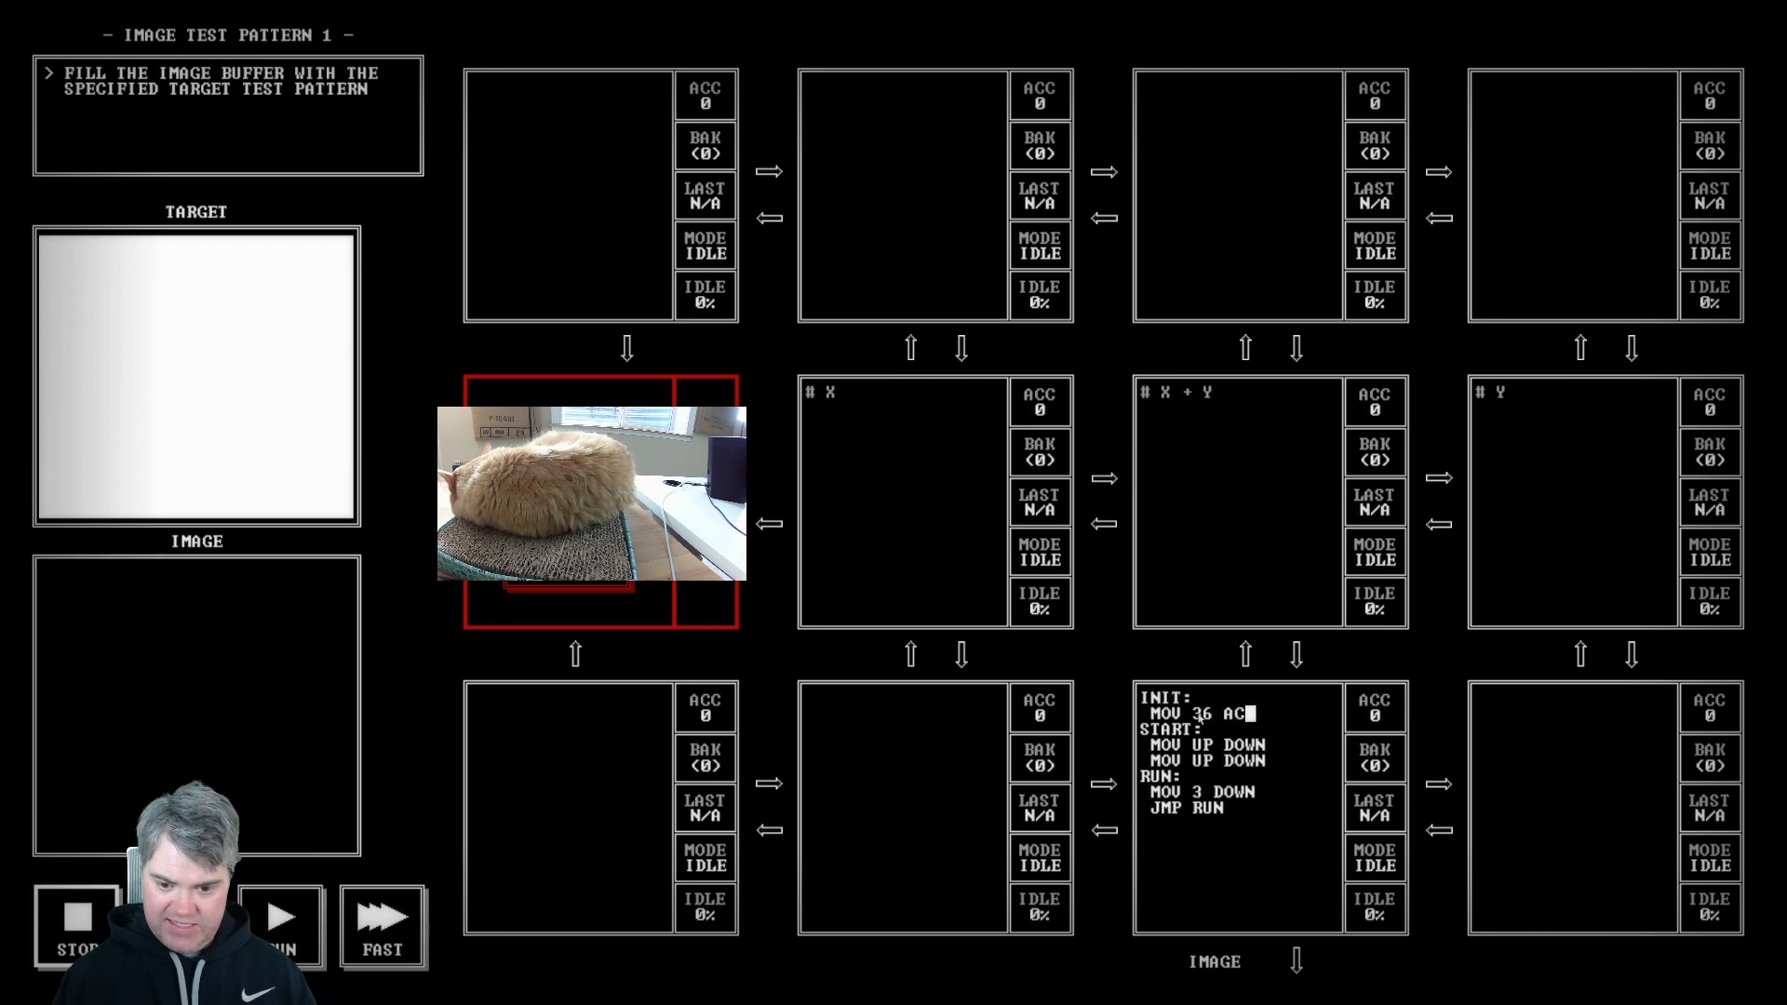
{"action": "type", "text": "SAV"}
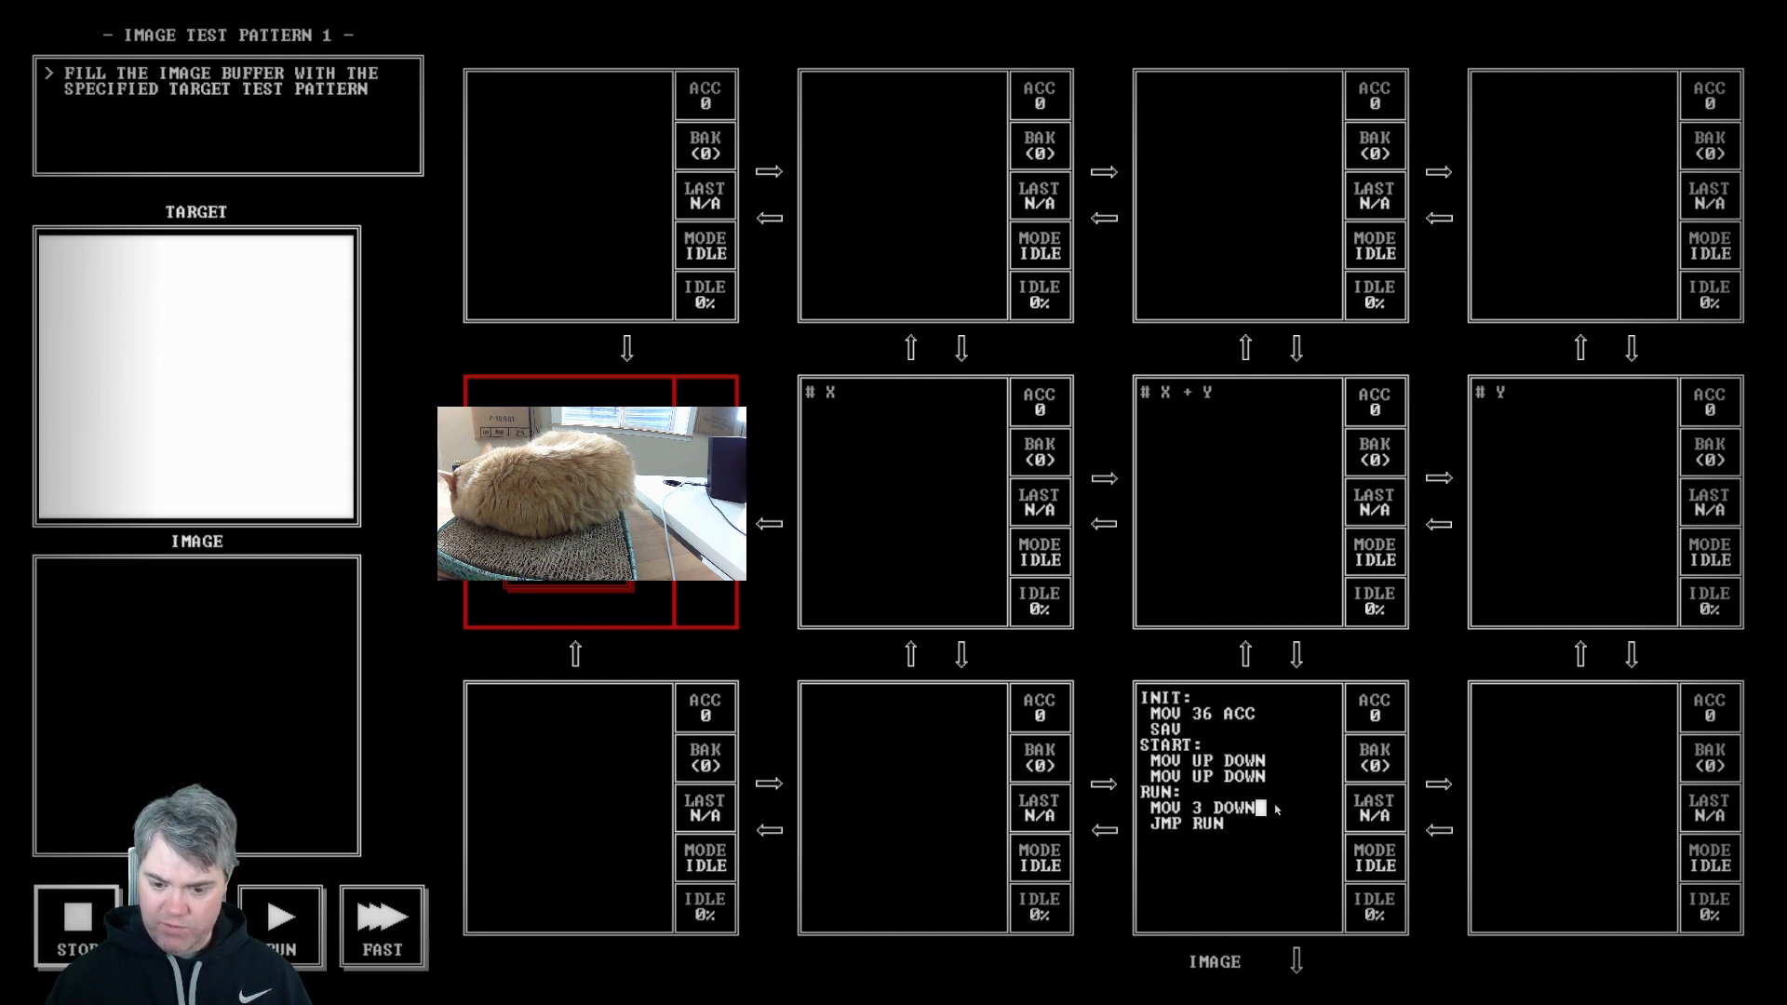
Step: Close the RUN loop with SUB 1, JGZ RUN and JMP START
{"action": "type", "text": "SUB 1"}
{"action": "left_click", "coordinate": [1240, 823]}
{"action": "type", "text": "GZ"}
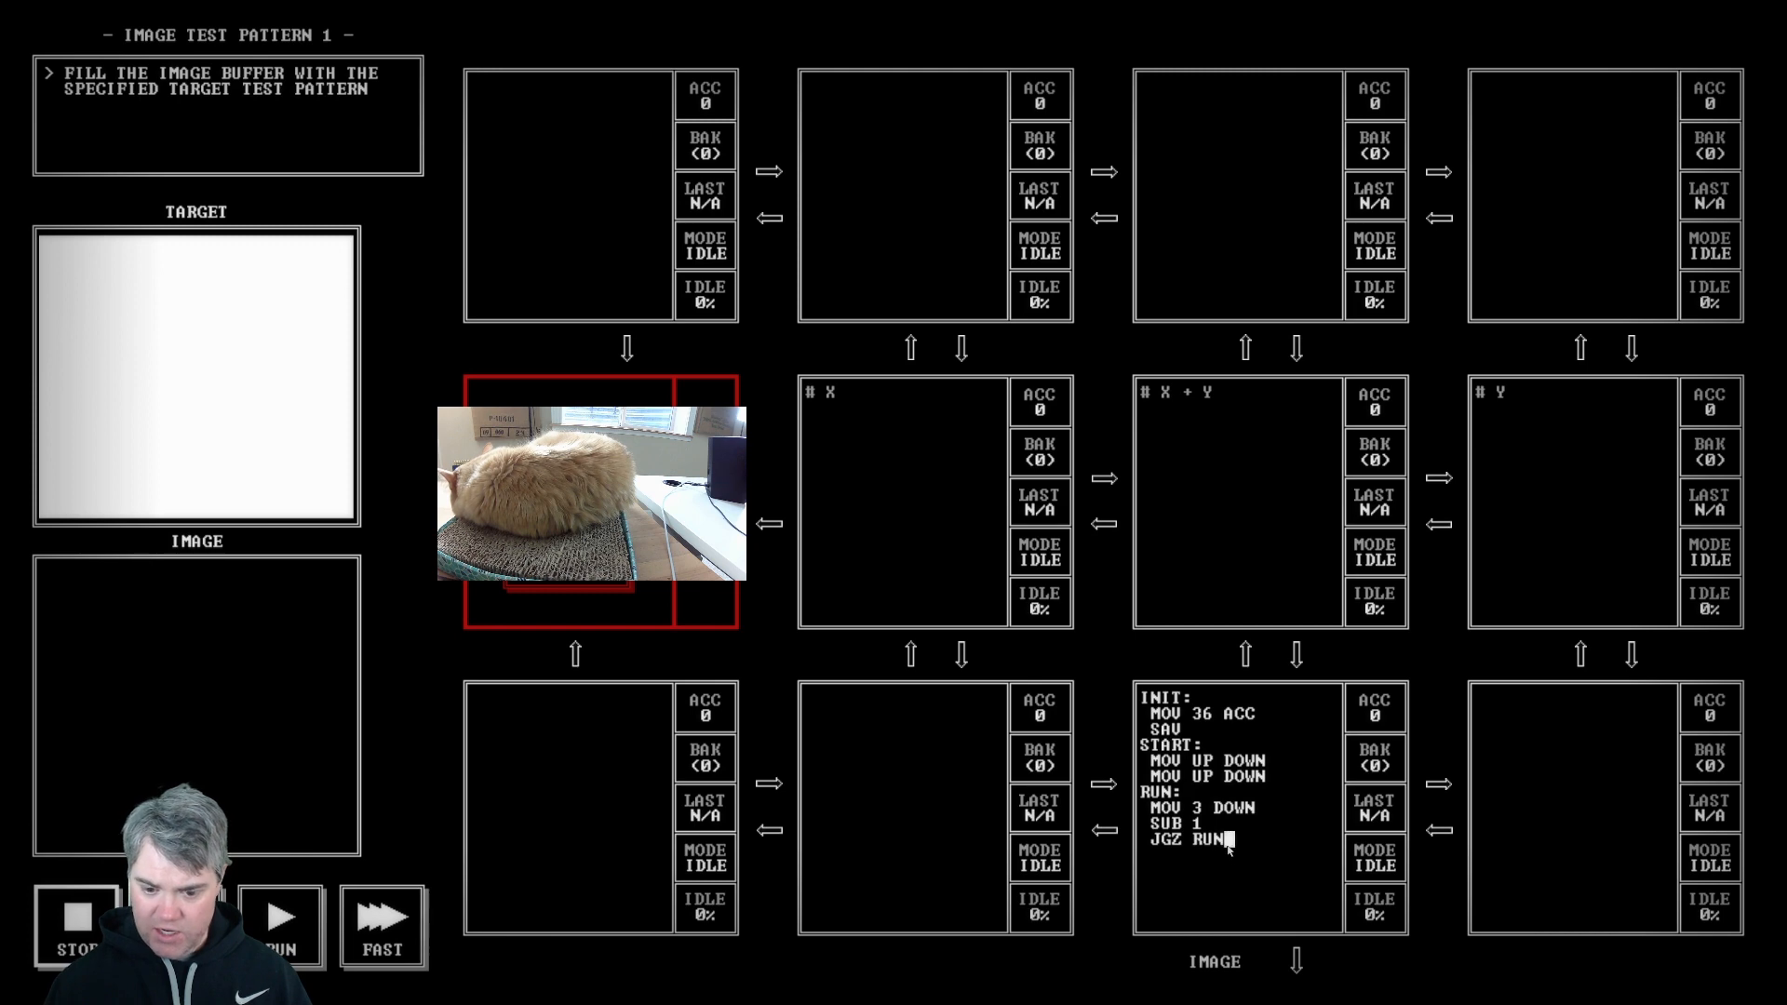
{"action": "type", "text": "START"}
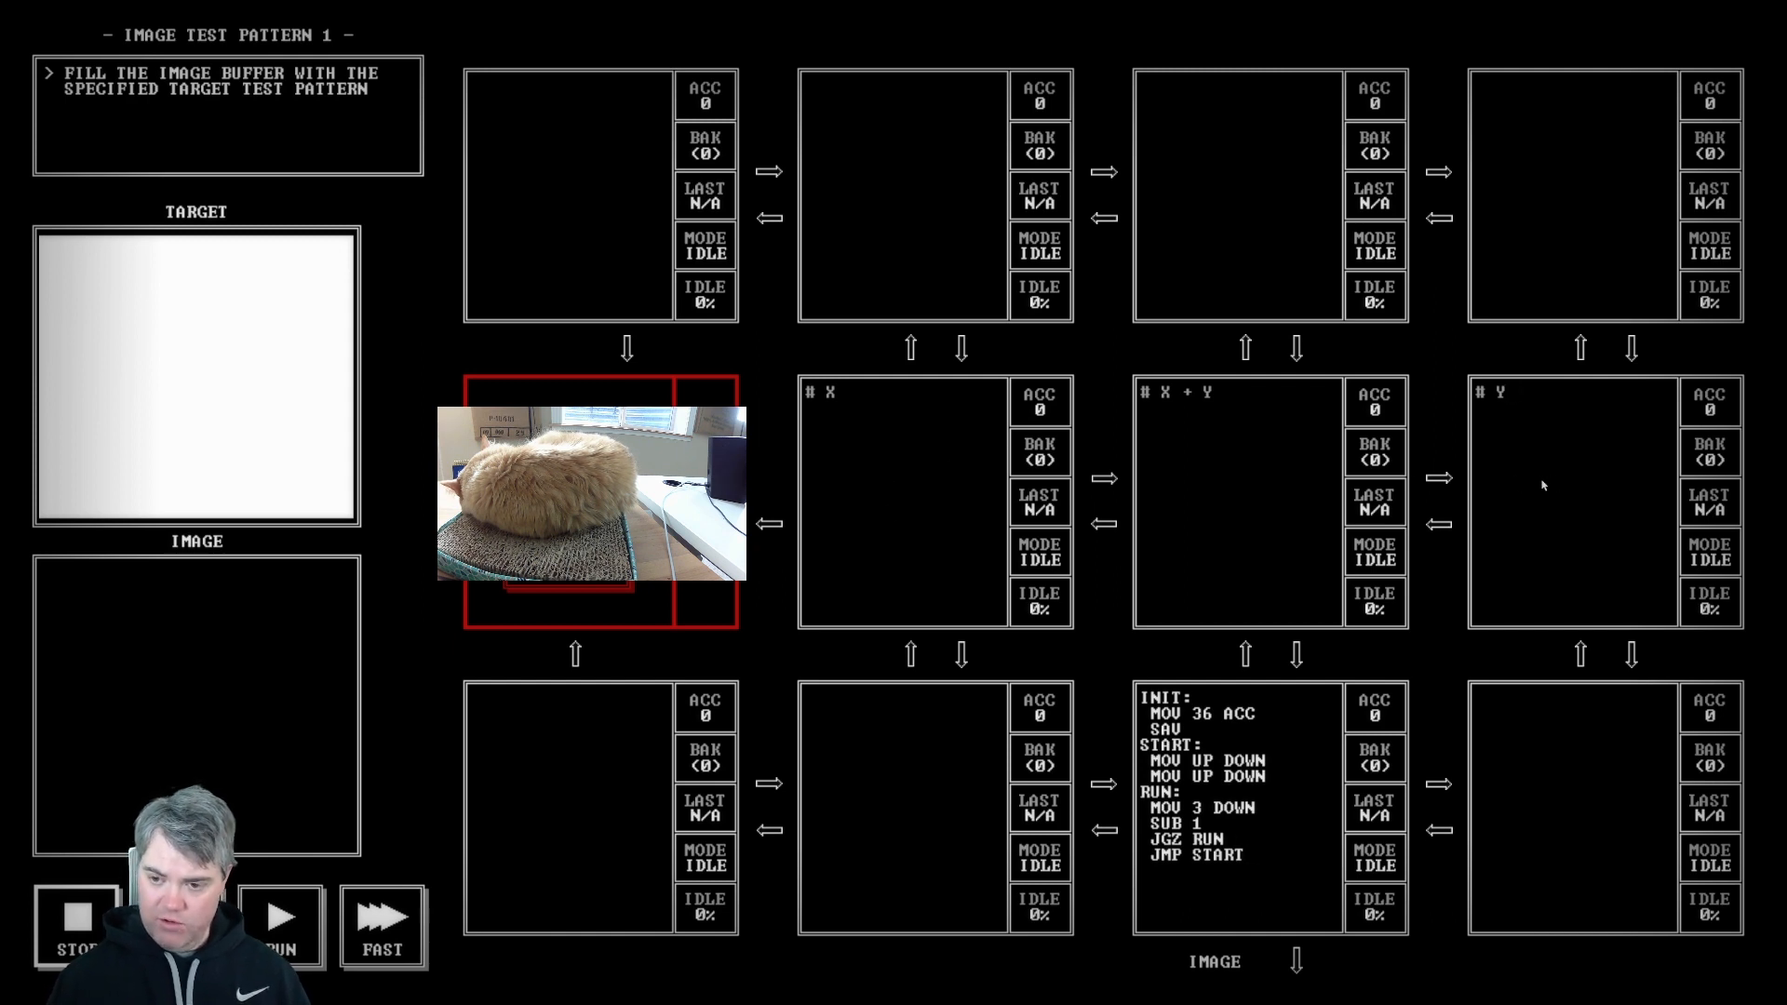
Step: Make the X node send MOV 0 RIGHT
{"action": "type", "text": "MOV 0 R"}
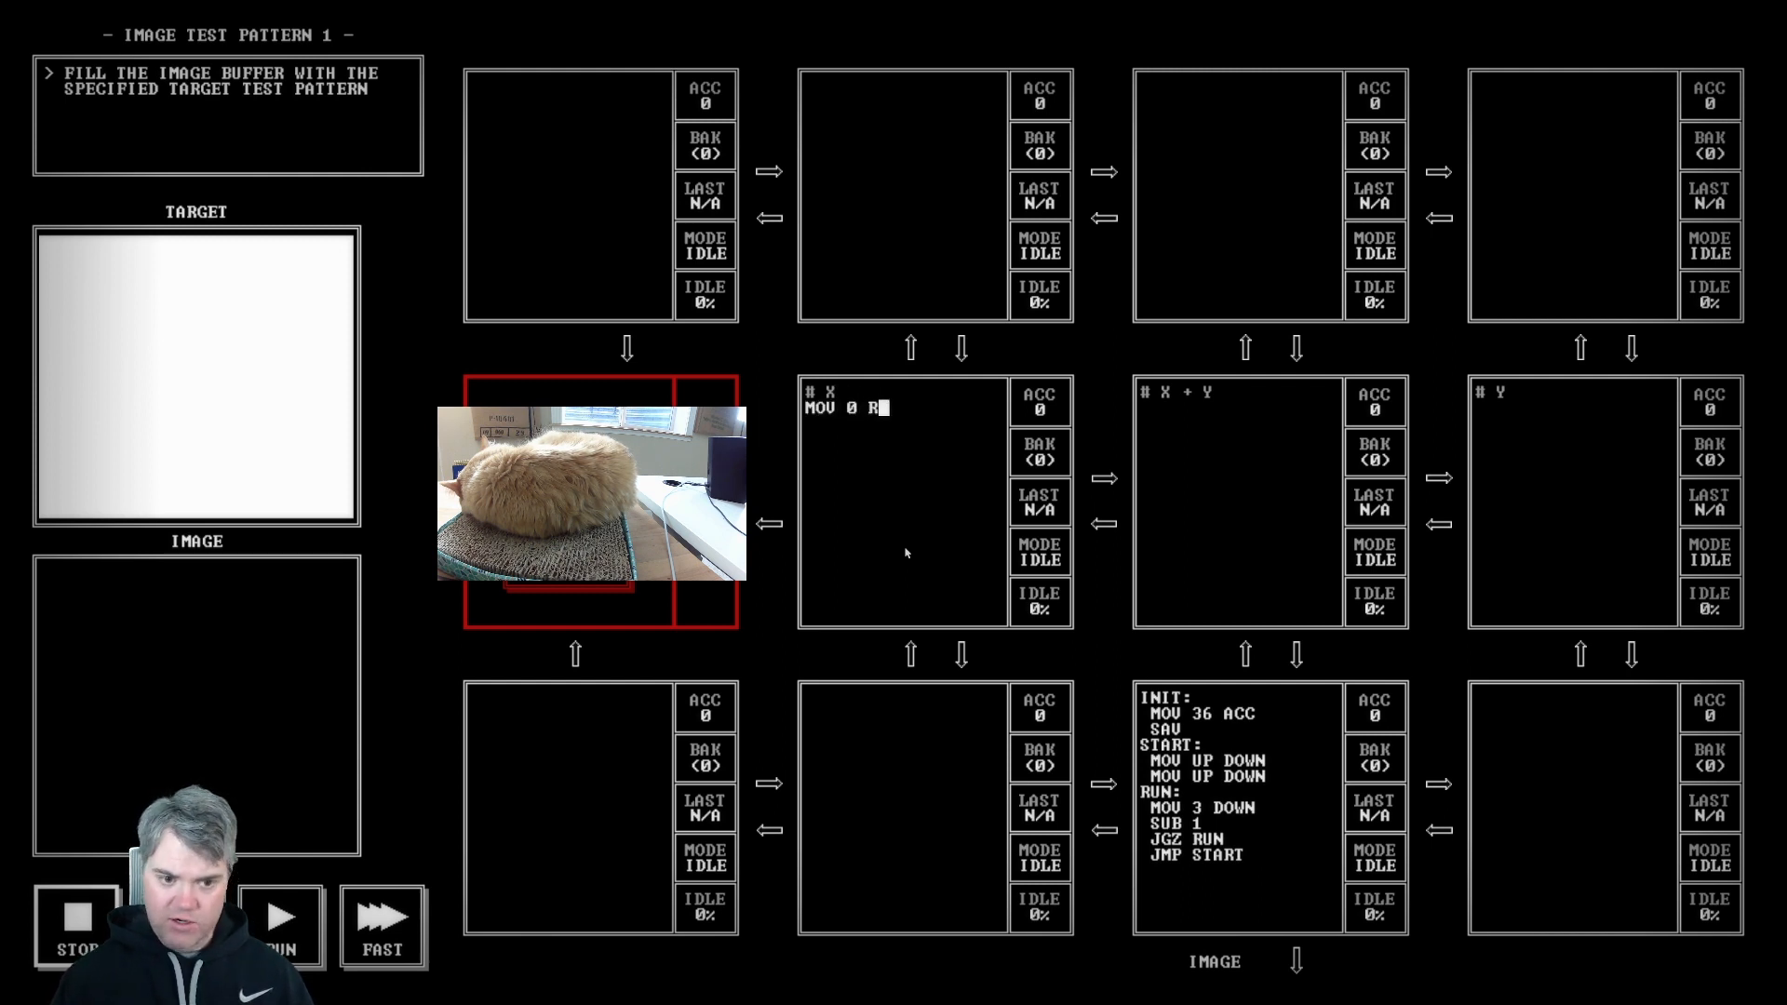
{"action": "type", "text": "IGHT"}
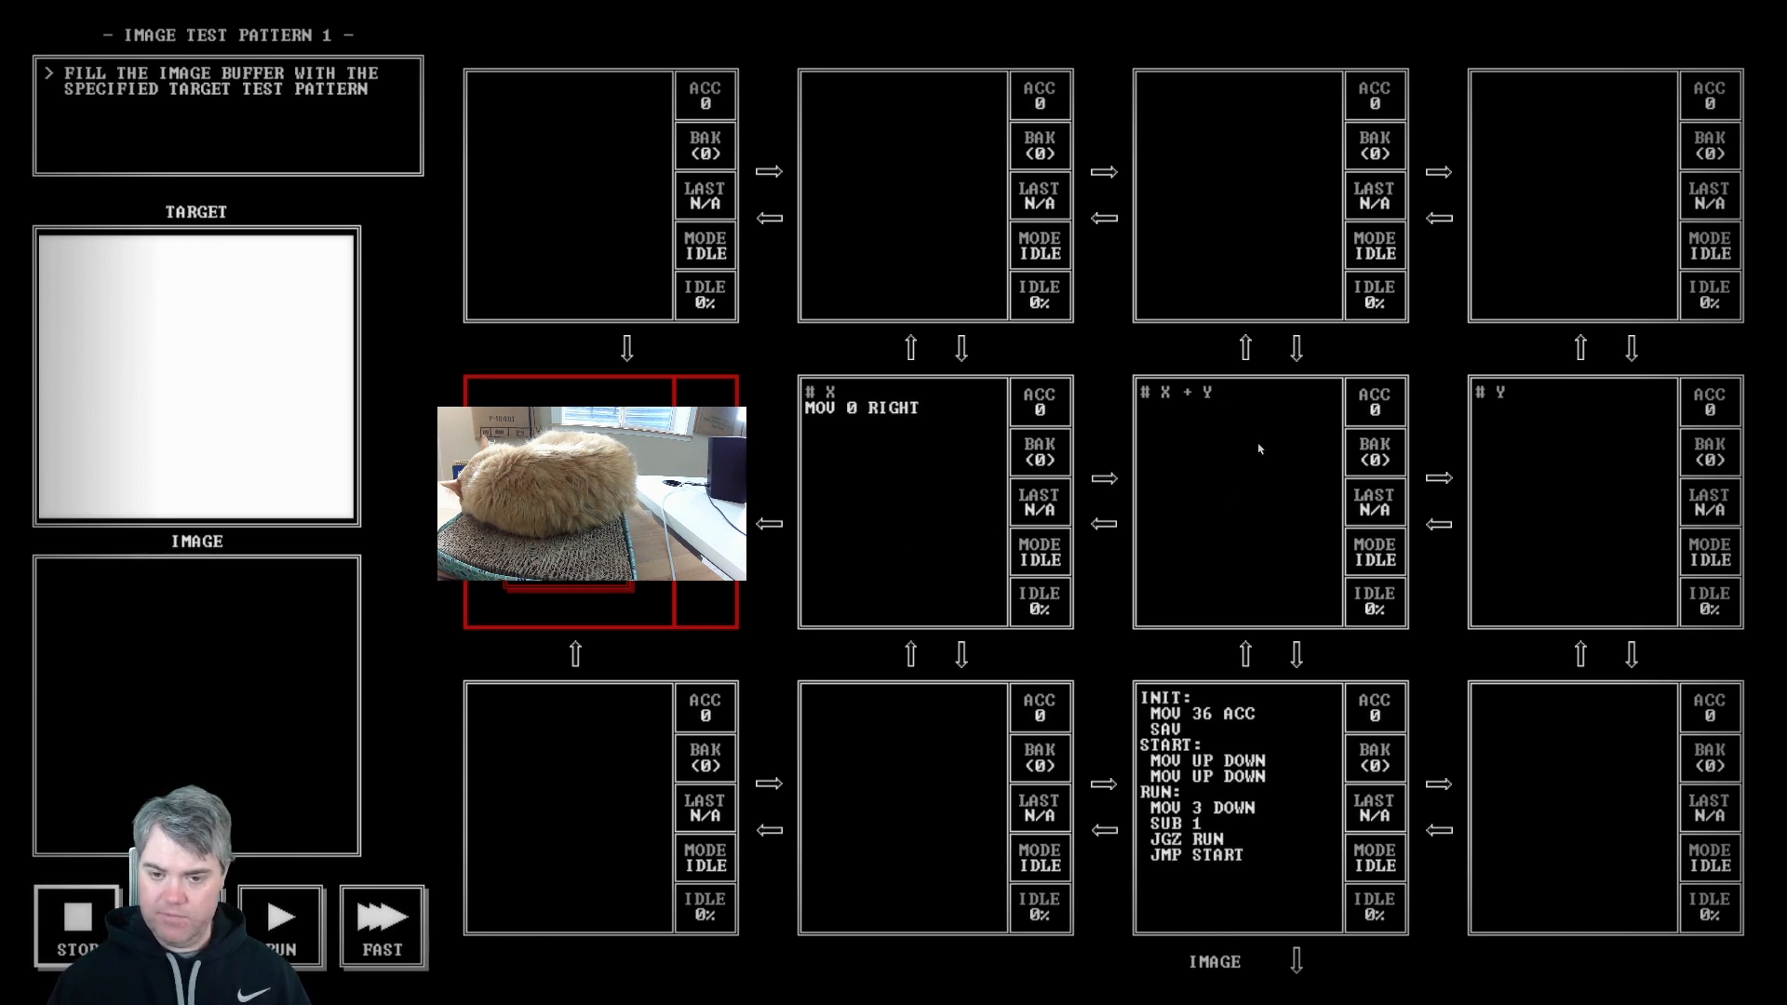
{"action": "mouse_move", "coordinate": [1175, 407]}
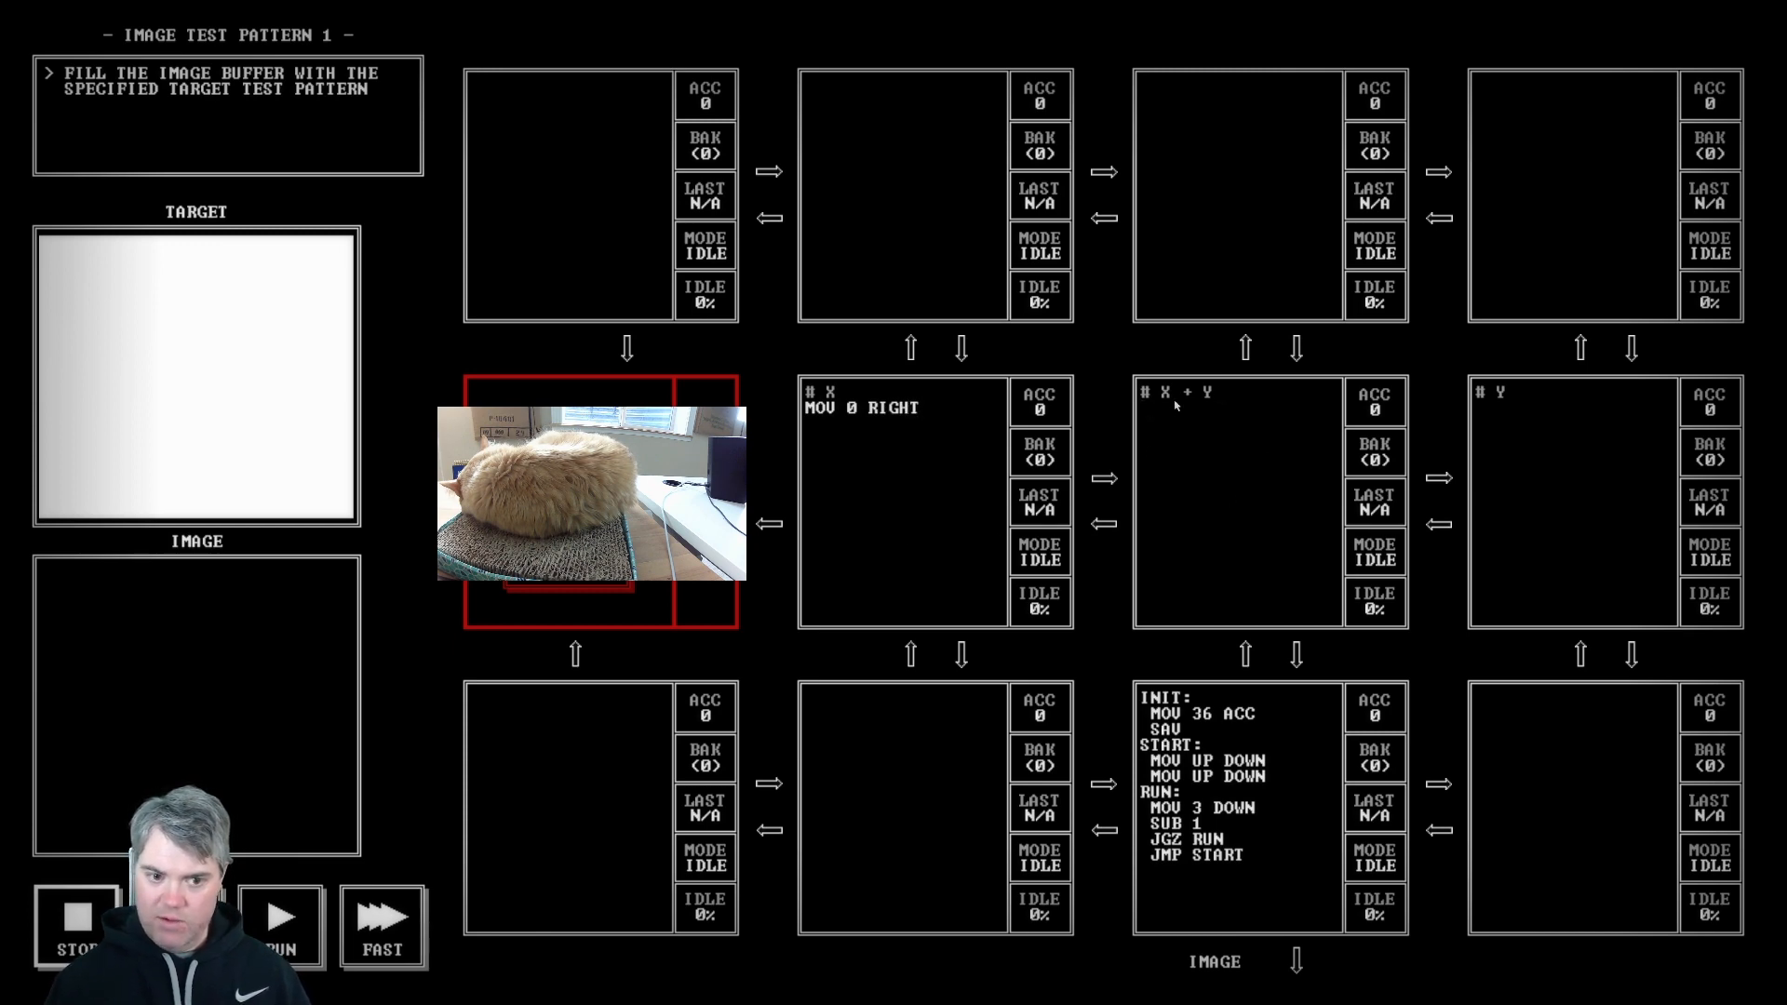
Step: Start the Y node with an INIT label and MOV 0 ACC
{"action": "left_click", "coordinate": [1145, 410]}
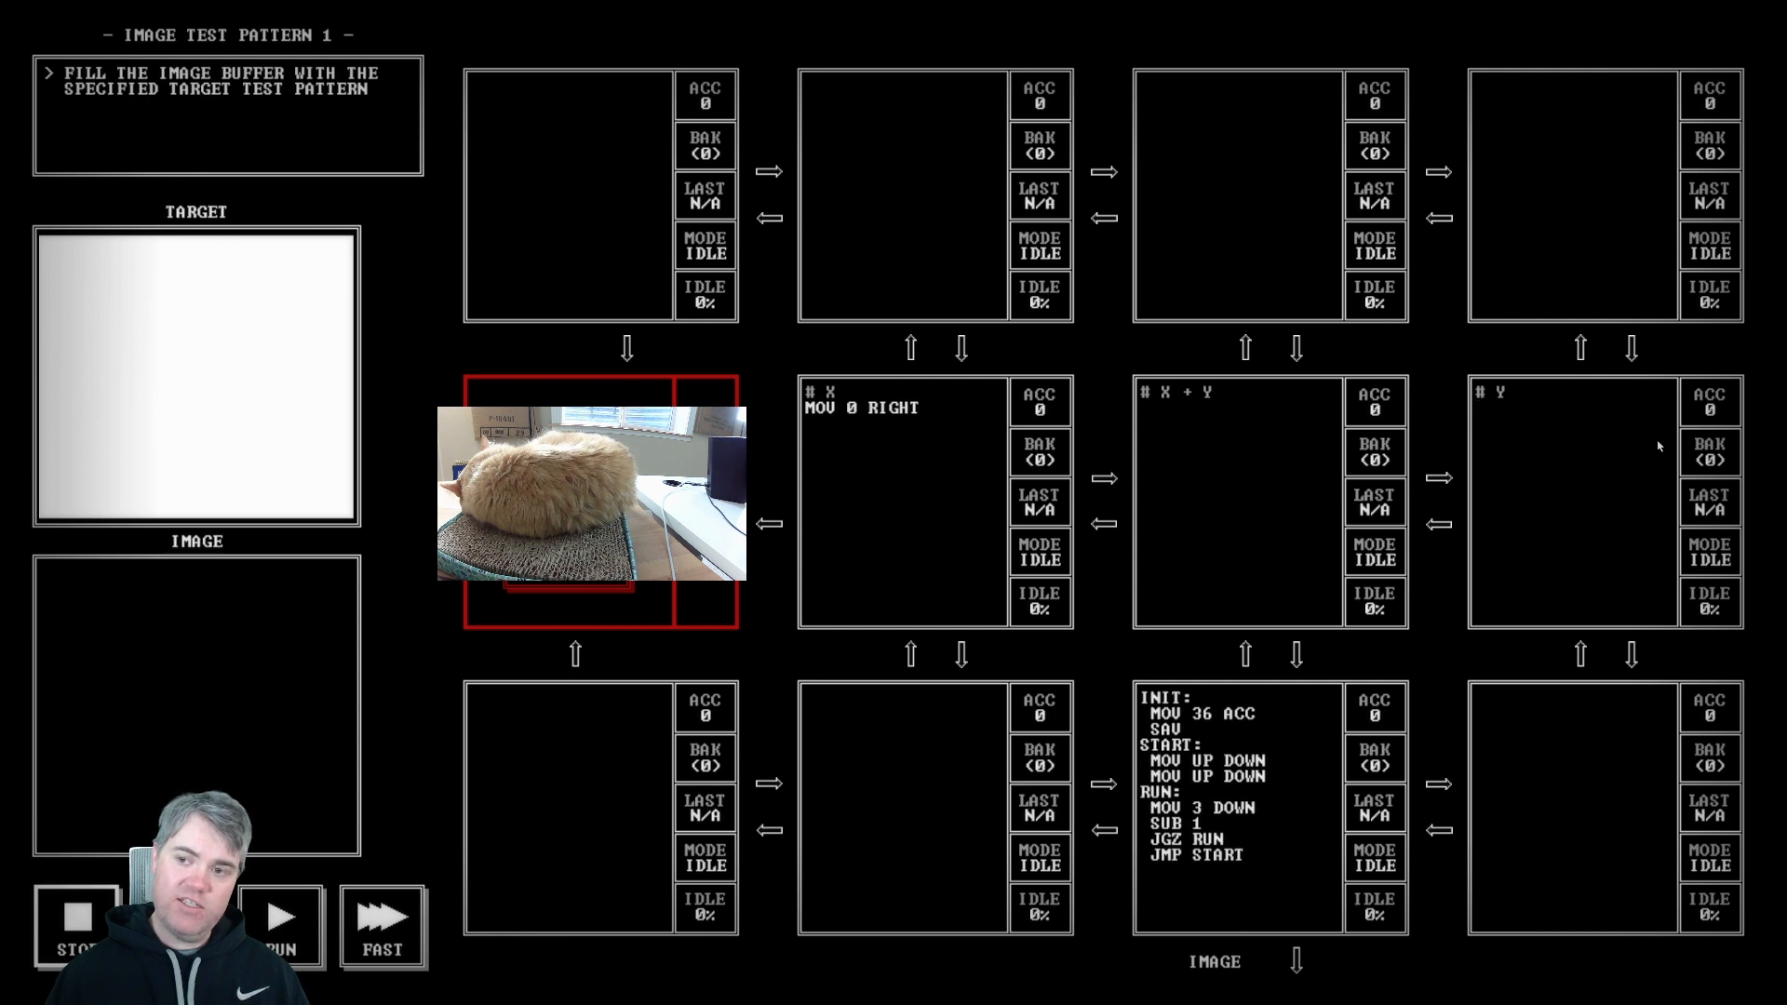
{"action": "type", "text": "INIT:"}
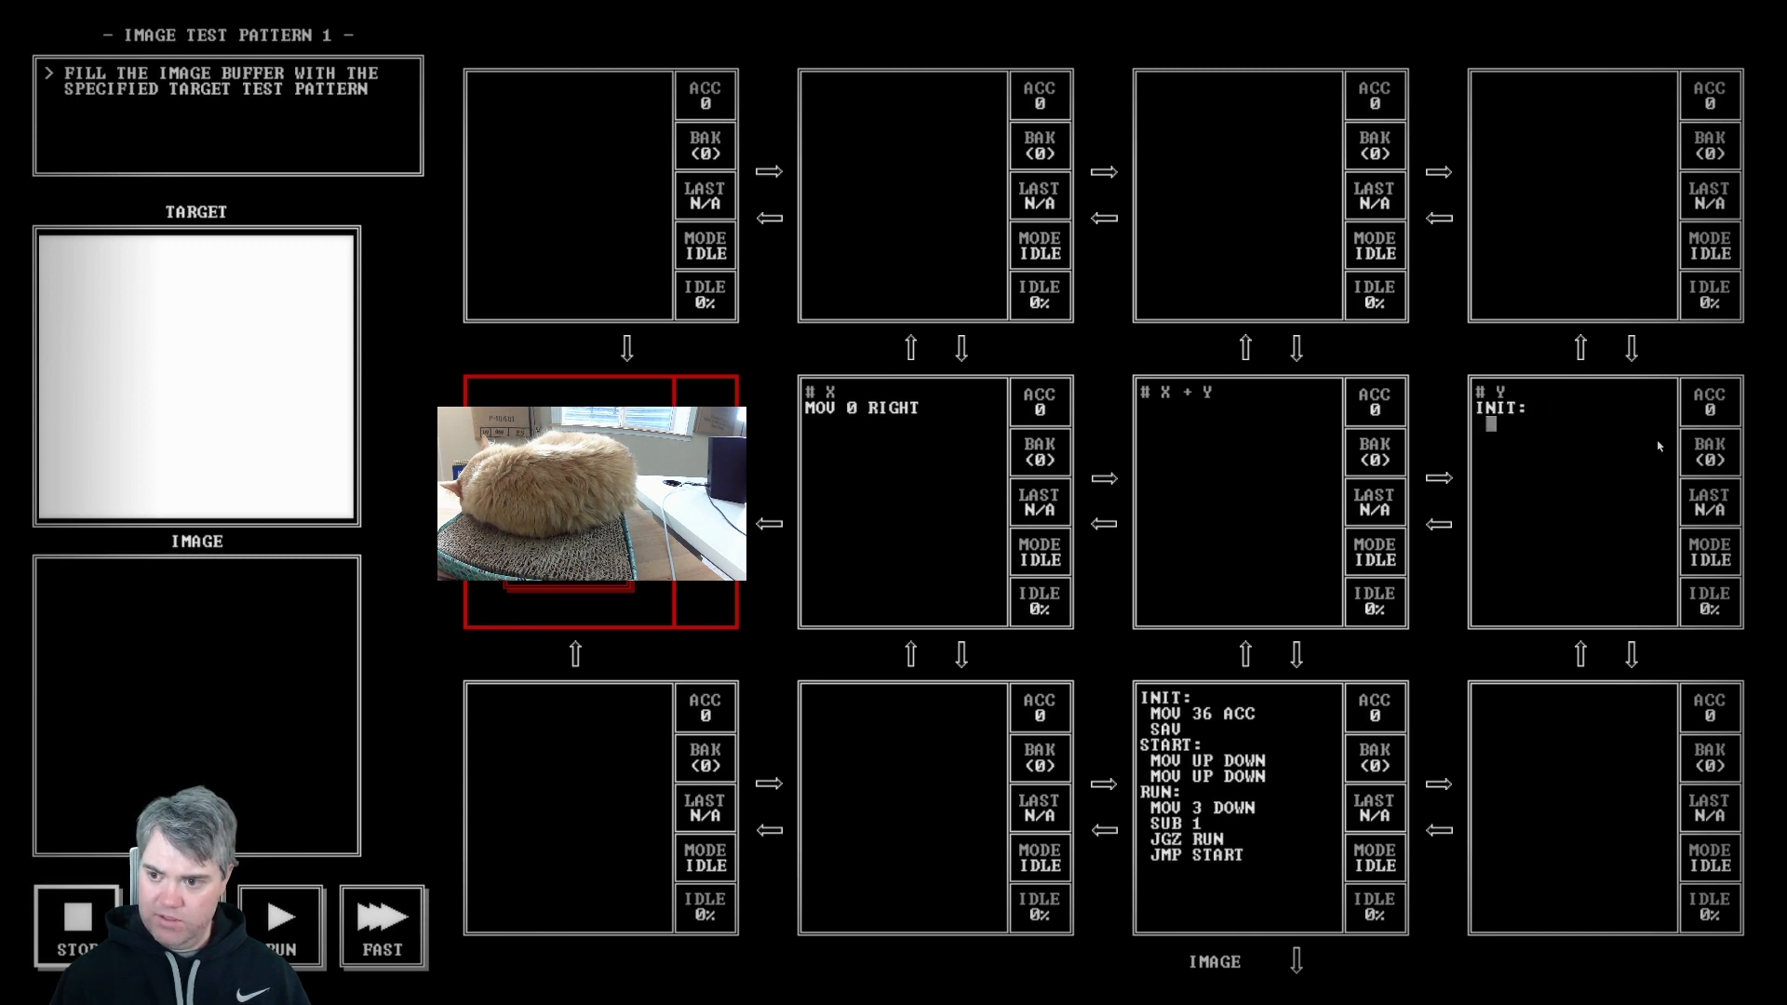
{"action": "type", "text": "MOV 0 ACC"}
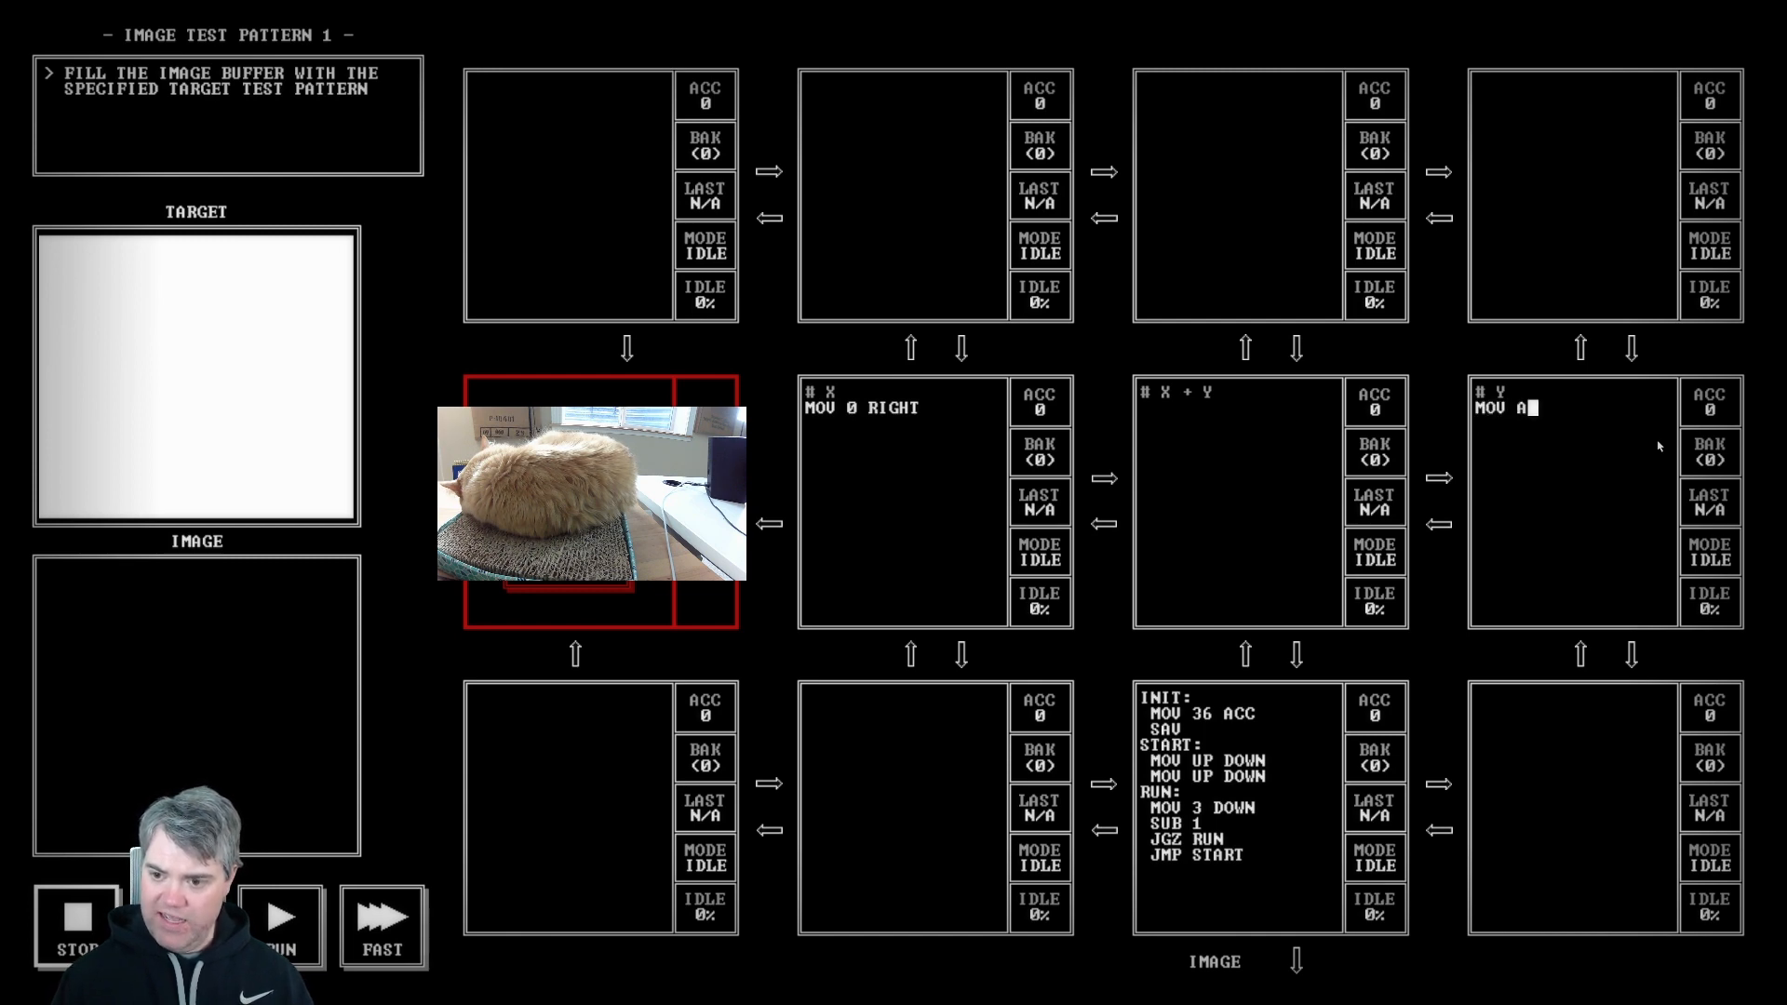
Step: Have the Y node send MOV ACC LEFT then ADD 1 each pass
{"action": "type", "text": "CC LEFT"}
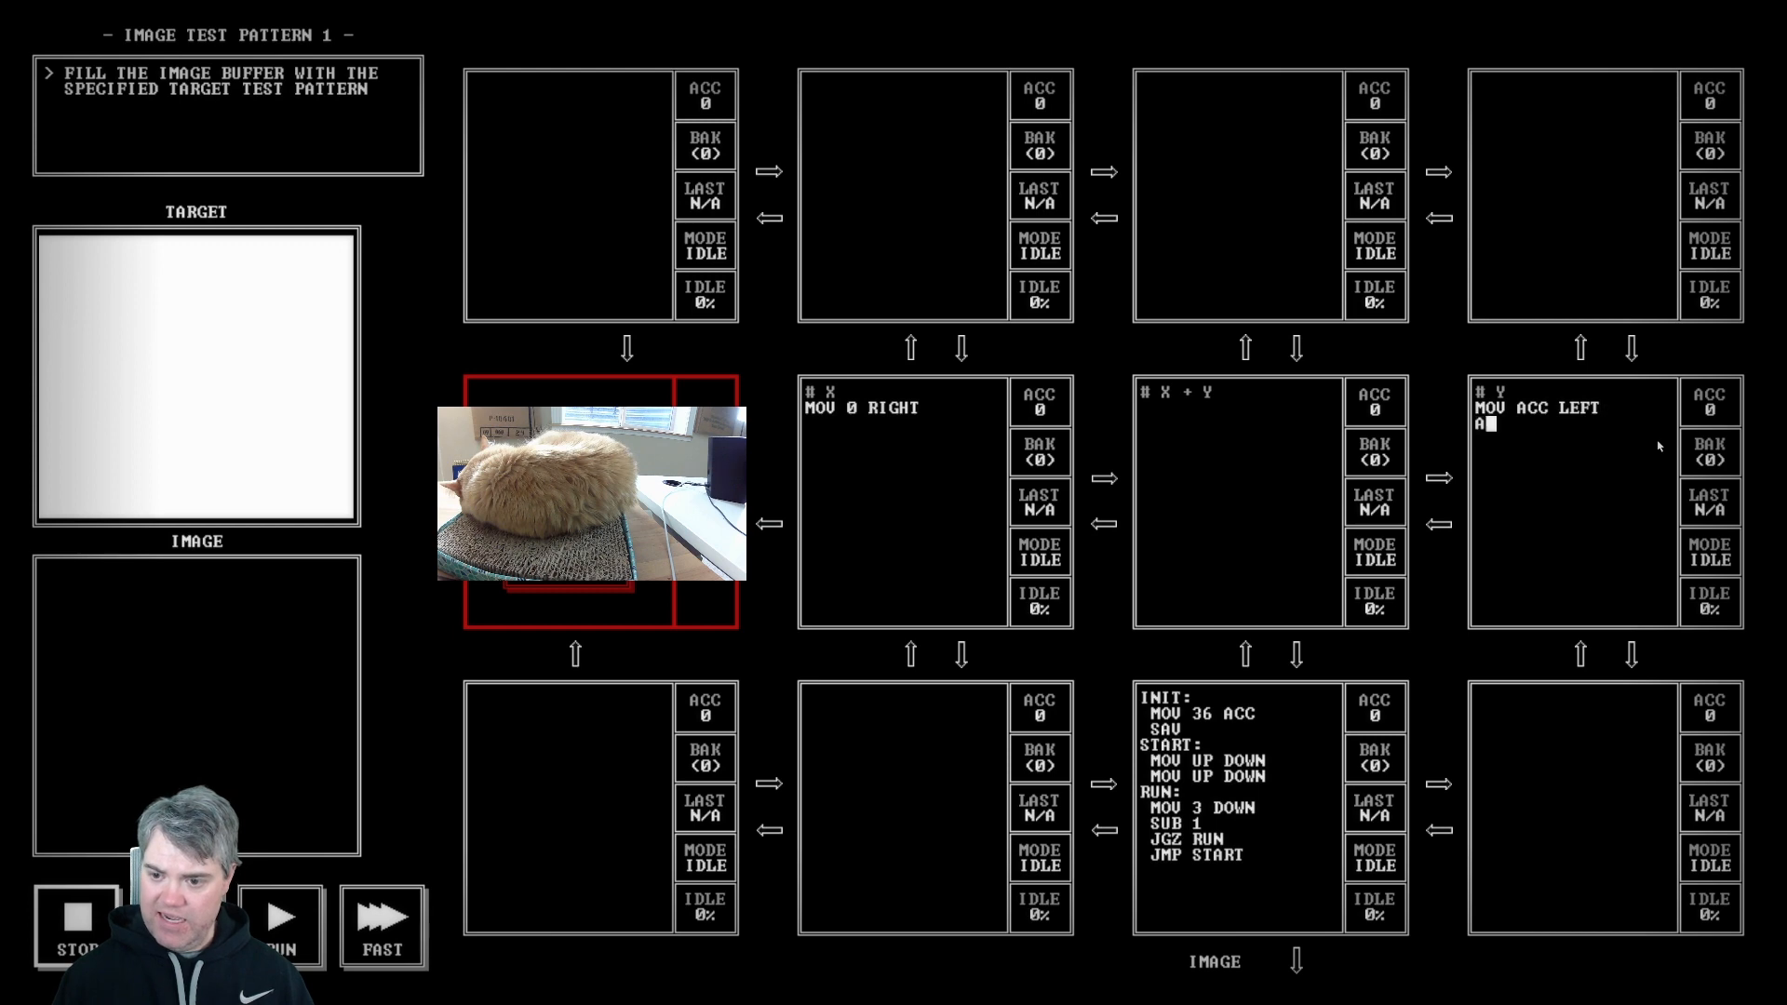
{"action": "type", "text": "ADD 1"}
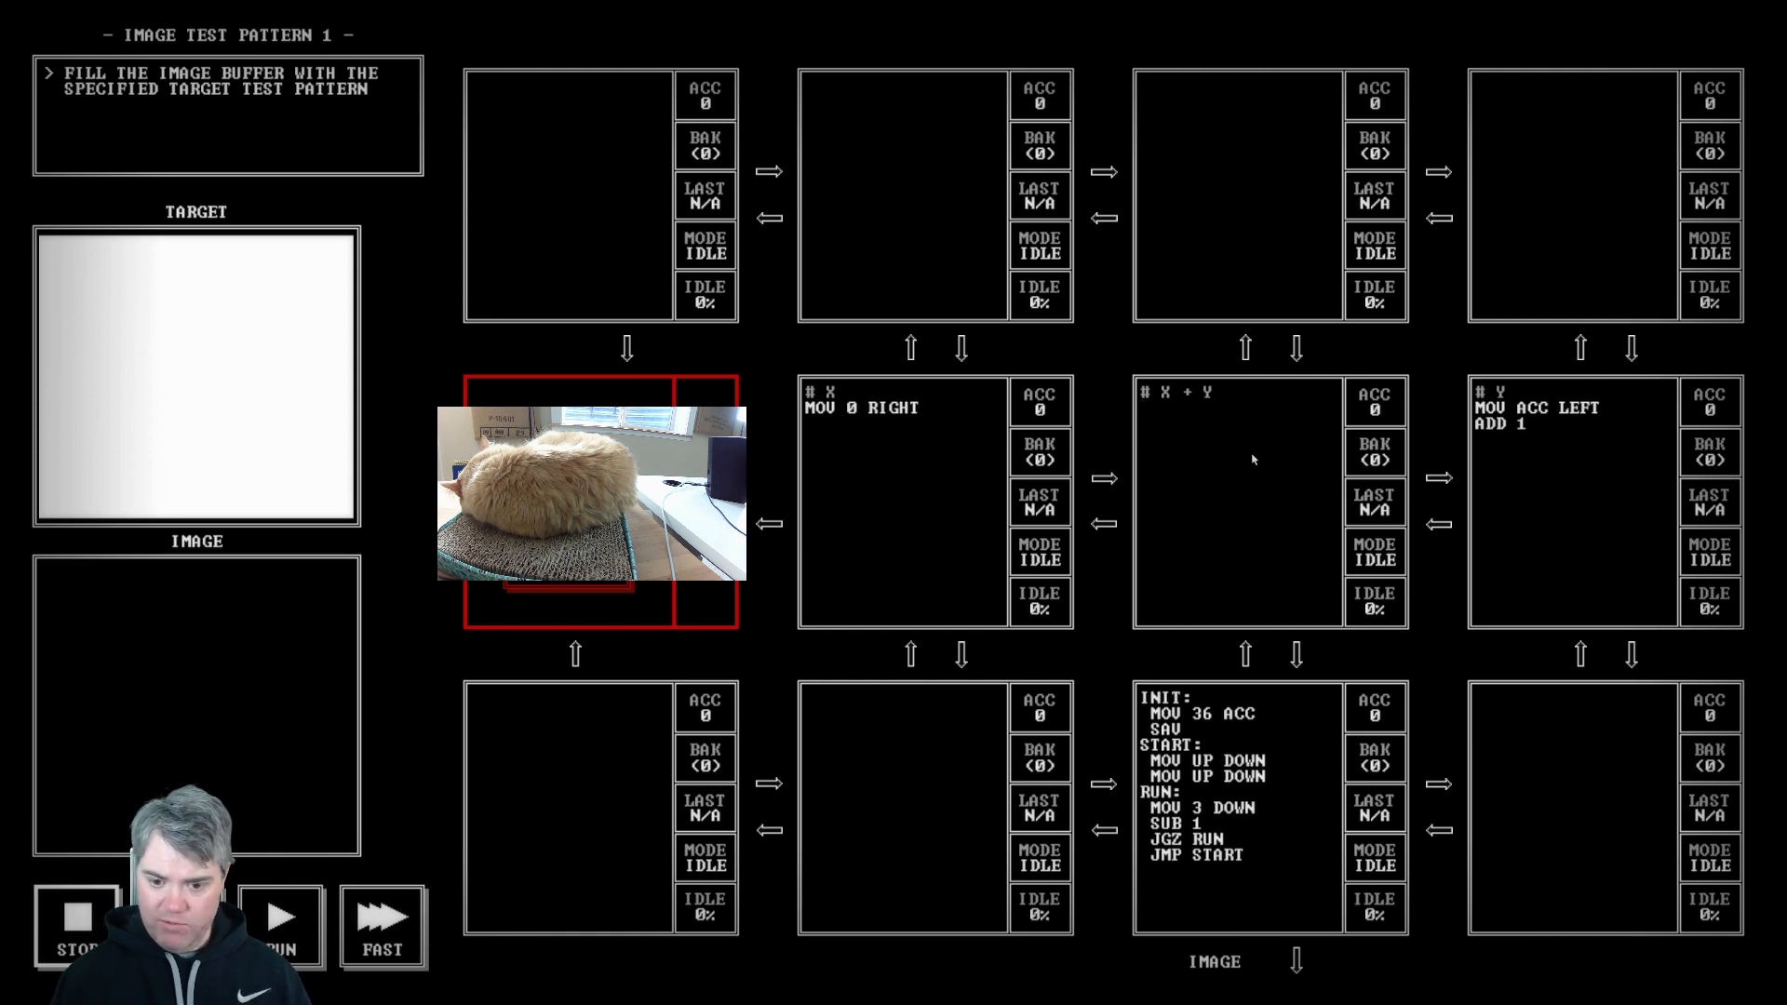
Step: Make the X + Y node relay MOV LEFT DOWN and MOV RIGHT DOWN
{"action": "type", "text": "MOV LEFT"}
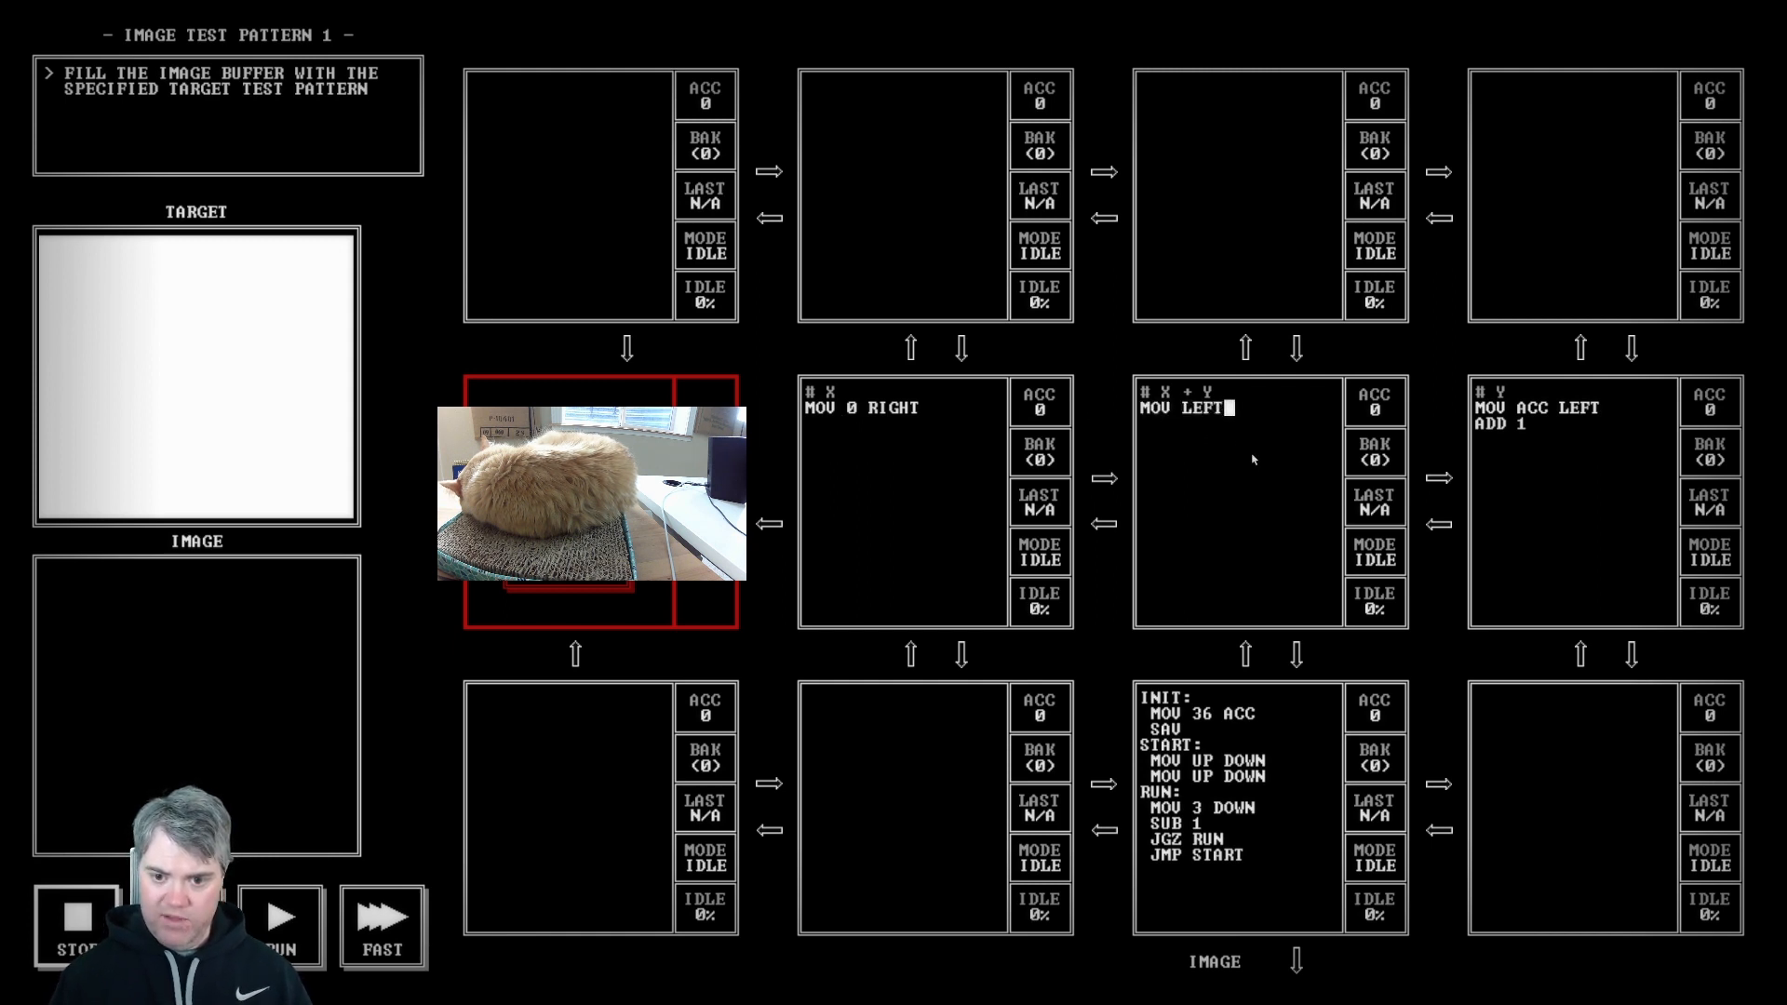
{"action": "type", "text": "DOWN"}
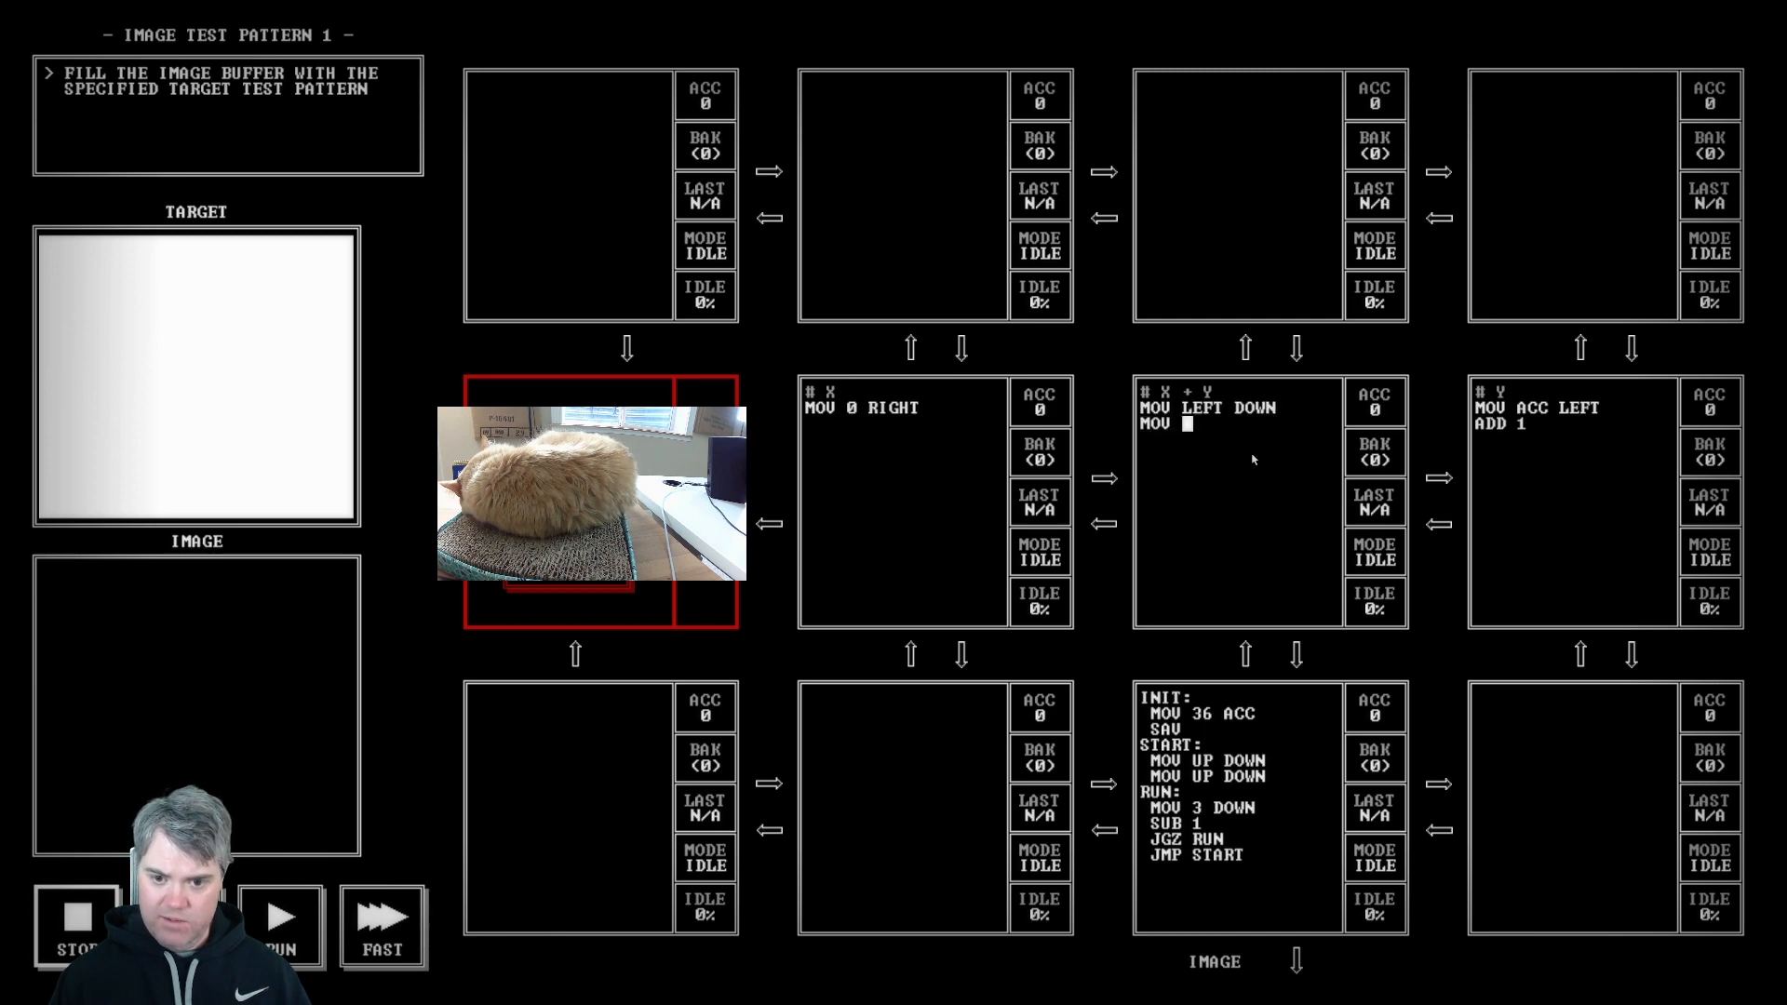
{"action": "type", "text": "RIGHT DOWN"}
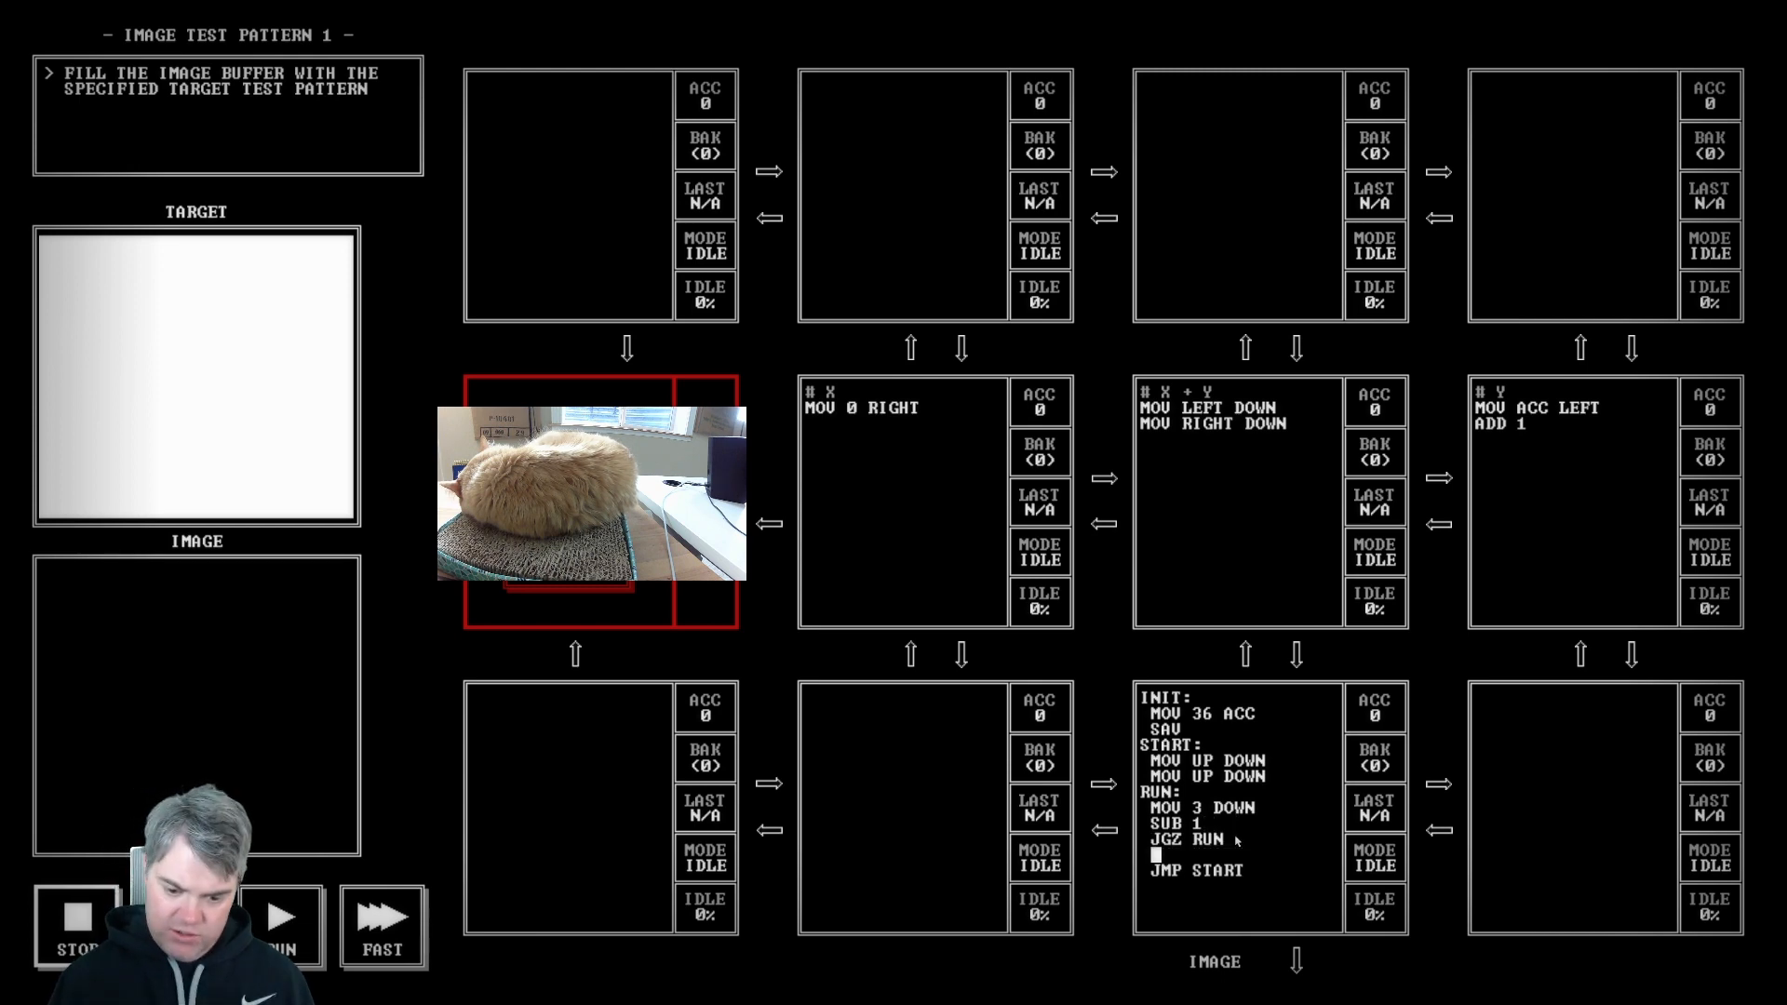
Step: Add MOV -1 DOWN to end each row, then run the program to try it
{"action": "type", "text": "MOV -1 DOWN"}
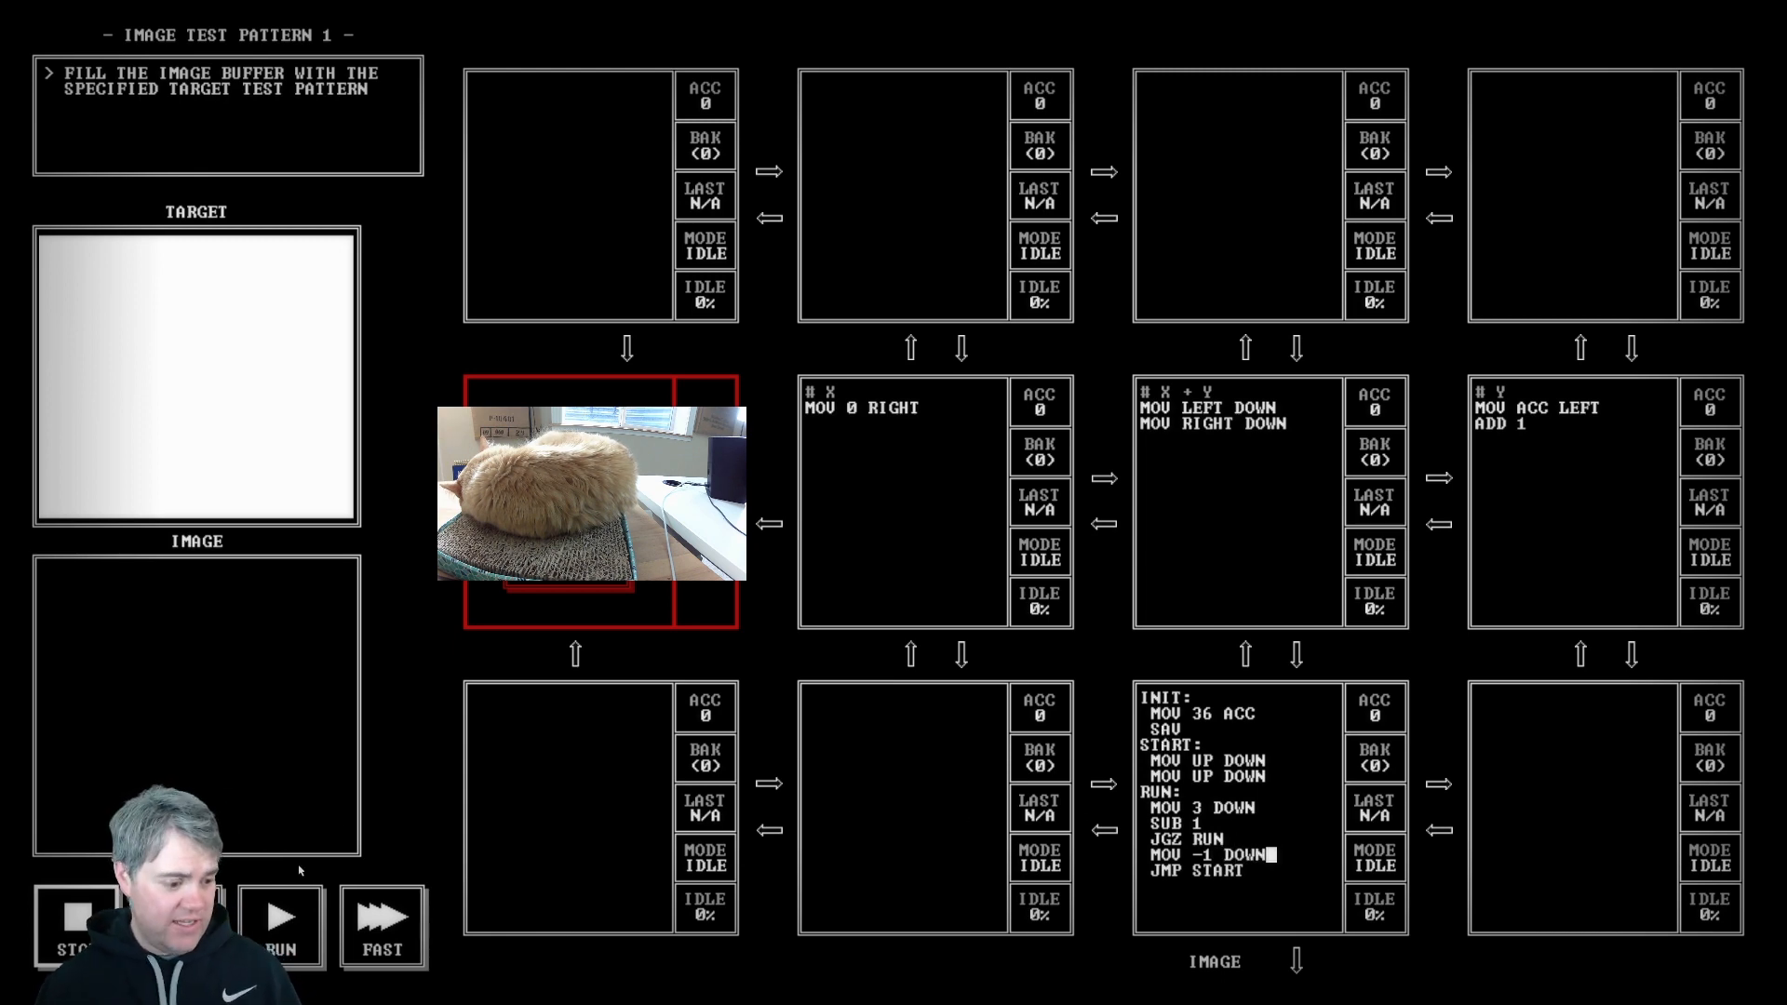
{"action": "left_click", "coordinate": [281, 914]}
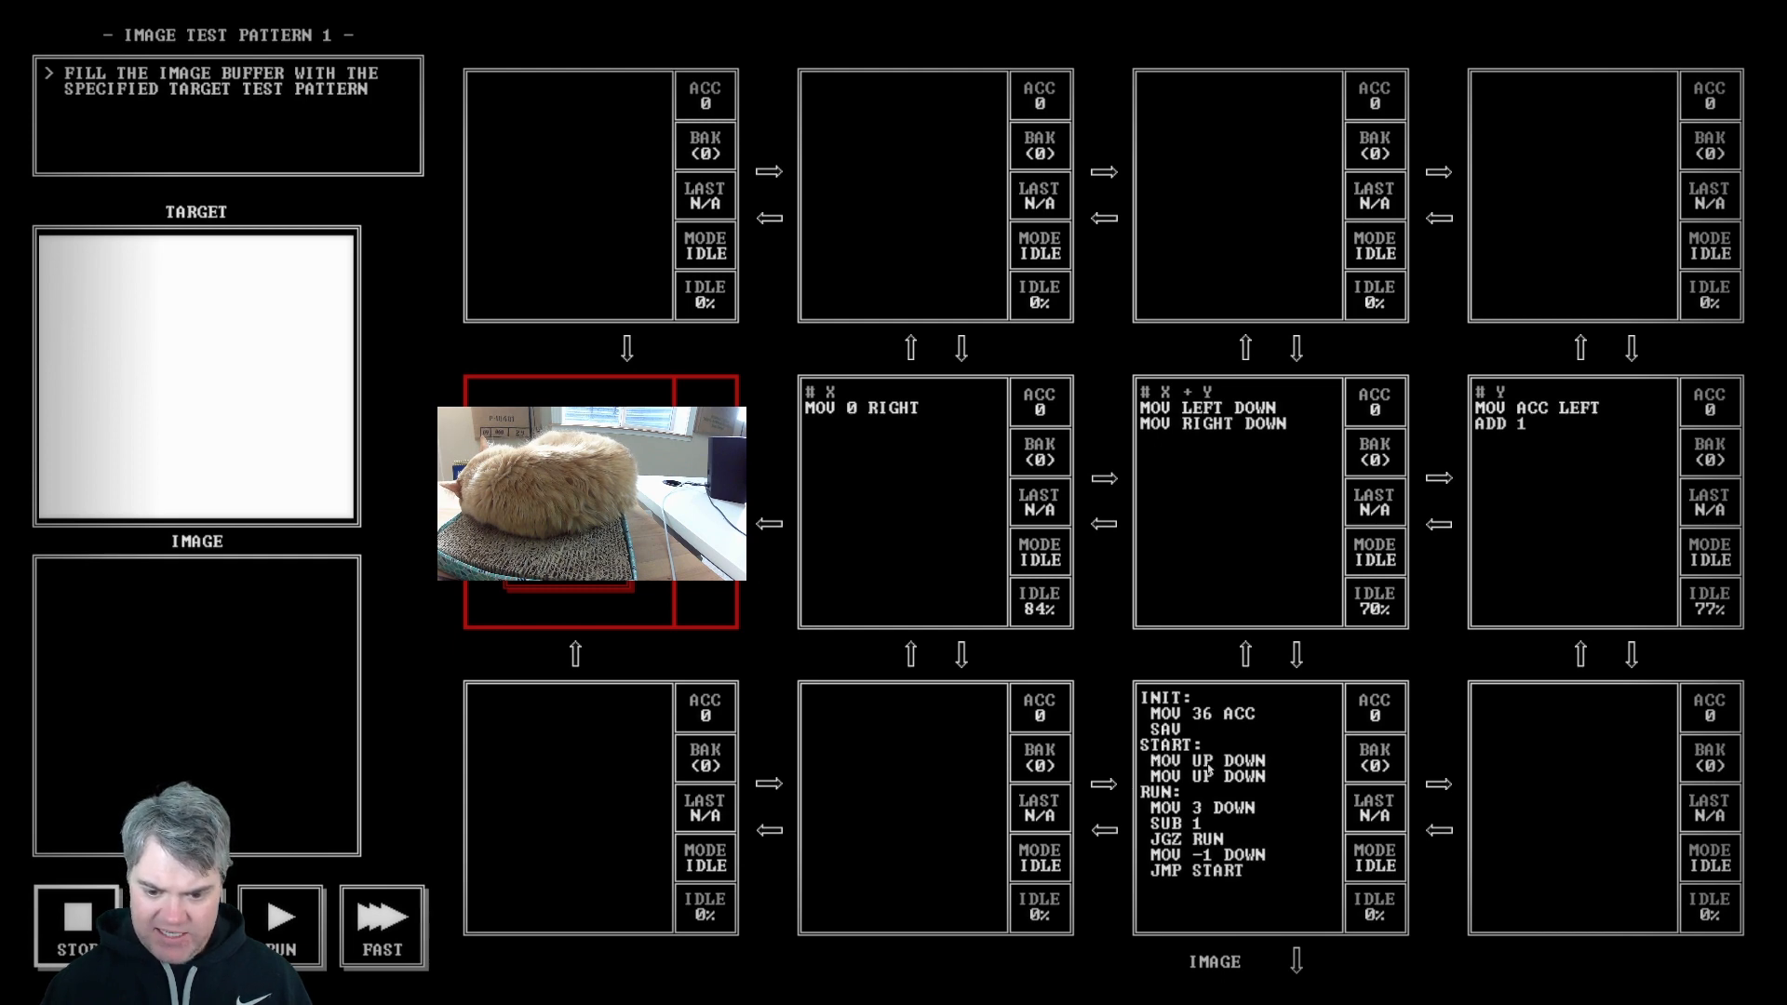
{"action": "left_click", "coordinate": [279, 916]}
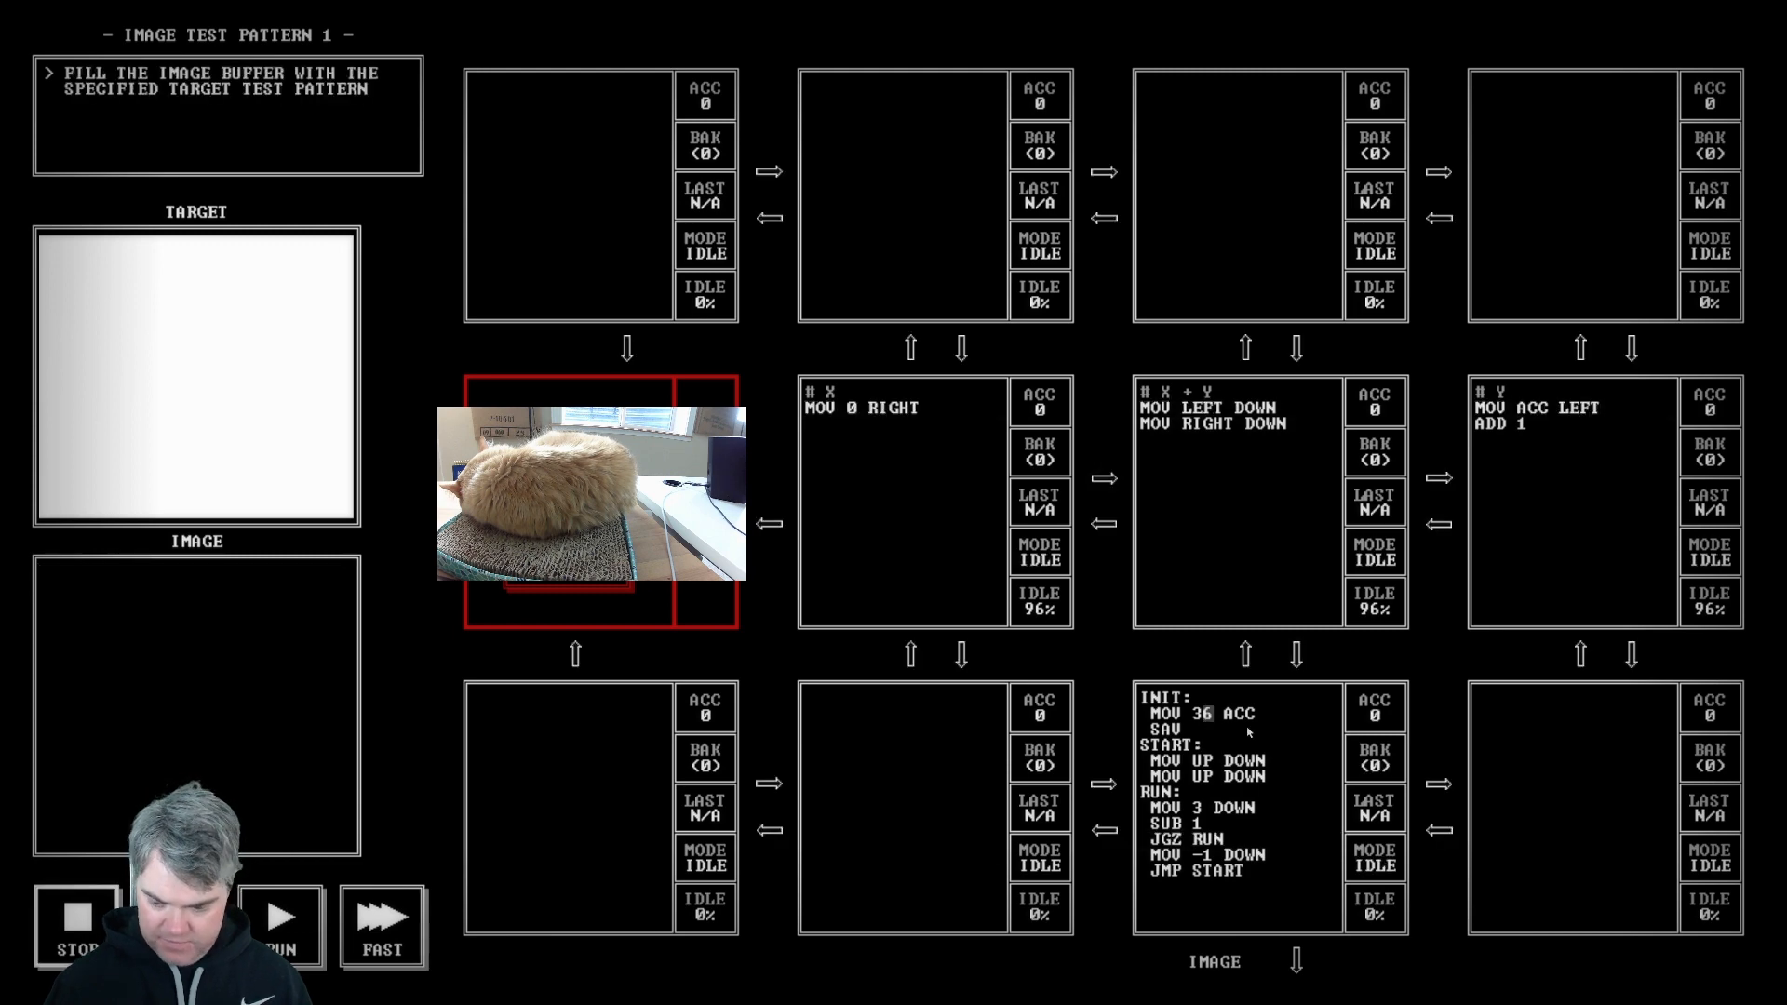
Step: Change the starting value to 30 and run test 1
{"action": "type", "text": "30"}
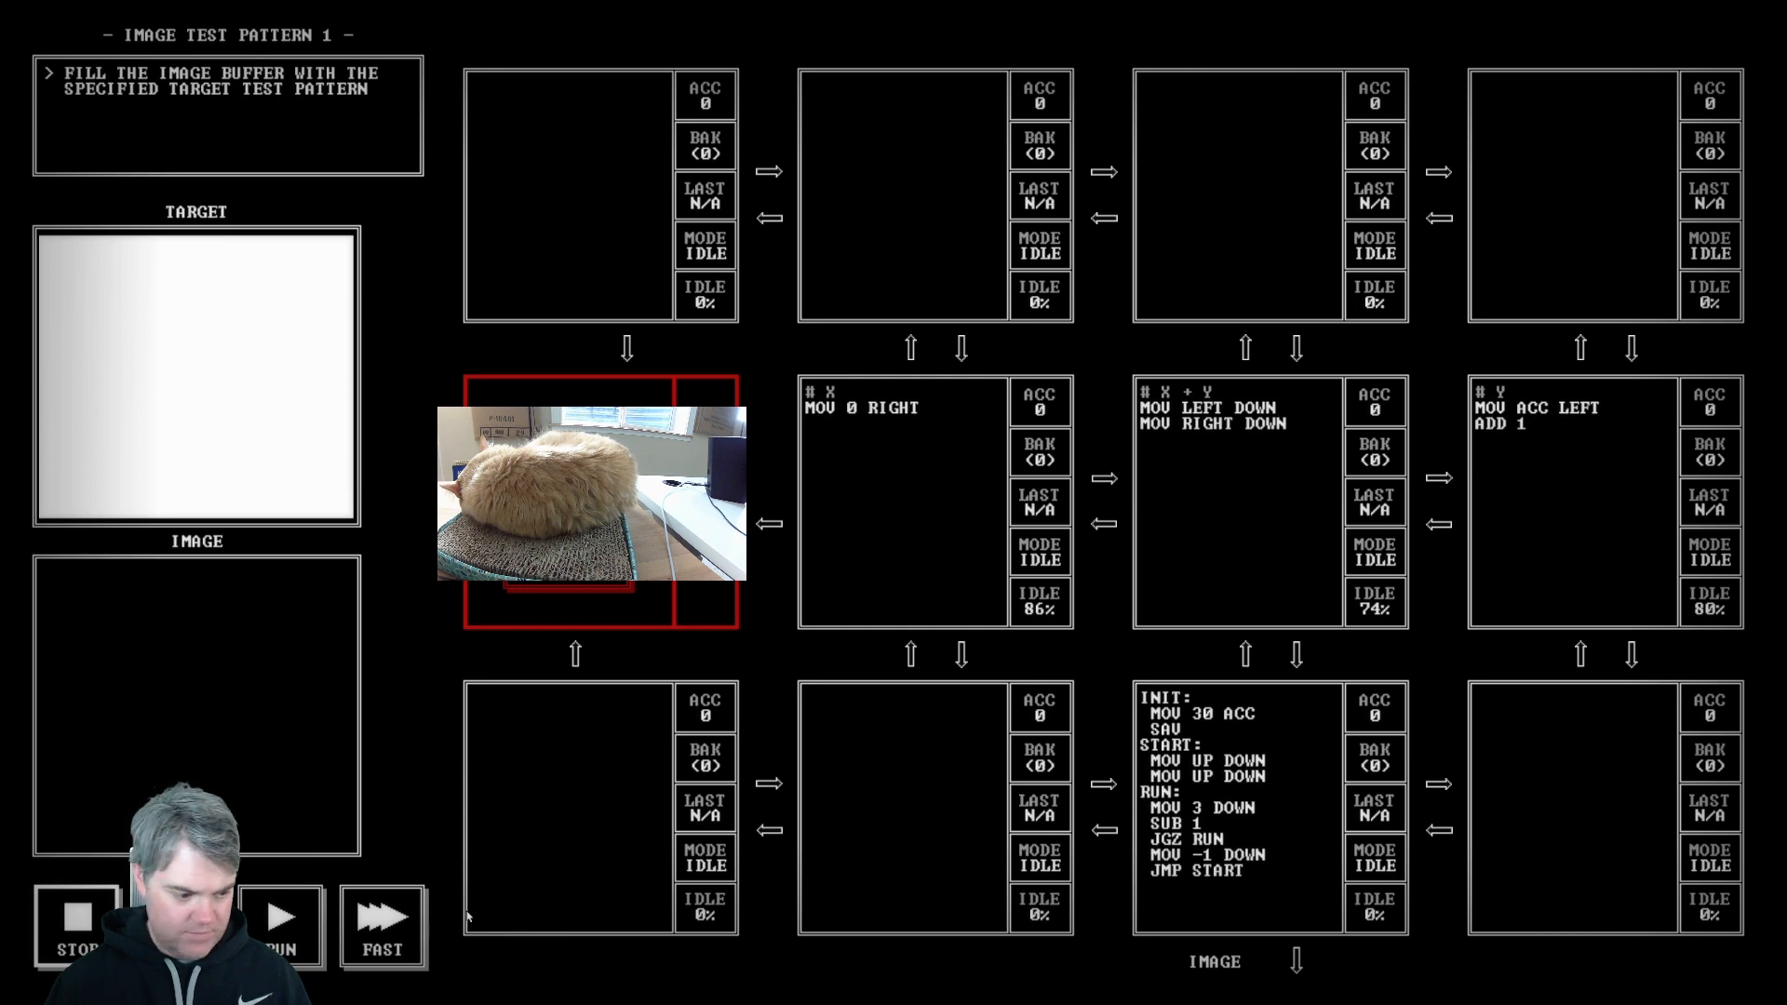
{"action": "left_click", "coordinate": [278, 927]}
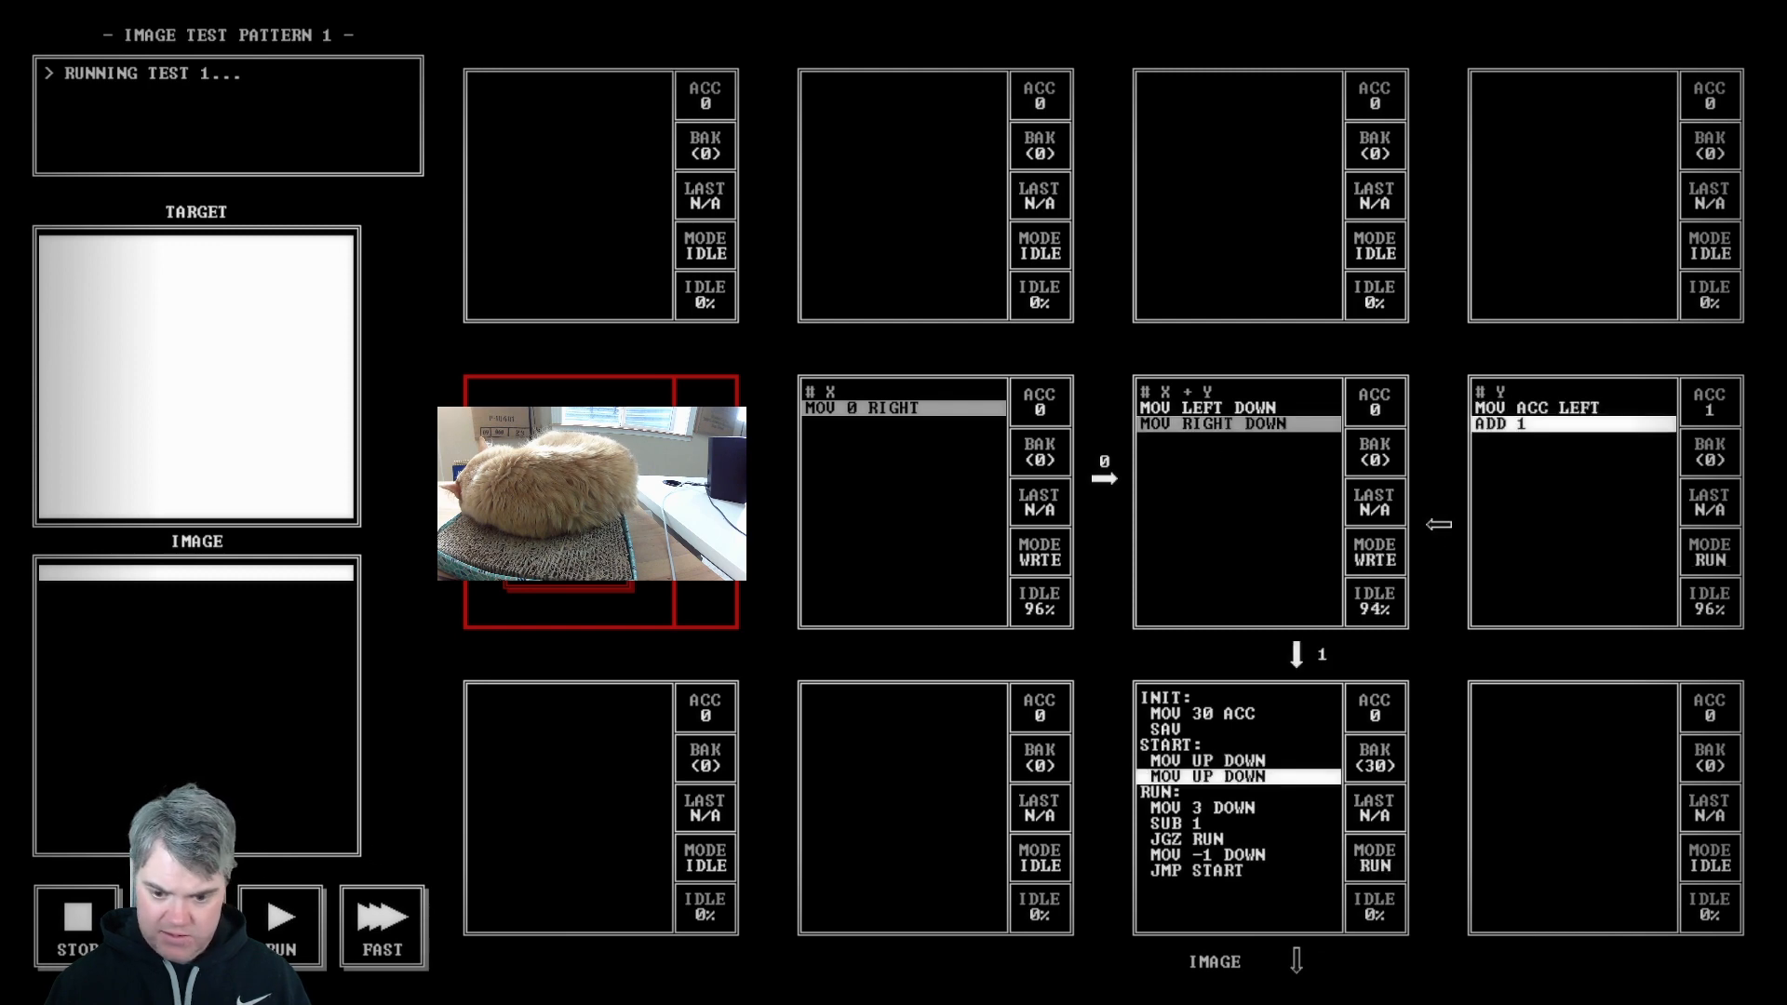
{"action": "mouse_move", "coordinate": [1294, 750]}
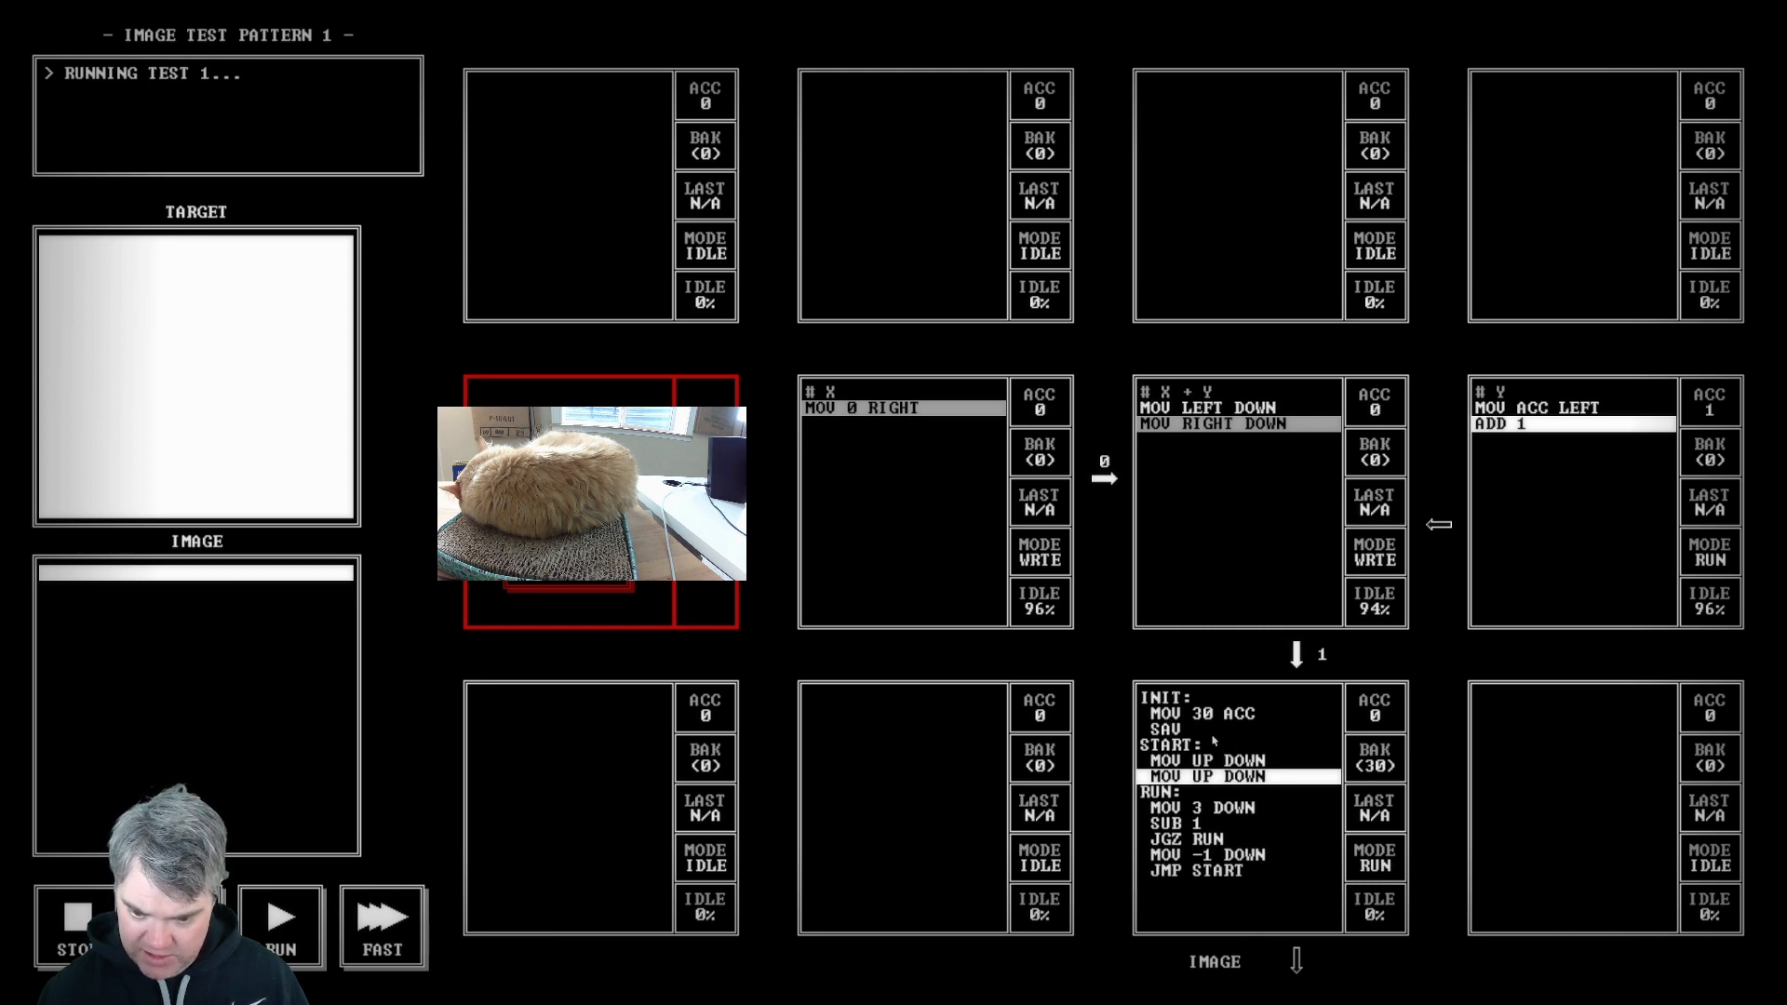
{"action": "mouse_move", "coordinate": [1089, 741]}
{"action": "type", "text": "START"}
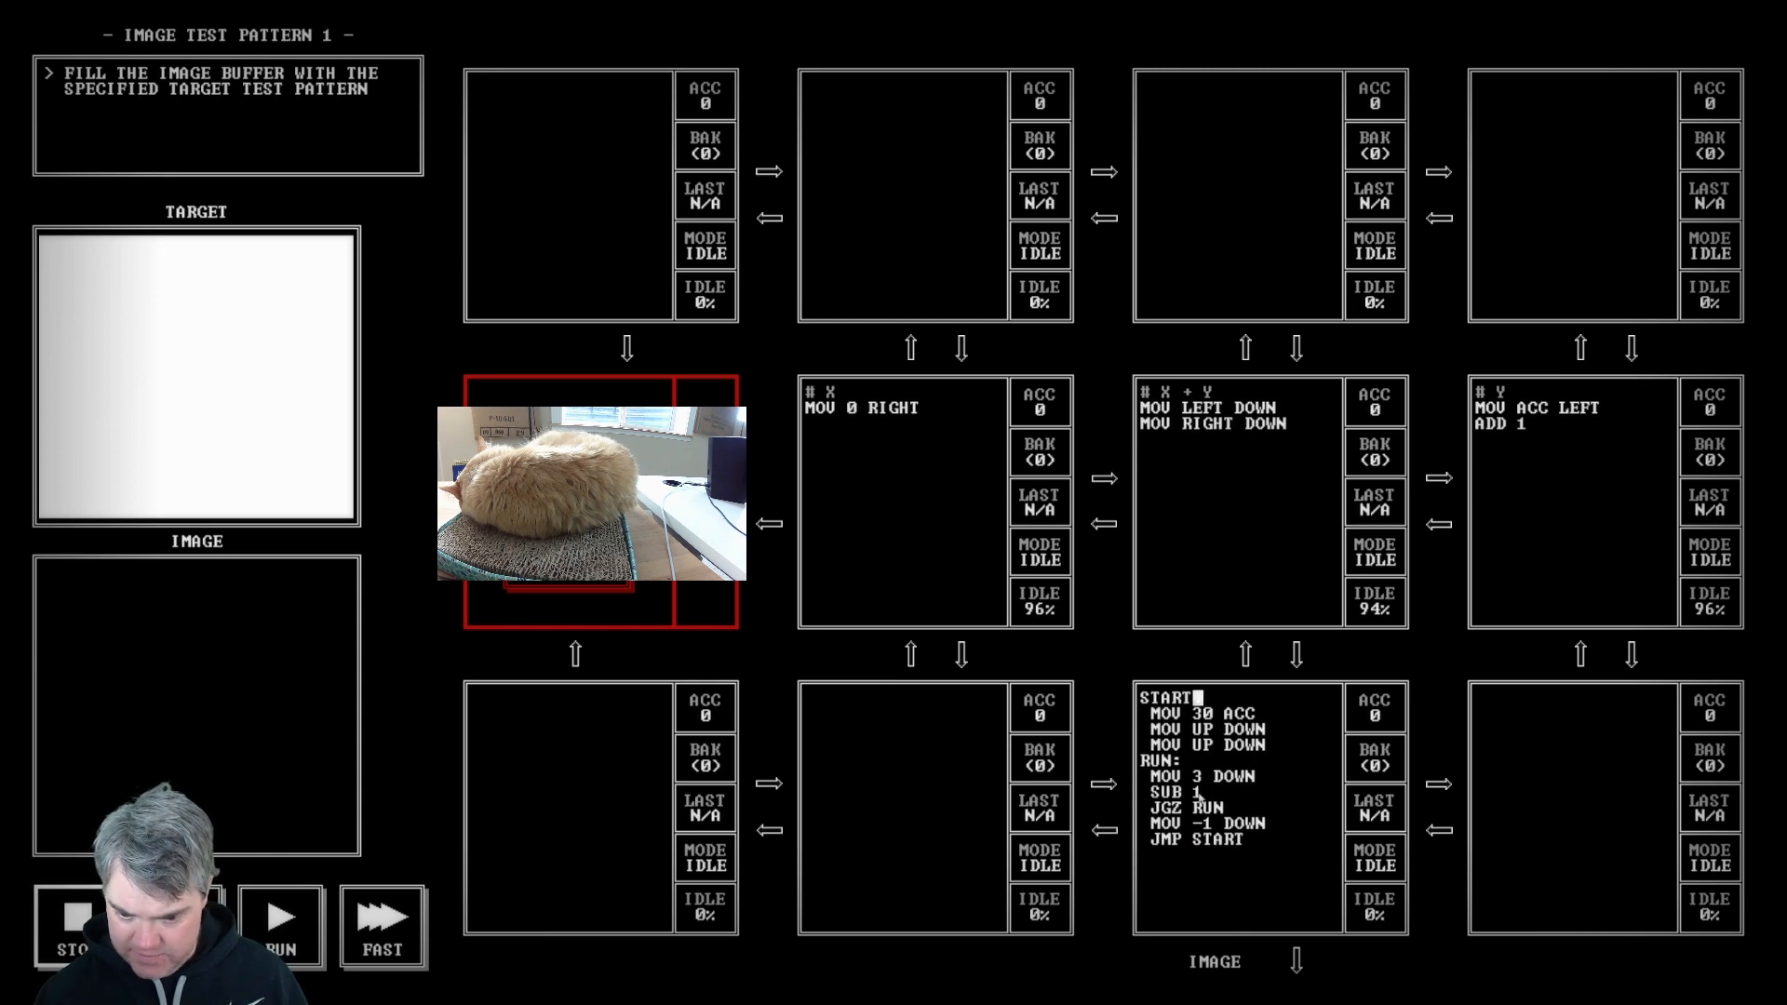
Step: Run the simplified program that reloads 30 at START
{"action": "left_click", "coordinate": [281, 924]}
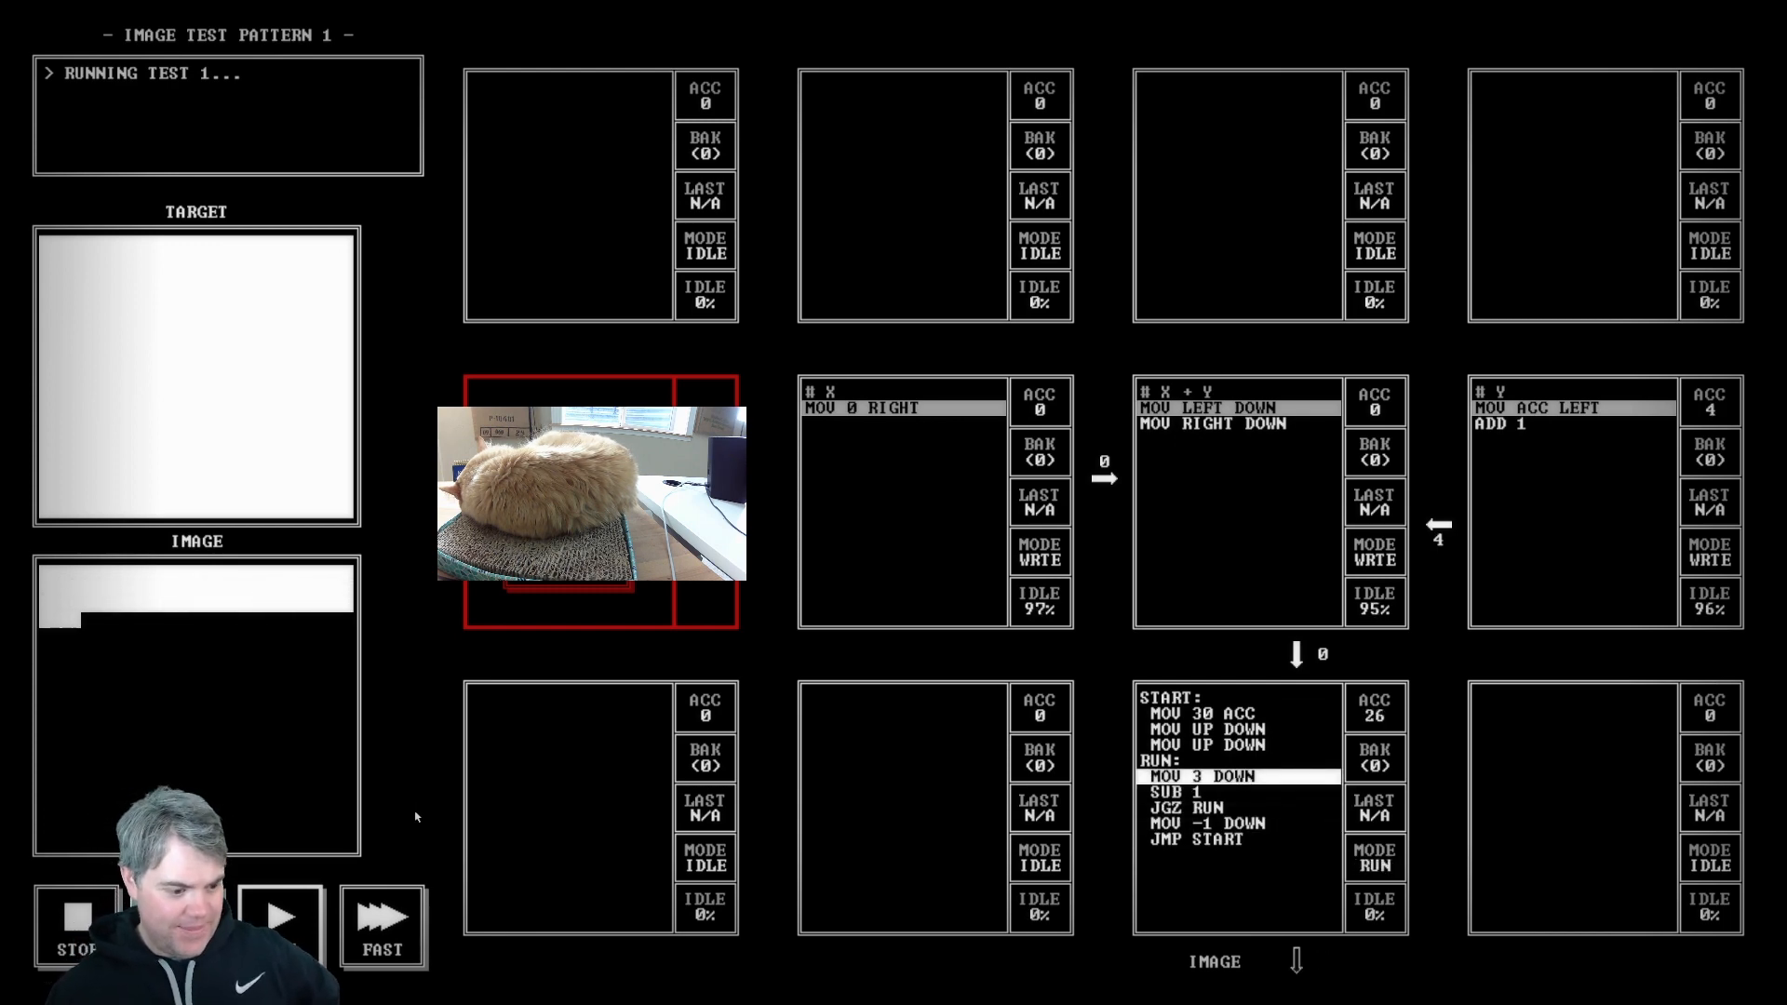
Step: Fast-finish the test to pass, then return to the segment list
{"action": "left_click", "coordinate": [381, 922]}
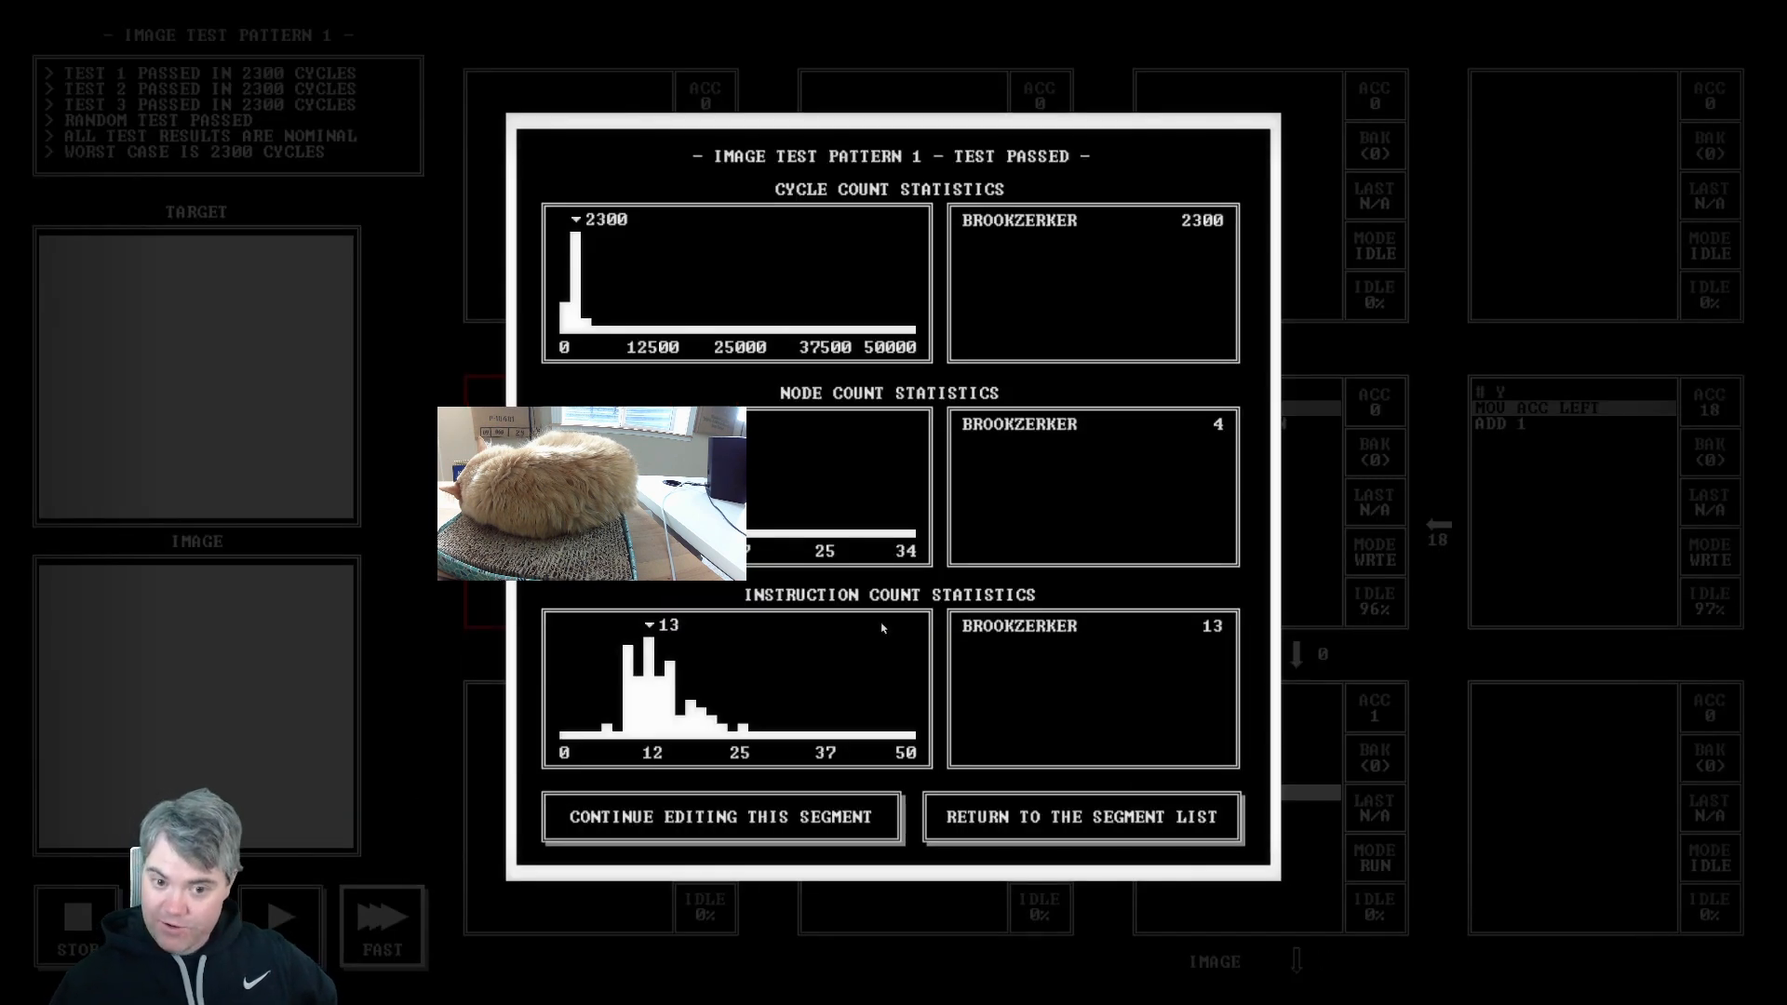
{"action": "left_click", "coordinate": [1080, 818]}
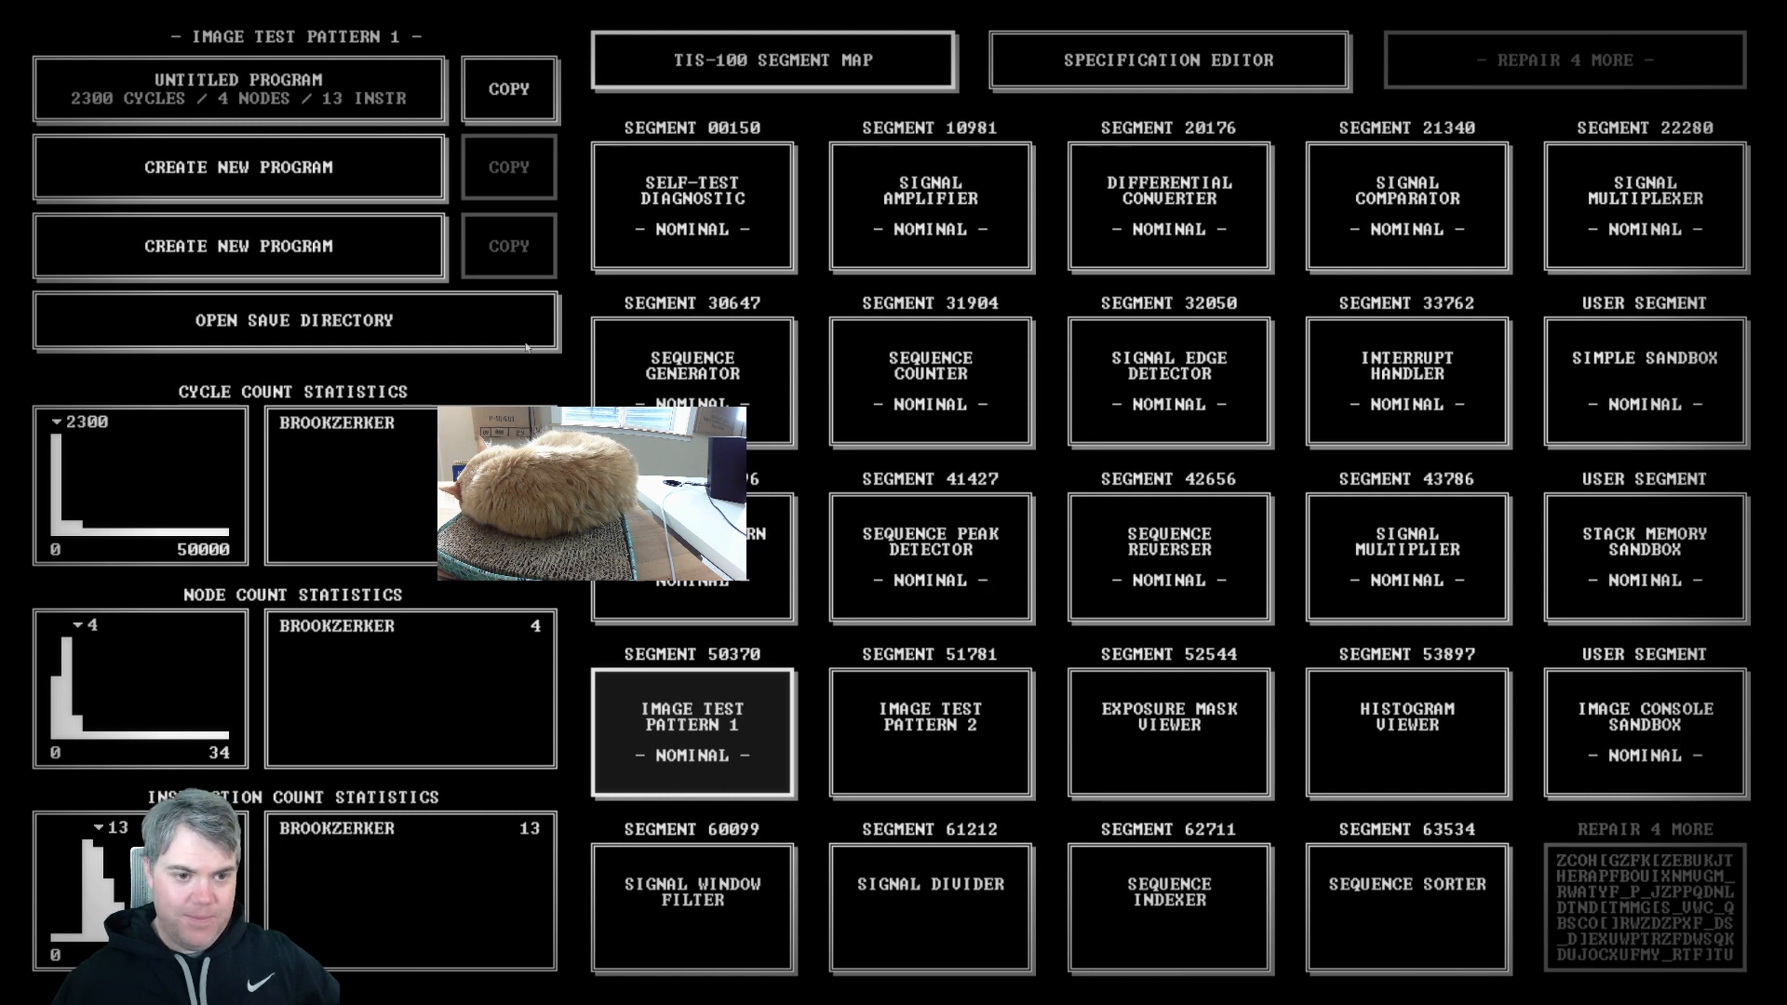